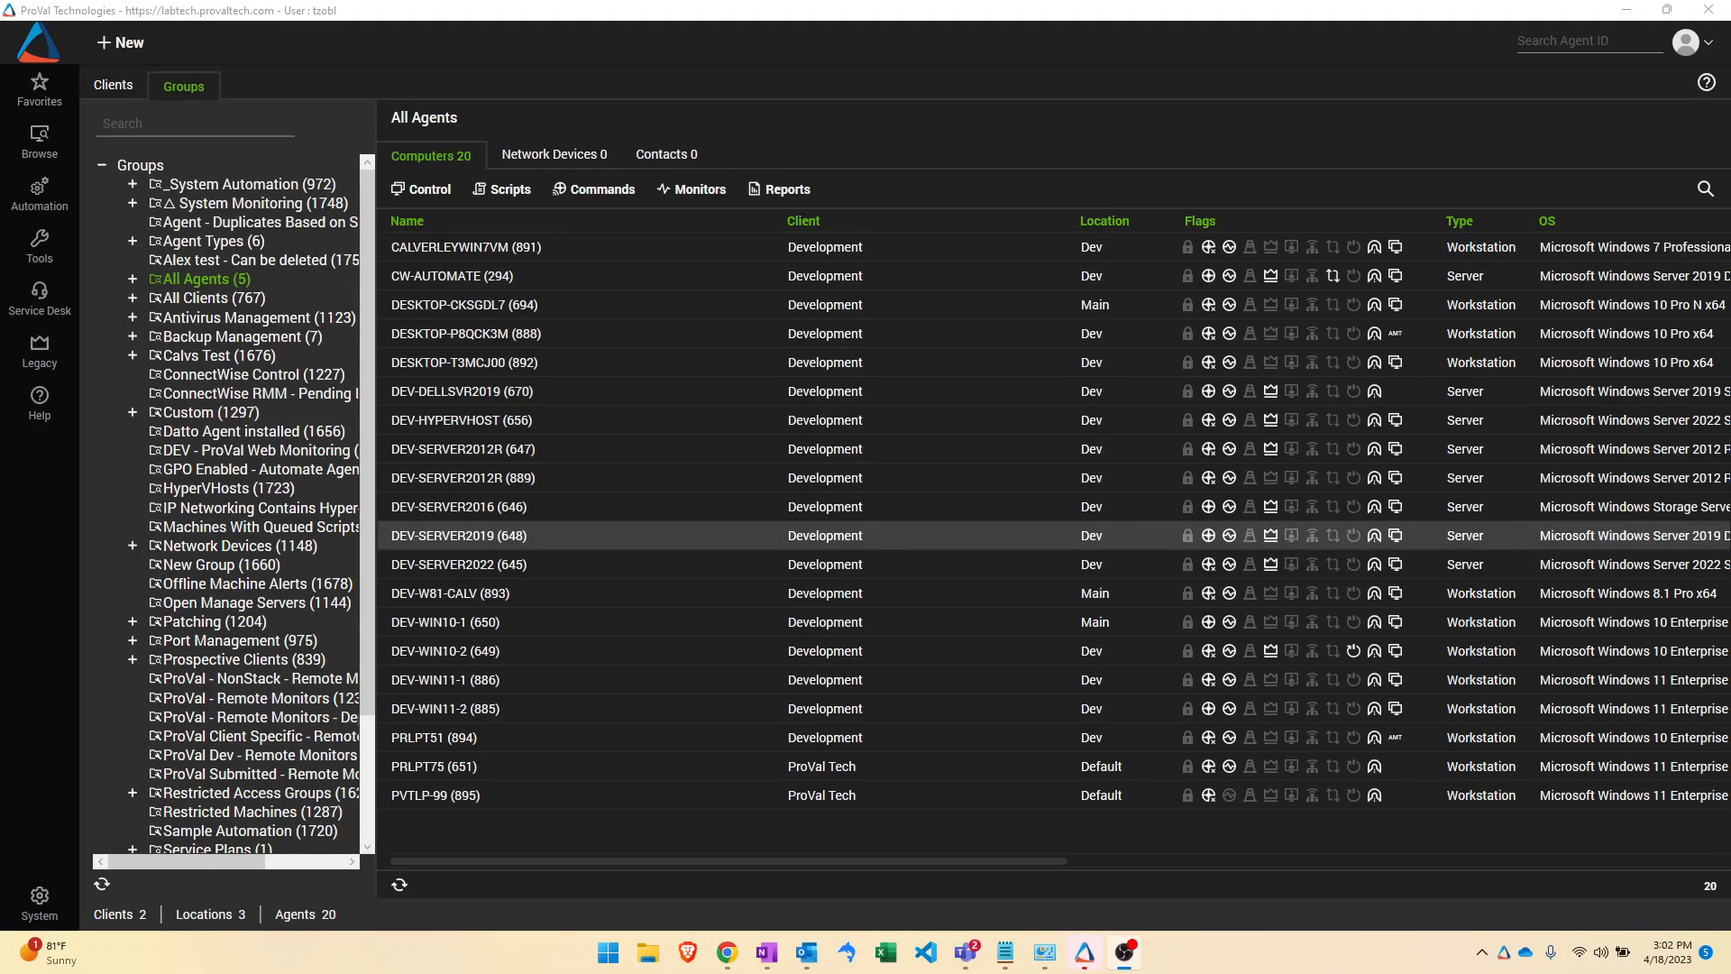
mouse_move(622, 77)
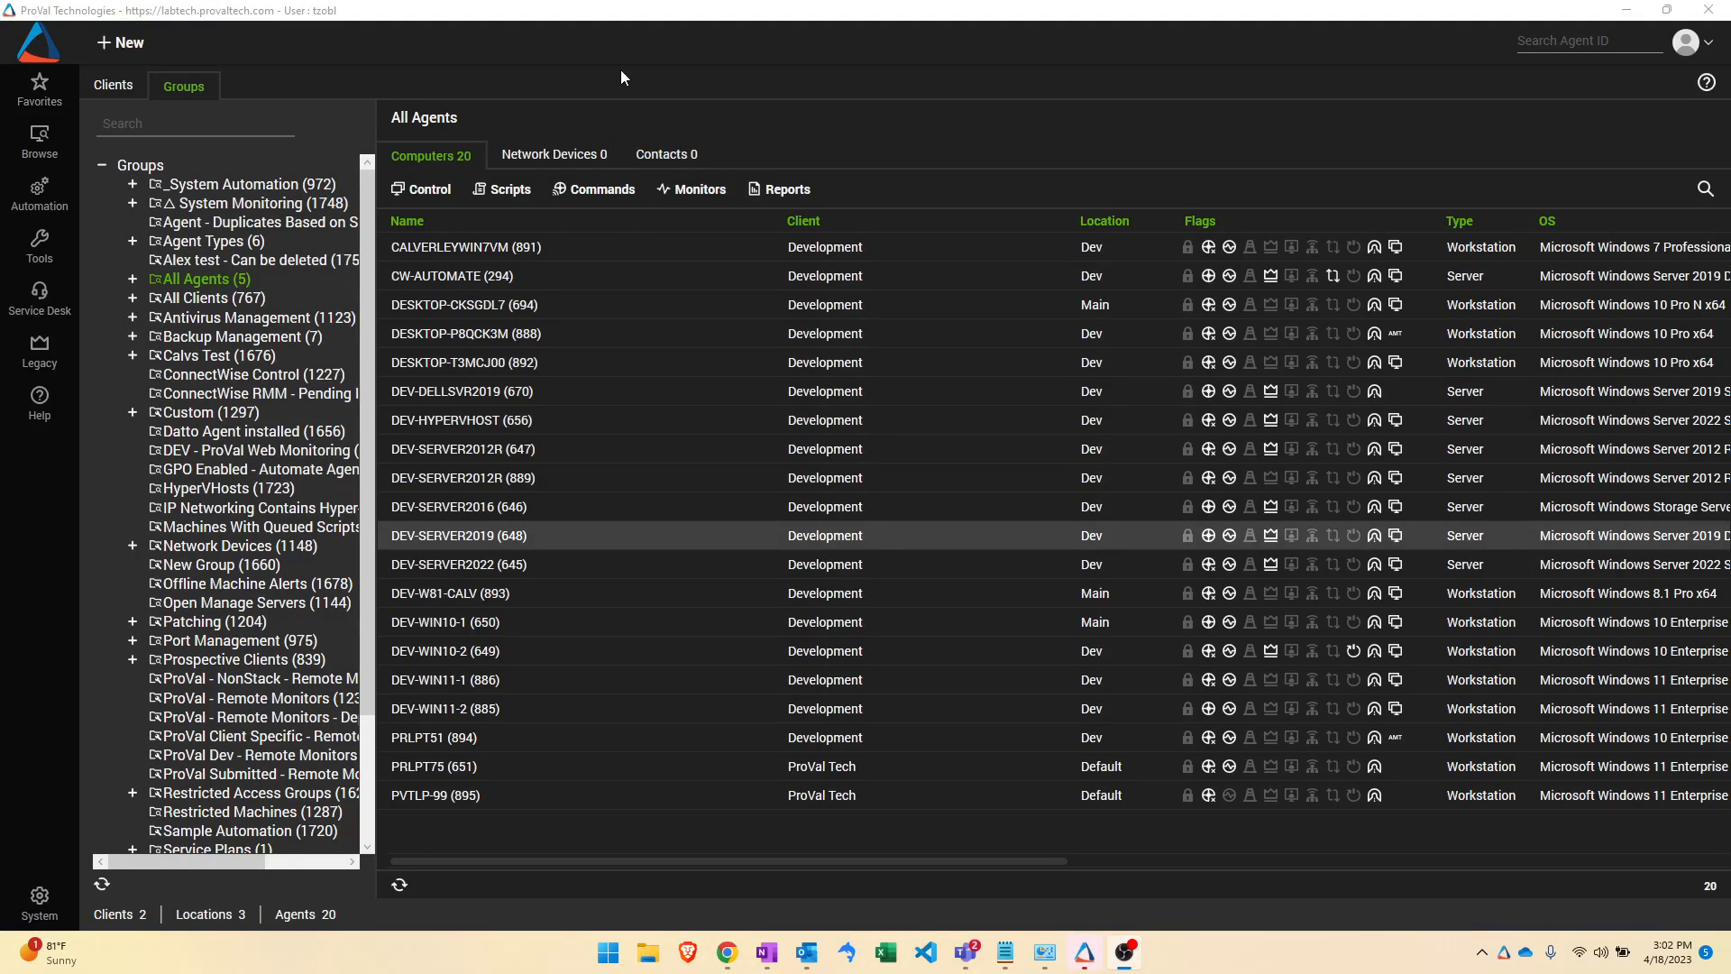
mouse_move(265, 118)
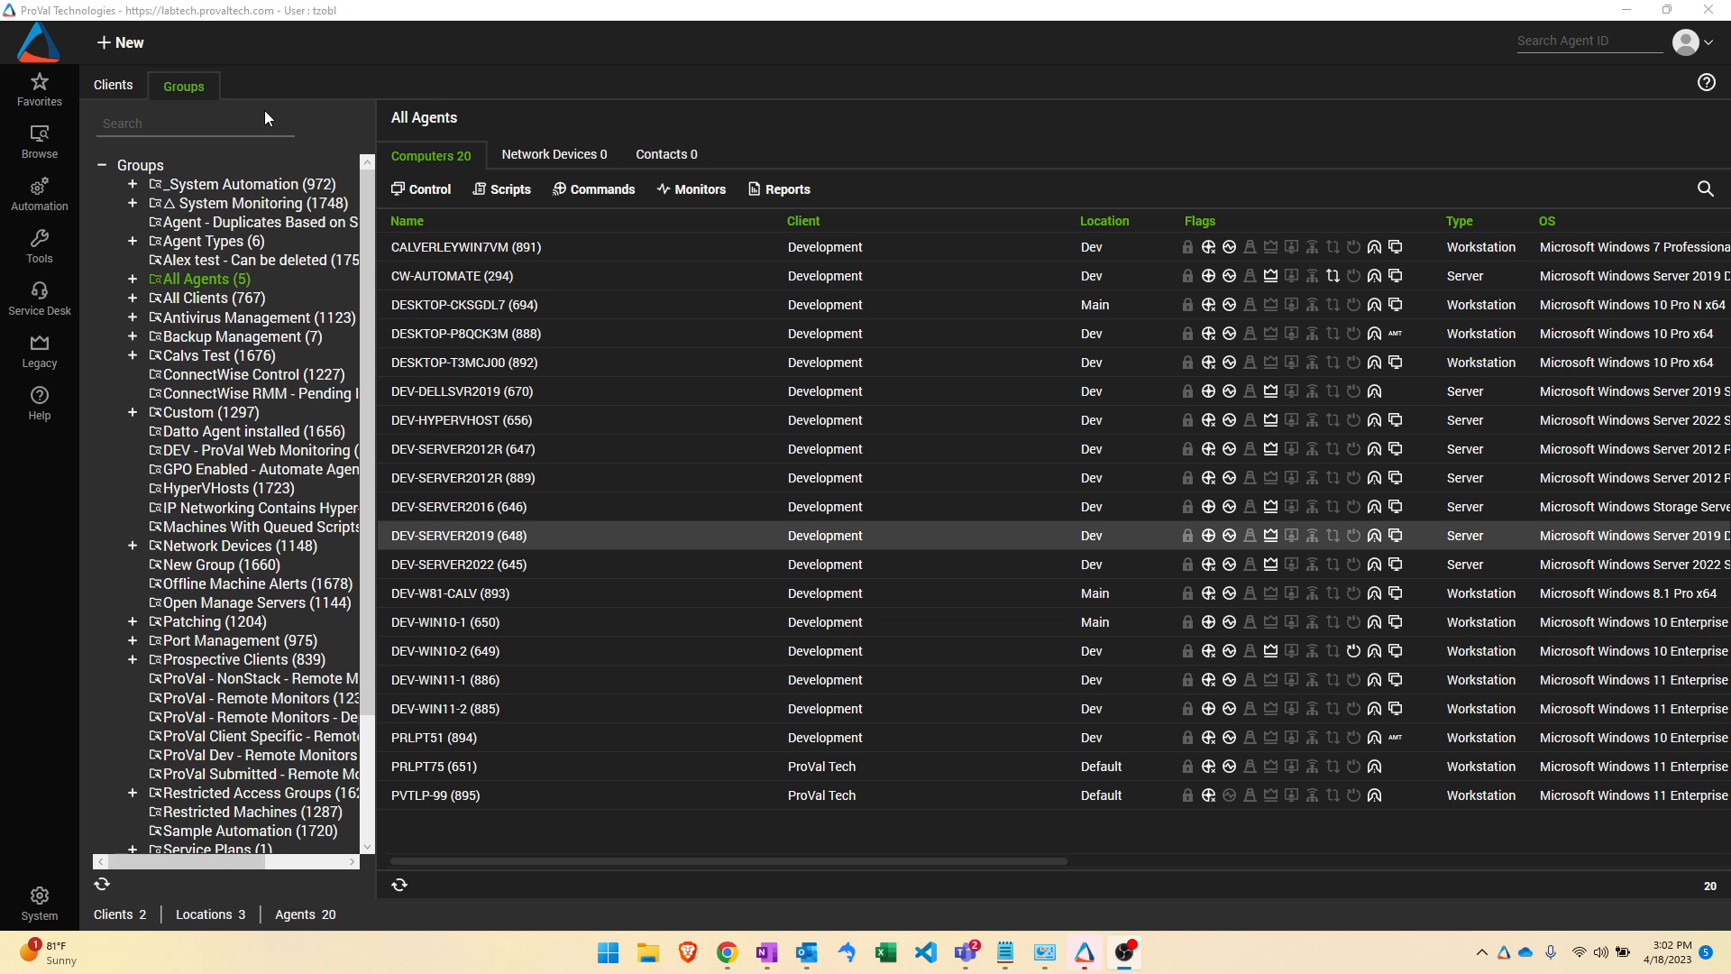
mouse_move(301, 71)
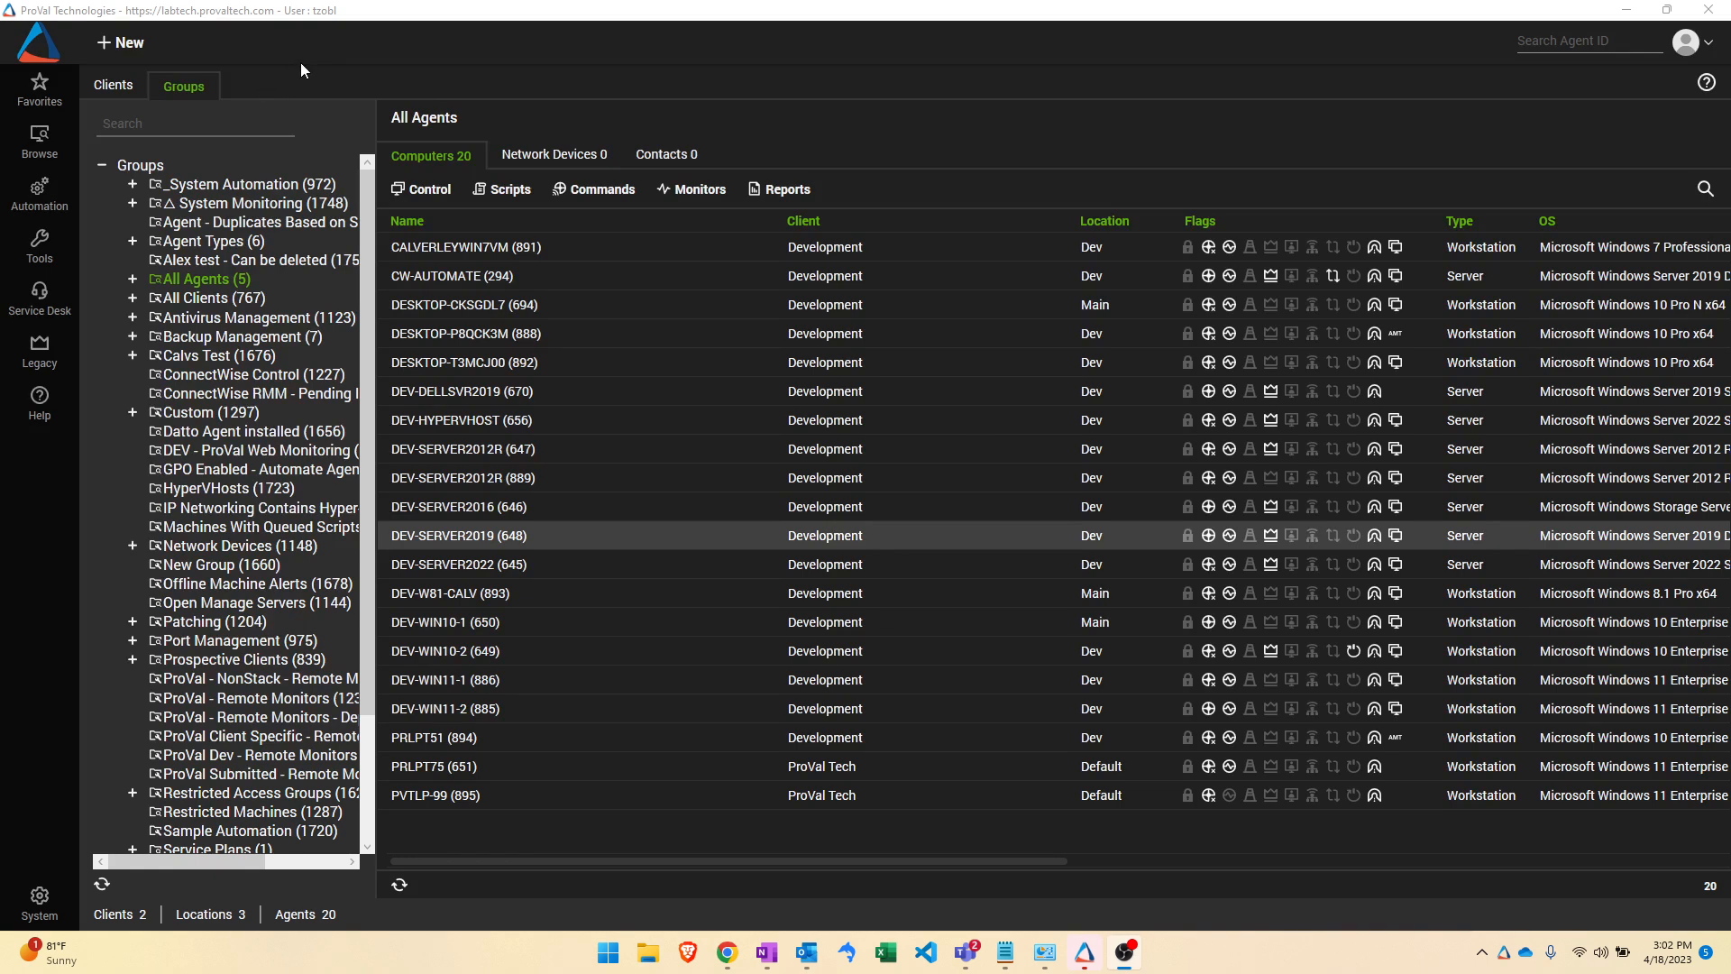
mouse_move(38, 193)
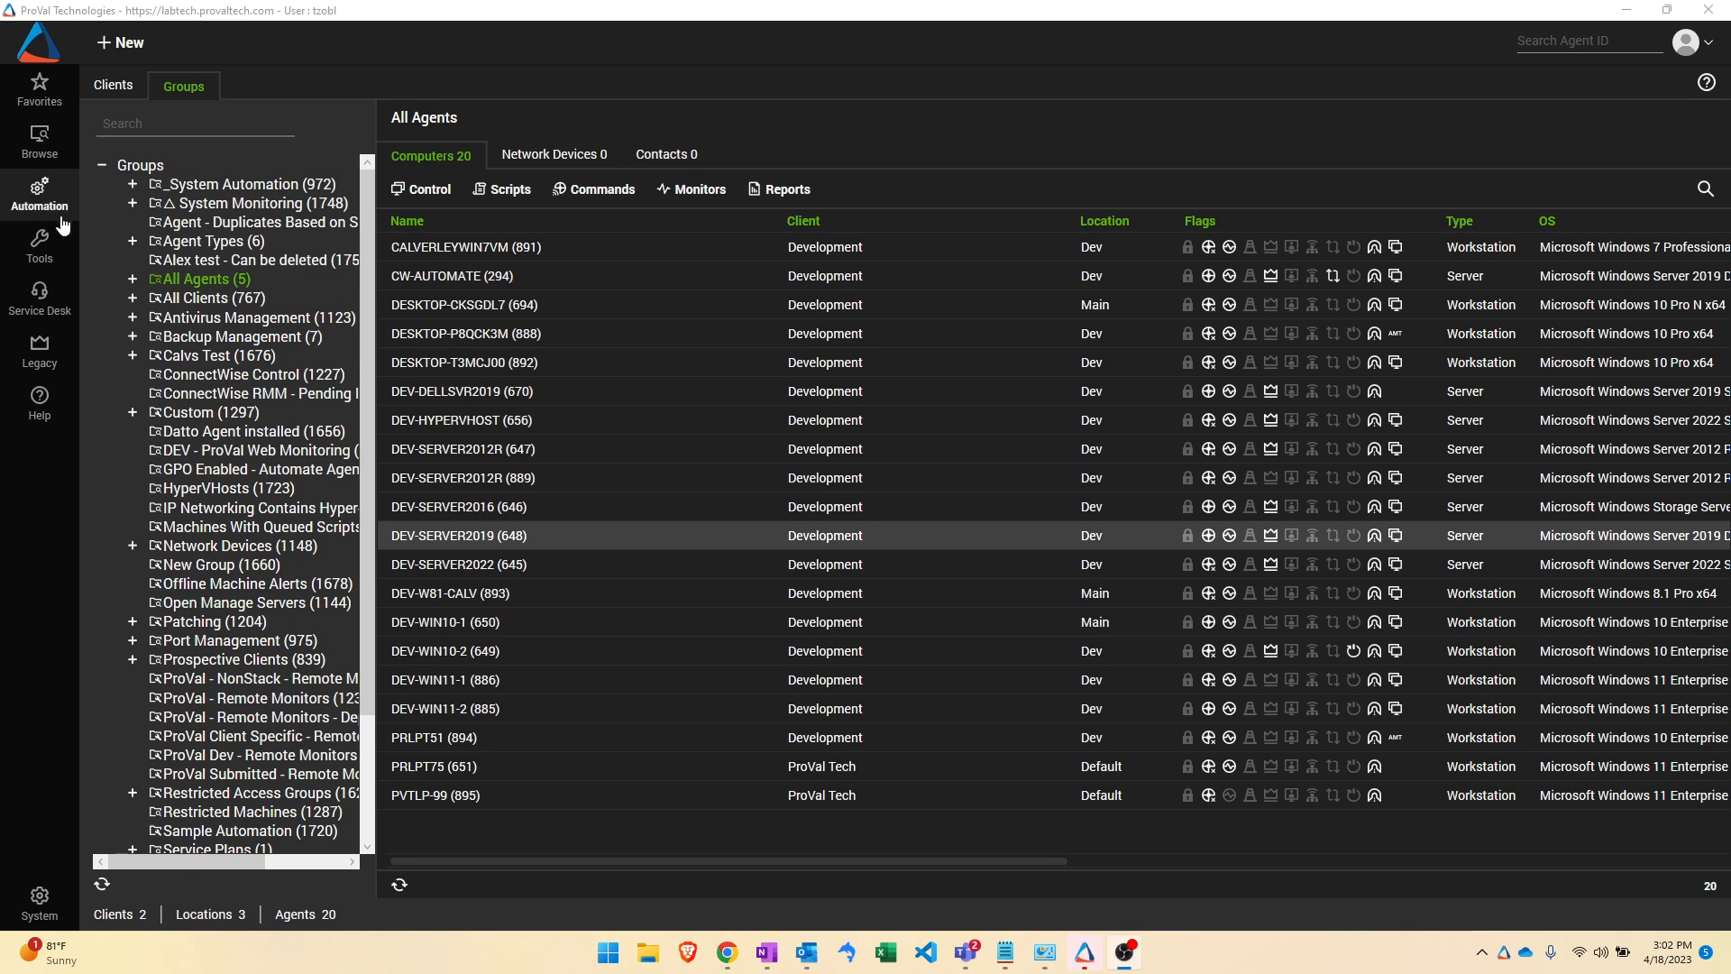
Step: Open Automation > Templates > Agent Templates and browse the 51 listed templates
left_click(38, 195)
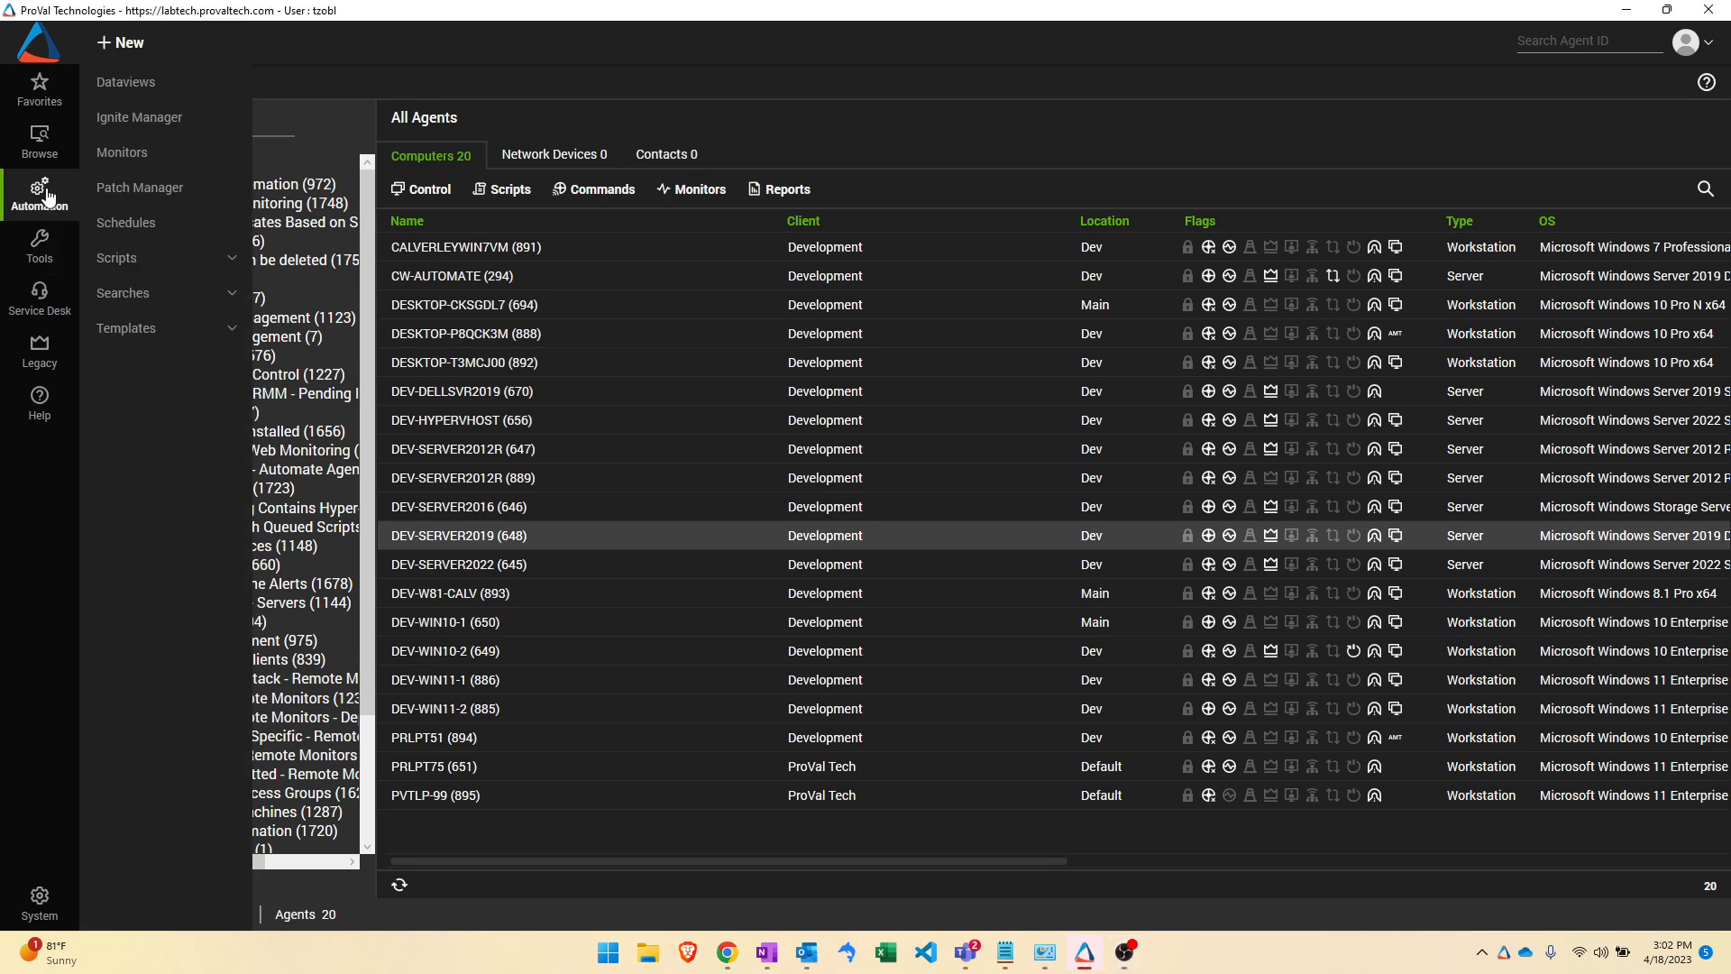
left_click(127, 329)
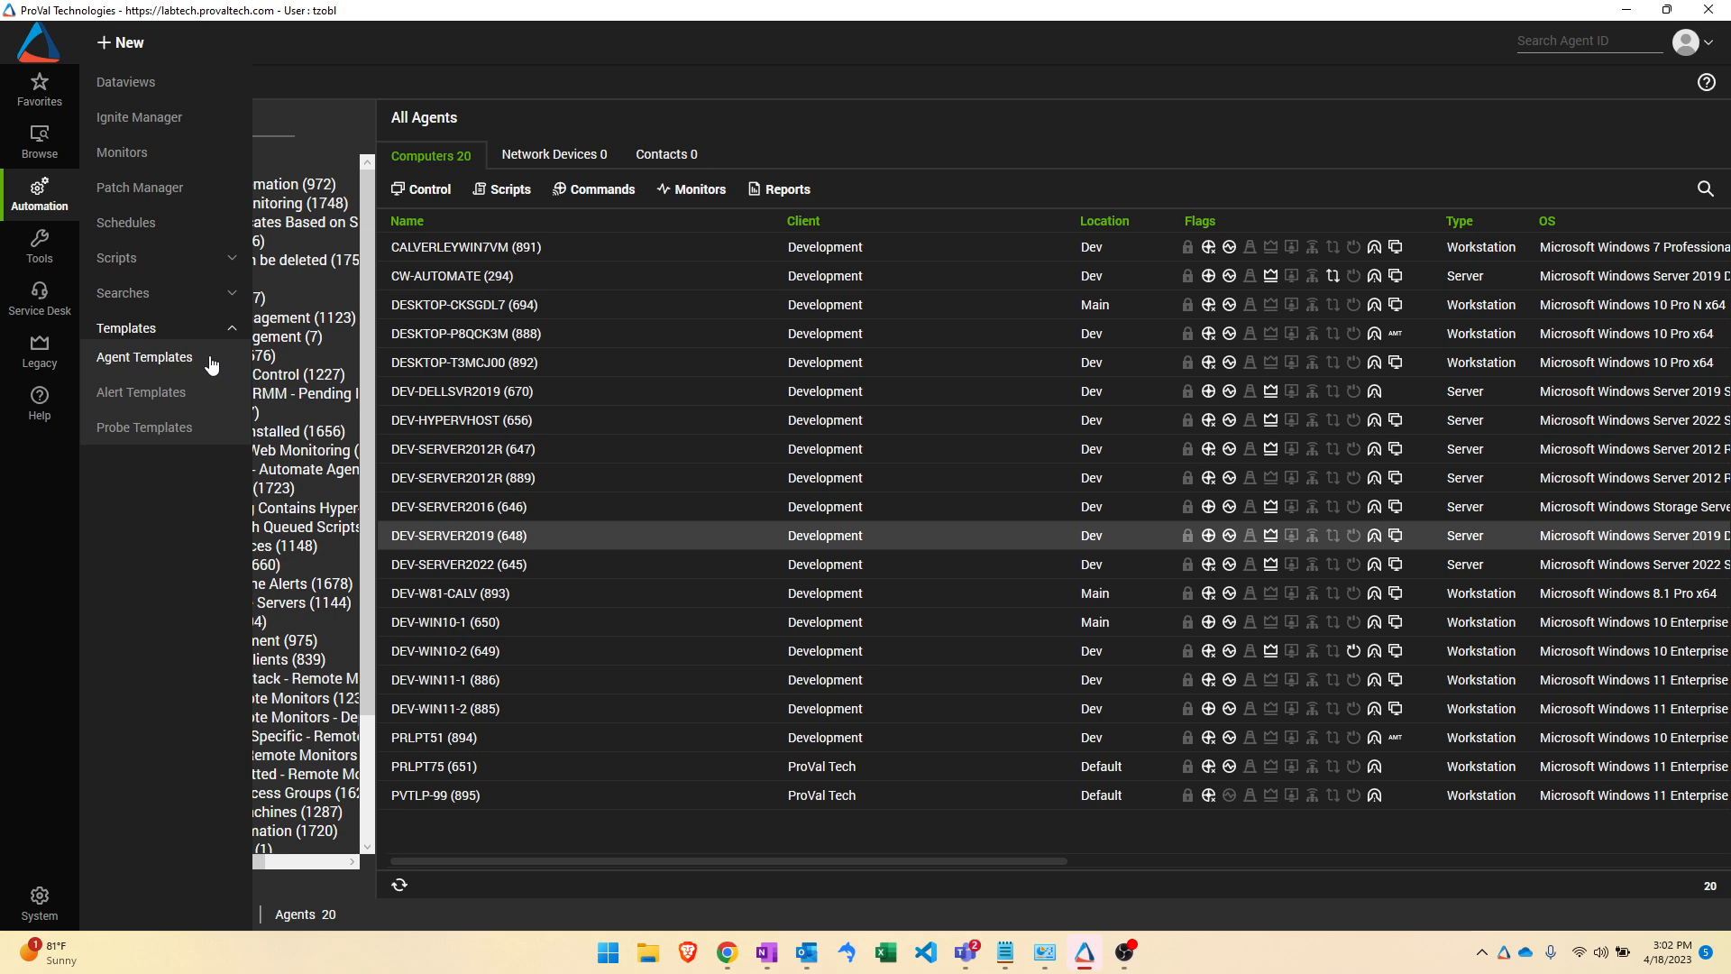
left_click(145, 357)
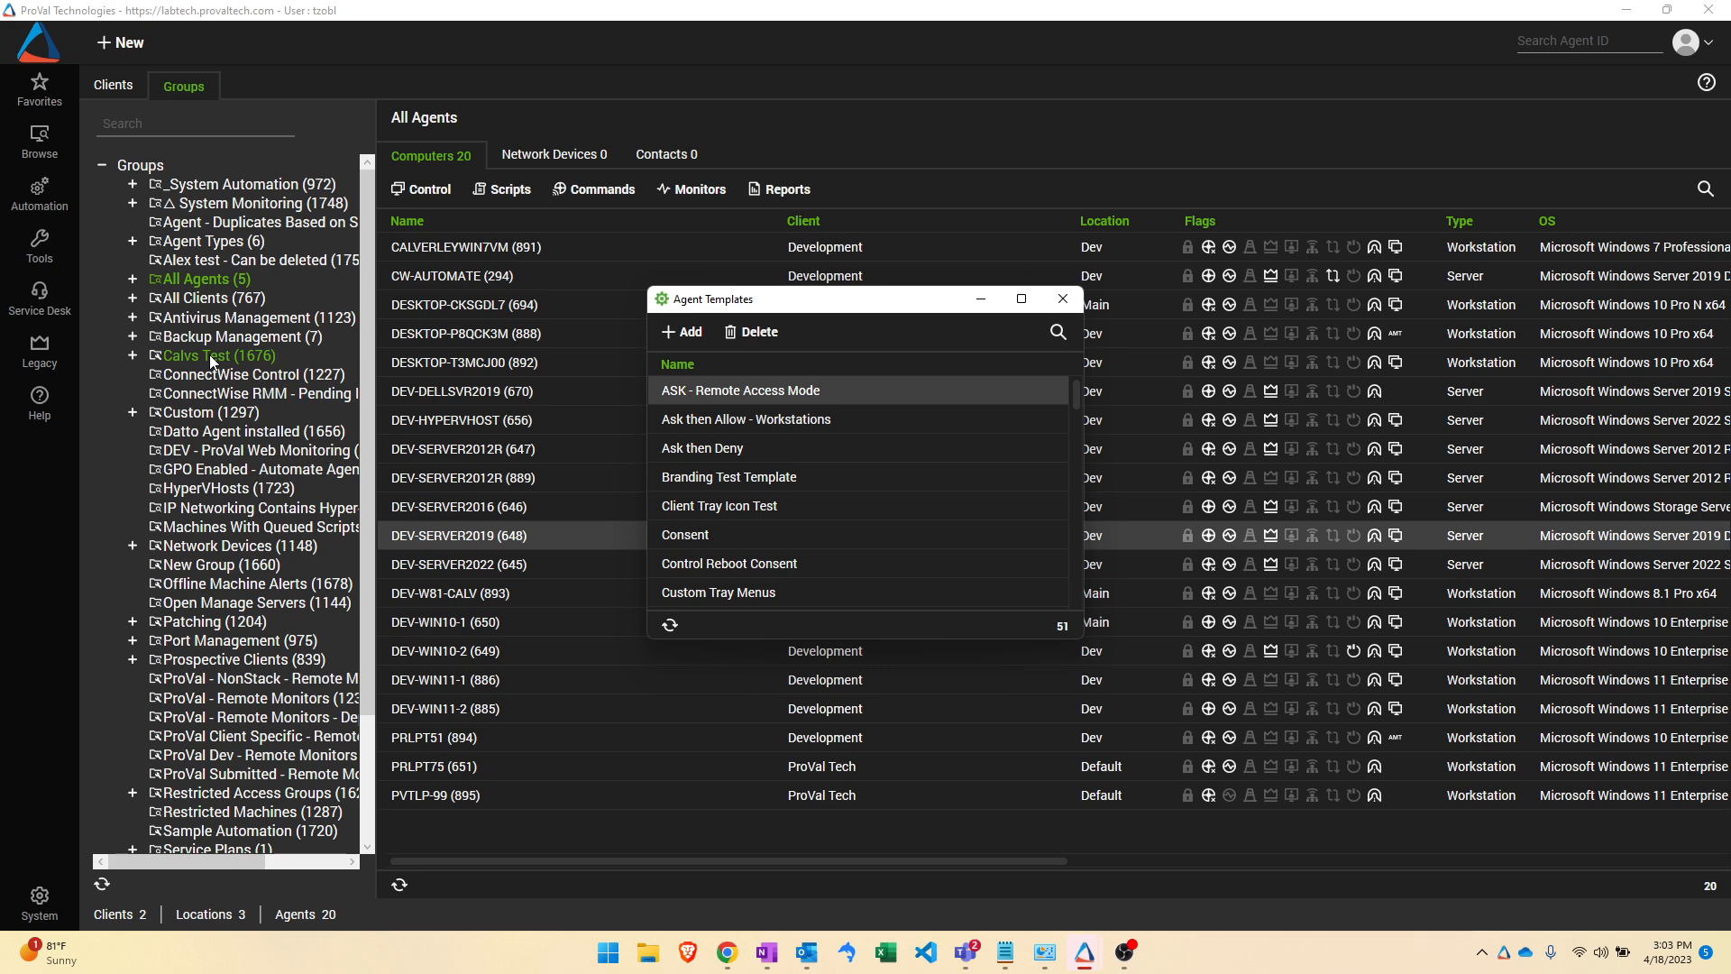
mouse_move(895, 494)
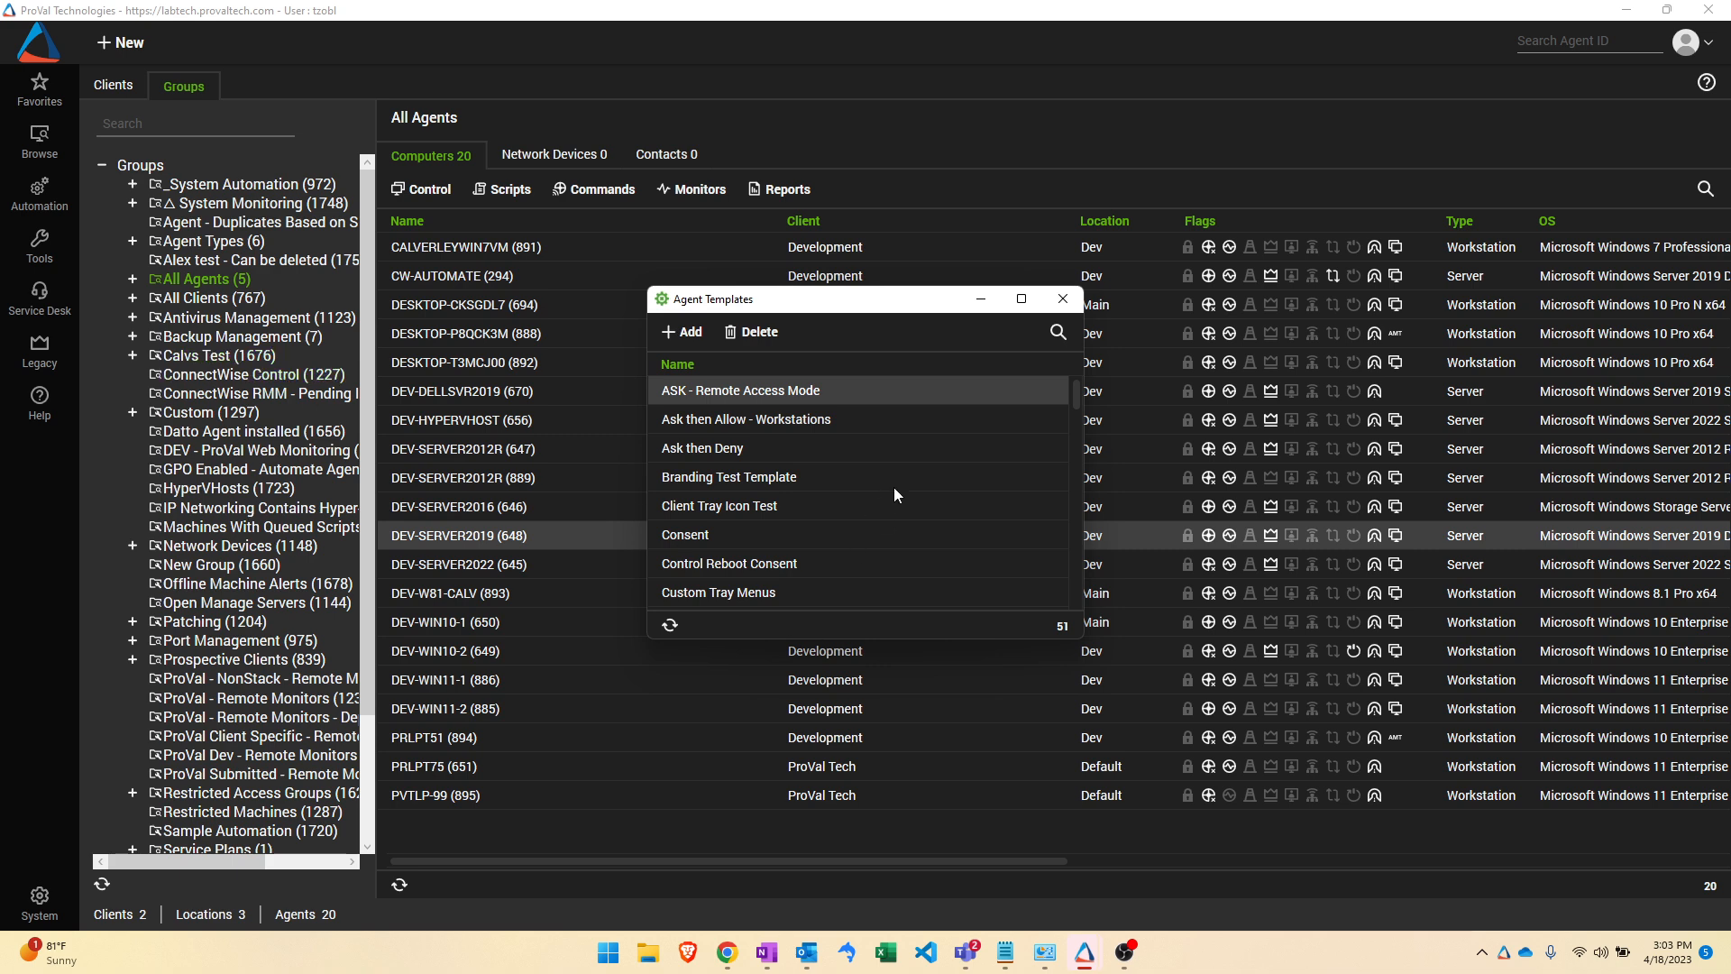
scroll("down", 3)
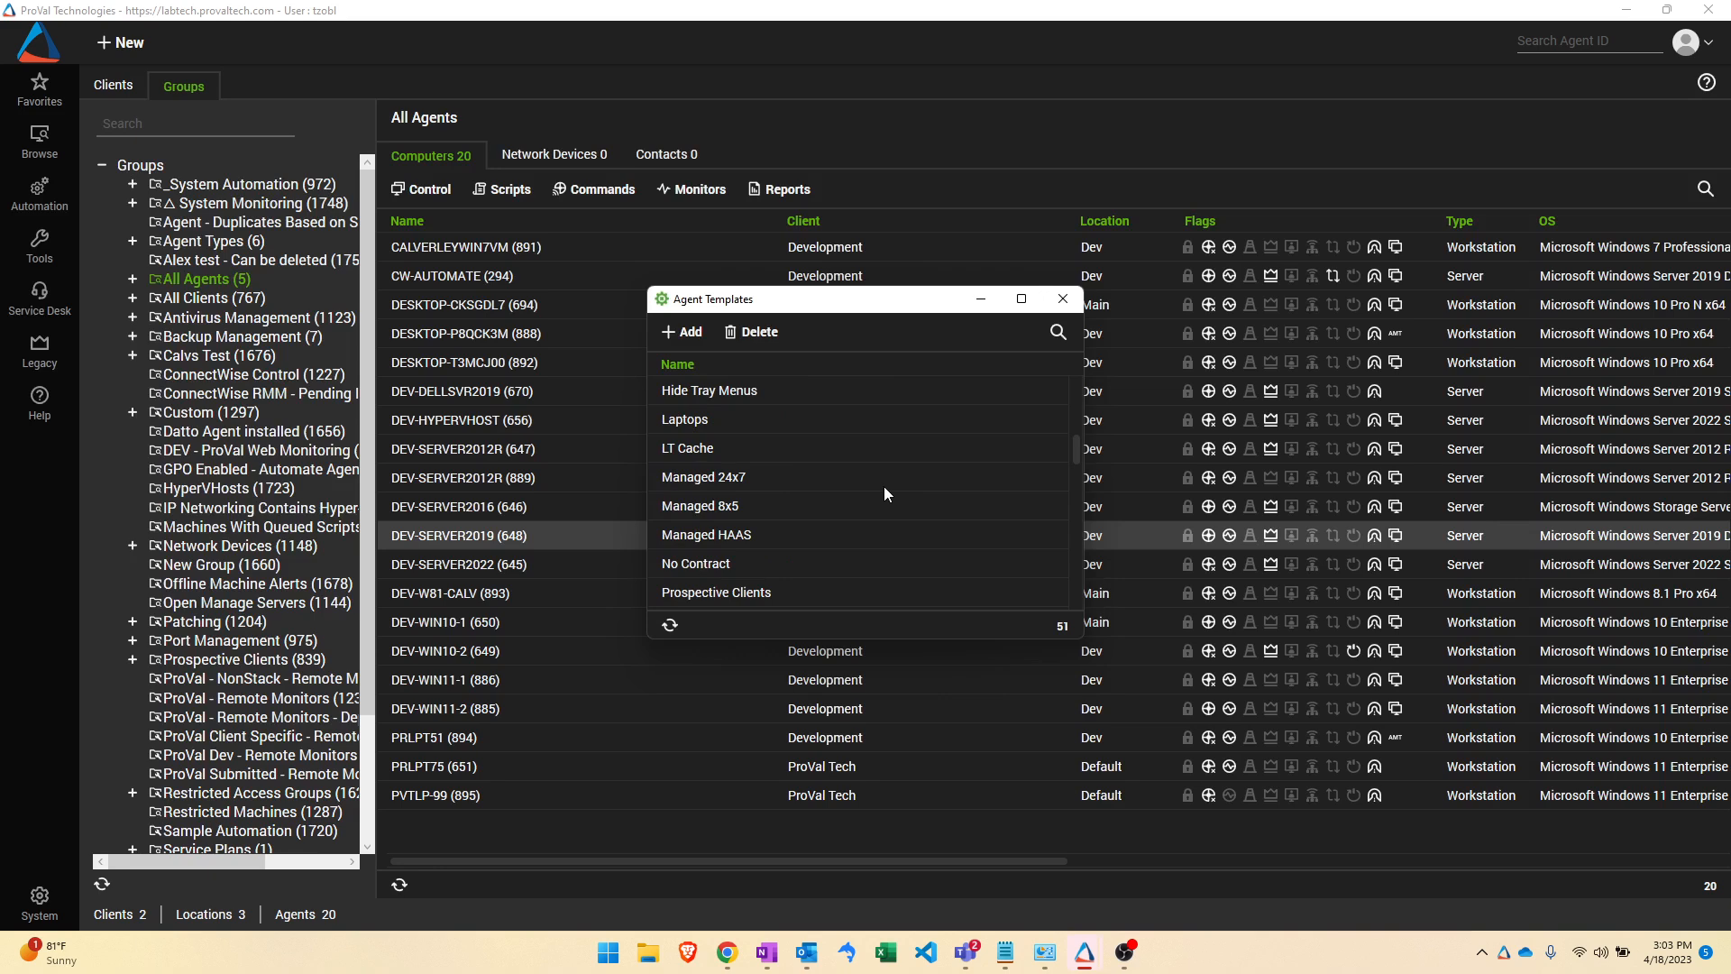
mouse_move(846, 490)
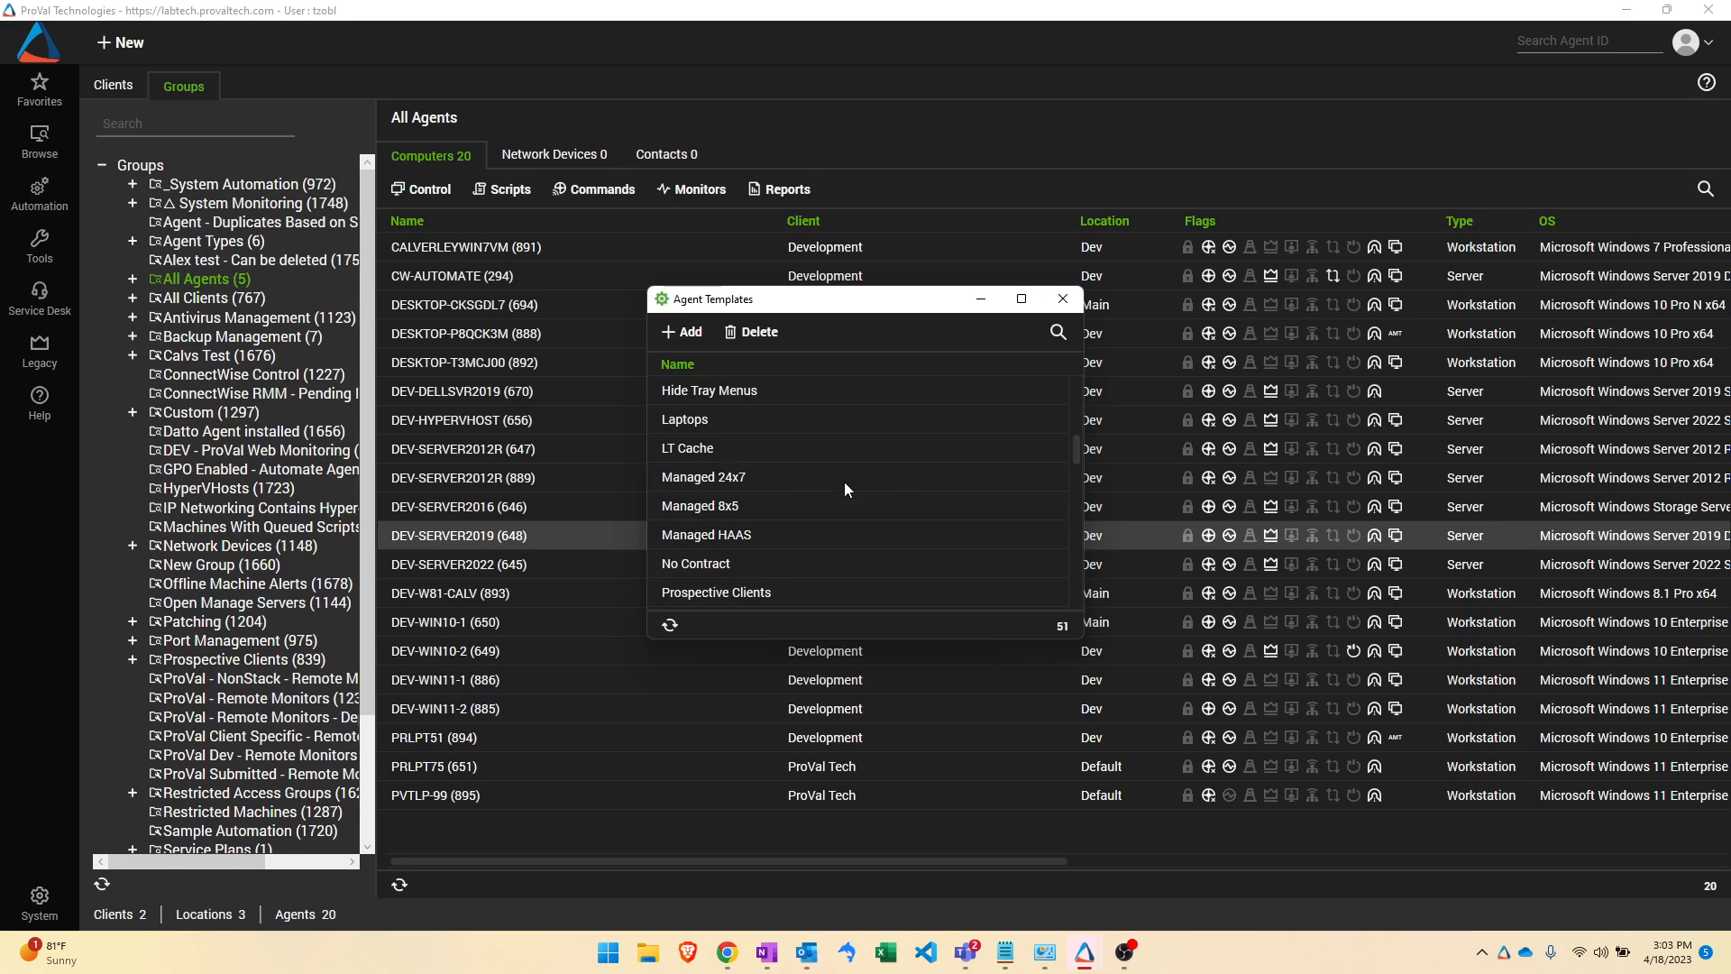
mouse_move(816, 485)
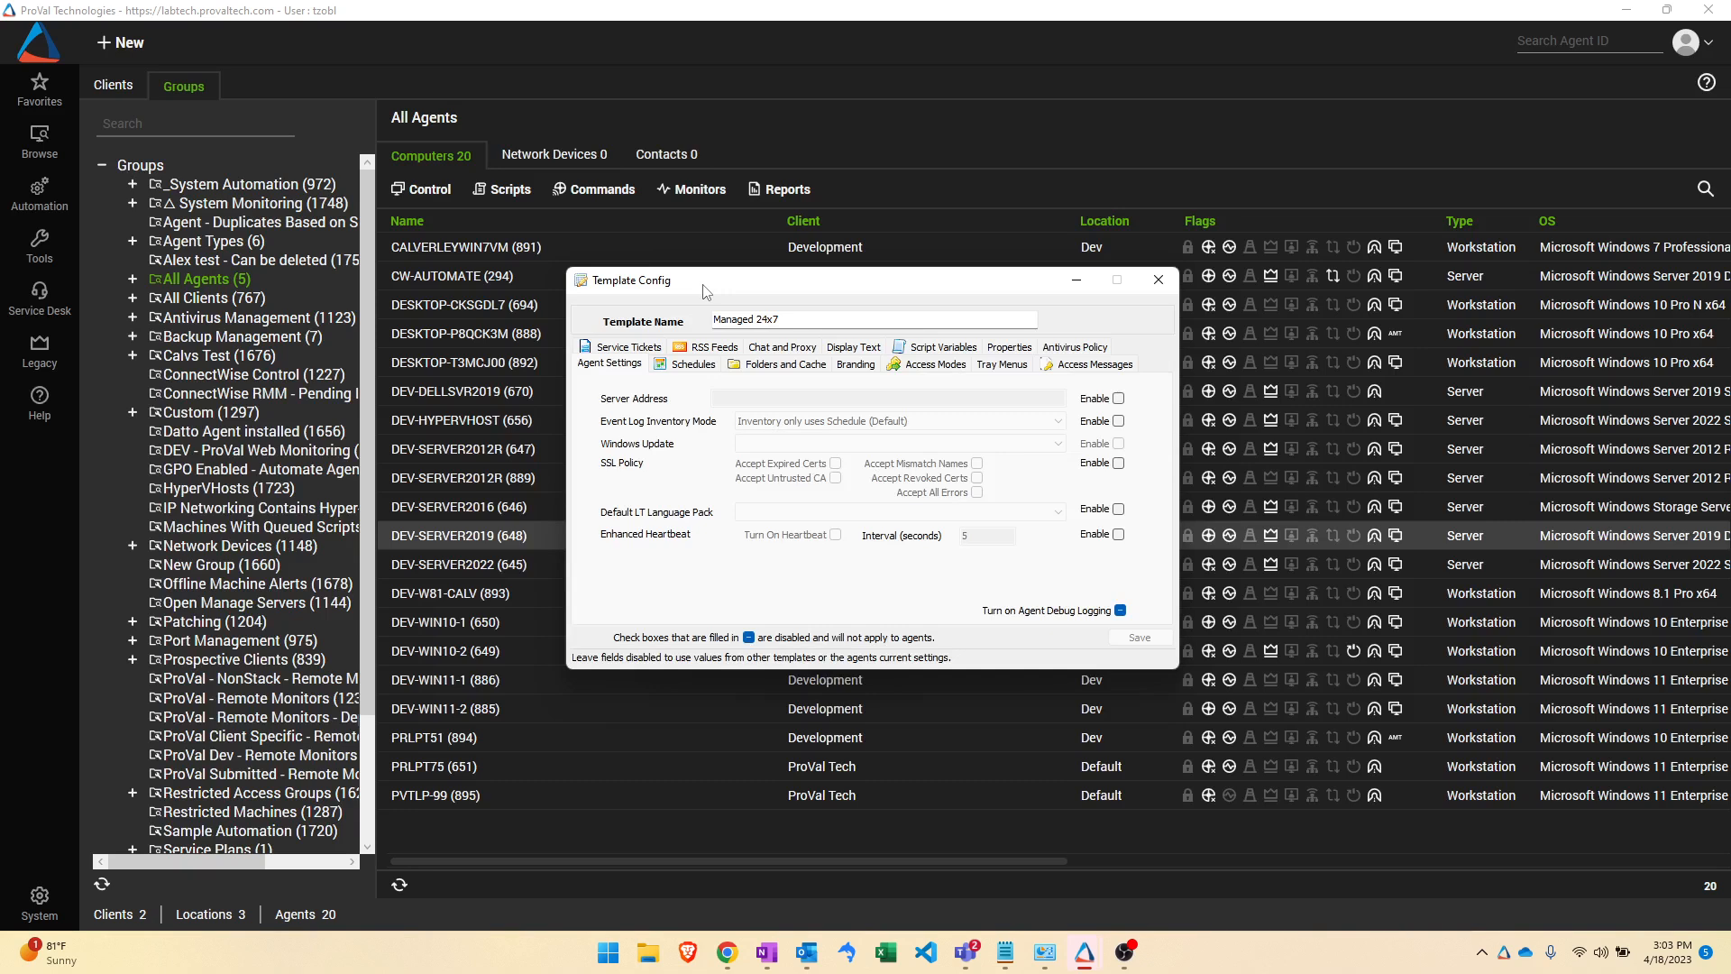
mouse_move(626, 501)
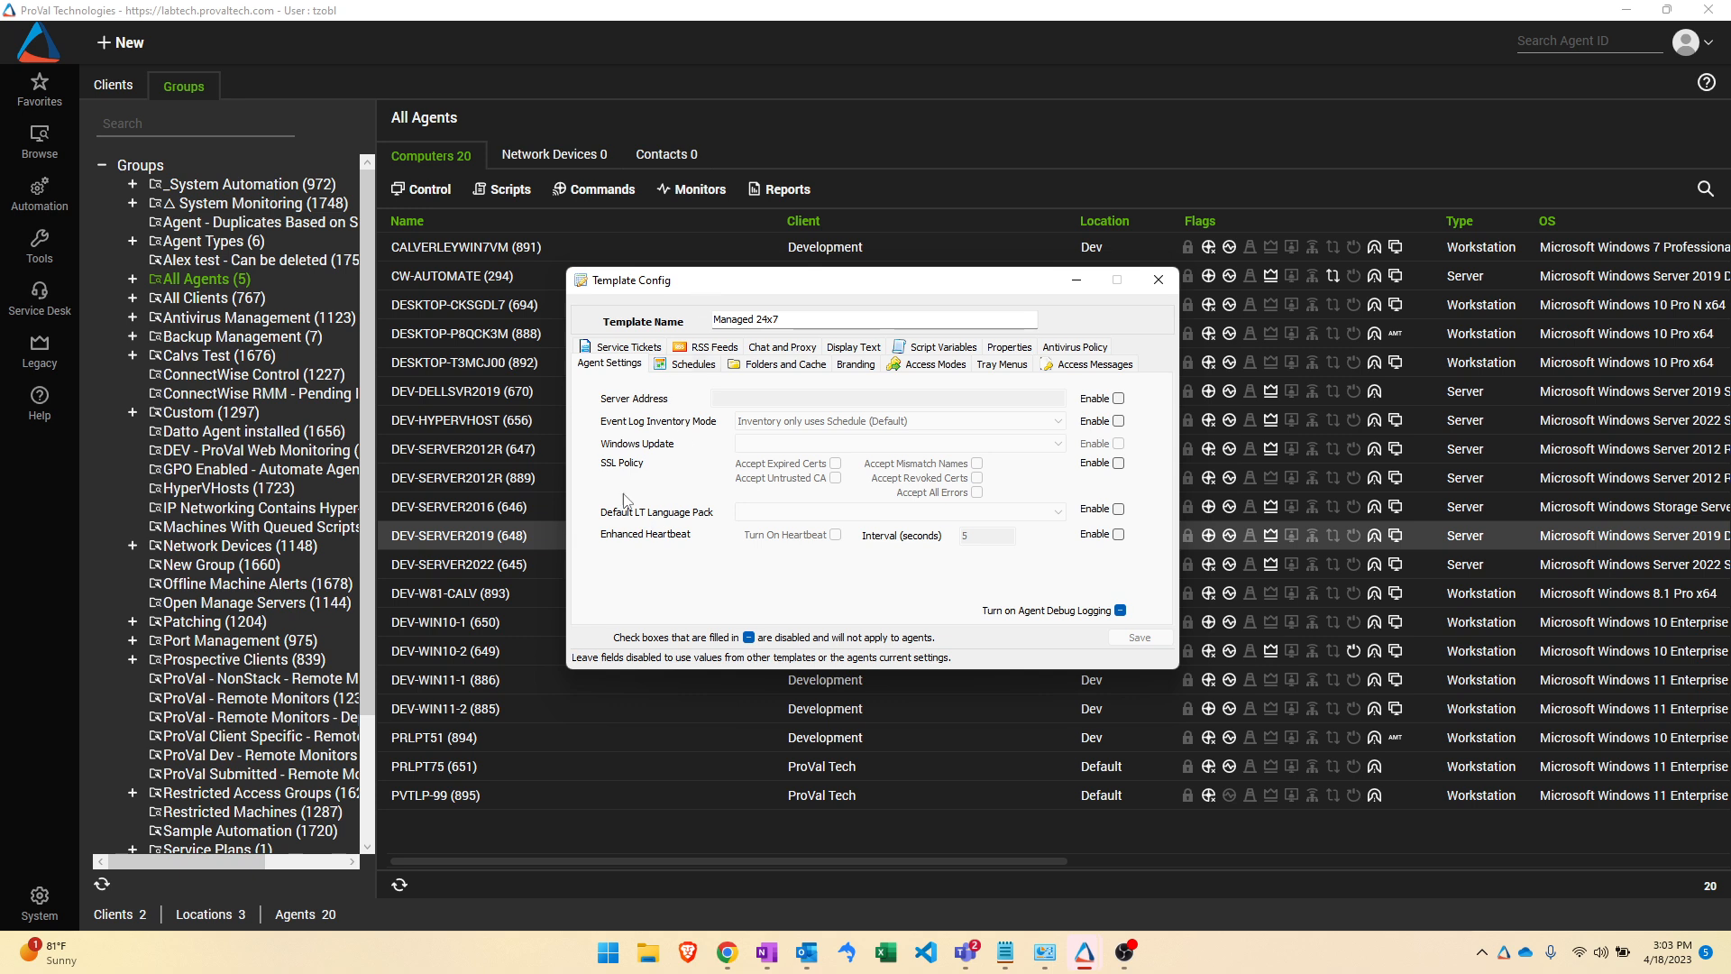
mouse_move(658, 451)
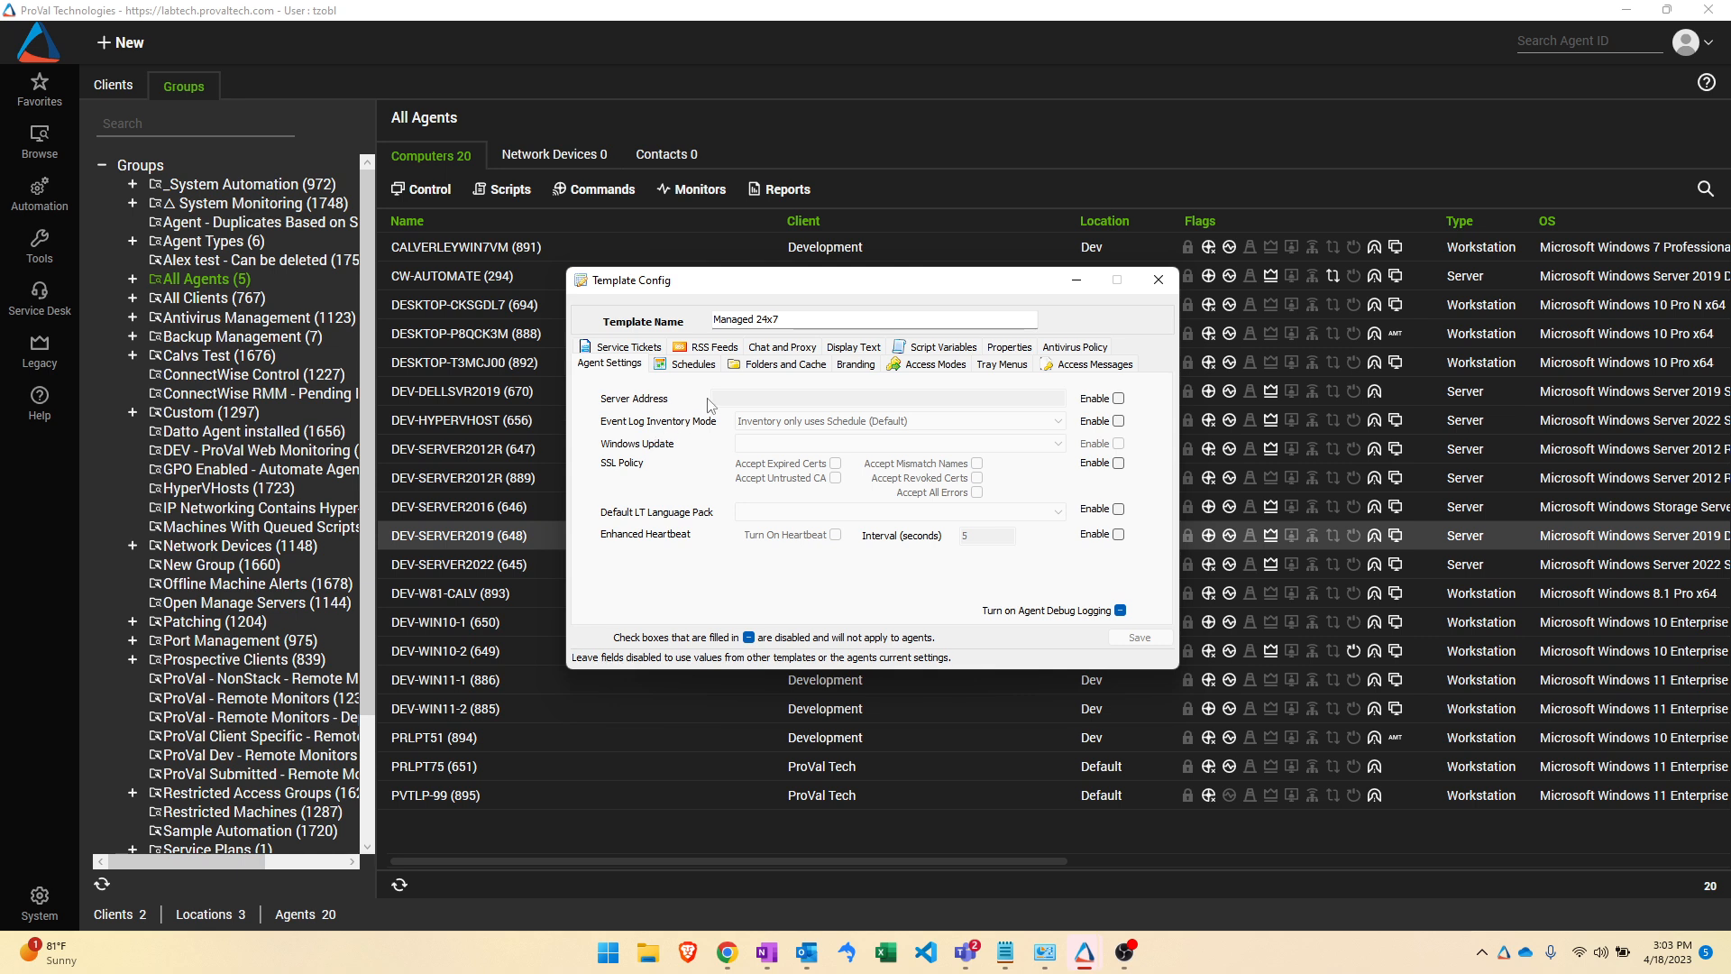
mouse_move(681, 403)
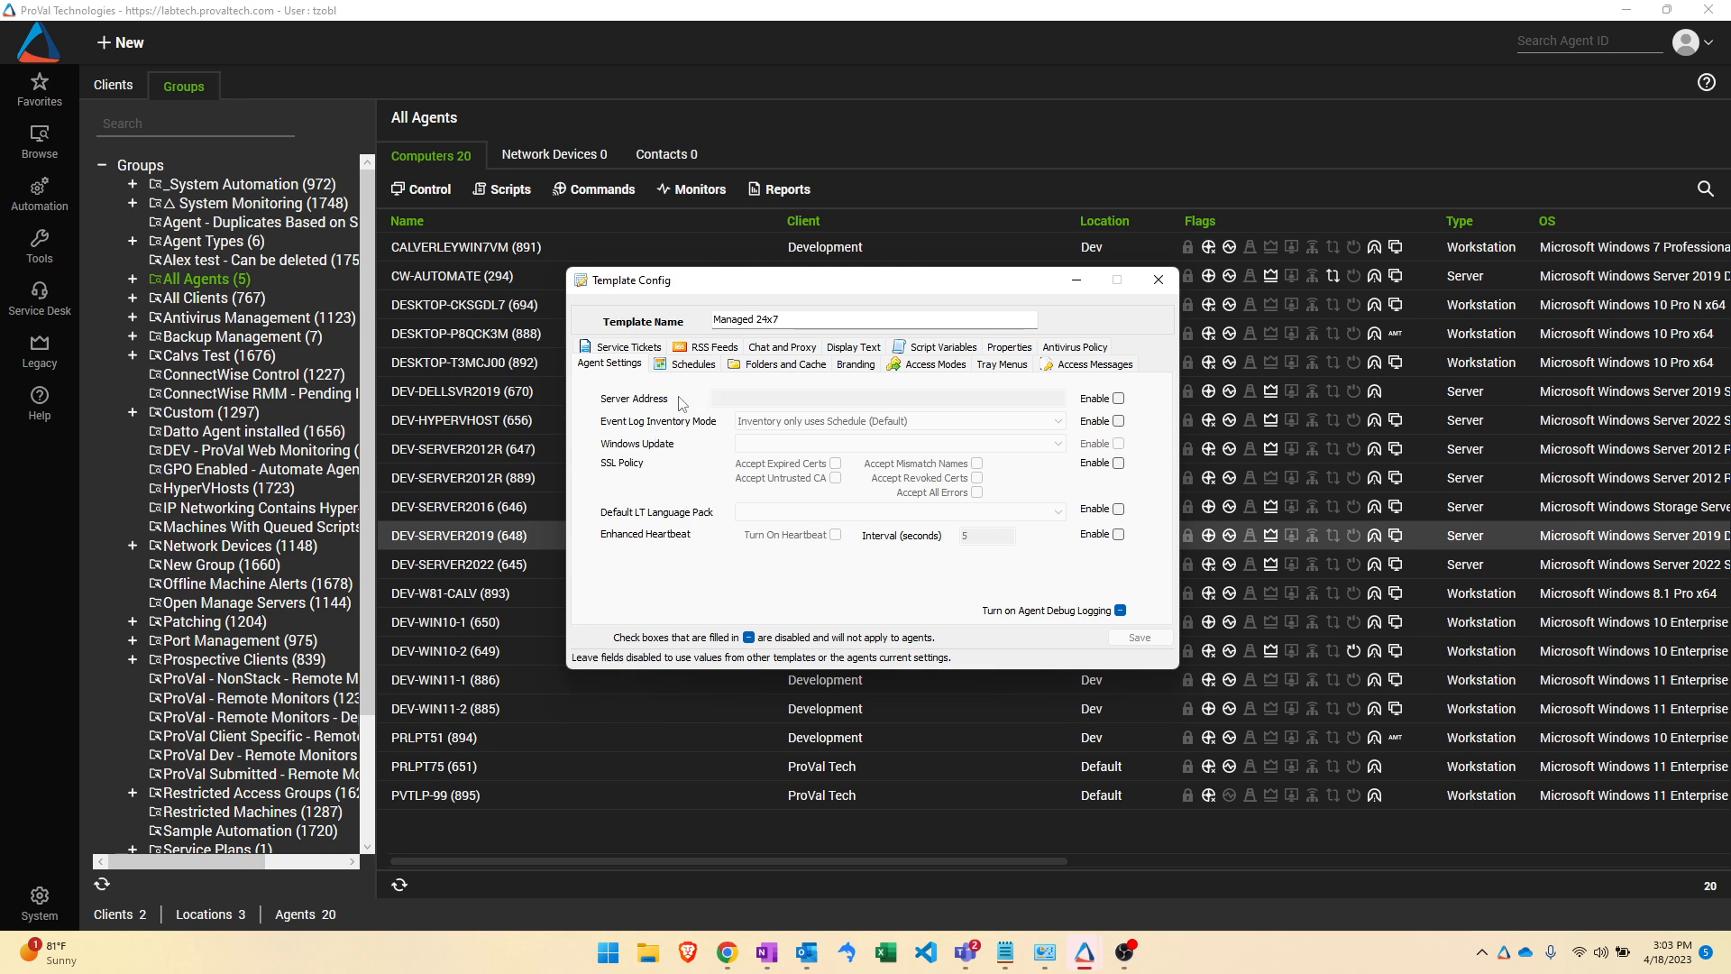
mouse_move(696, 537)
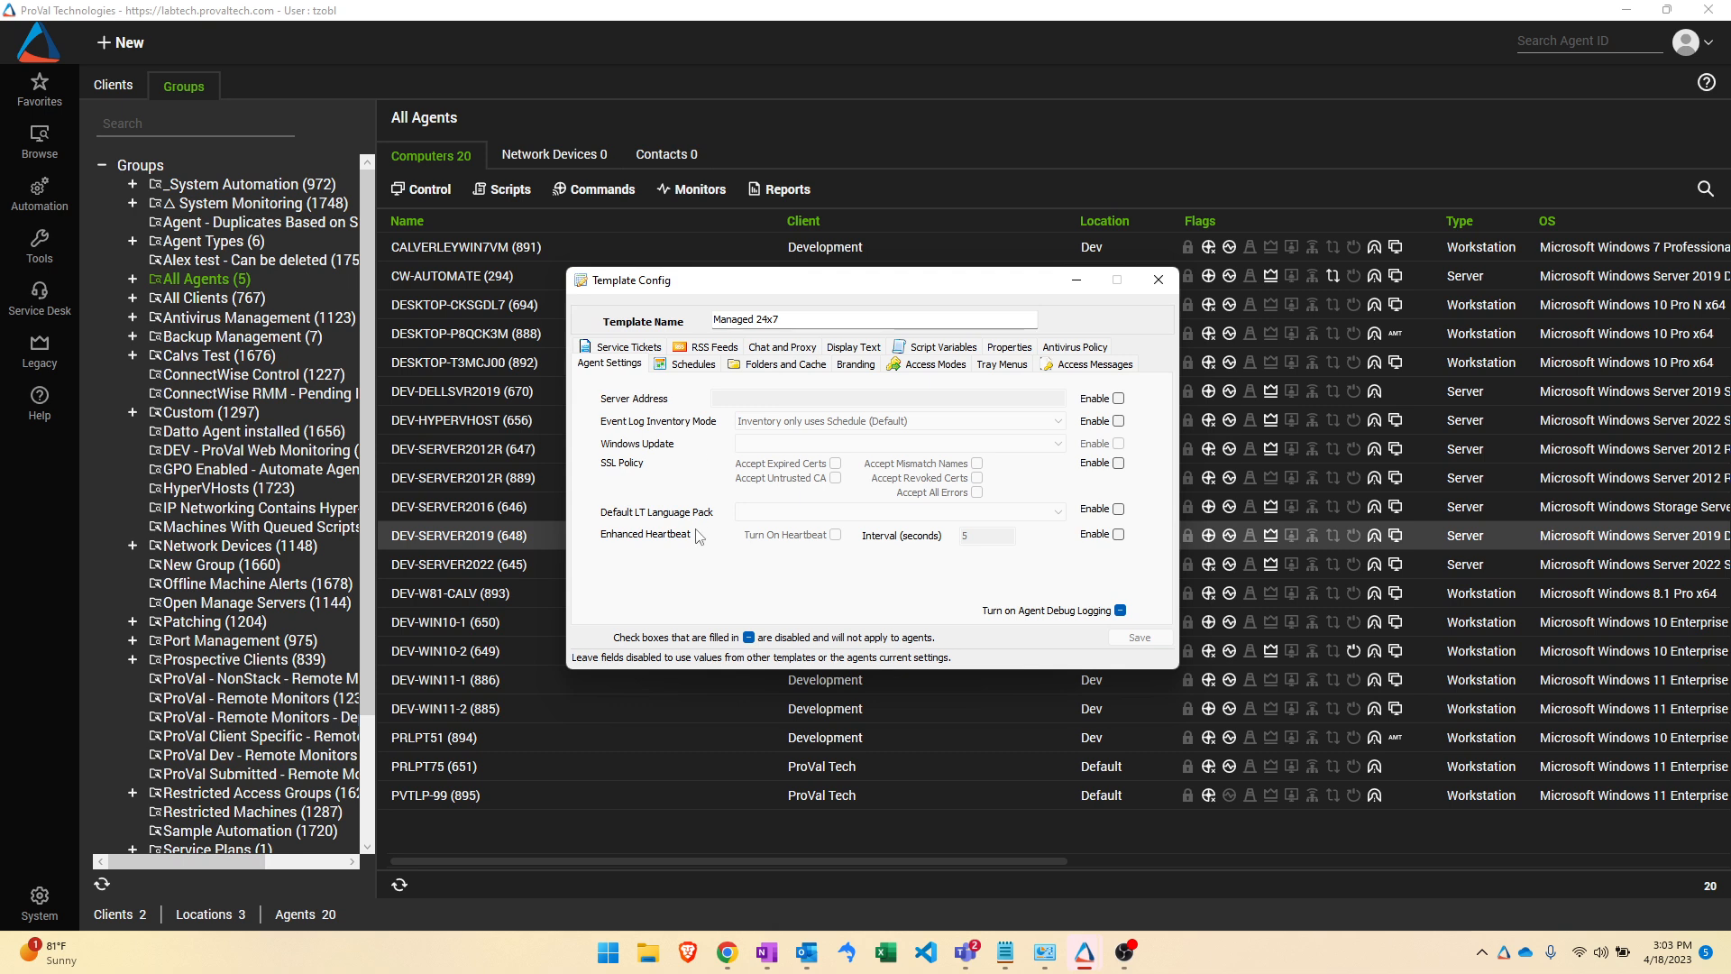
mouse_move(612, 419)
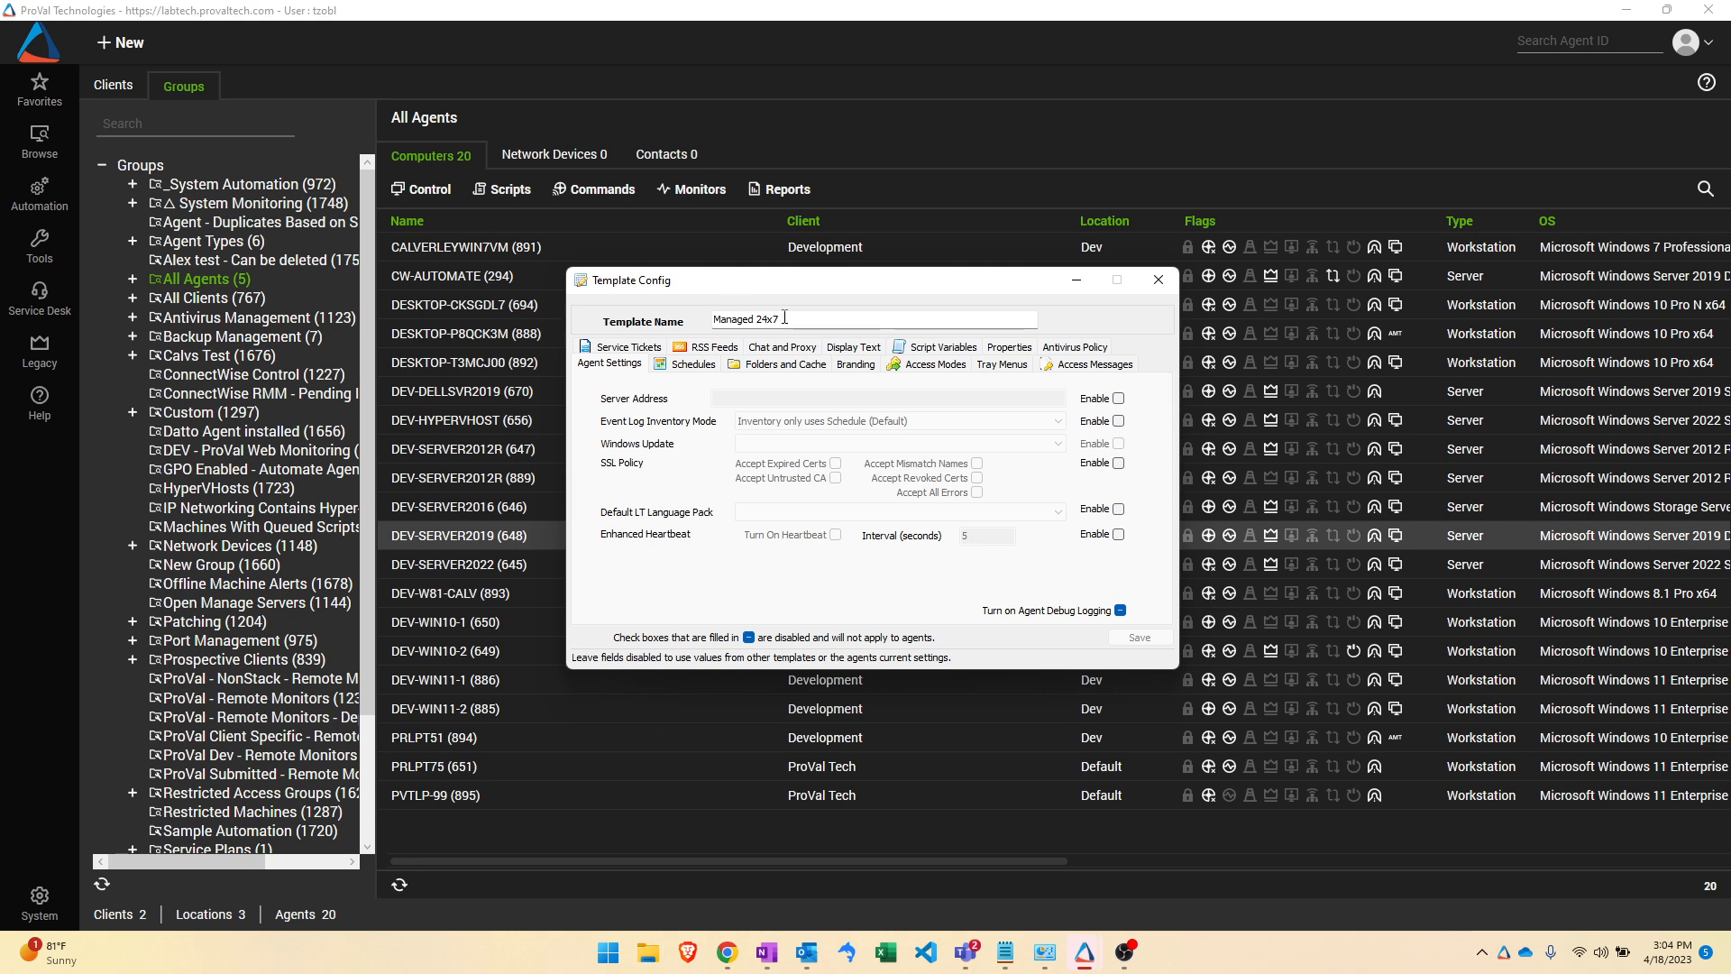
mouse_move(871, 381)
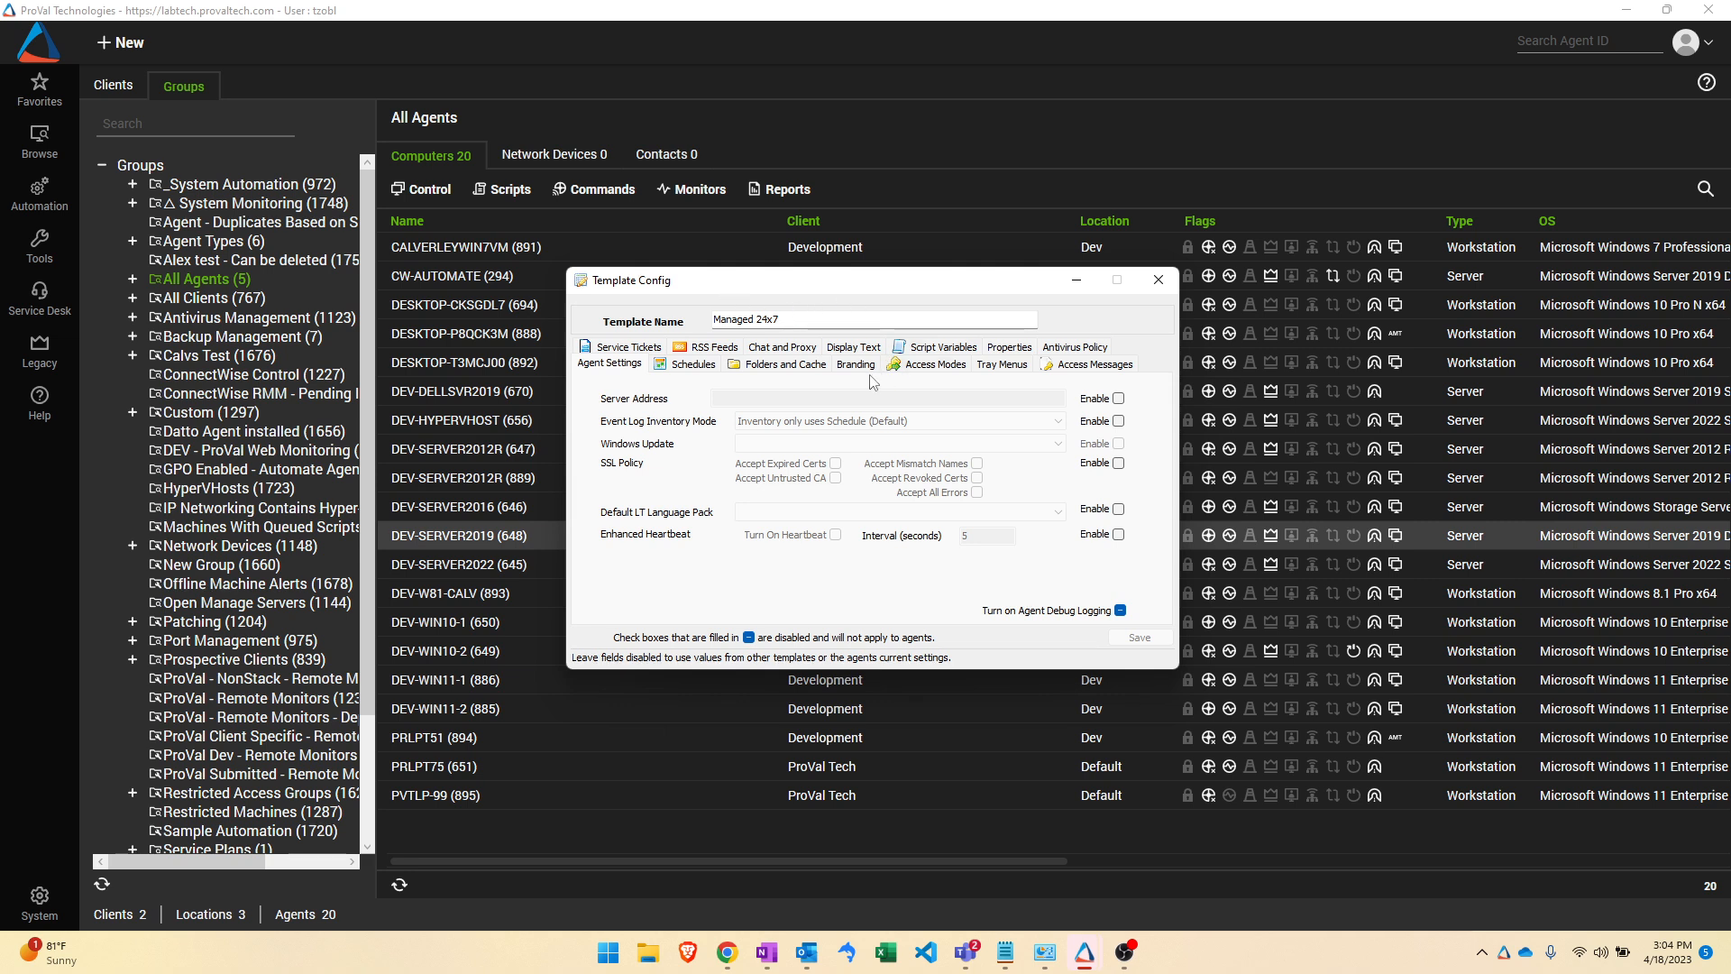
Step: Show the Managed 24x7 template's Branding options: tray text, service name, tray icon
left_click(855, 365)
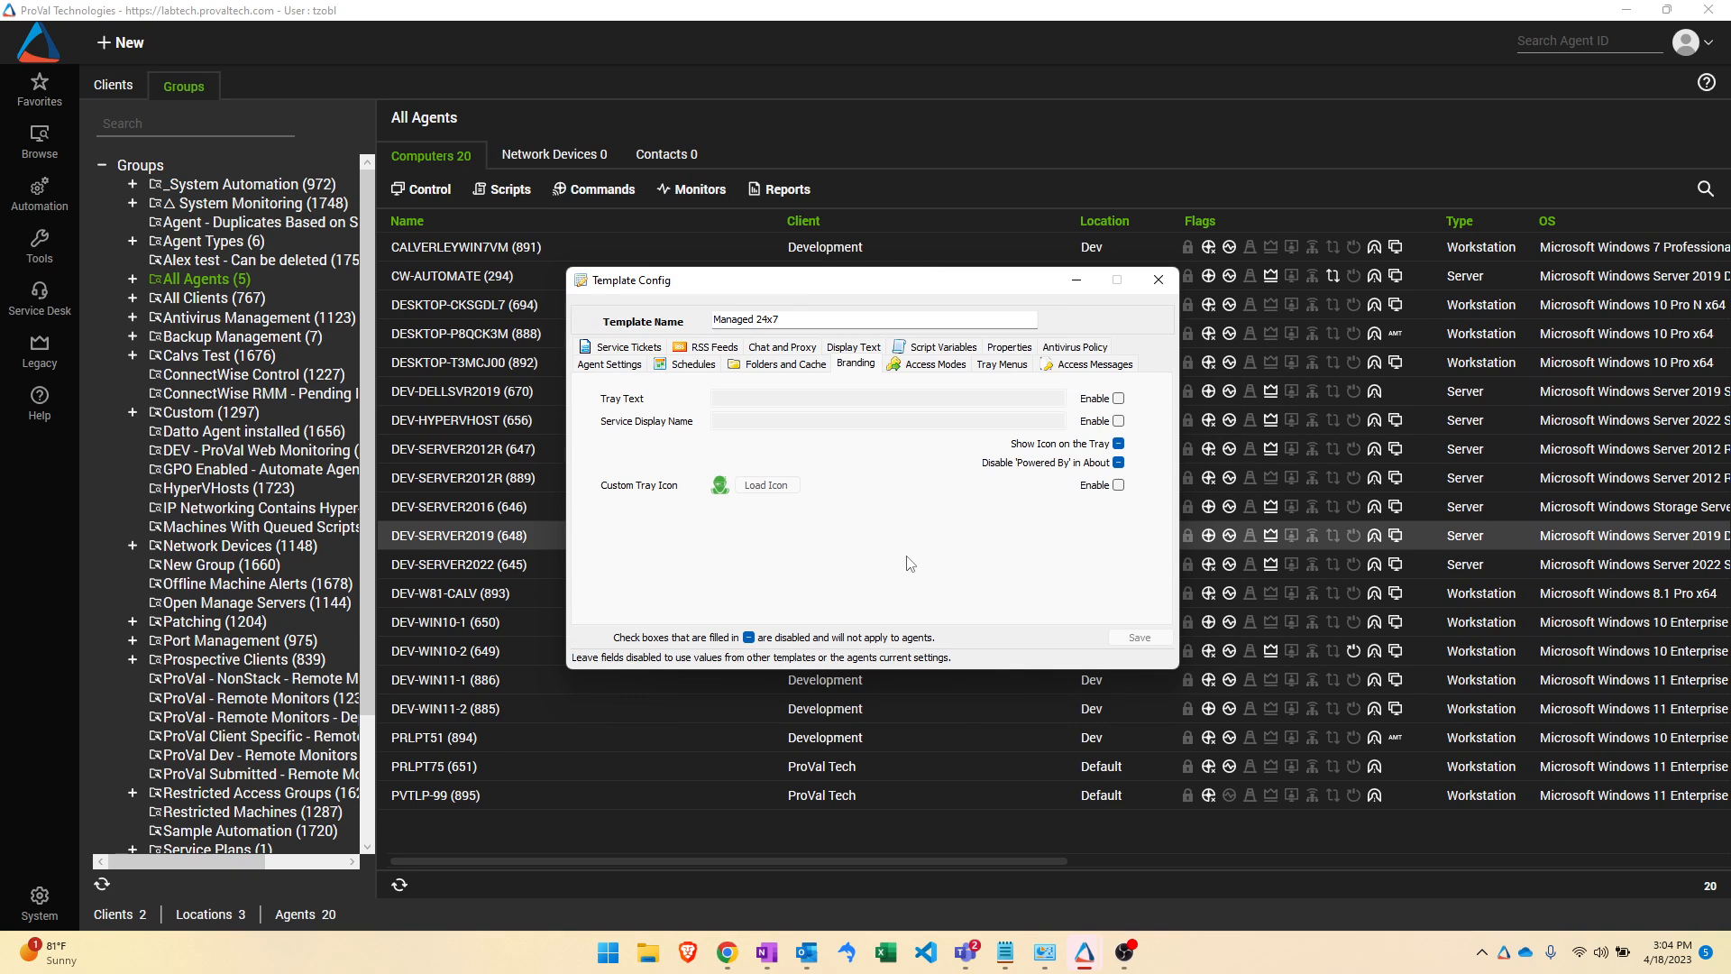
mouse_move(744, 402)
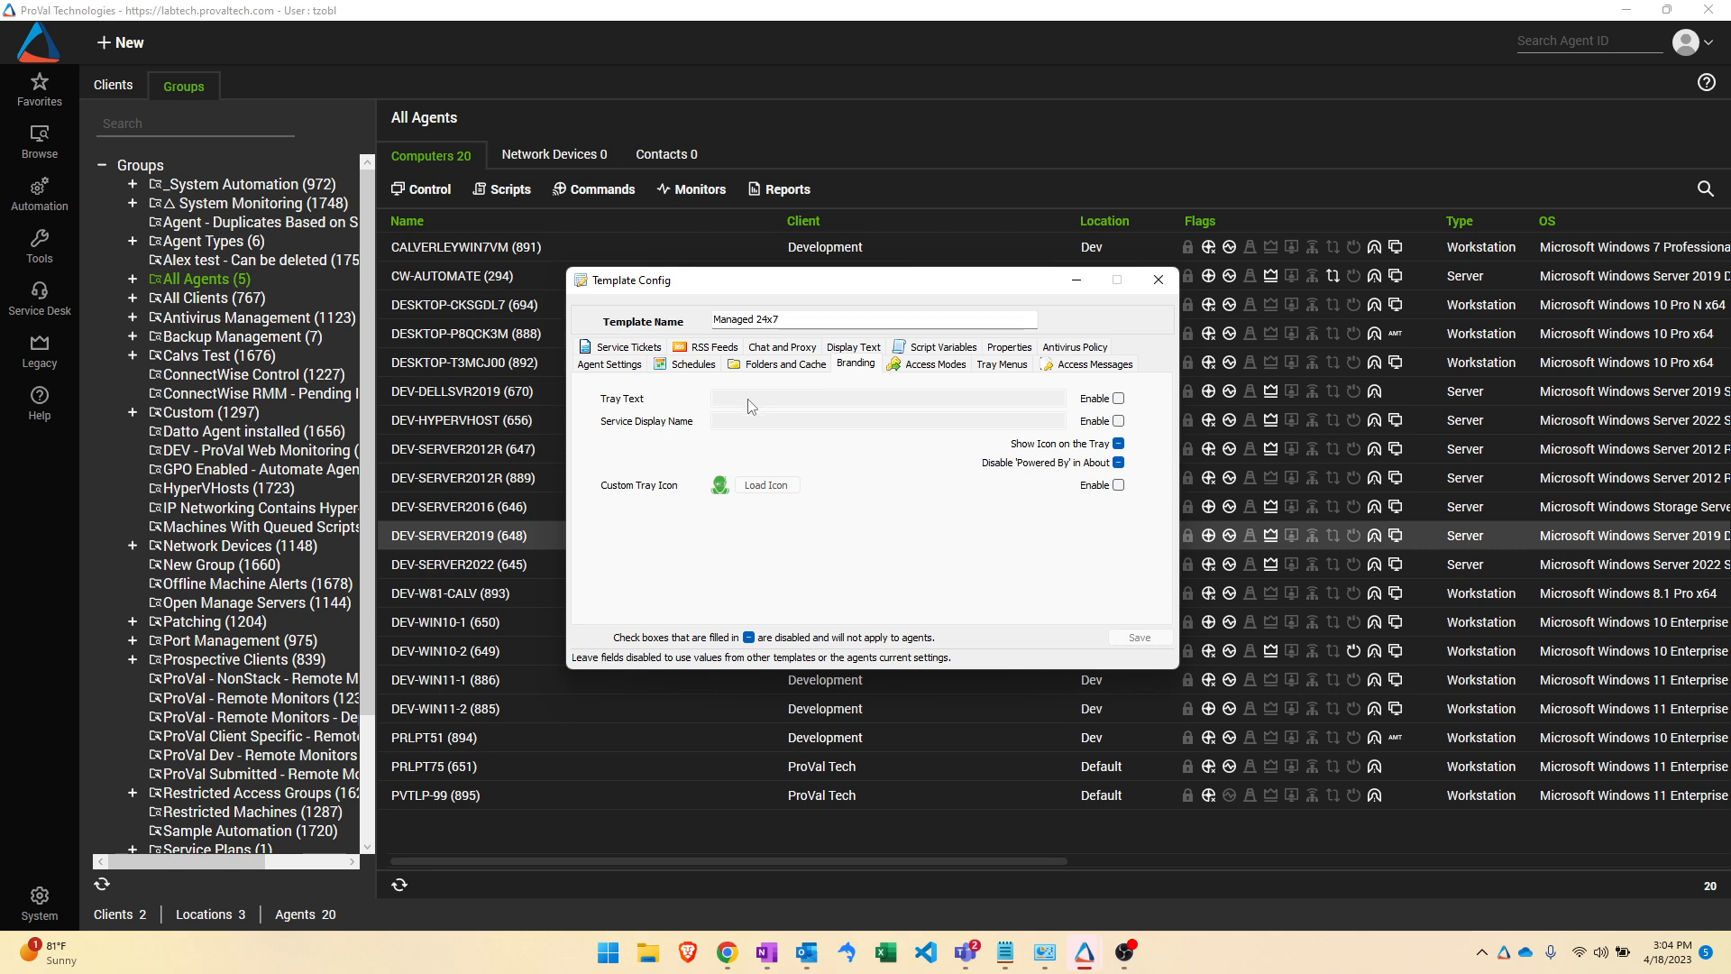
mouse_move(779, 429)
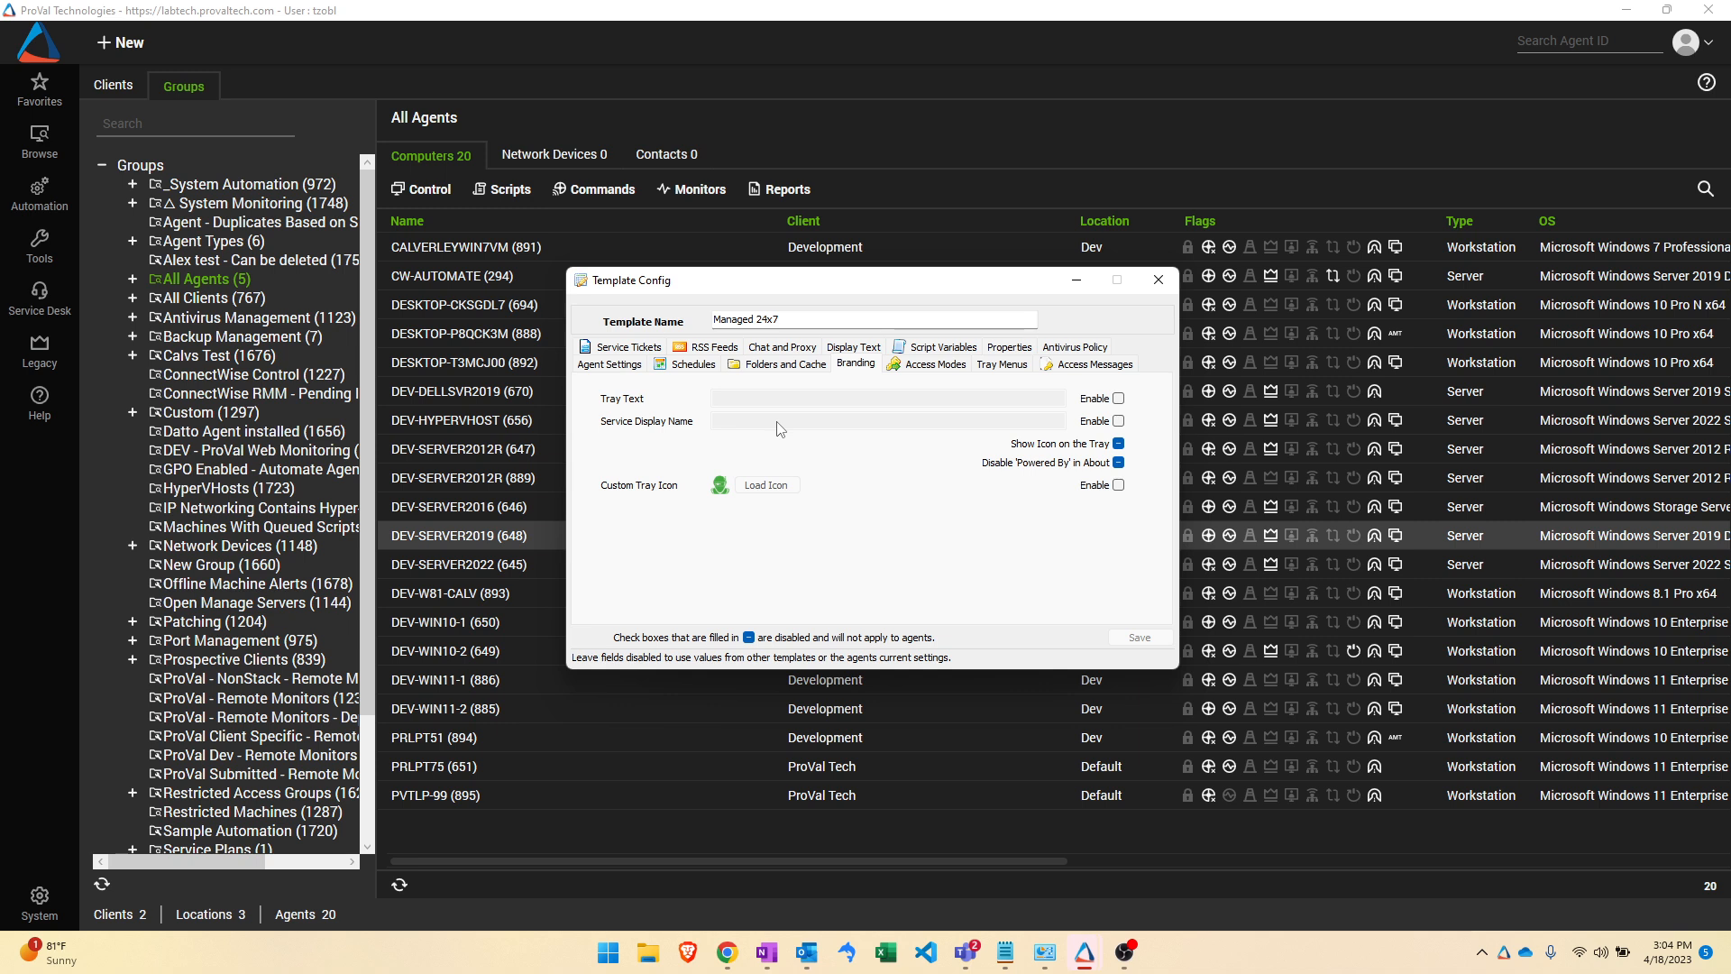
mouse_move(693, 510)
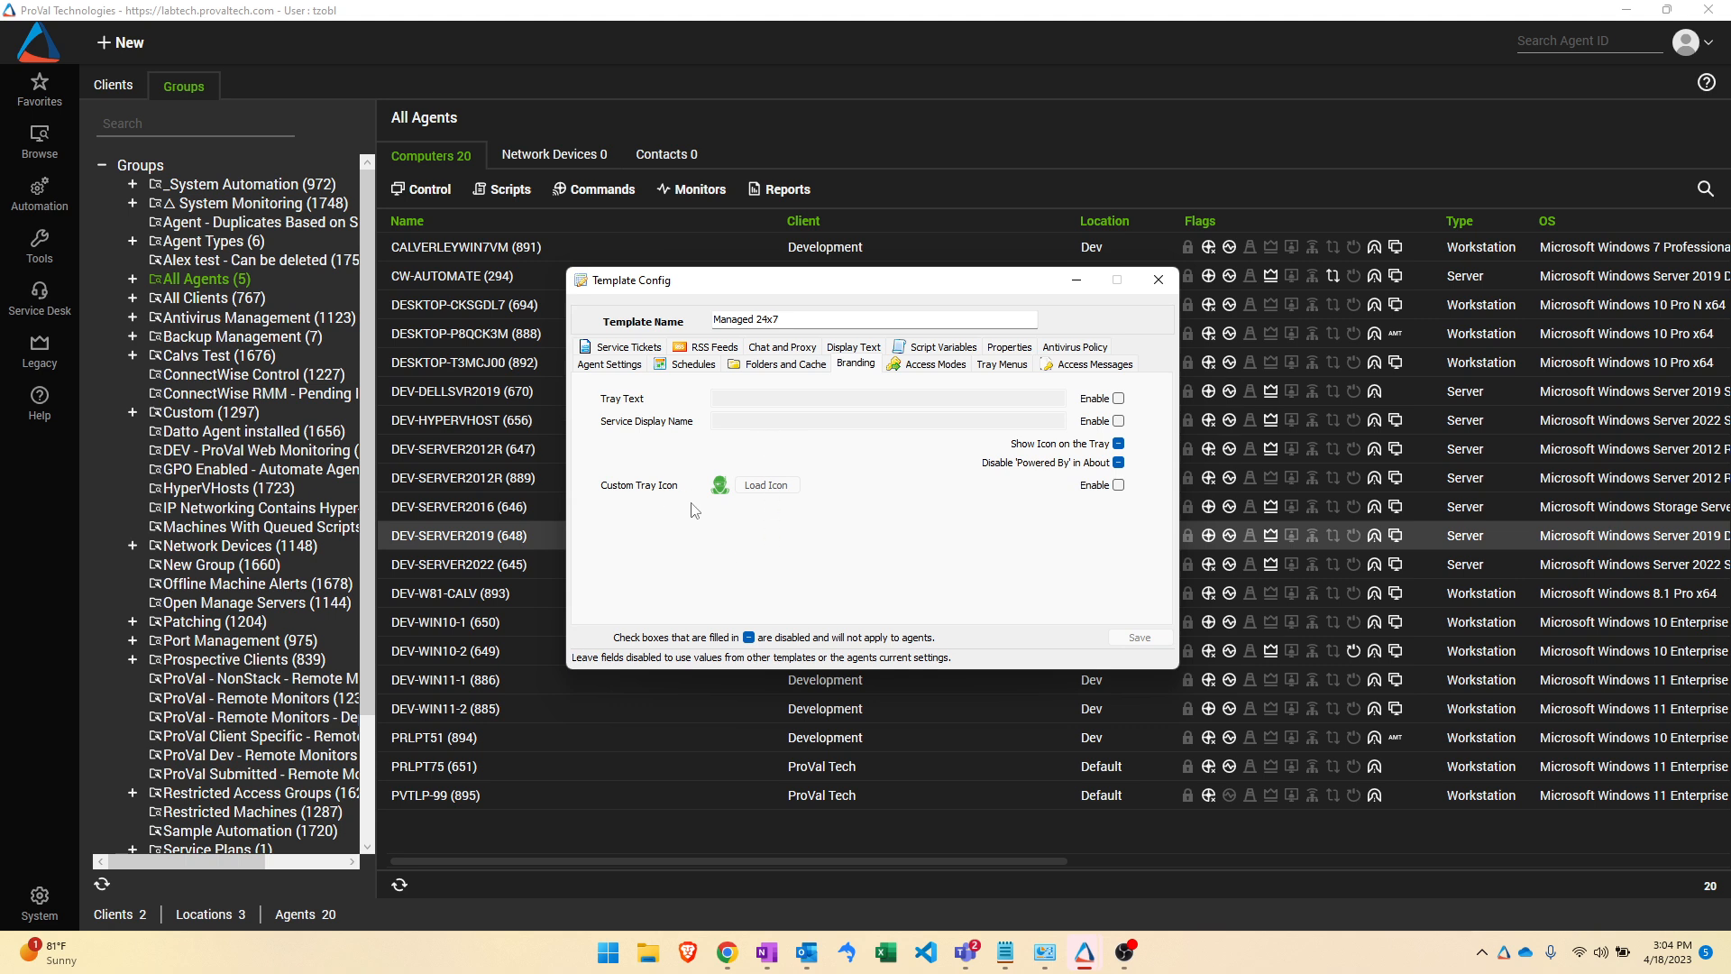
mouse_move(709, 534)
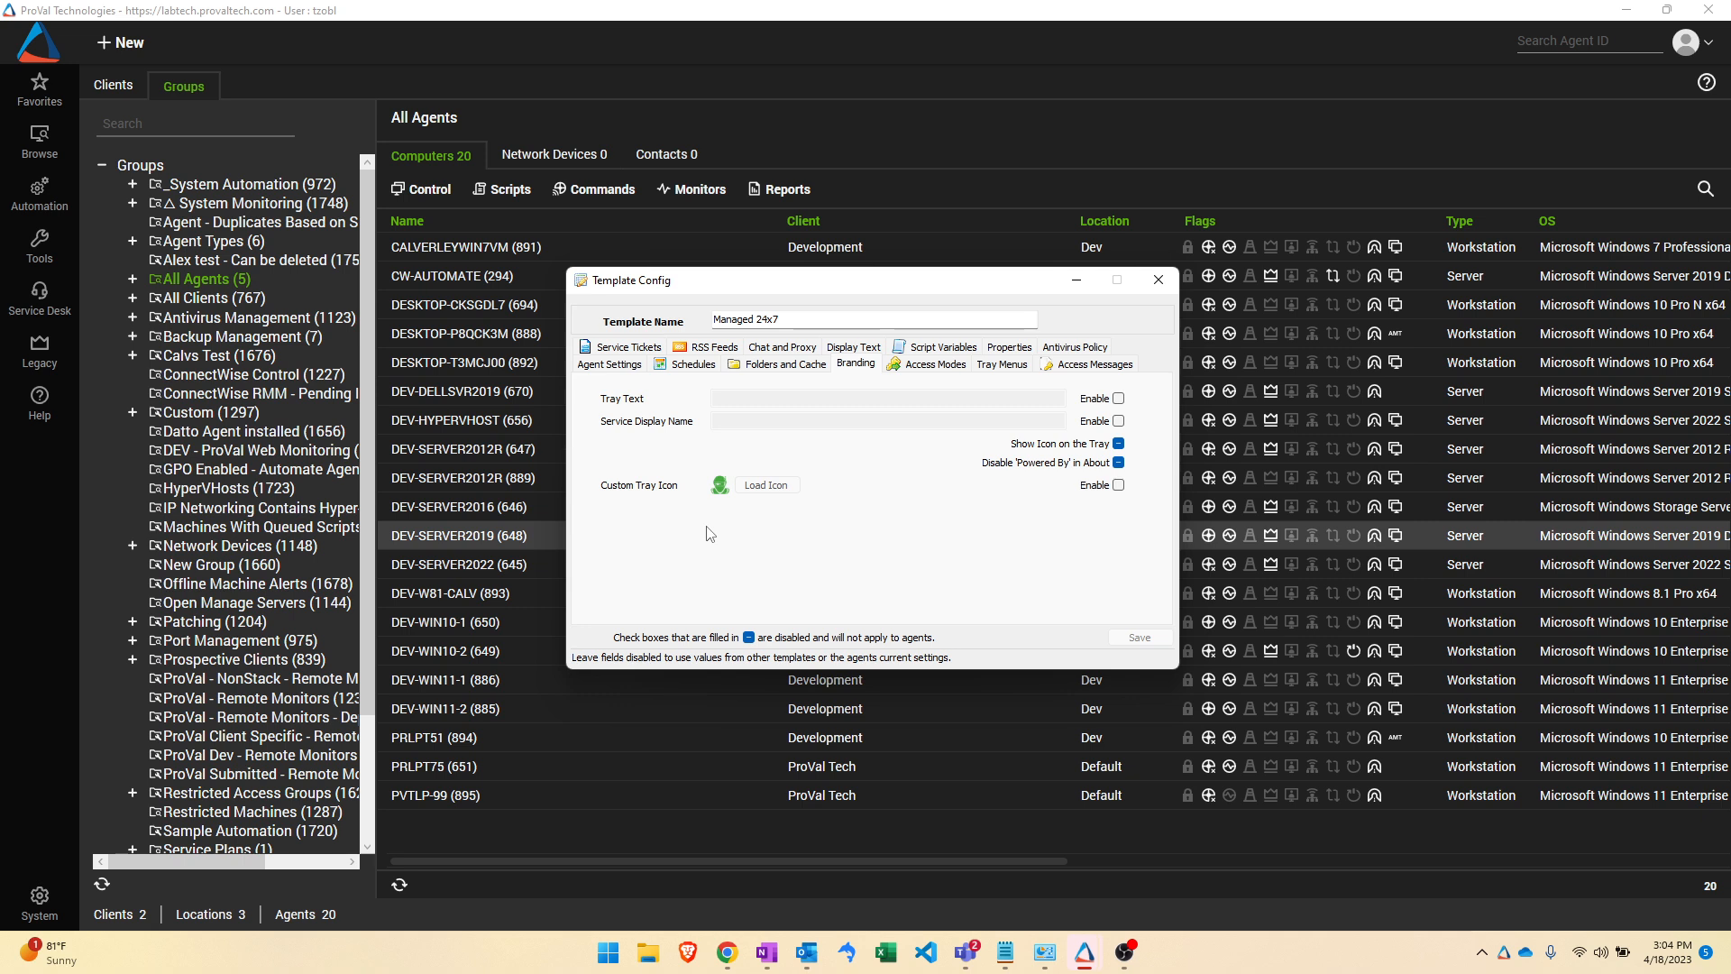
mouse_move(831, 573)
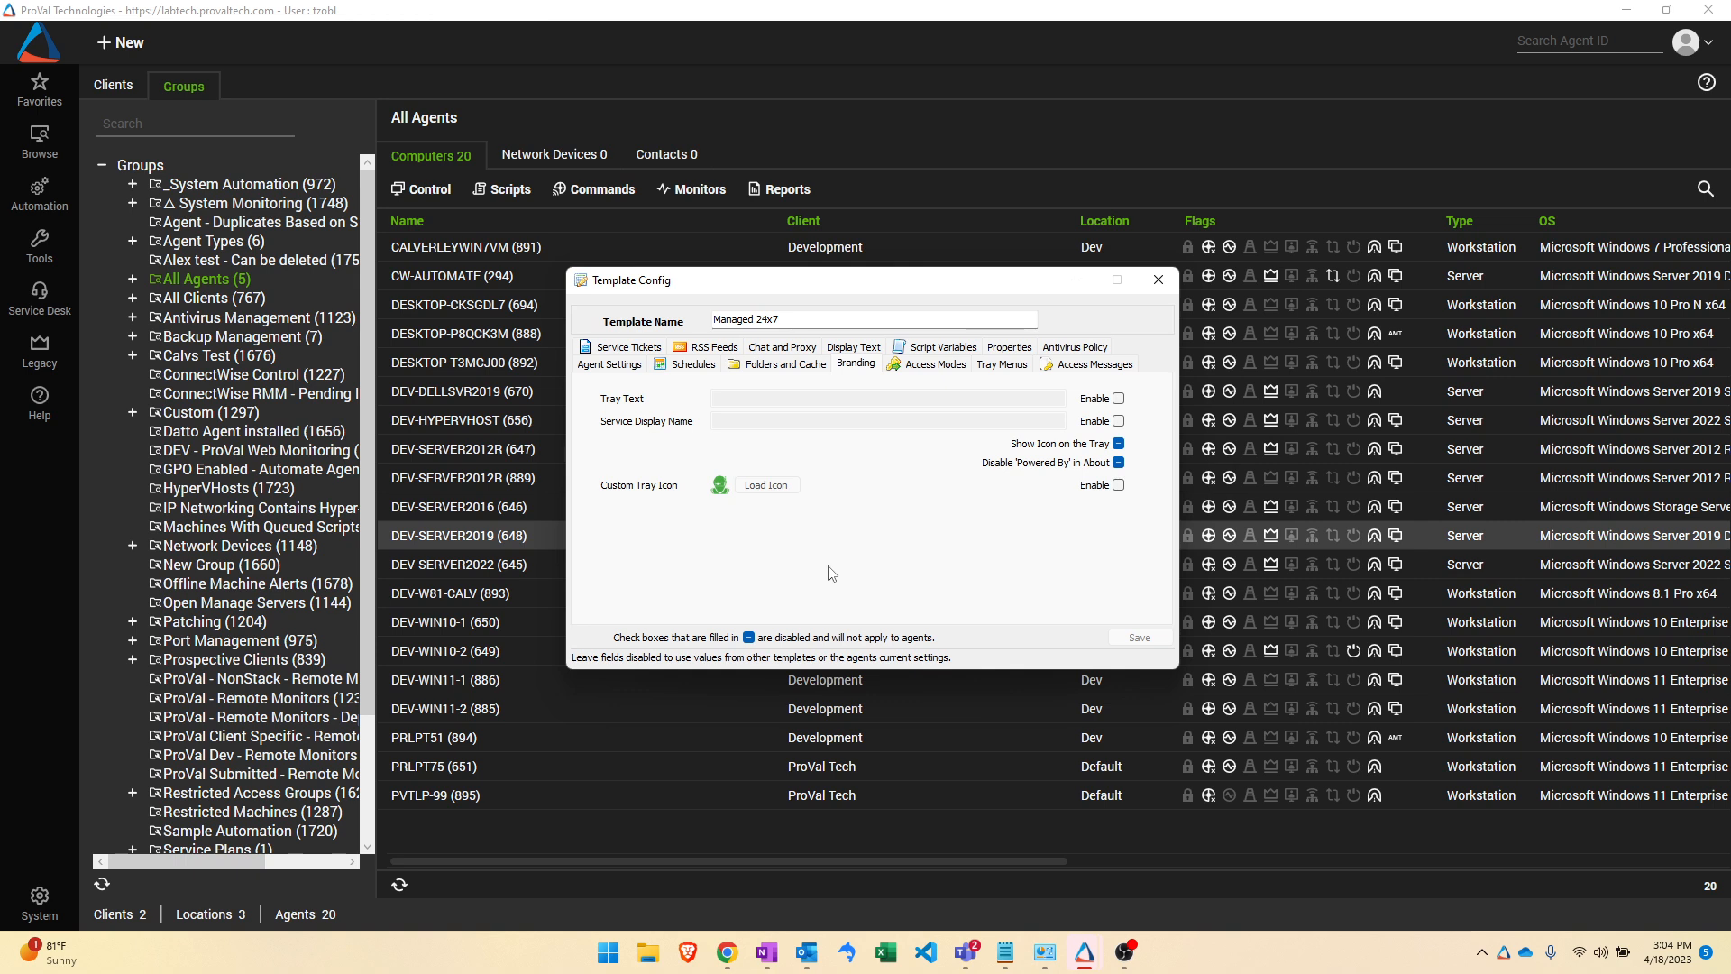
mouse_move(934, 565)
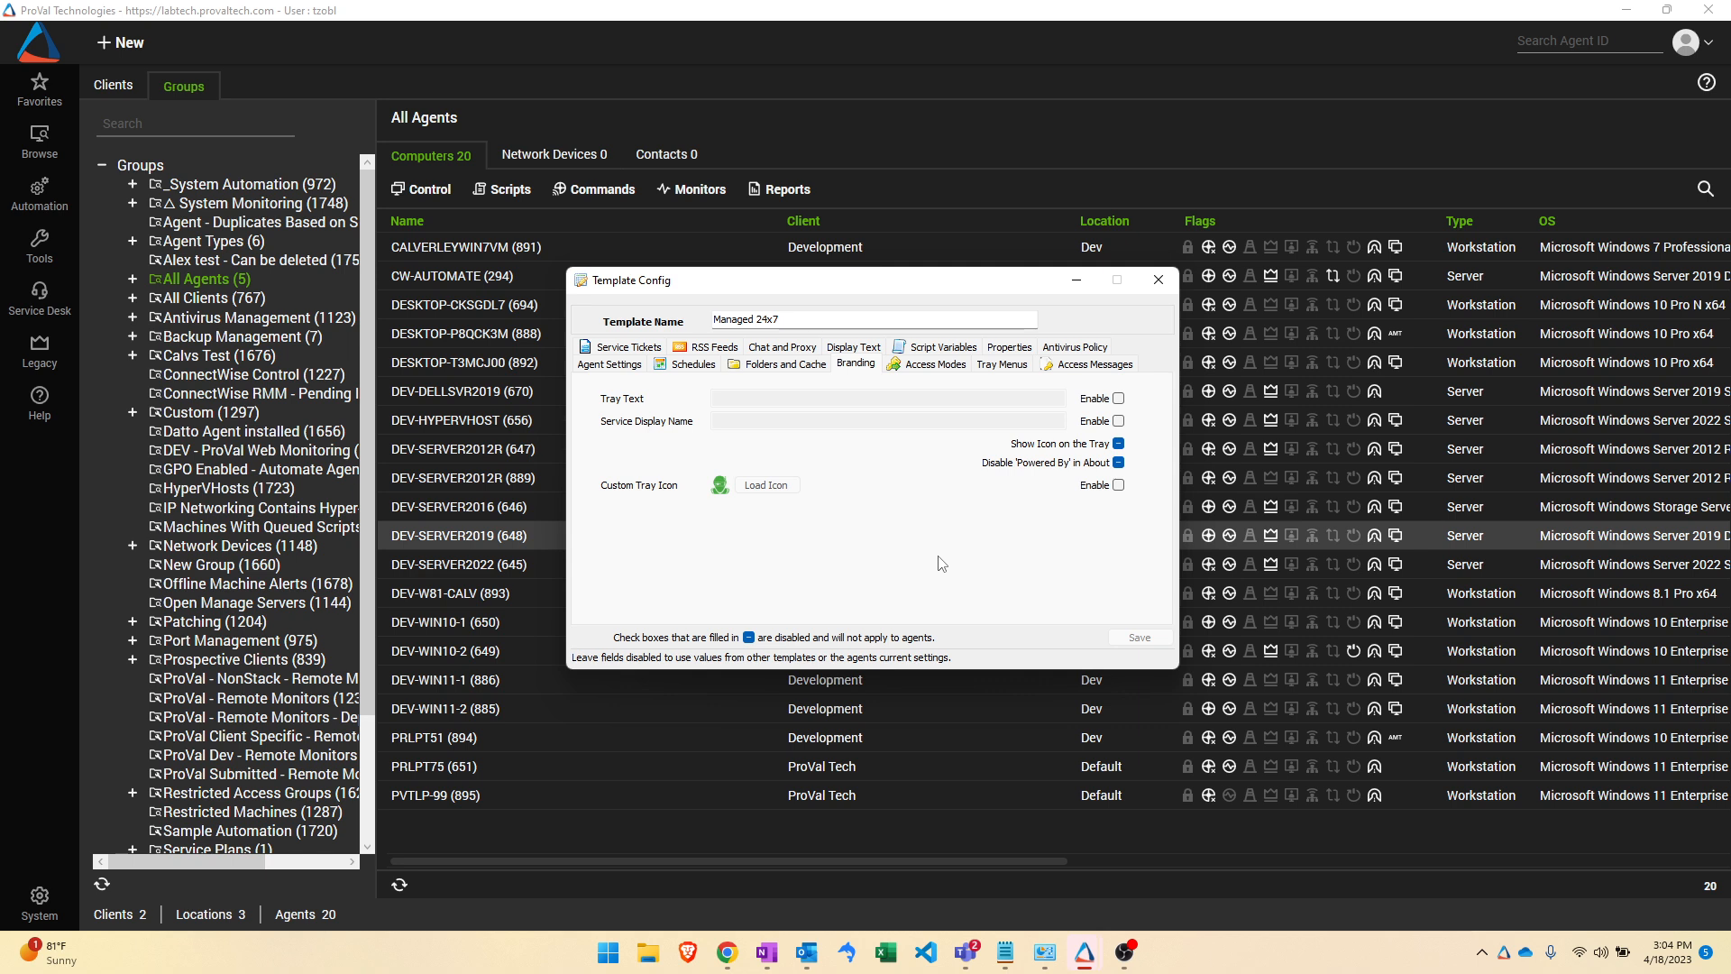
mouse_move(1107, 458)
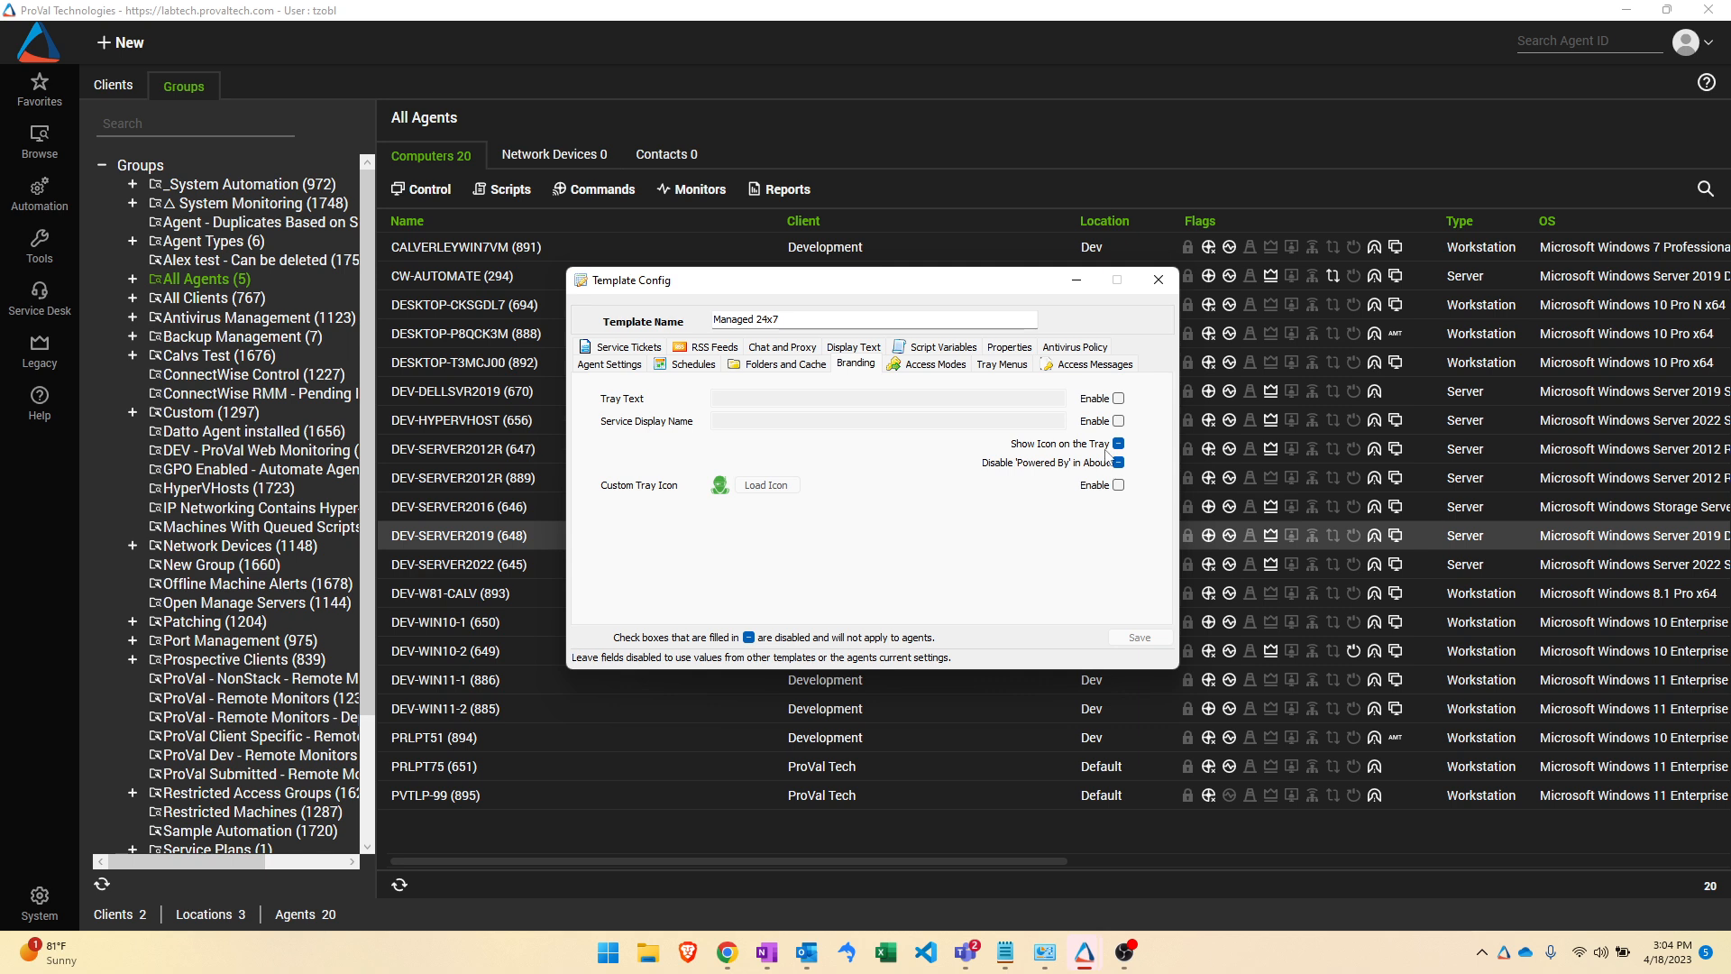
mouse_move(954, 556)
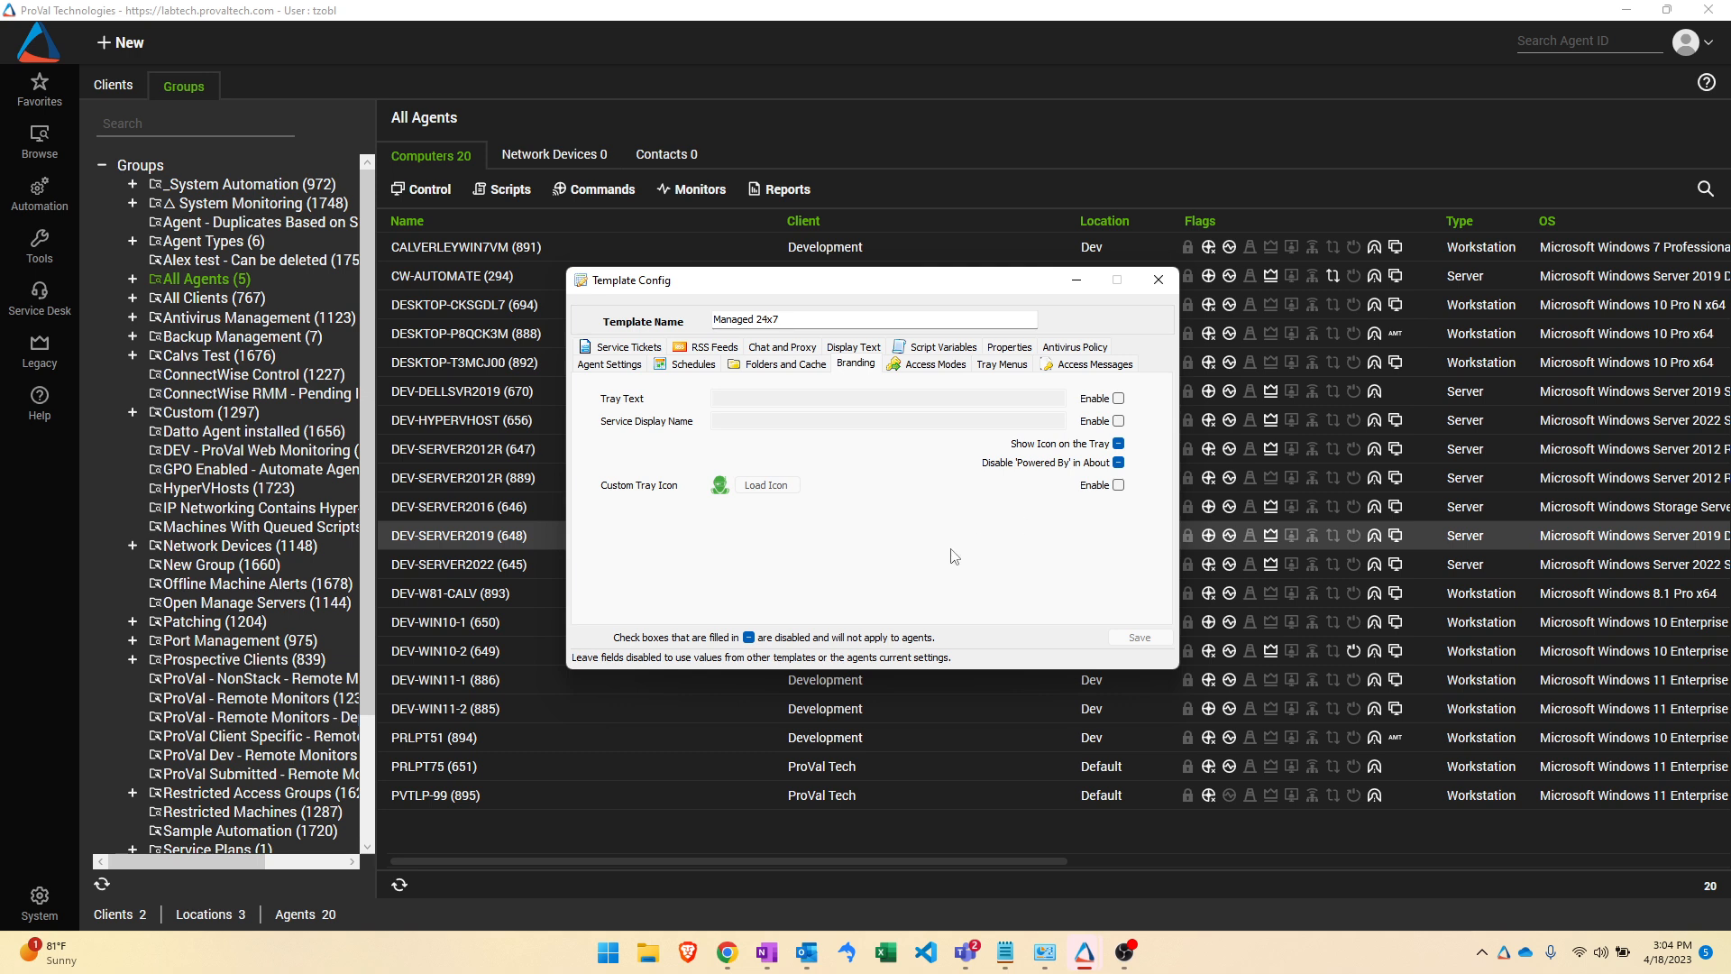
mouse_move(775, 403)
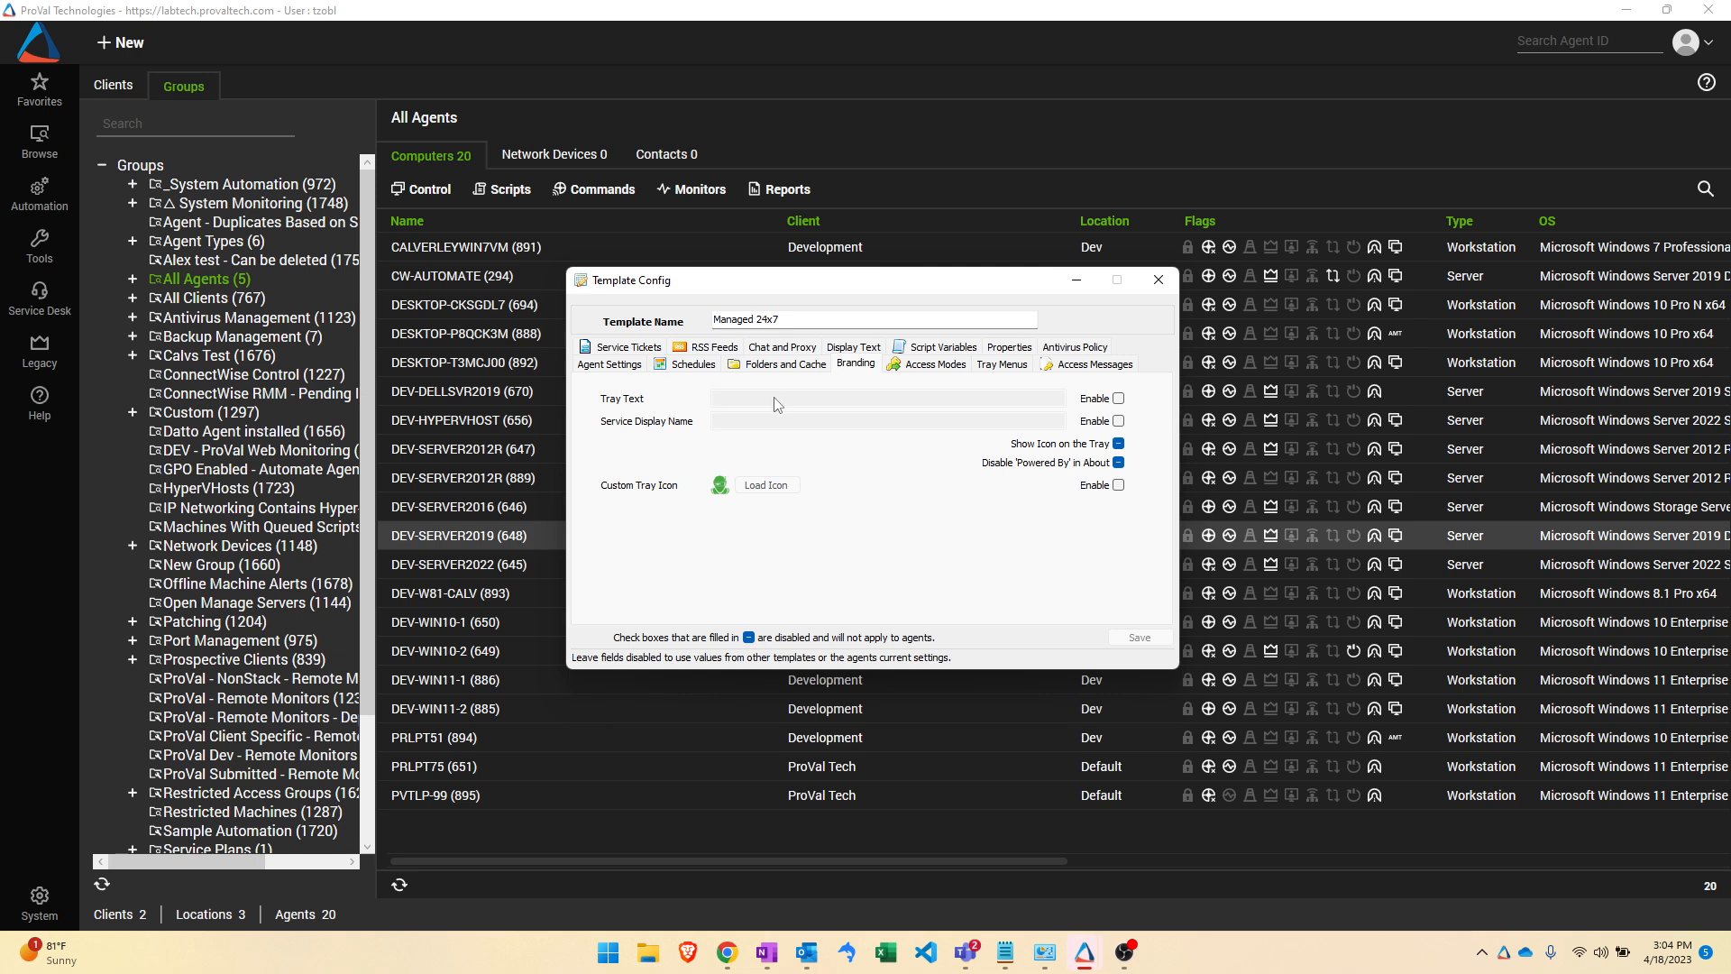
mouse_move(1118, 399)
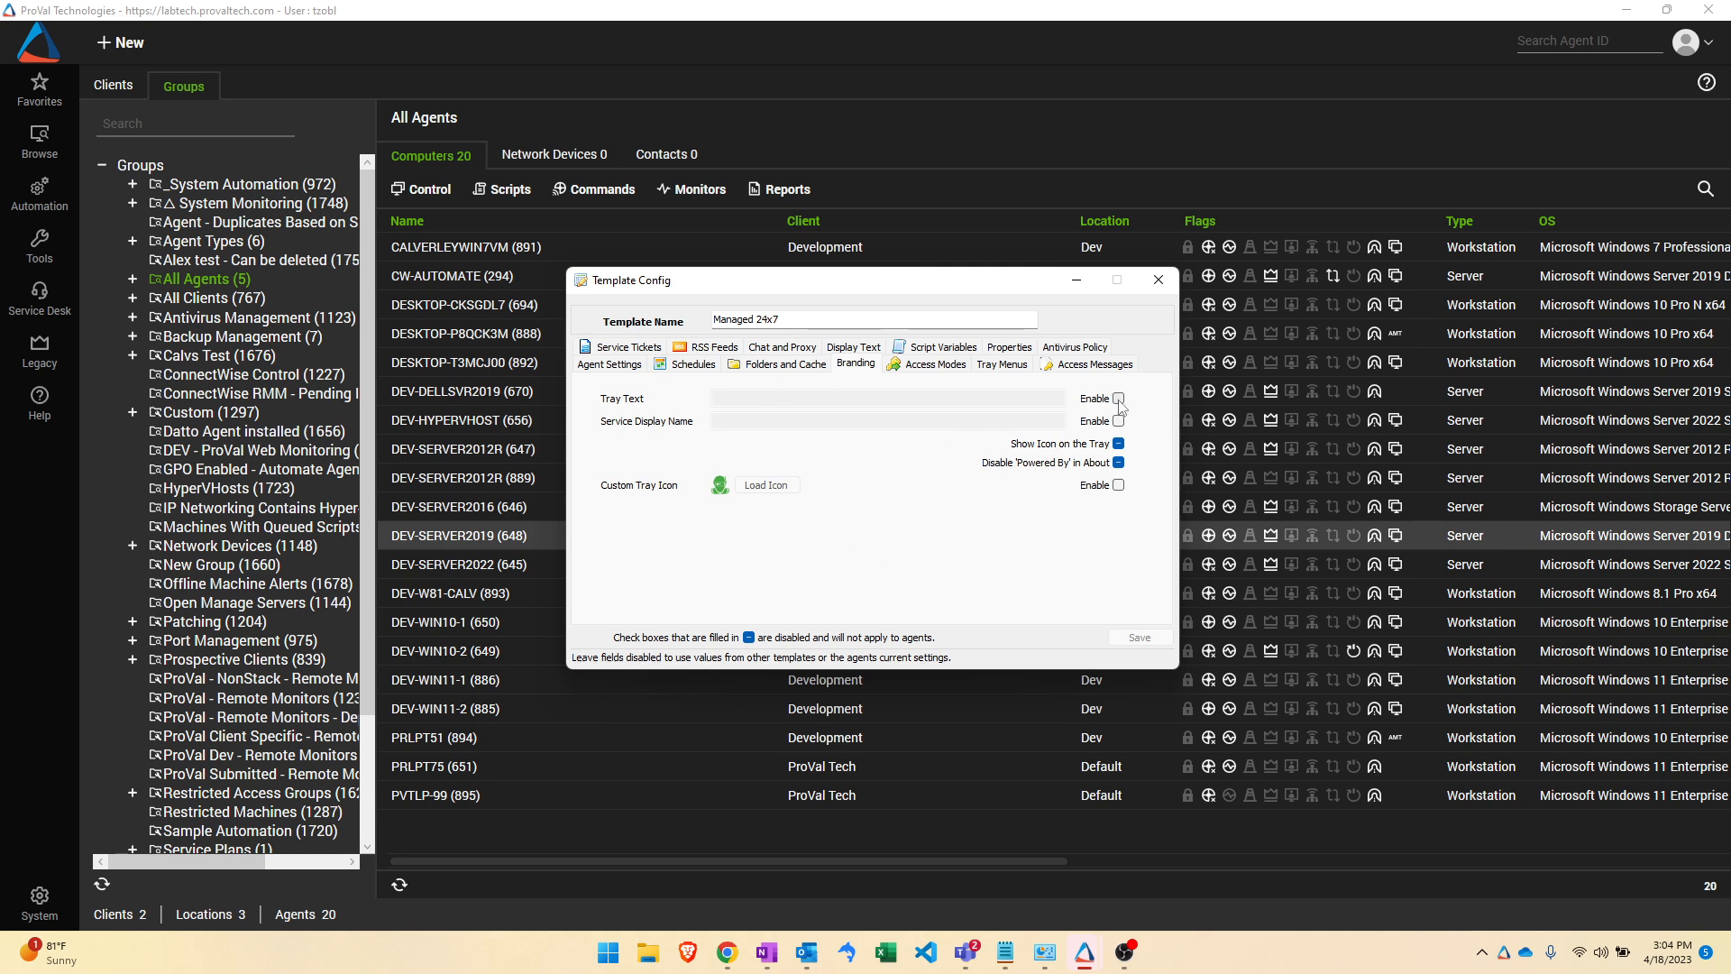
left_click(1117, 398)
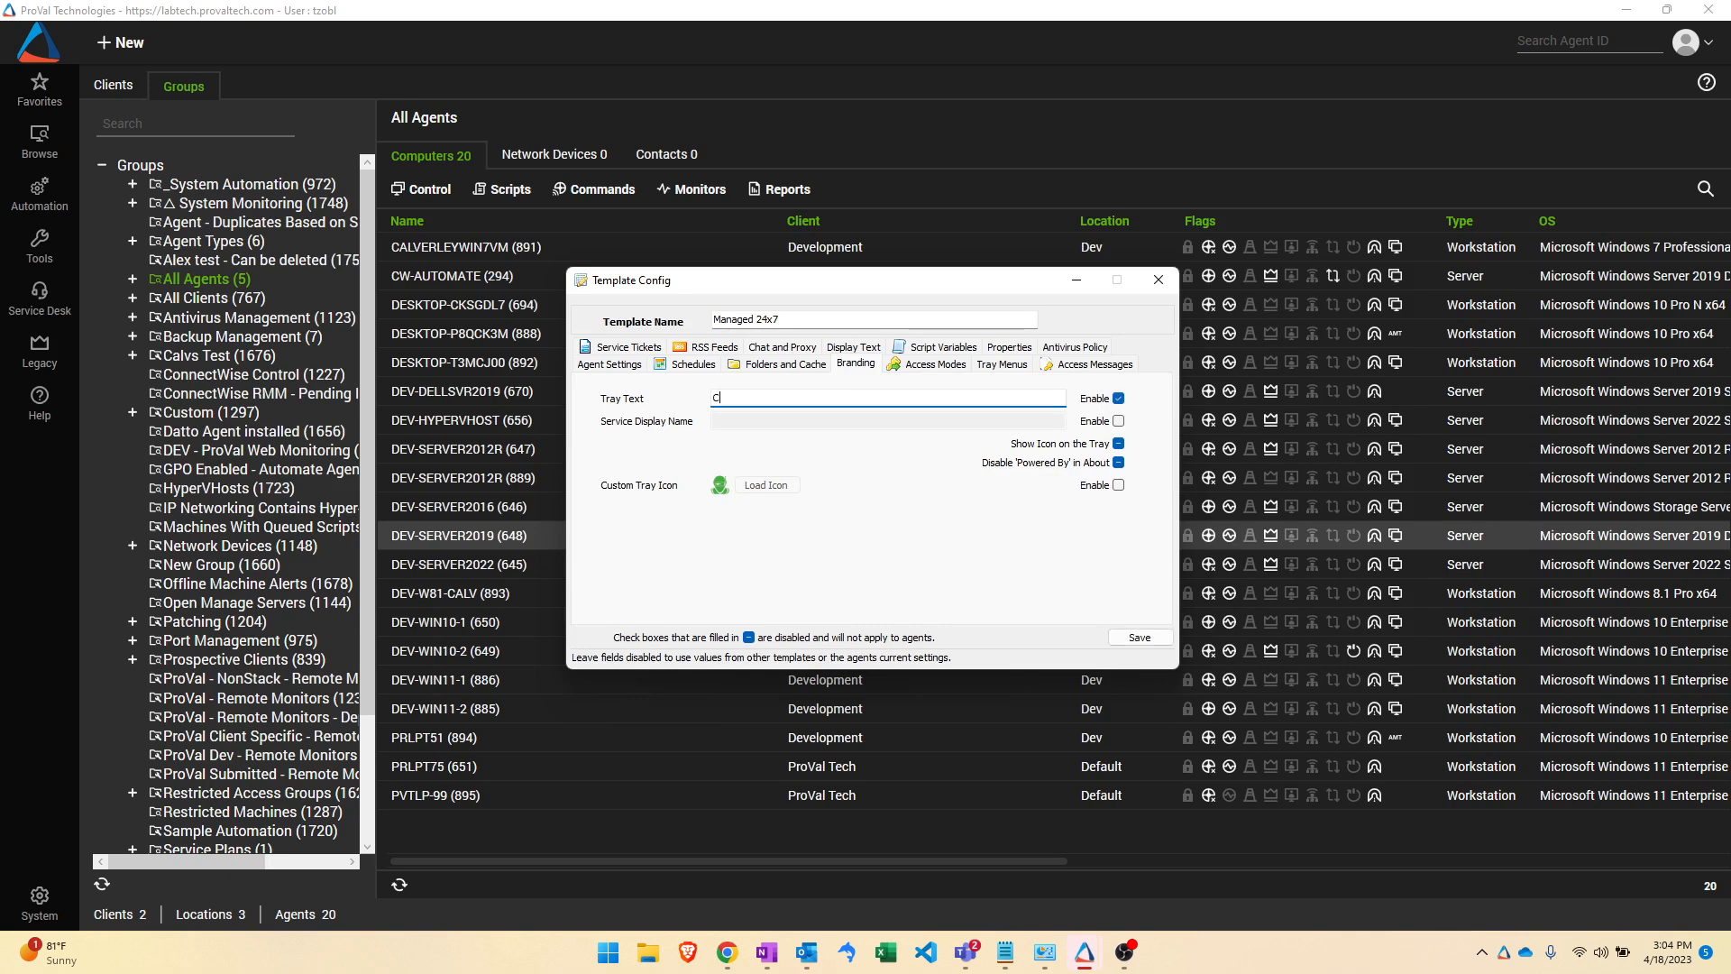
type("Custom Tray Text")
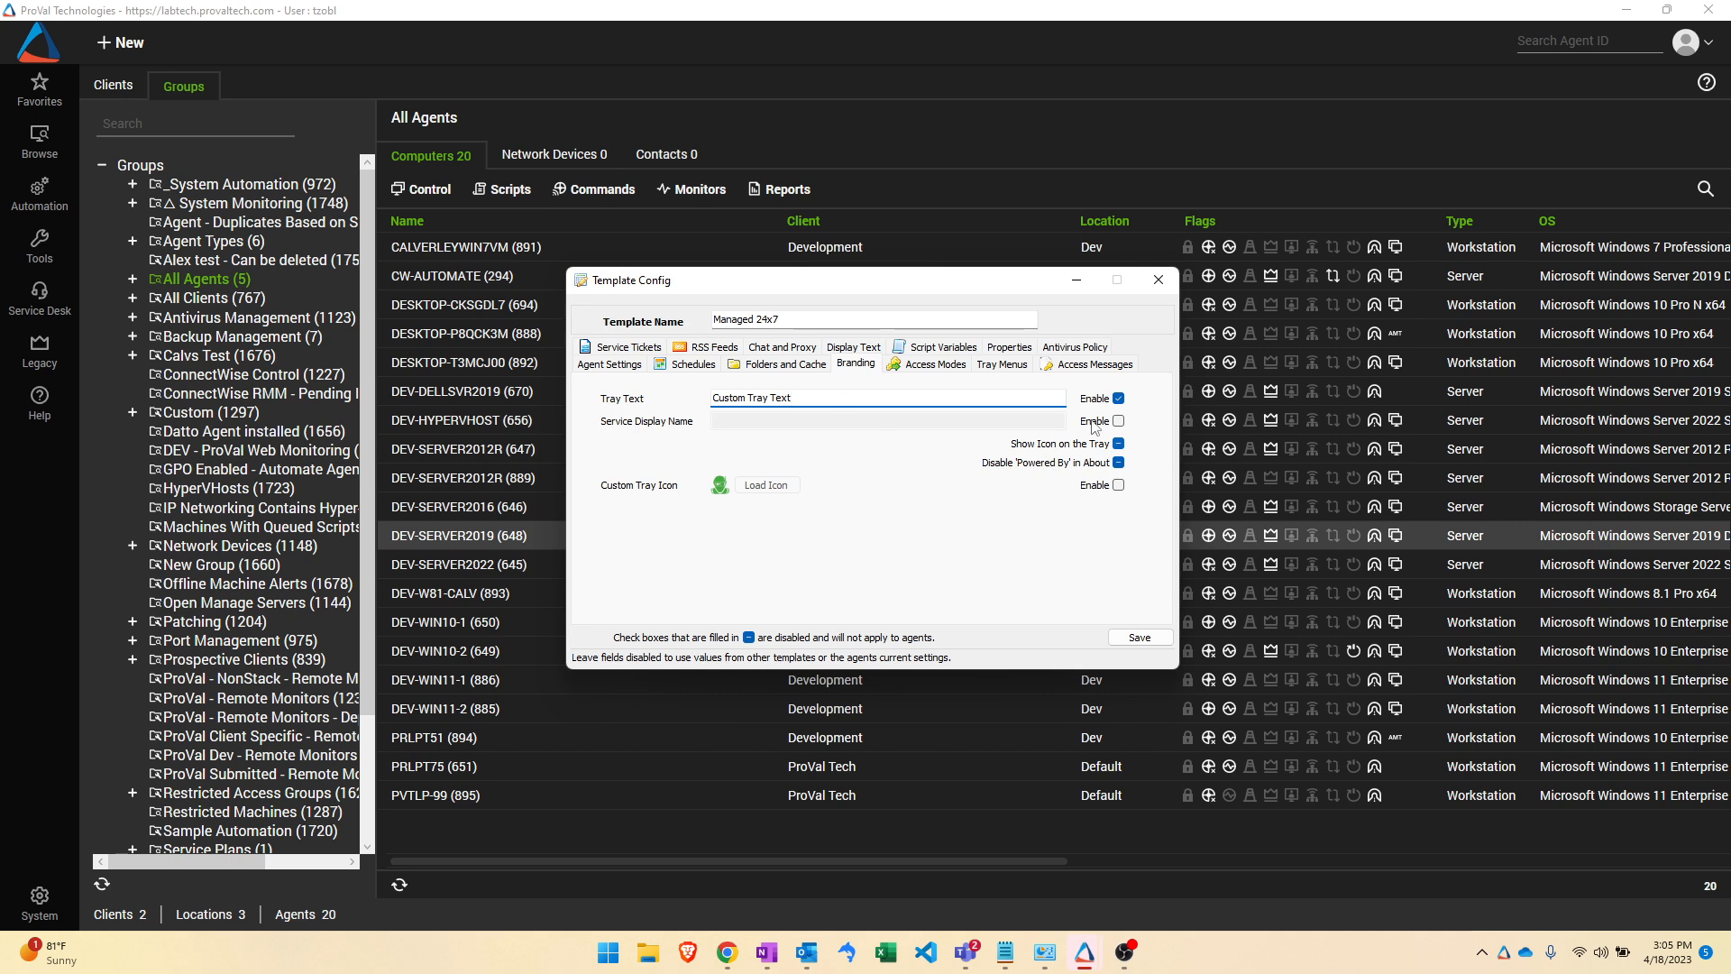
left_click(1118, 420)
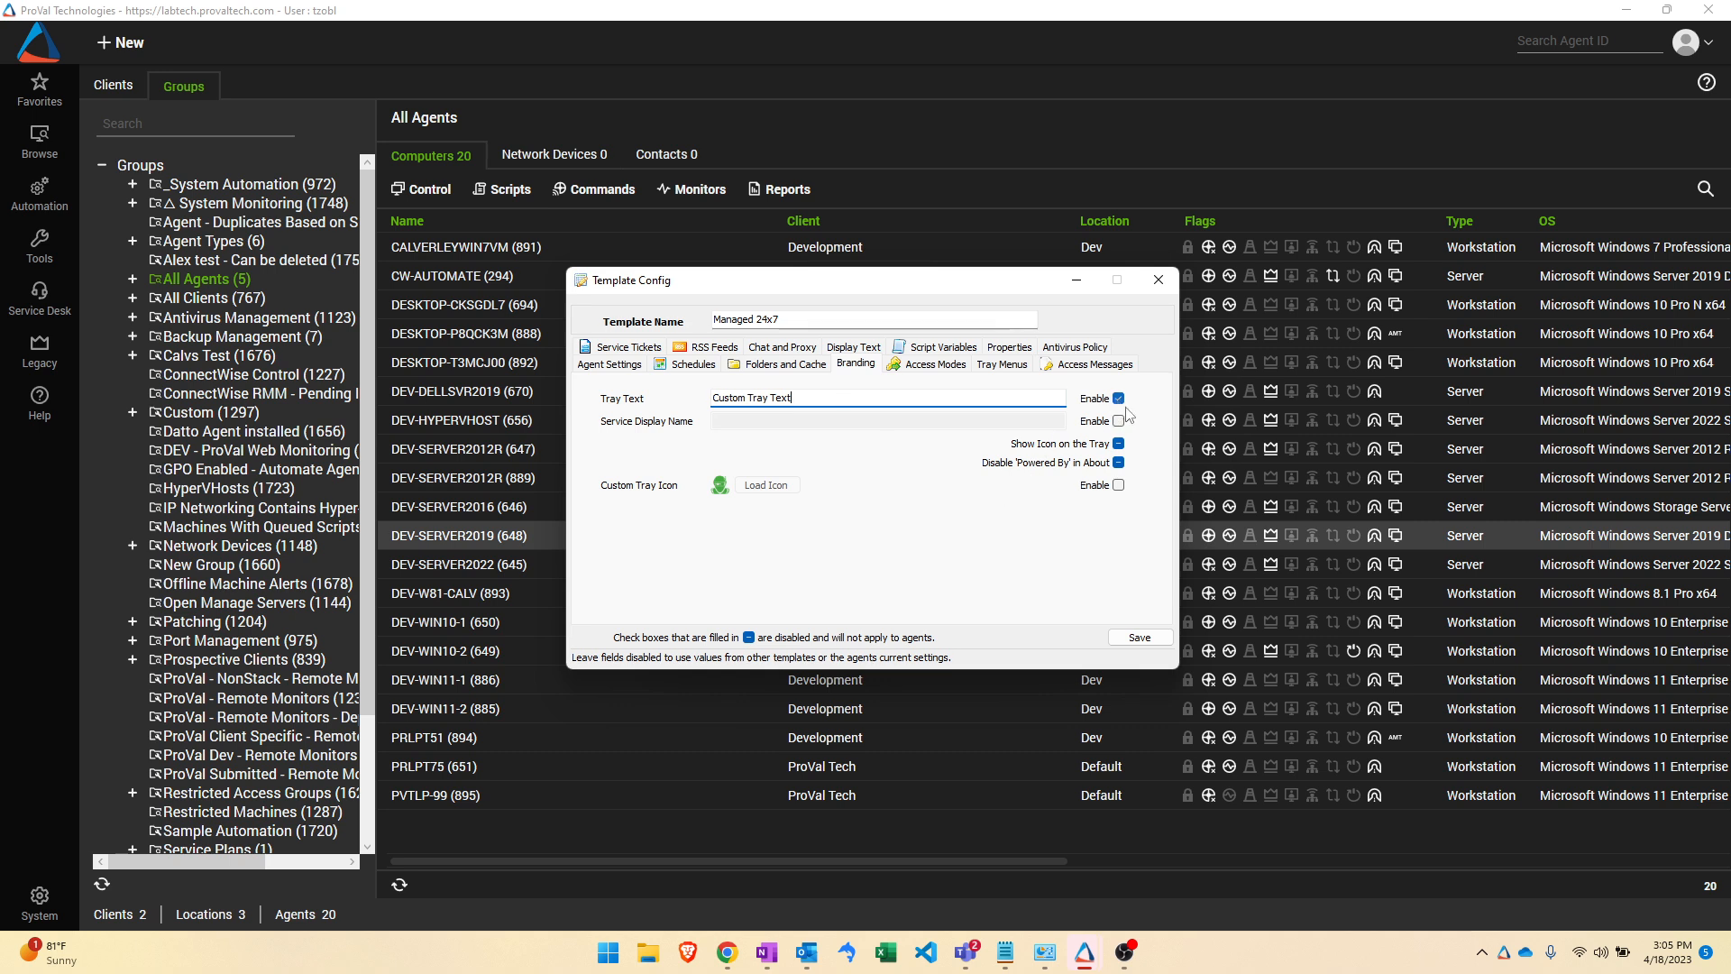
mouse_move(1133, 418)
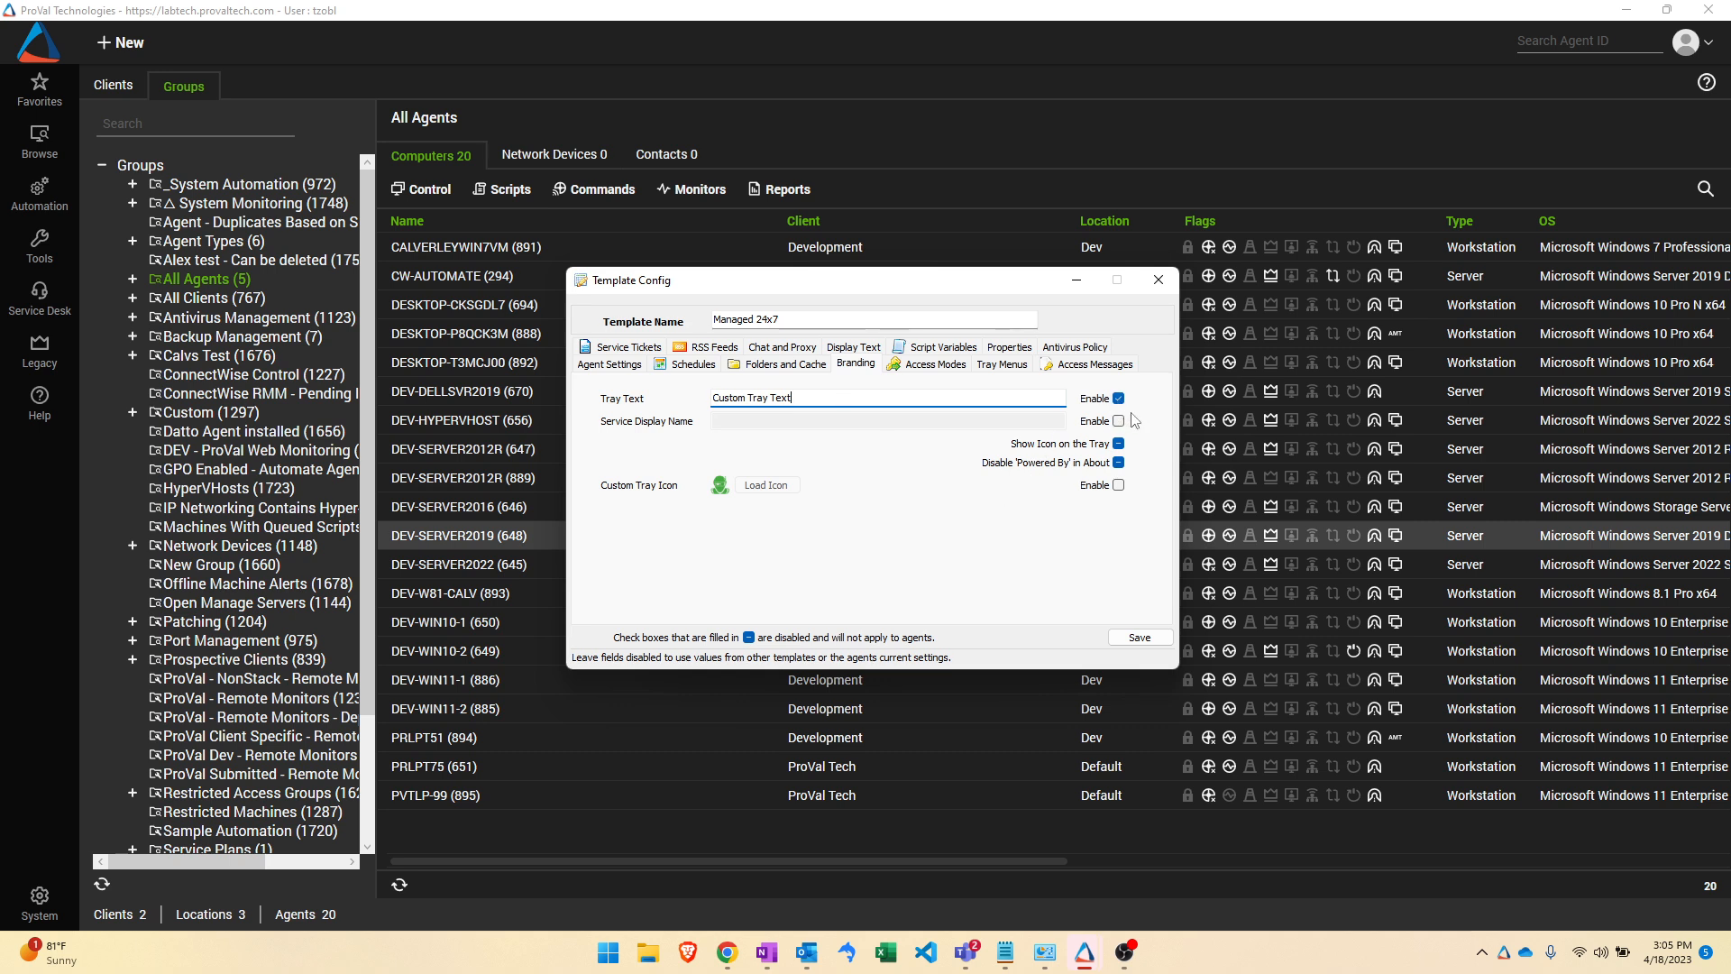
mouse_move(1143, 562)
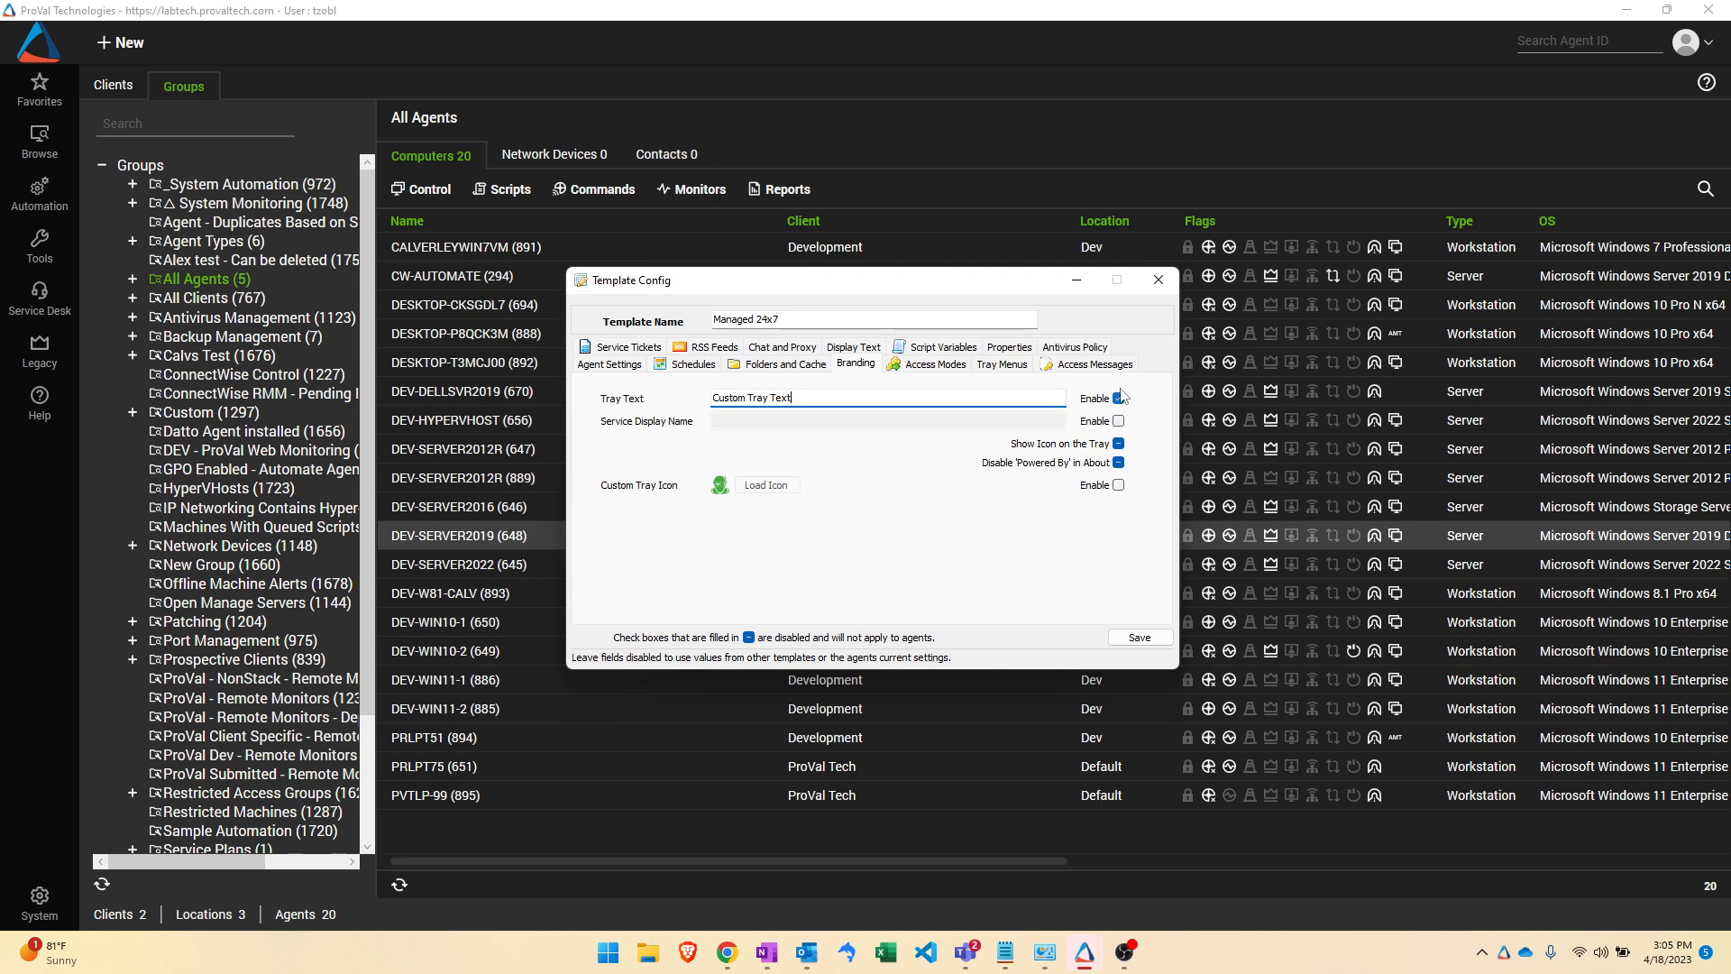
left_click(1118, 397)
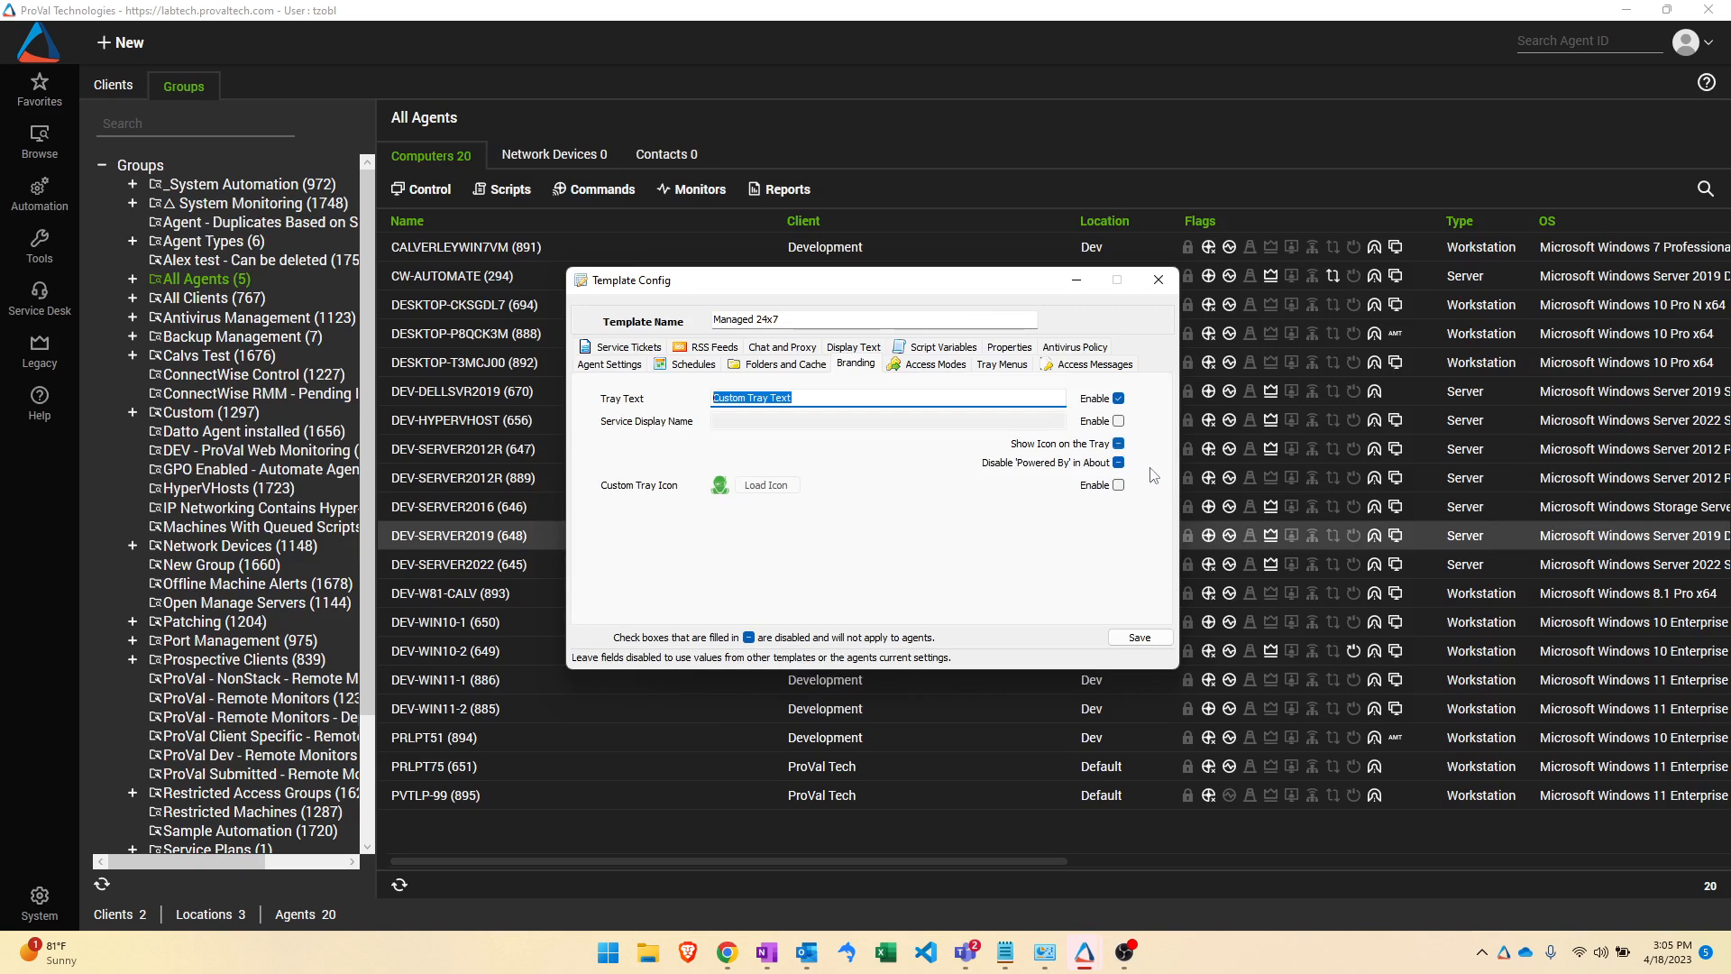
mouse_move(1084, 458)
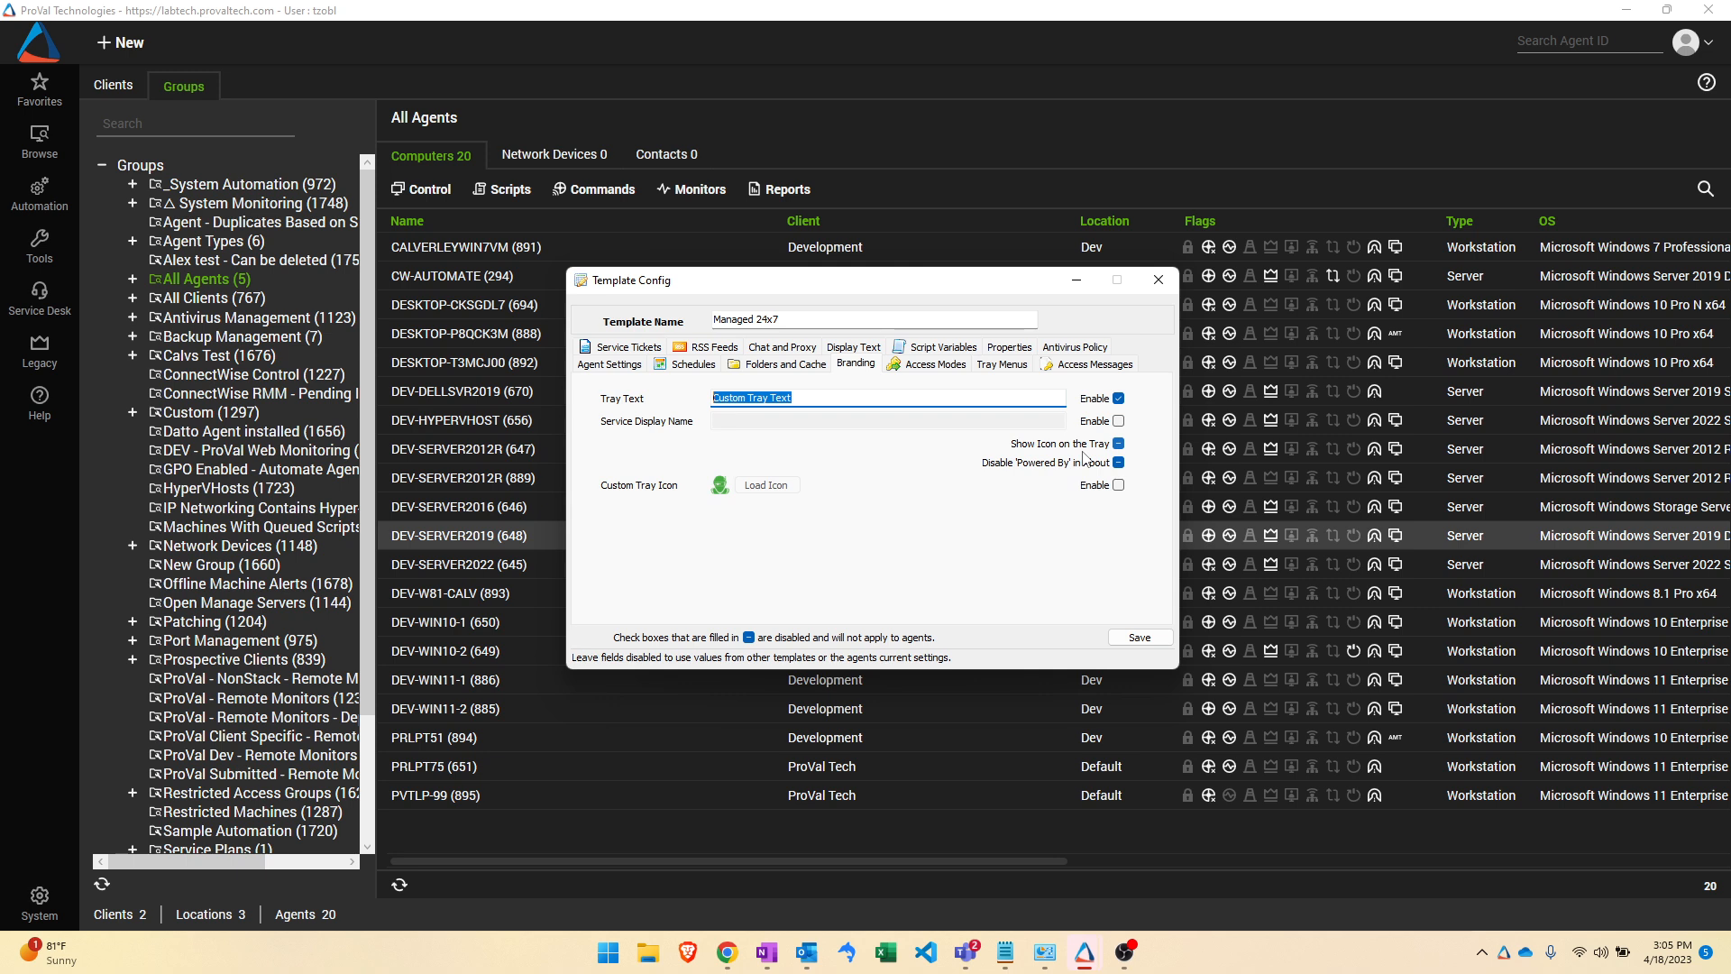
mouse_move(1118, 457)
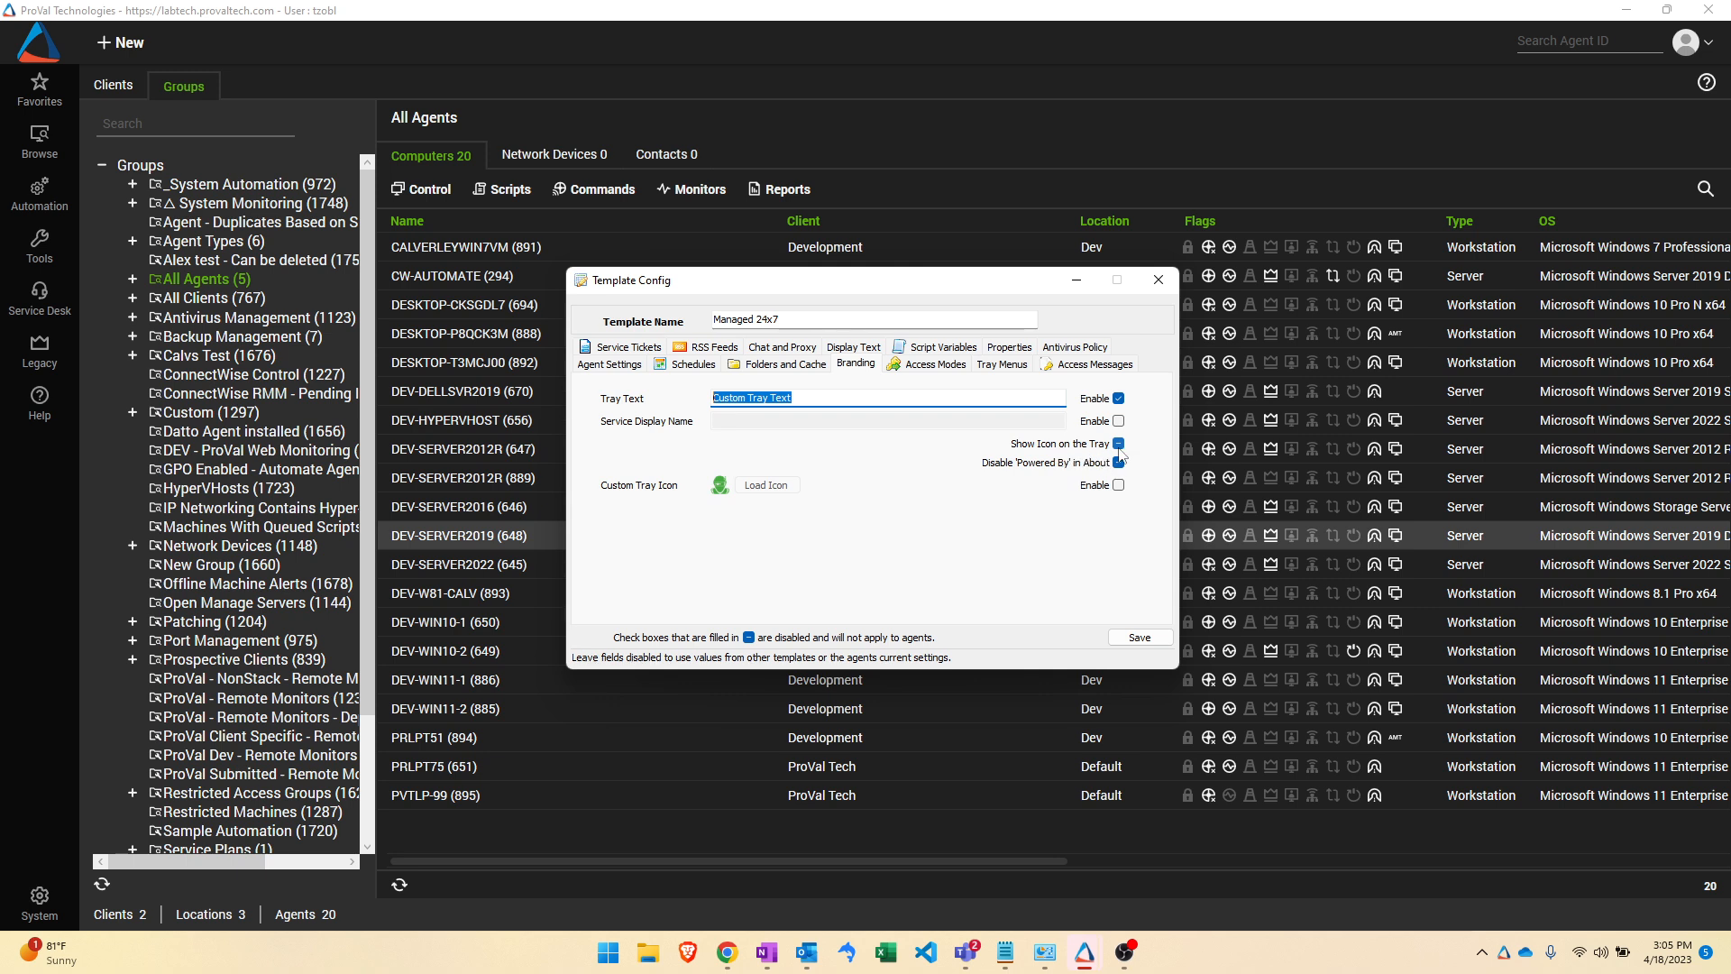
mouse_move(831, 460)
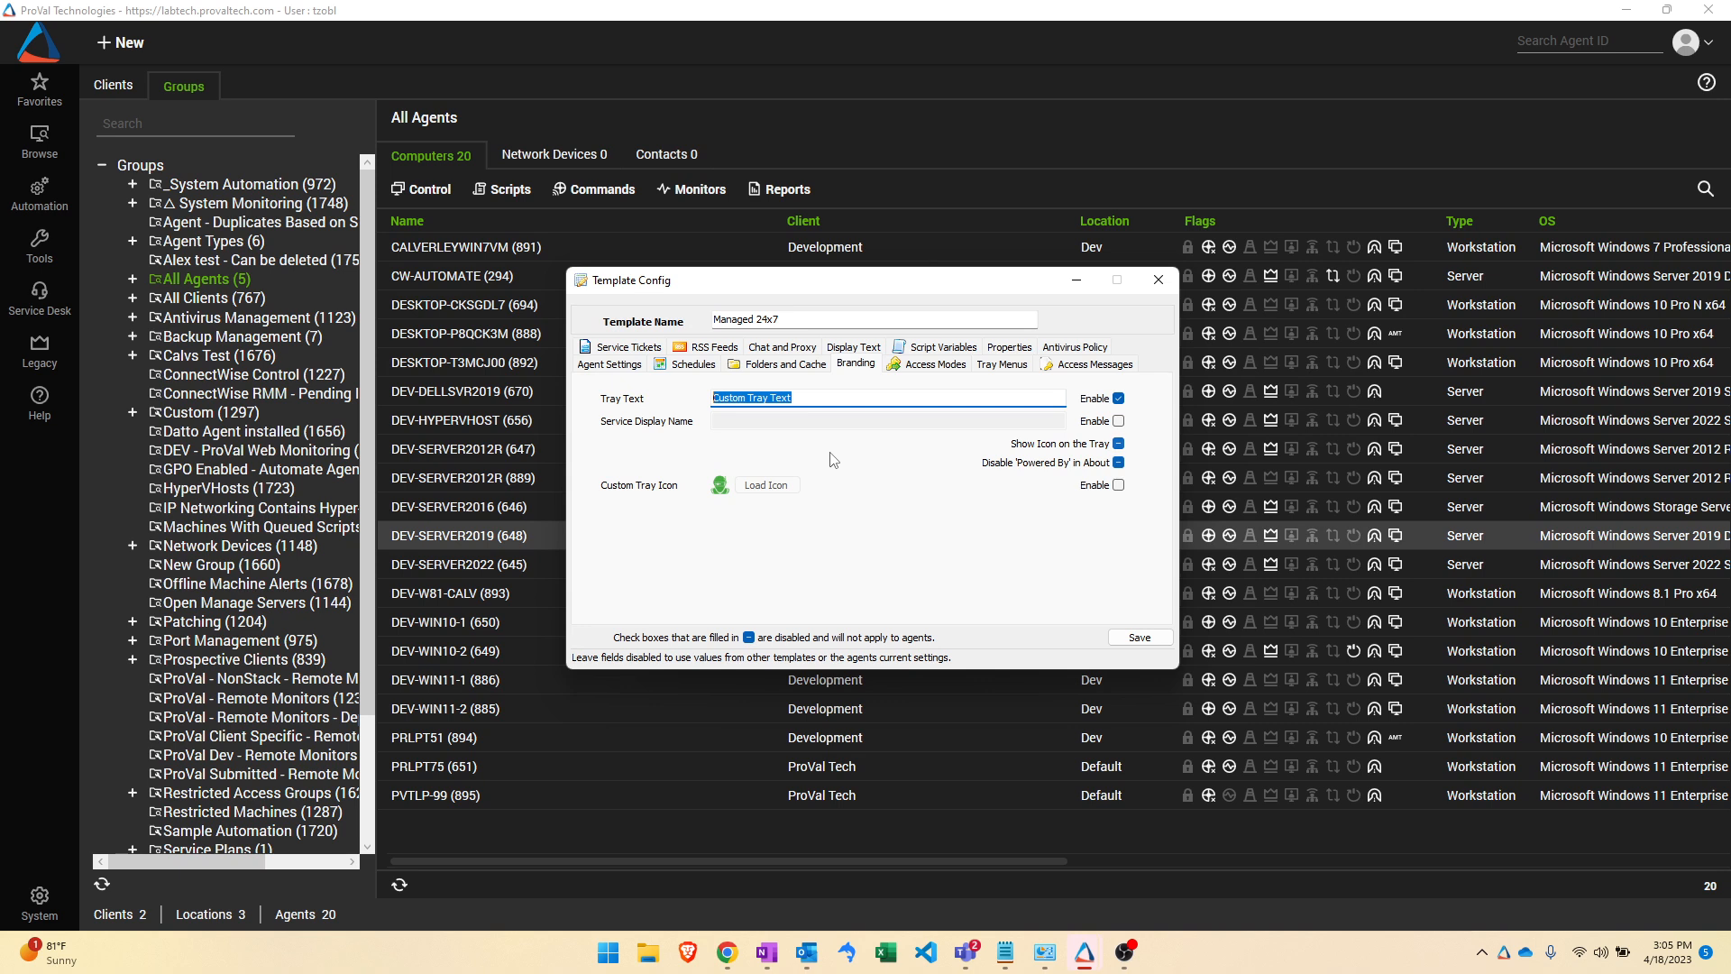
mouse_move(1060, 457)
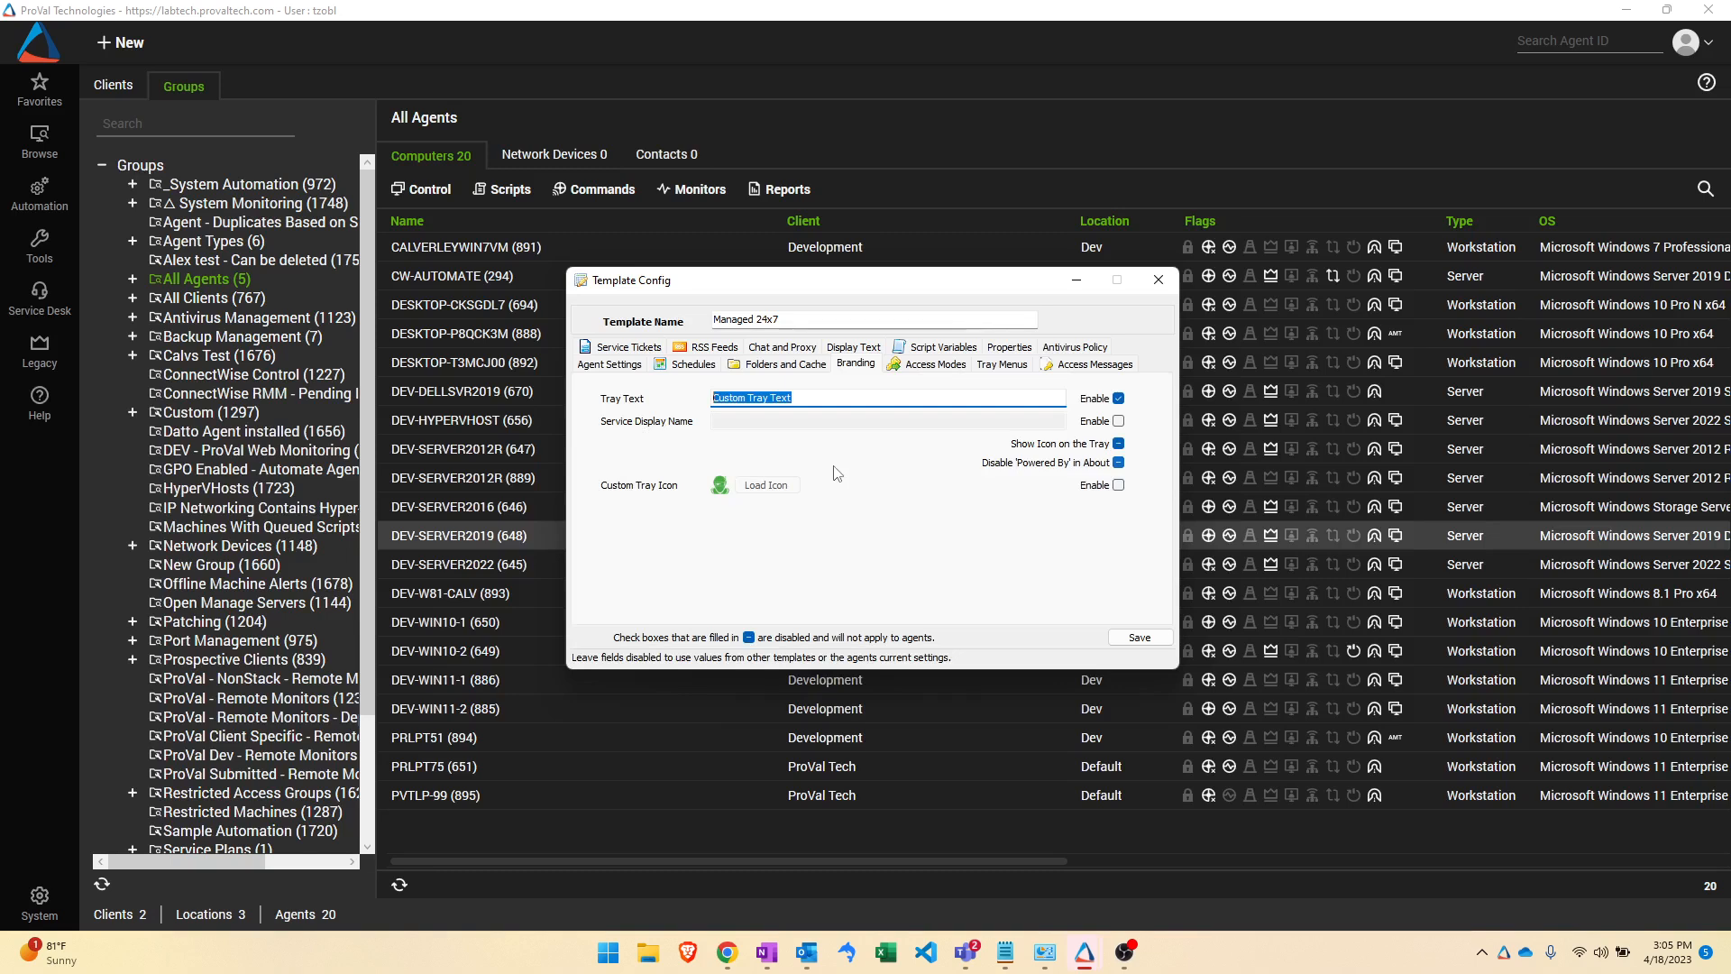
mouse_move(1157, 279)
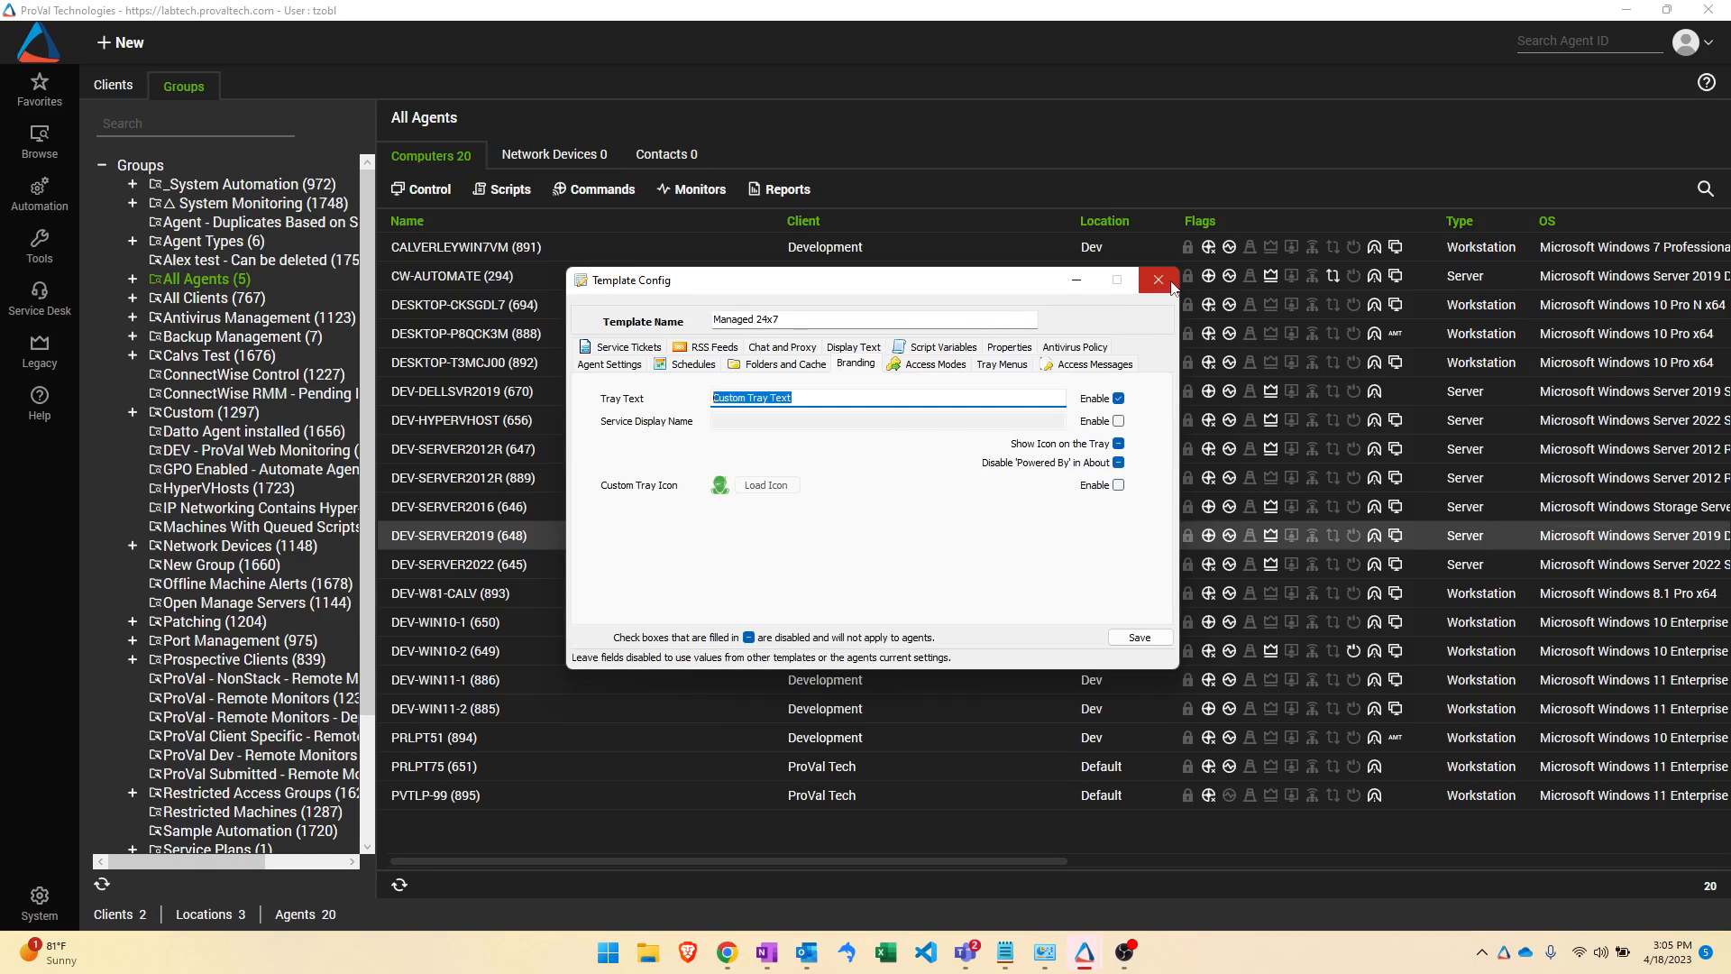
Step: Close the Template Config window, discarding the unsaved template changes
left_click(1158, 280)
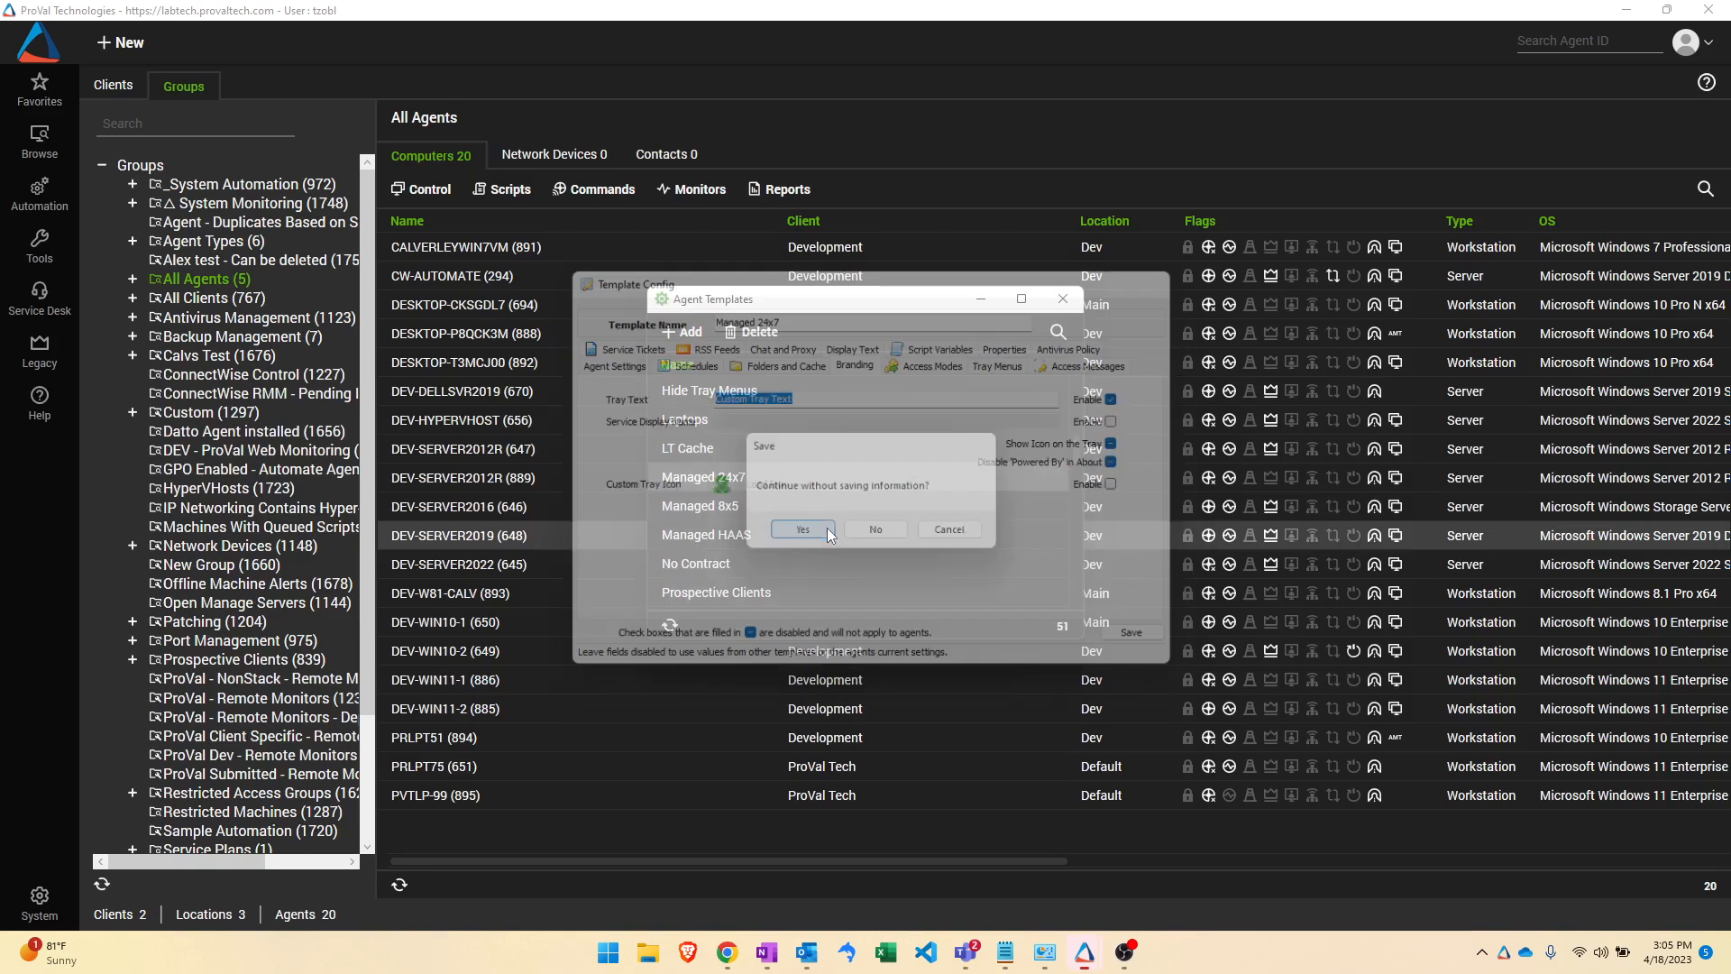
left_click(801, 529)
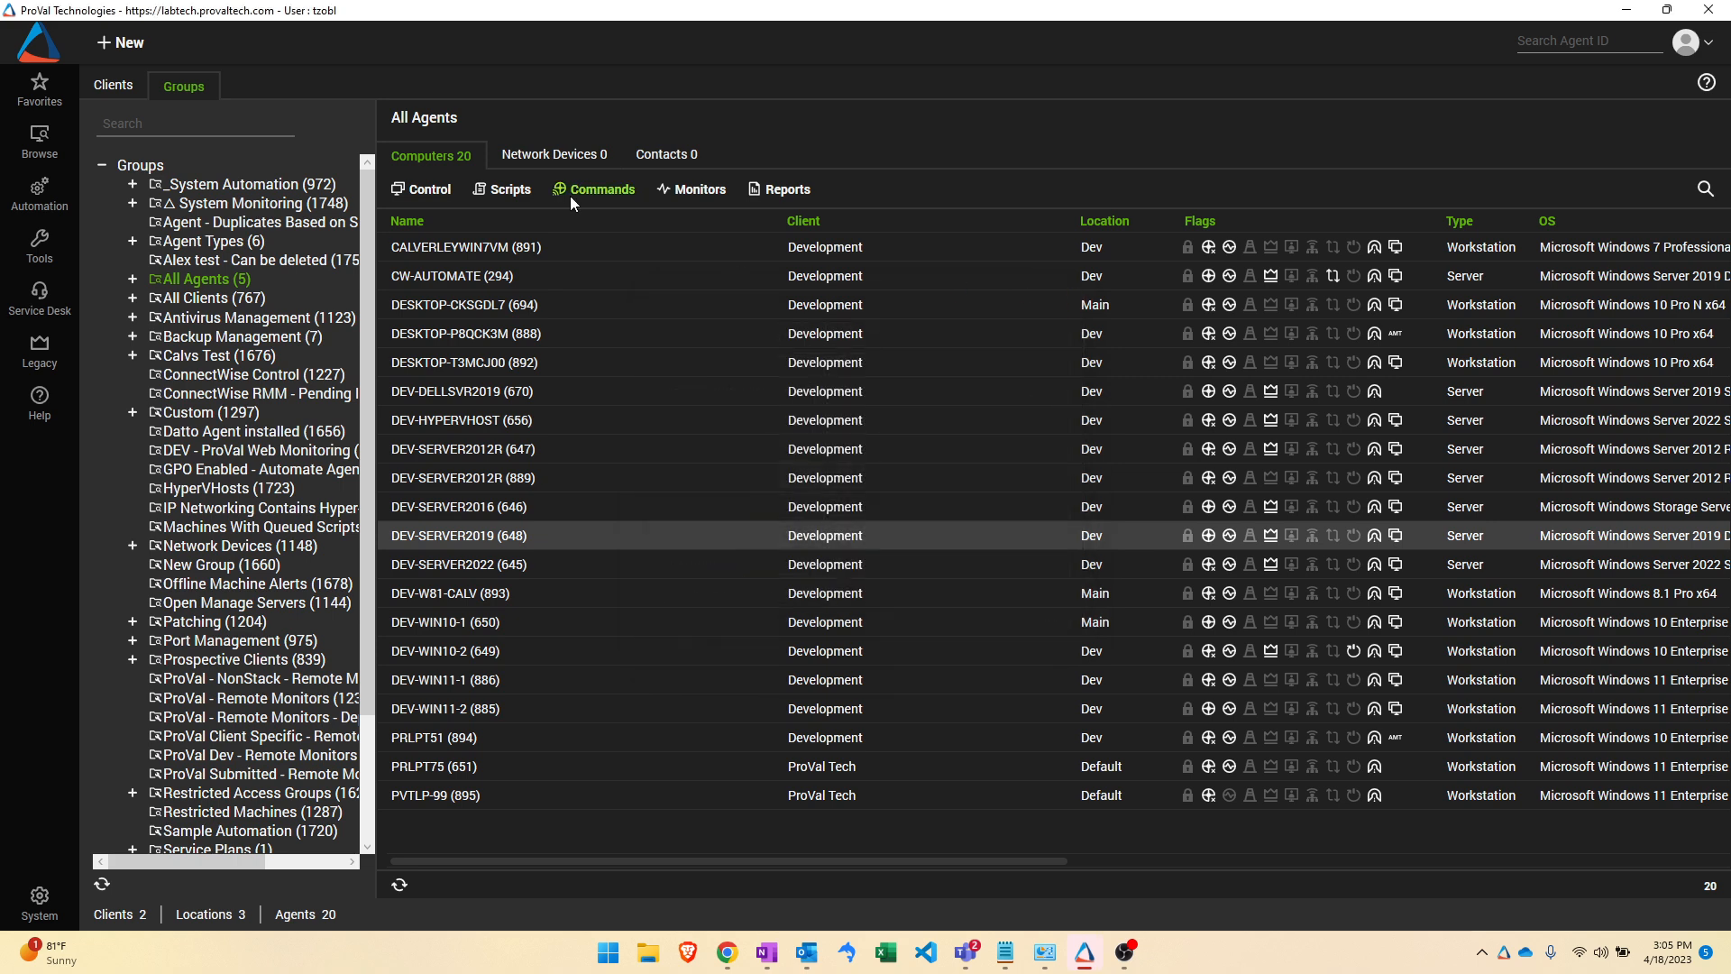
mouse_move(180, 279)
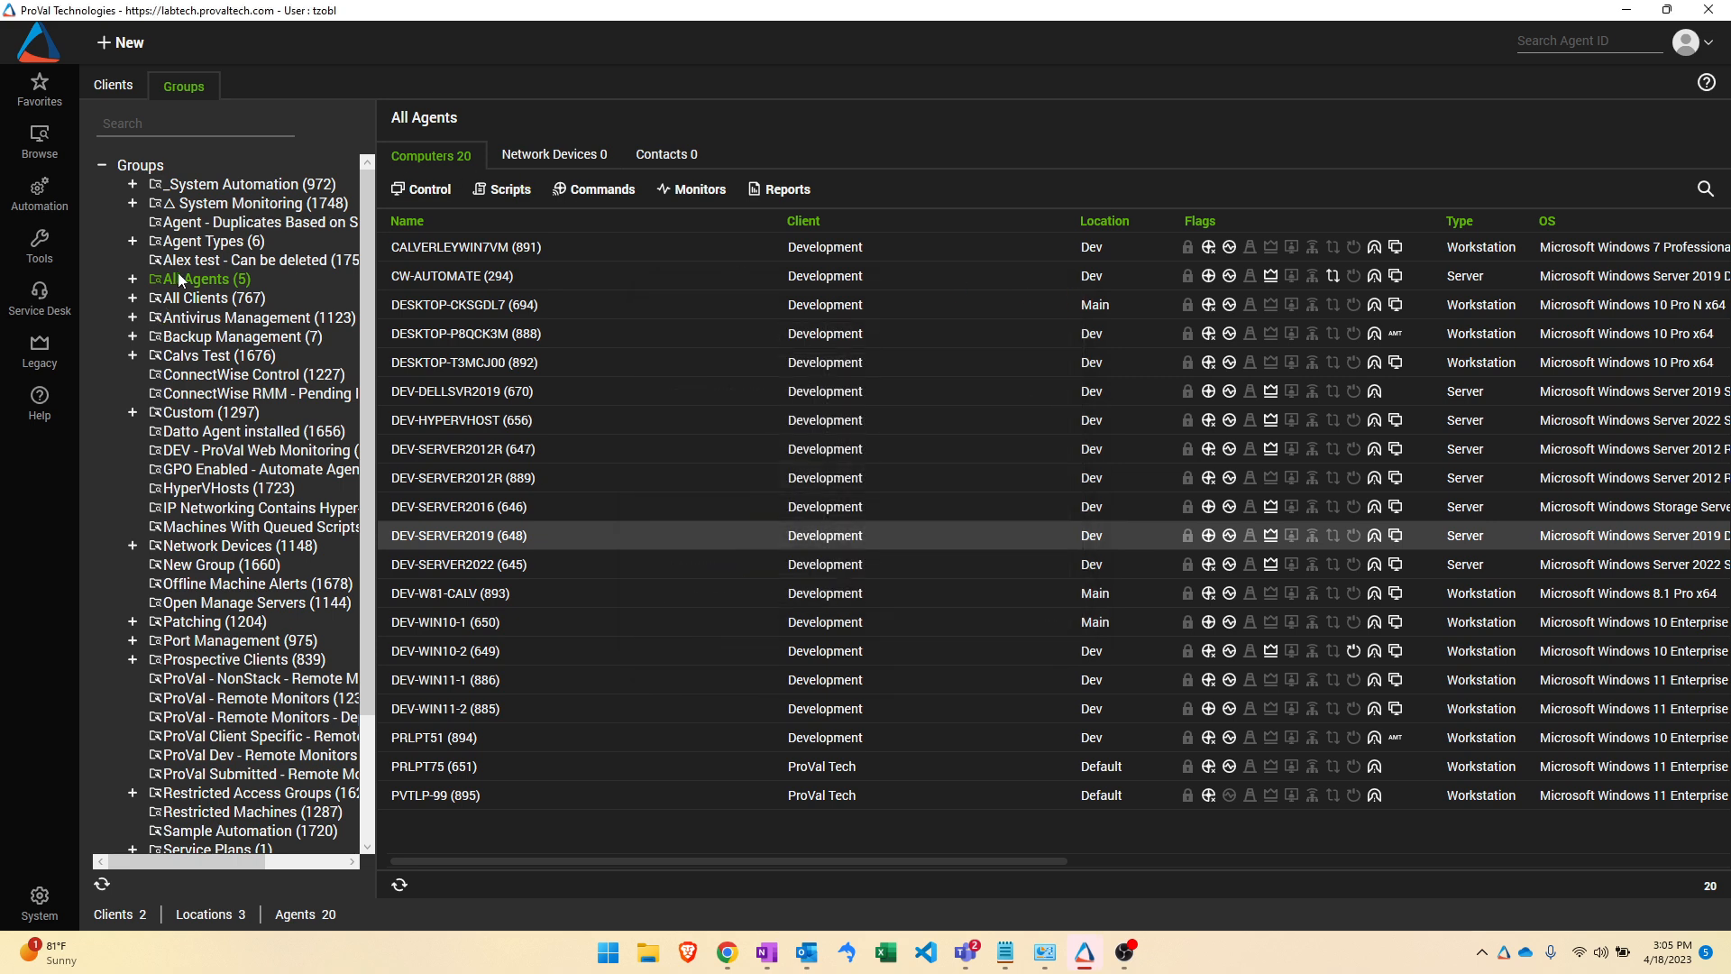
mouse_move(254, 318)
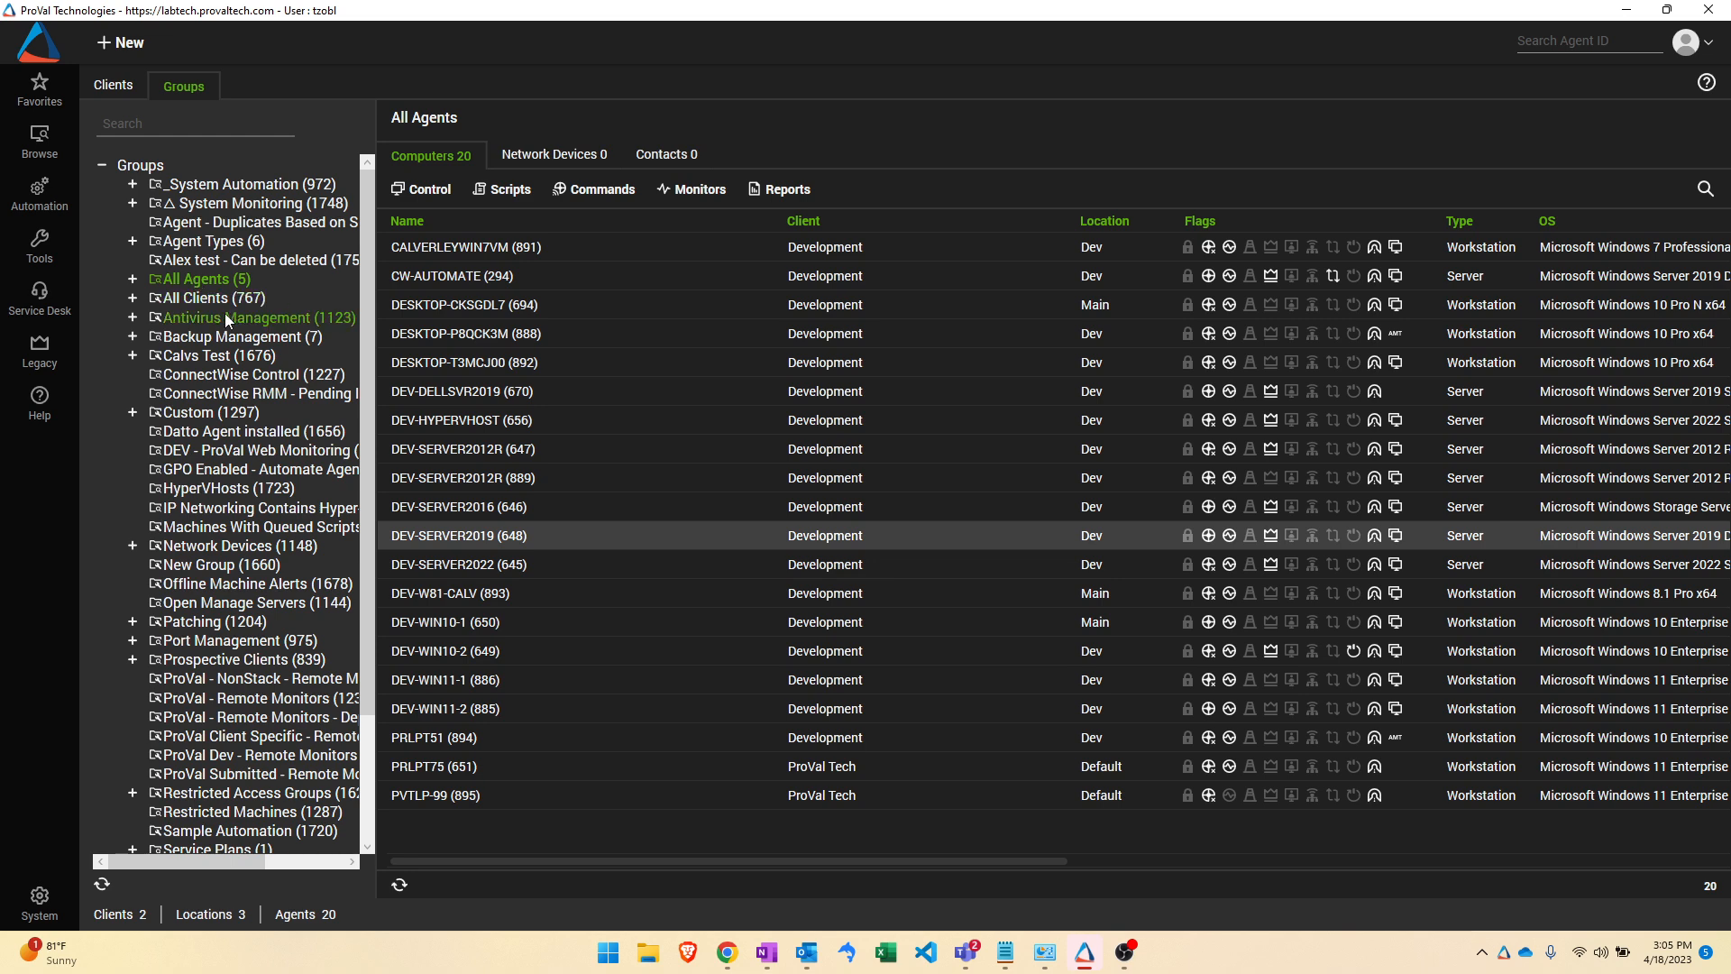
Step: View the All Agents group's settings with the Default template at priority 7
double_click(200, 278)
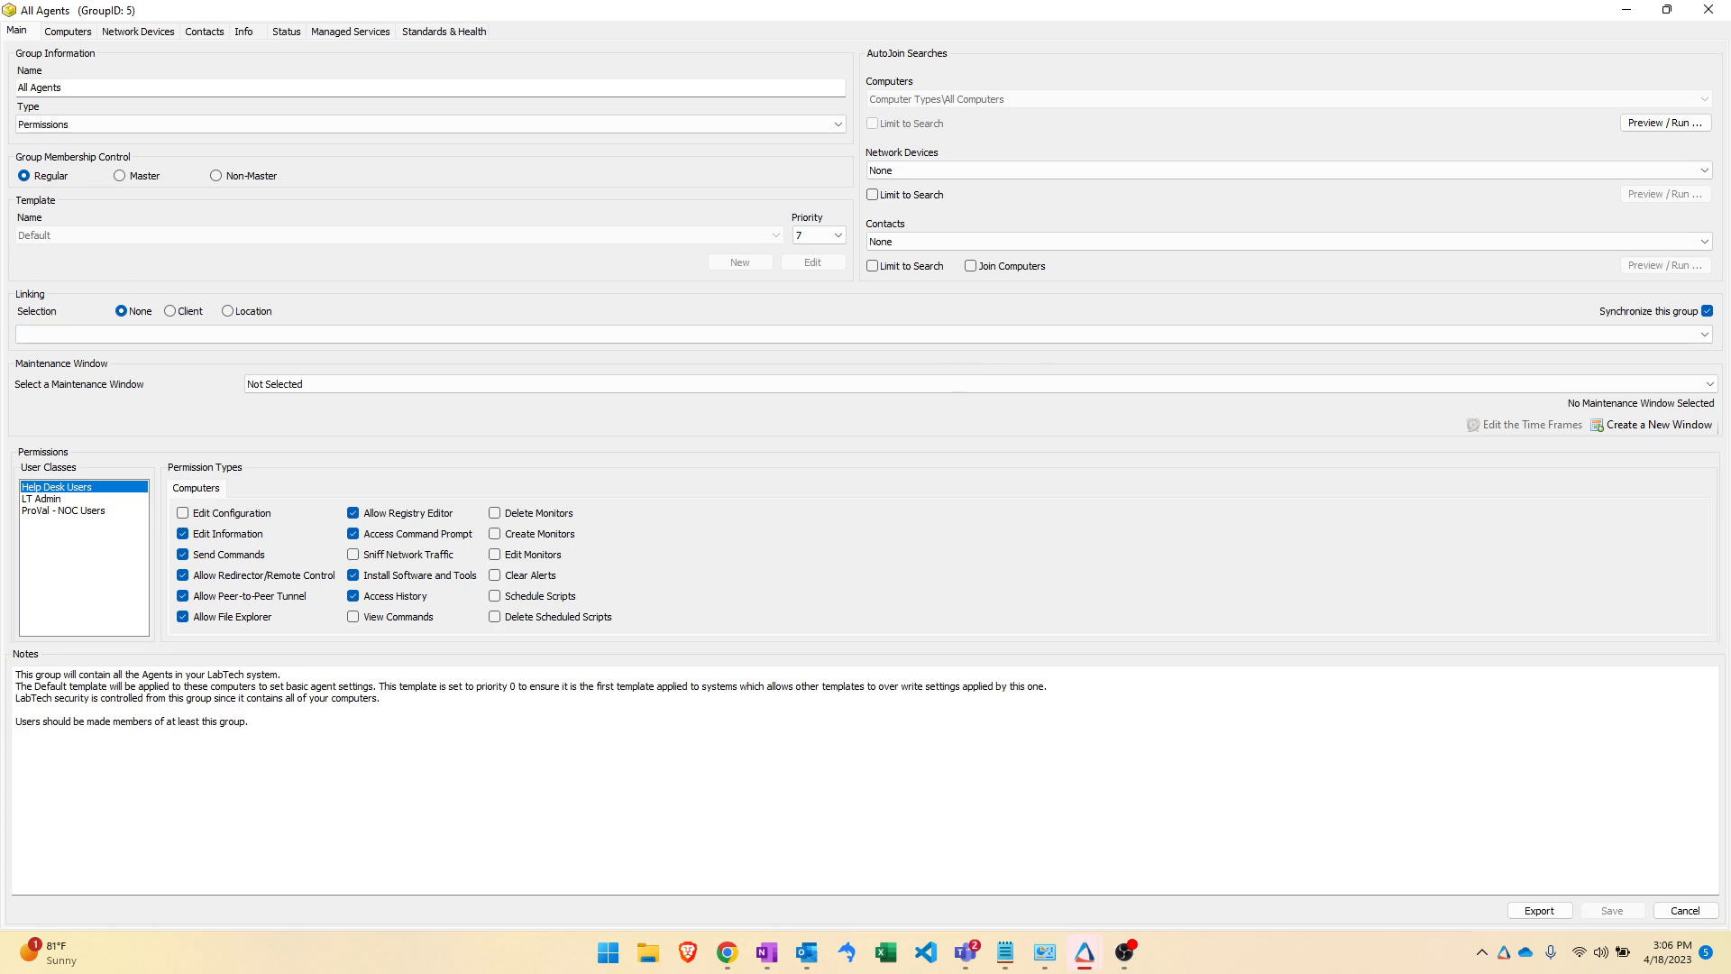
mouse_move(141, 214)
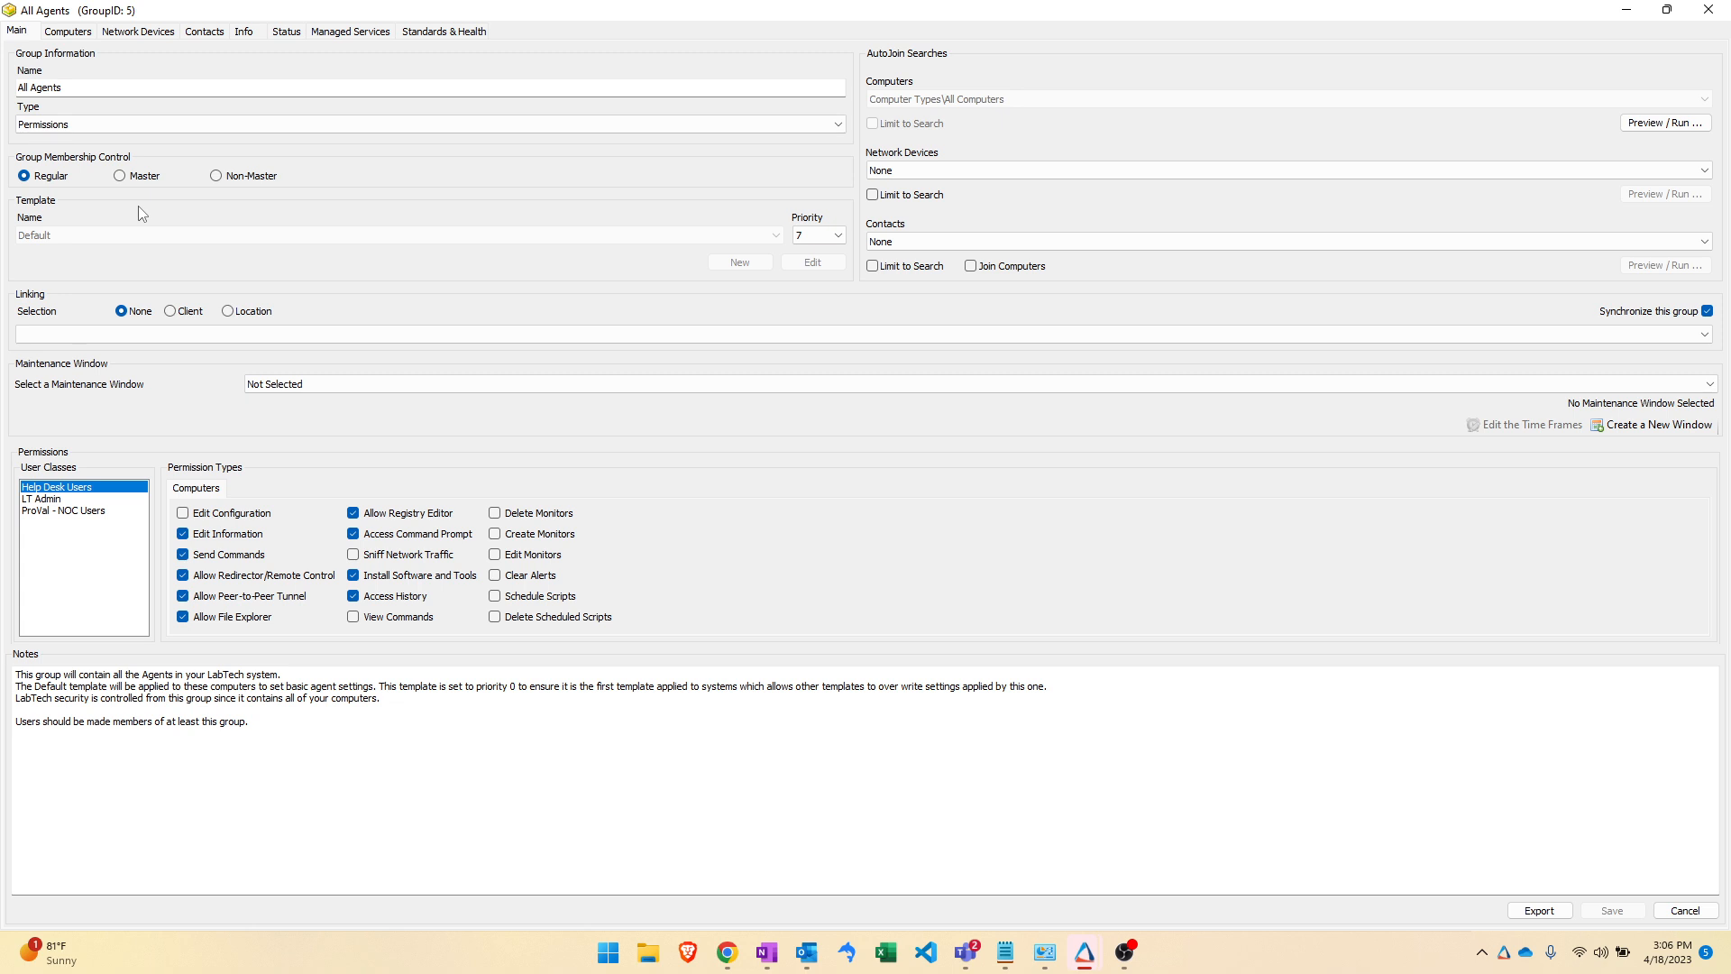
mouse_move(708, 202)
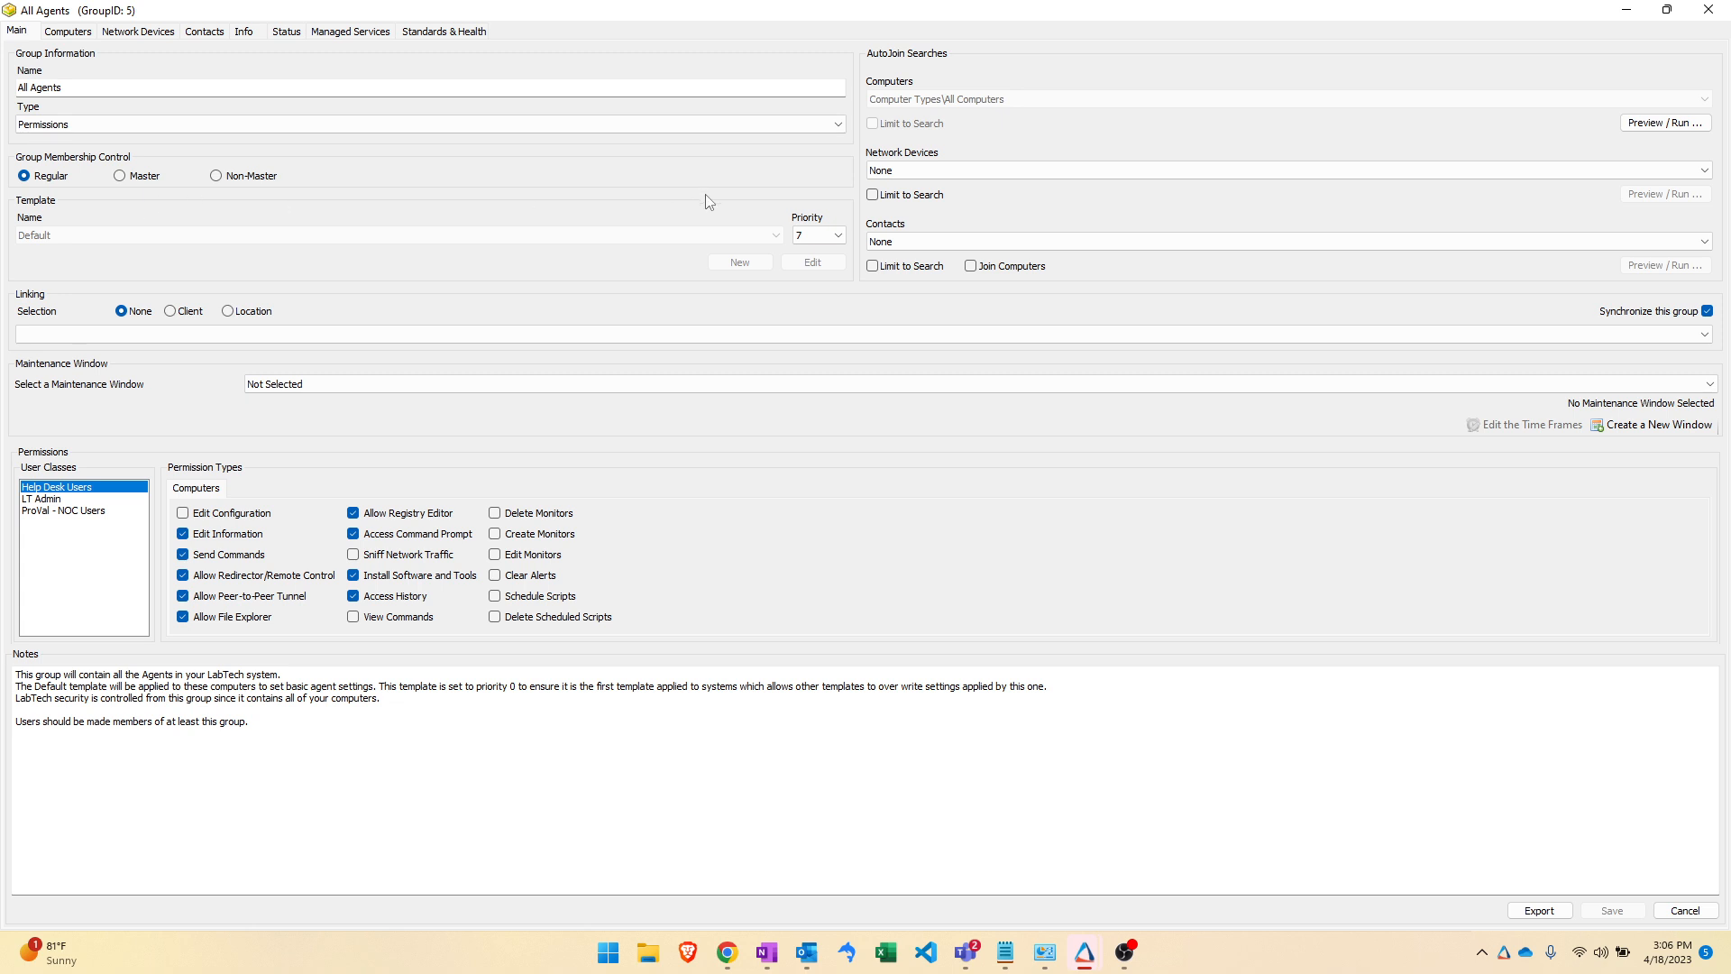
left_click(835, 234)
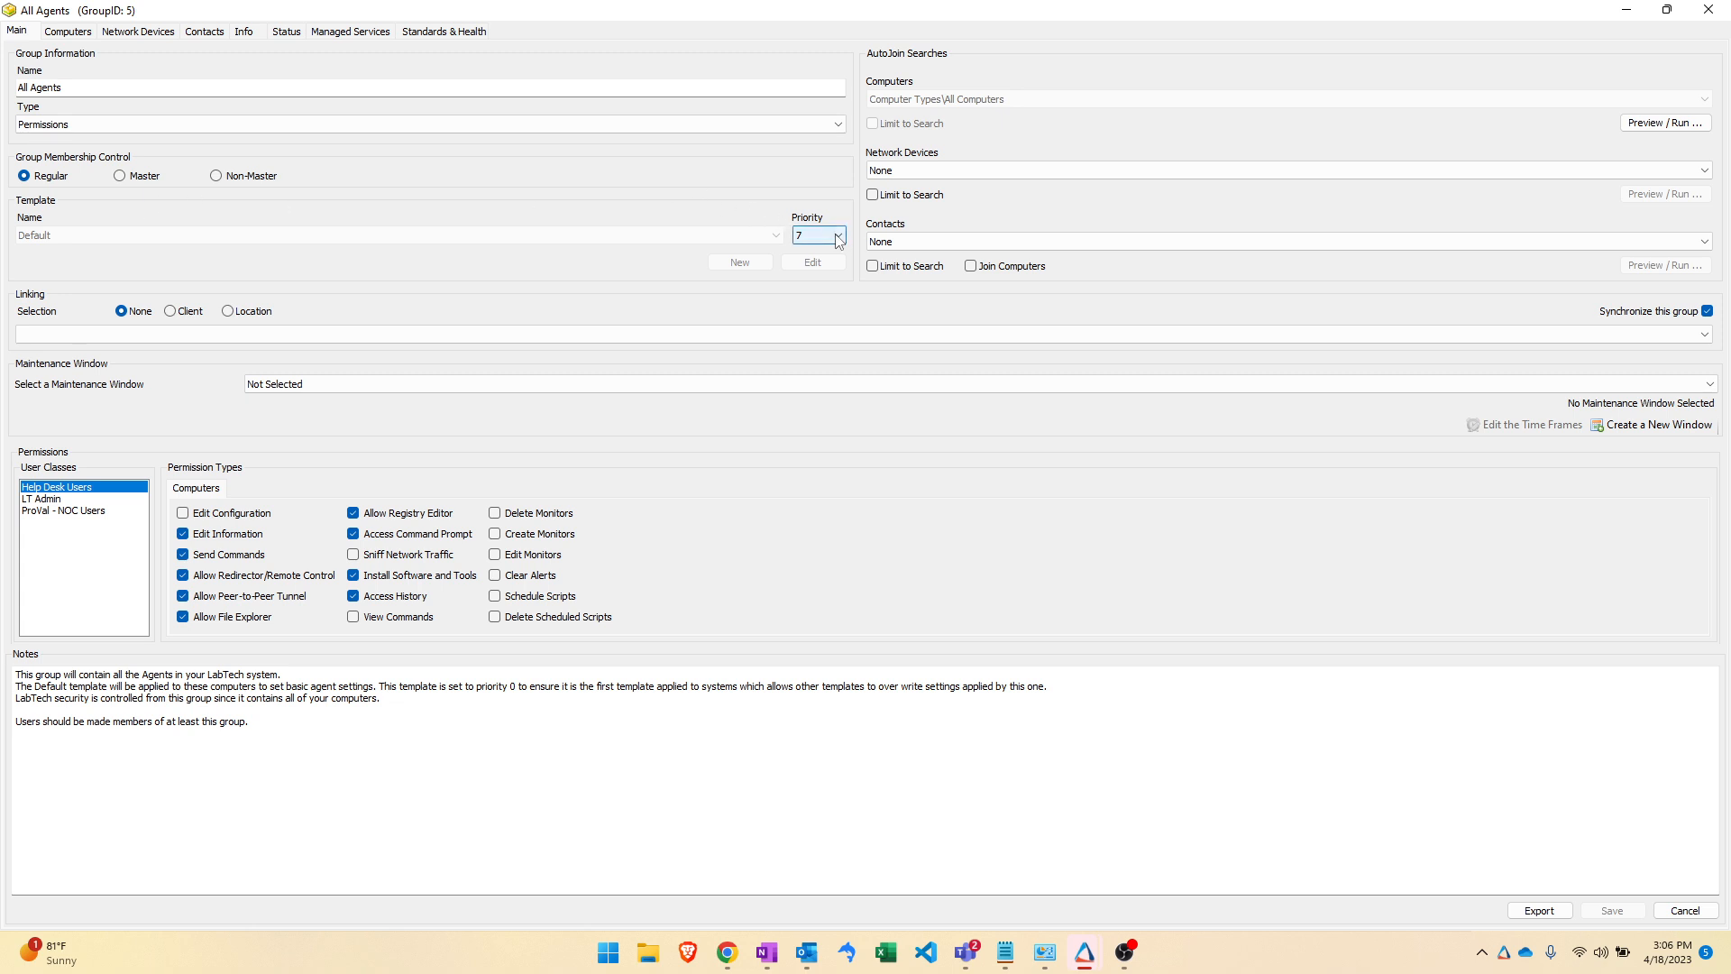
mouse_move(802, 186)
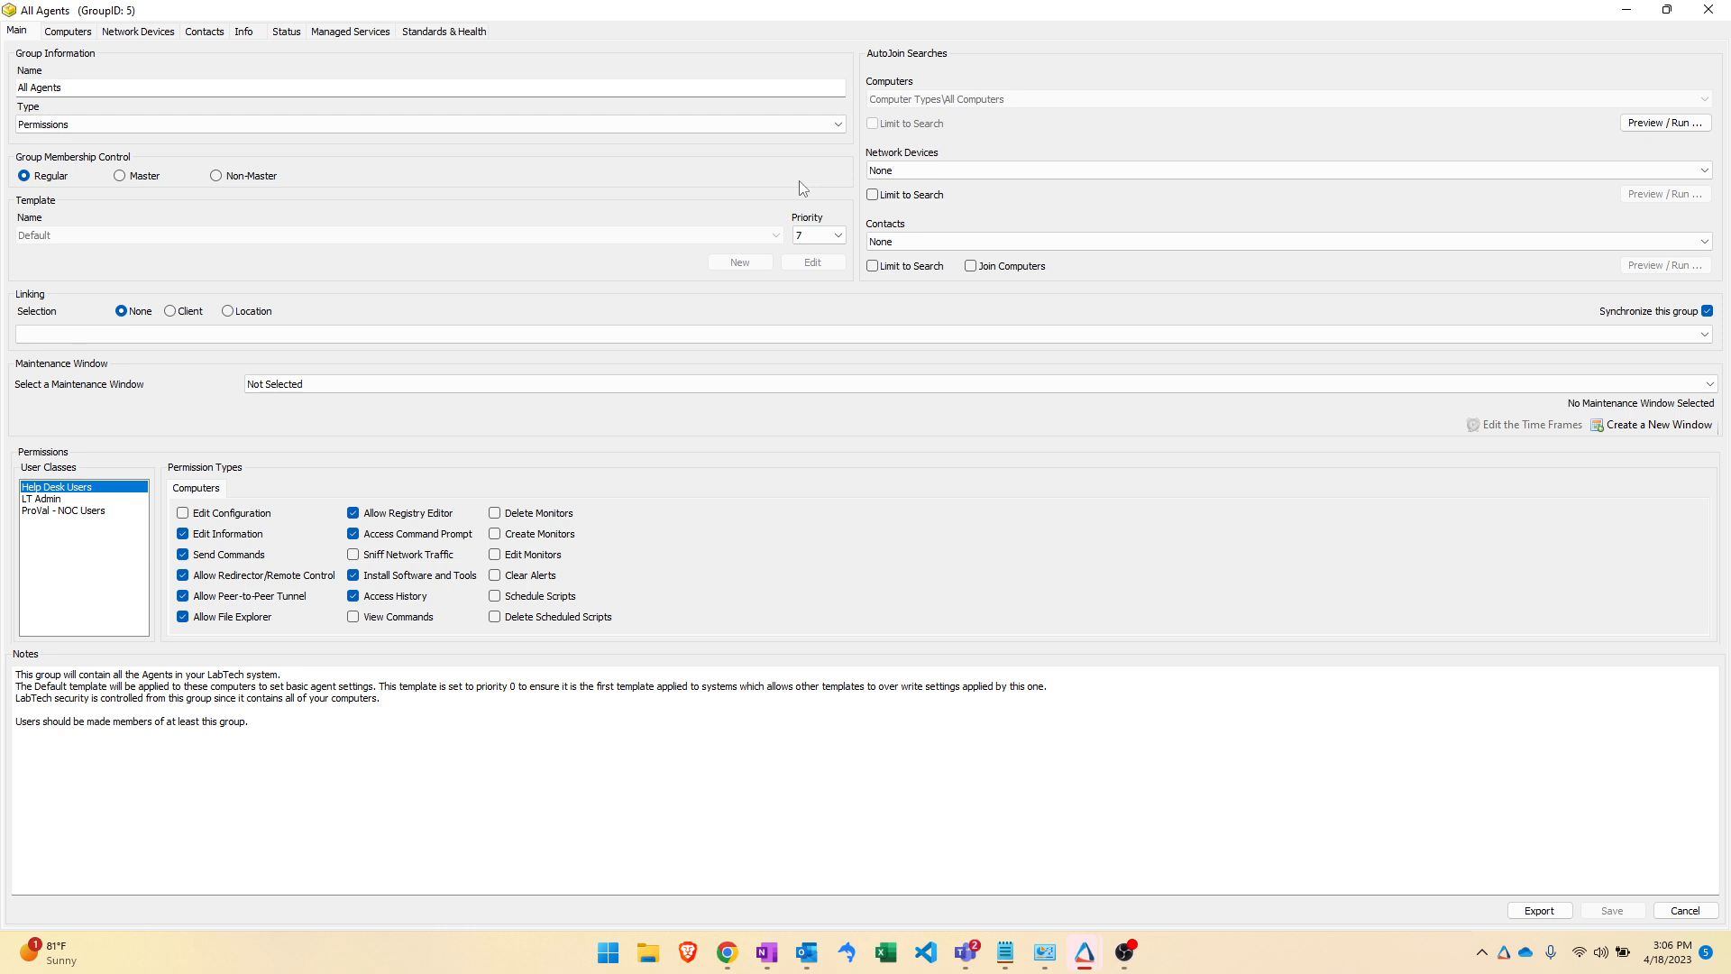
mouse_move(257, 187)
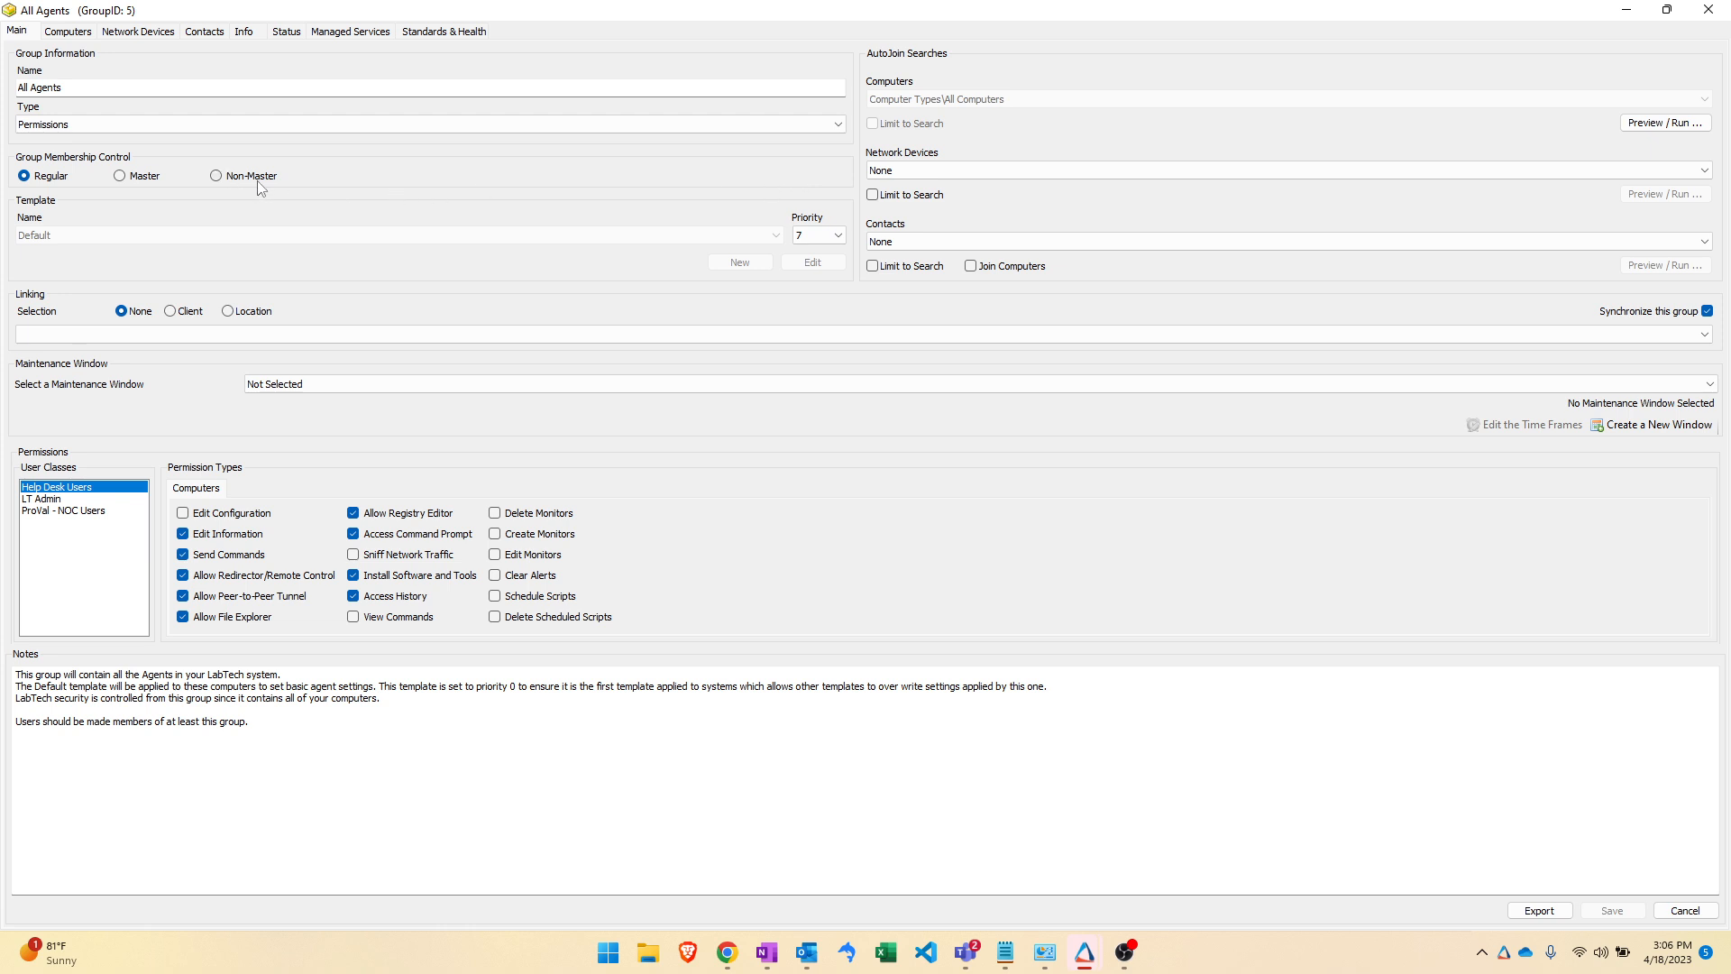
mouse_move(70, 266)
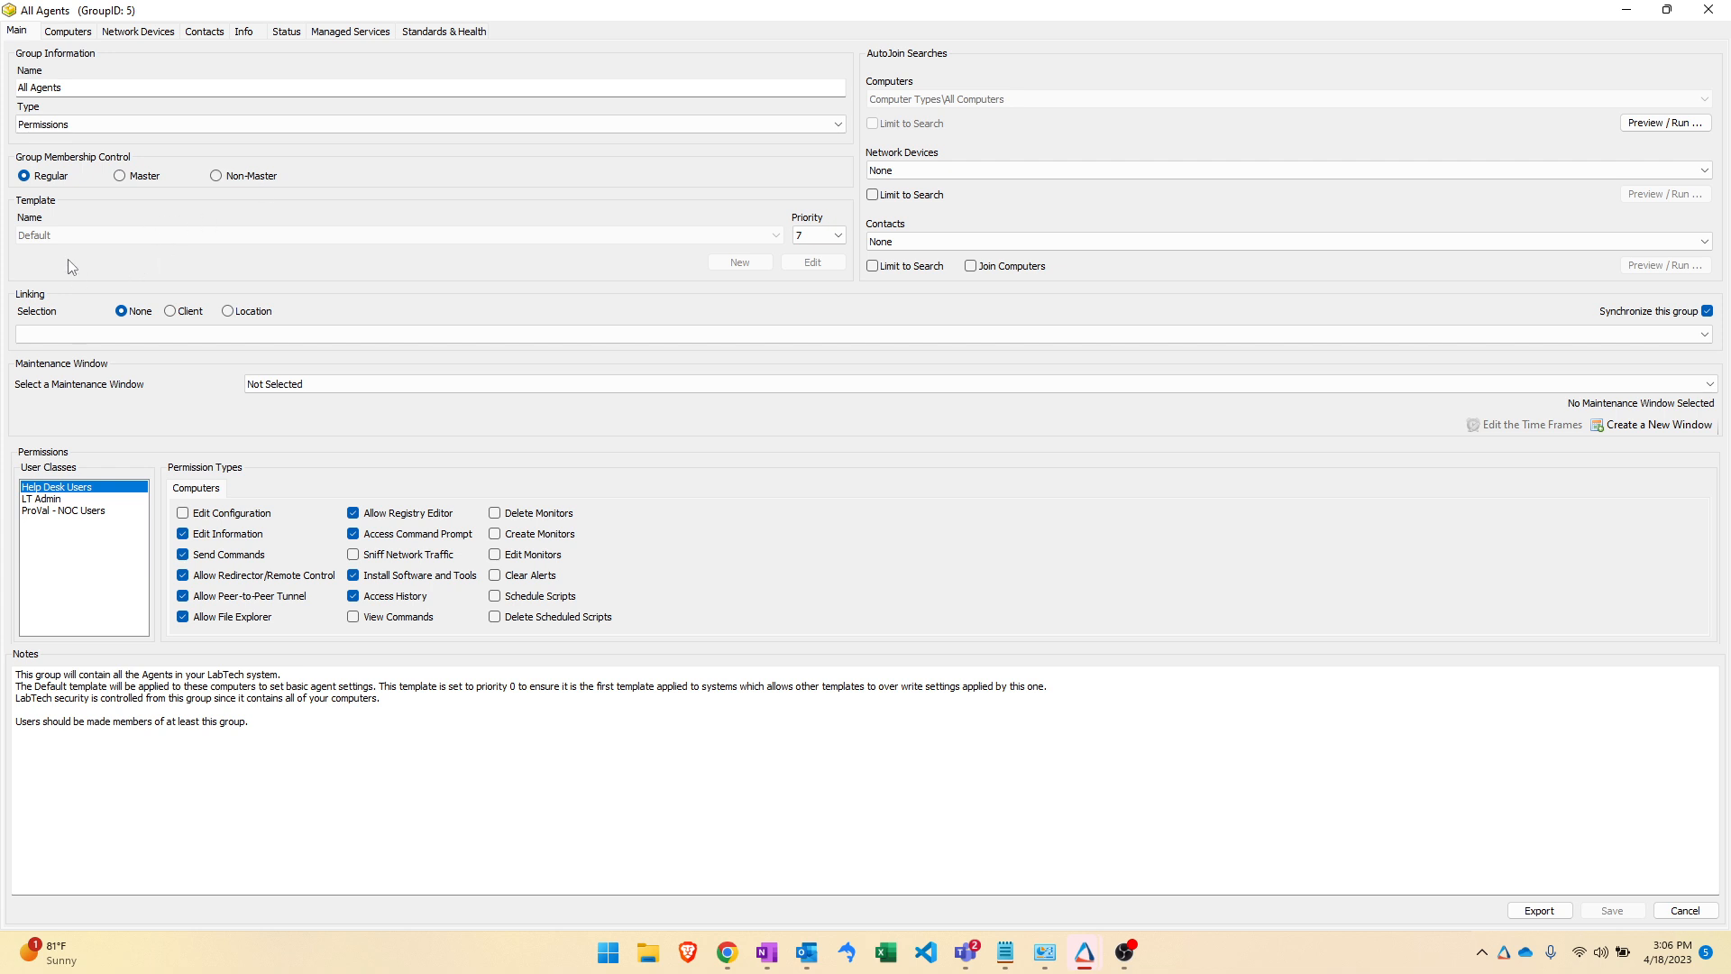
mouse_move(51, 198)
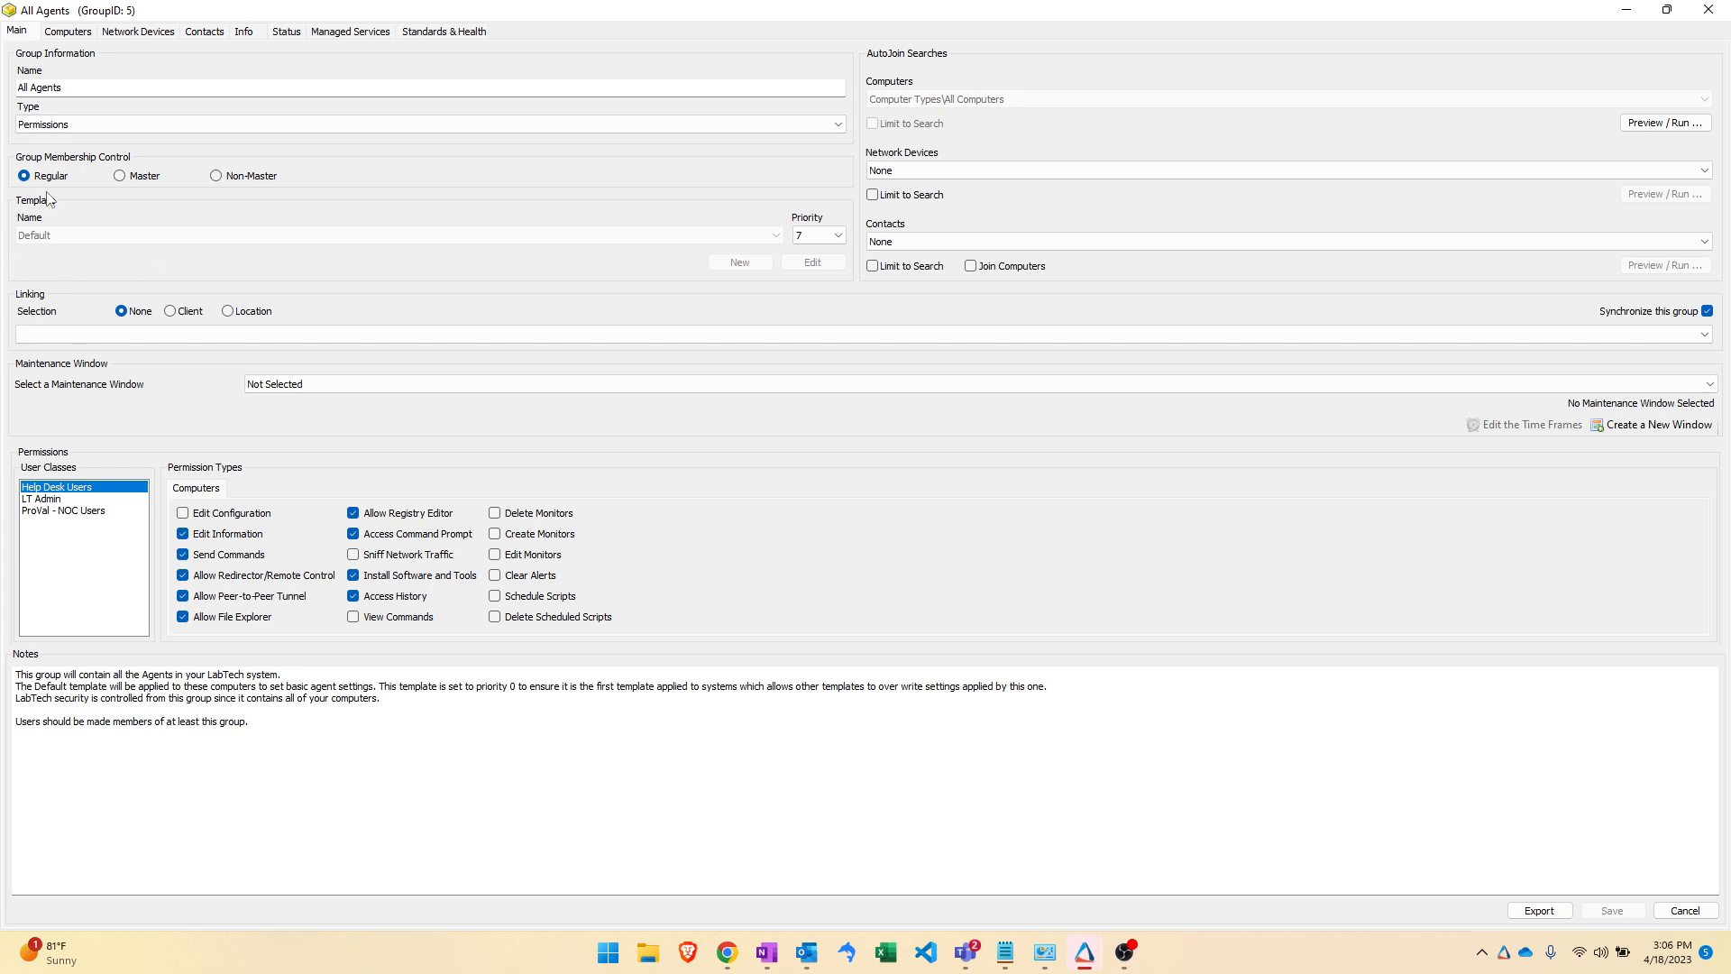
mouse_move(642, 215)
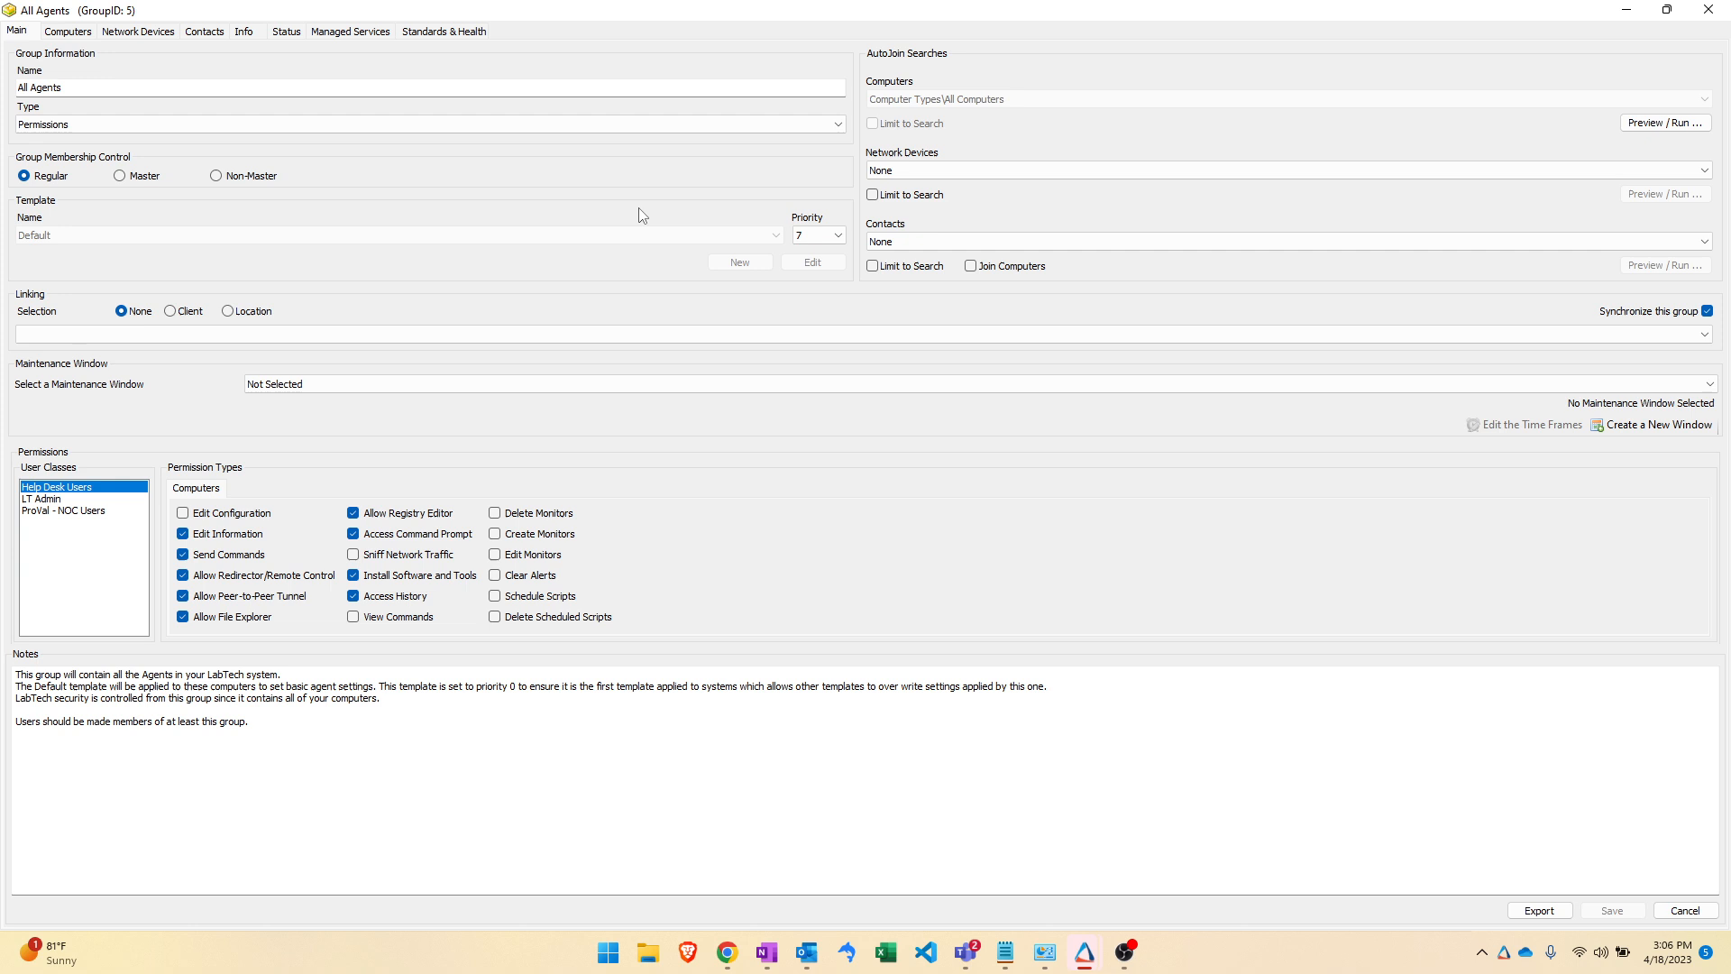
mouse_move(480, 215)
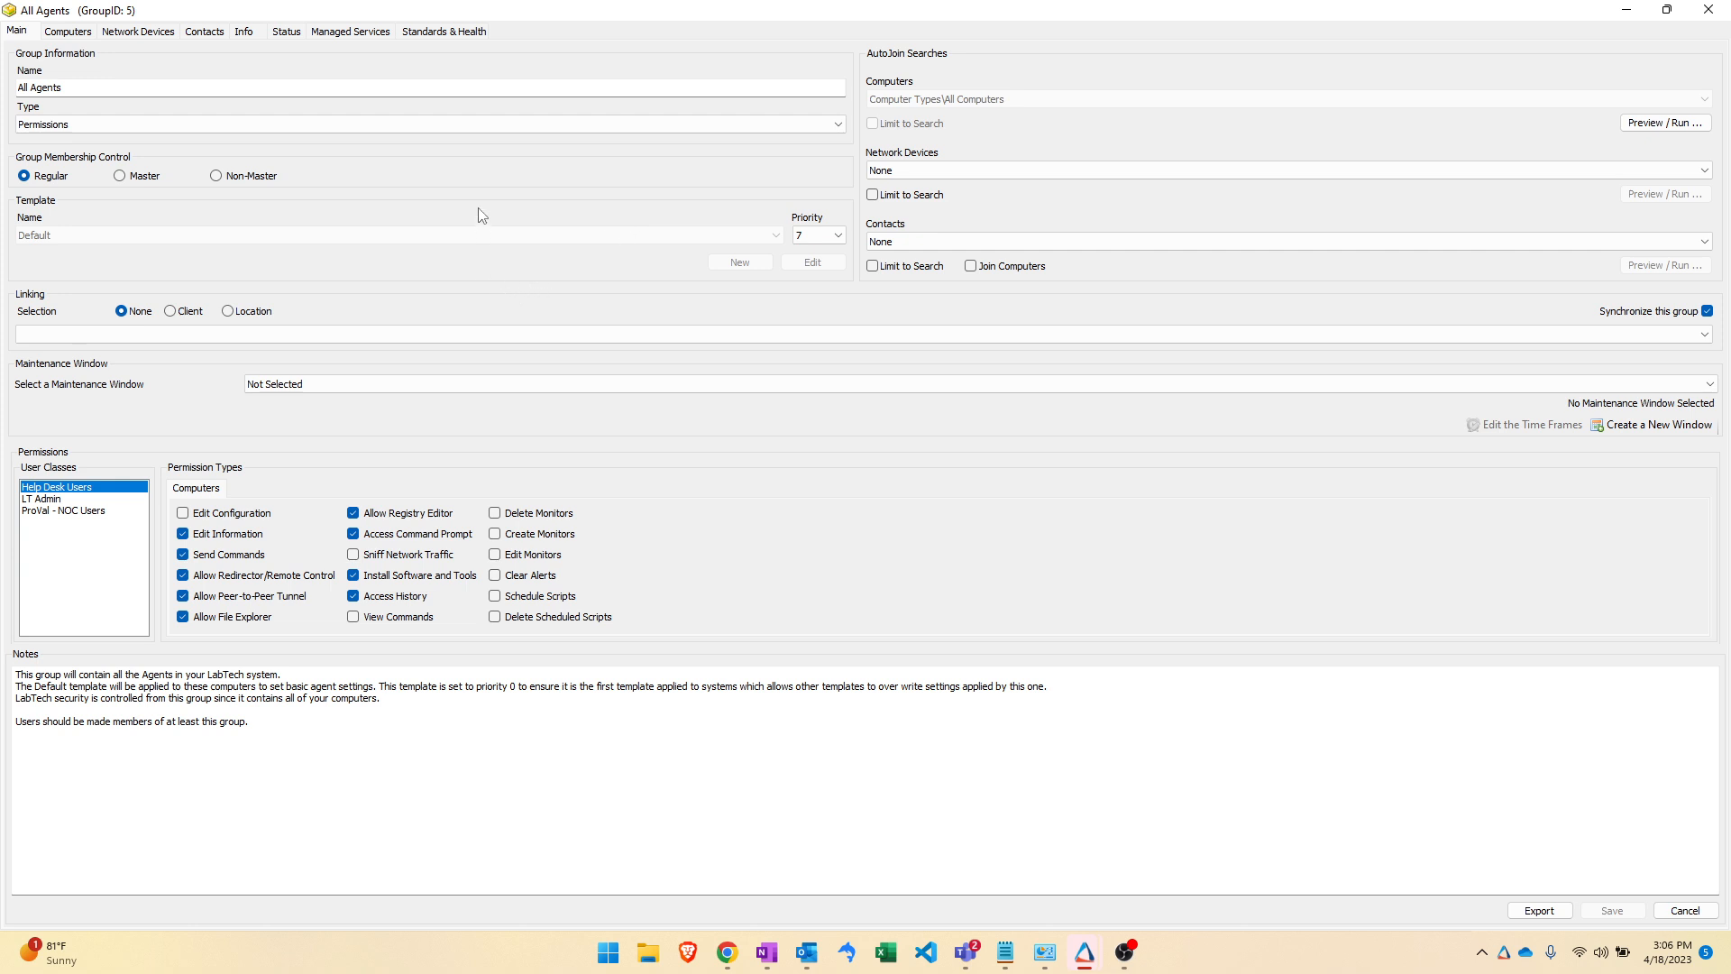
mouse_move(536, 200)
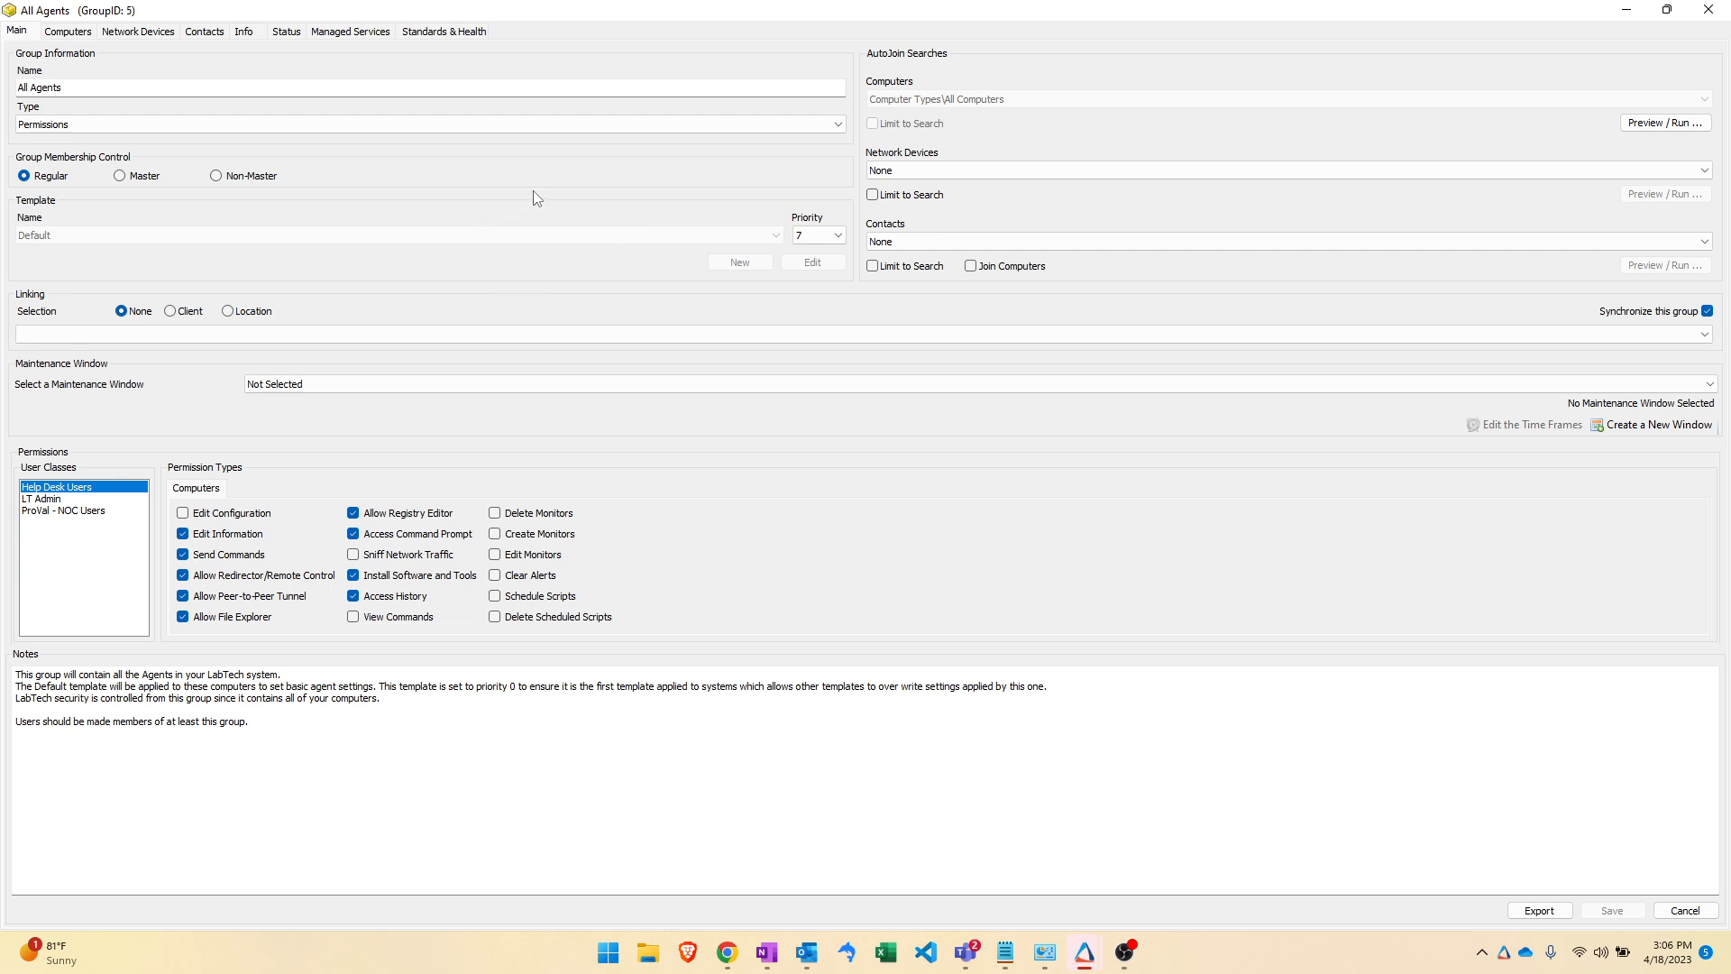
mouse_move(1468, 56)
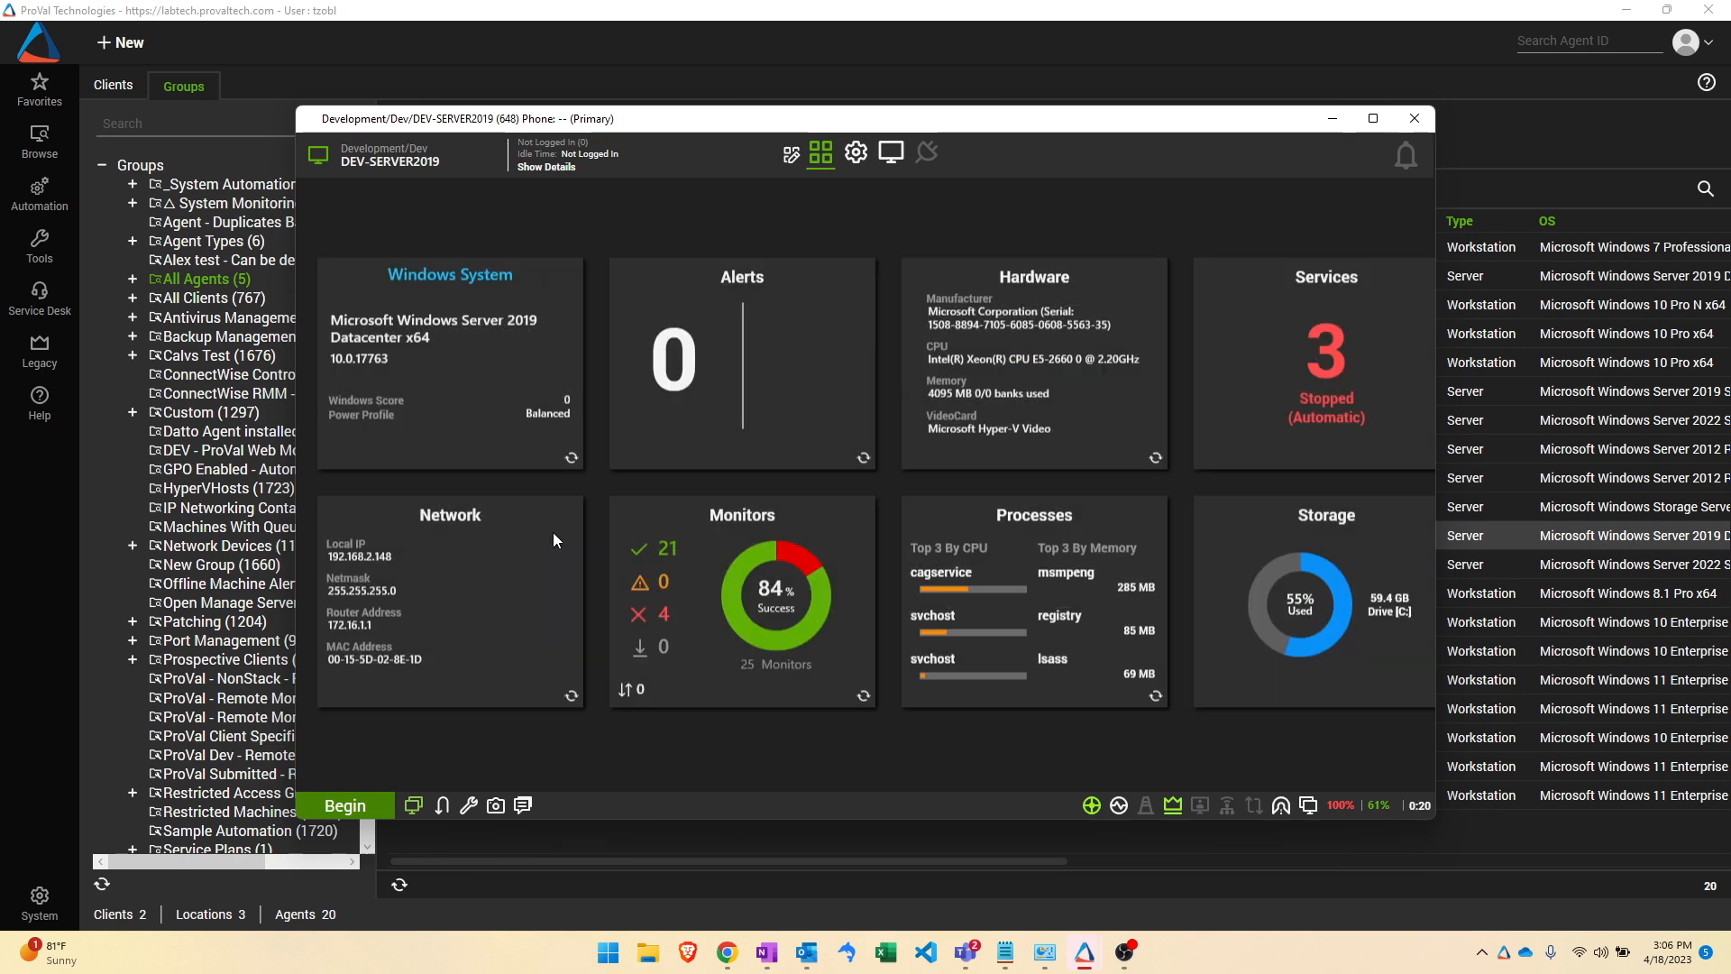
mouse_move(863, 207)
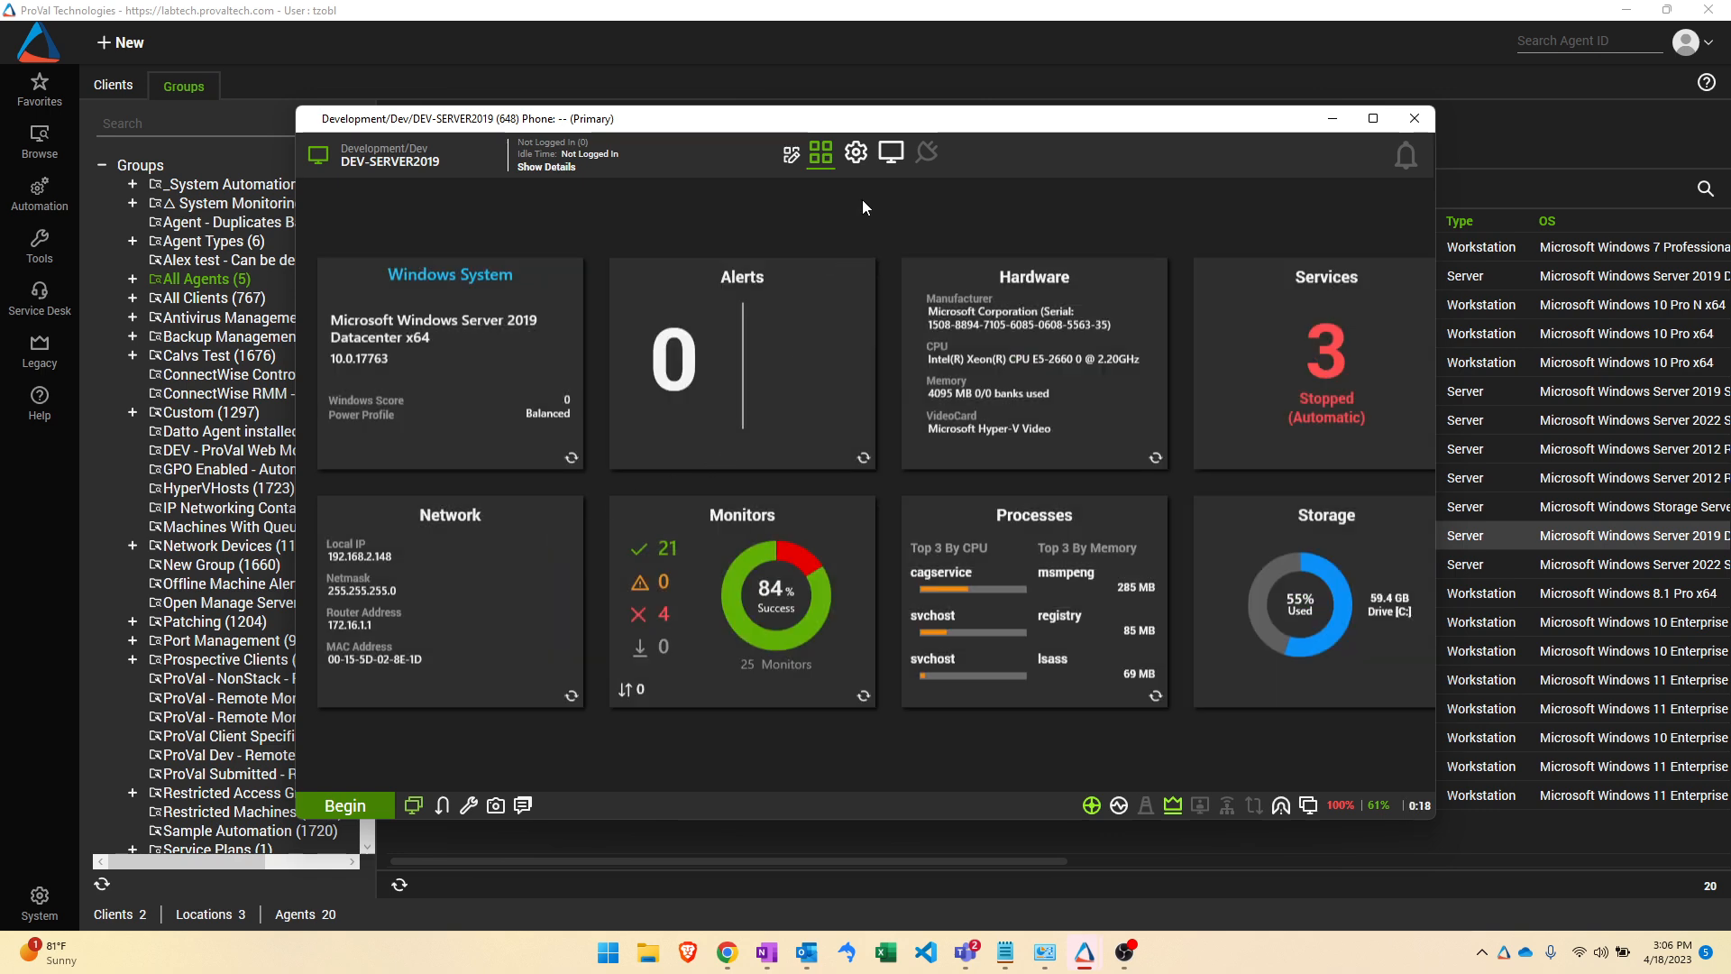
Step: Show DEV-SERVER2019's Effective Policy with the groups it belongs to
left_click(855, 151)
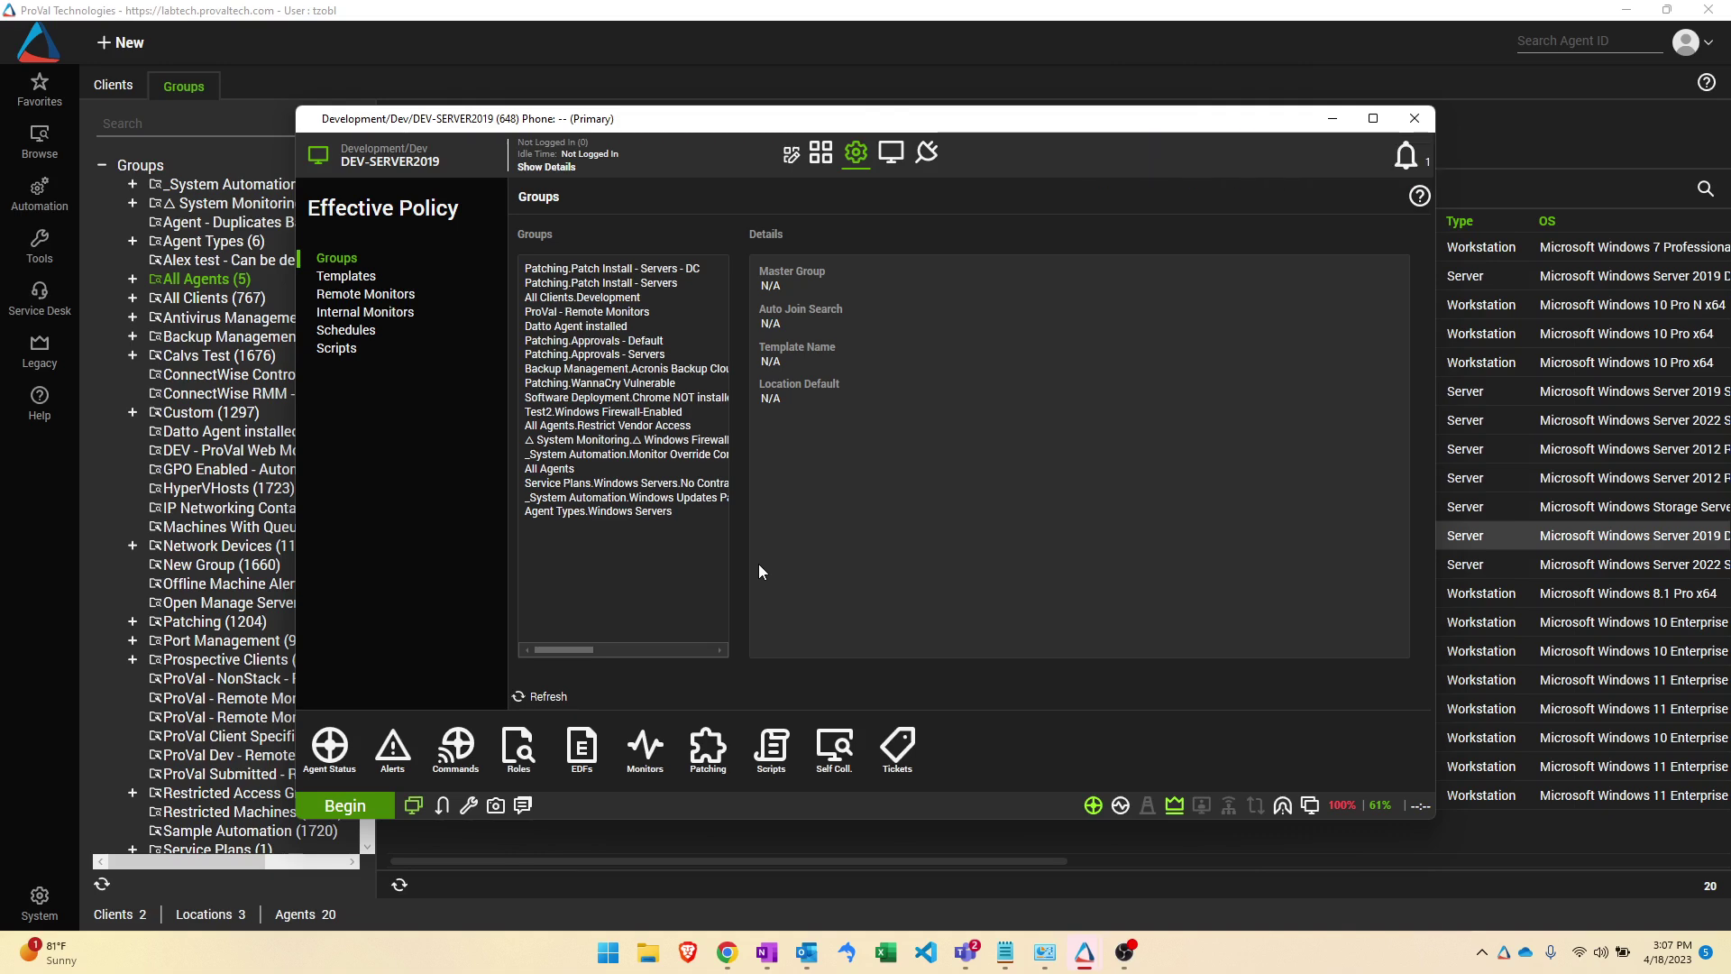
mouse_move(437, 363)
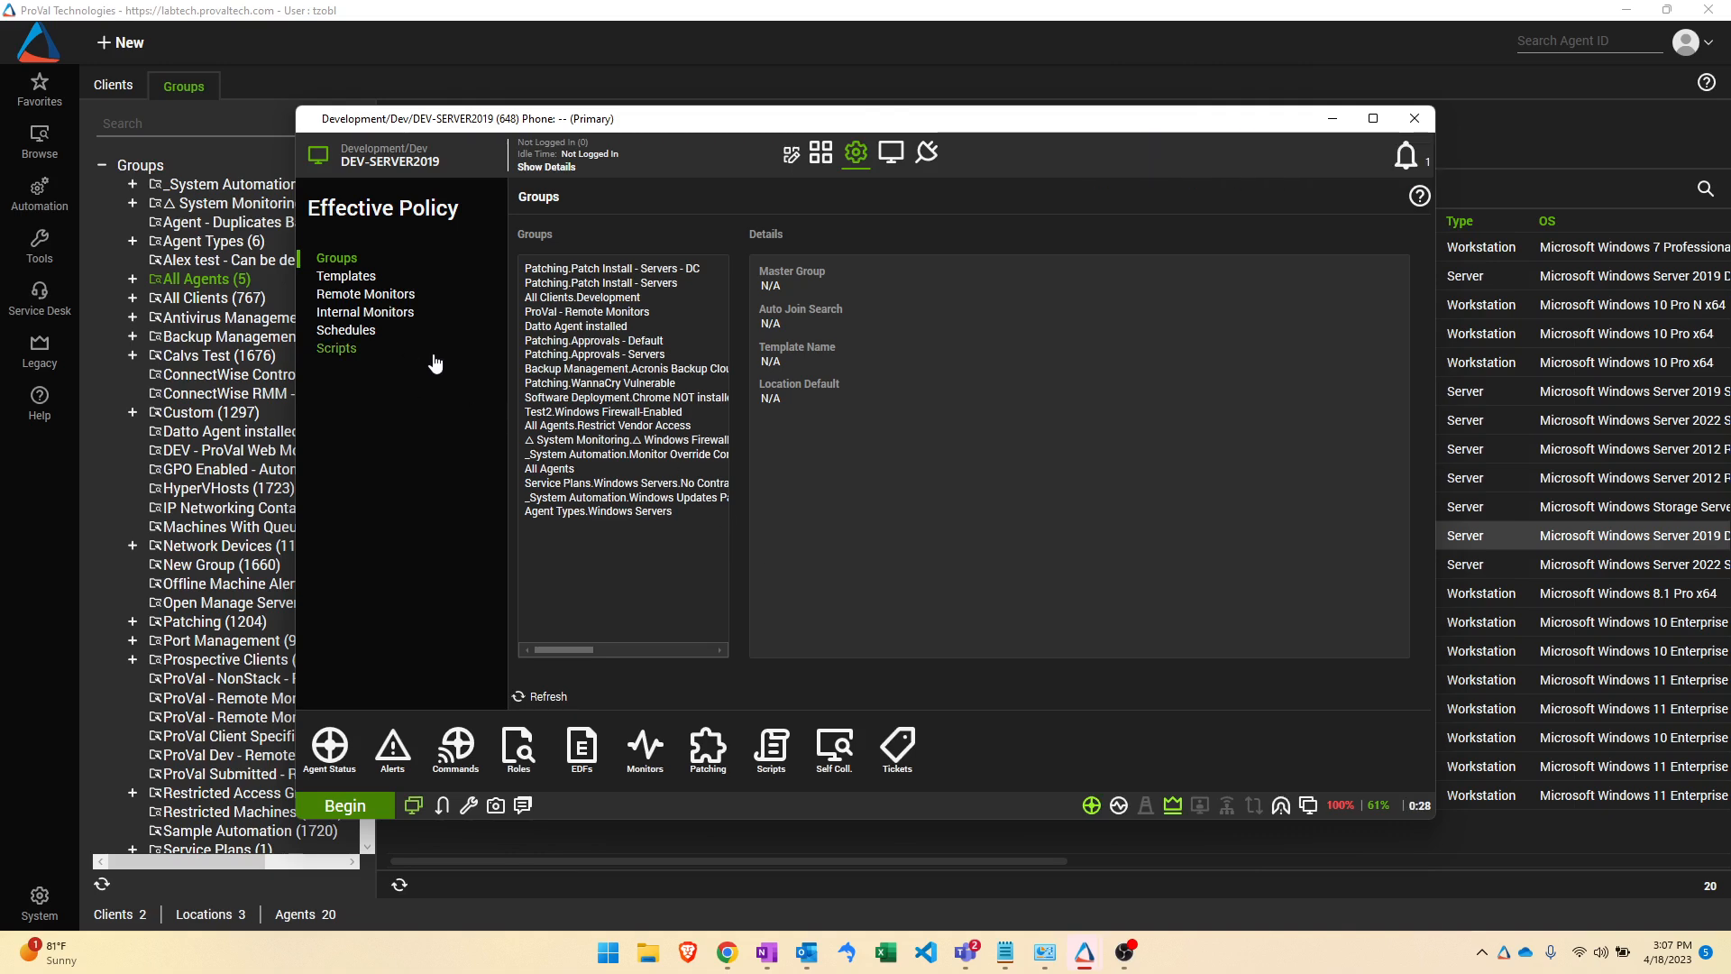
mouse_move(613, 552)
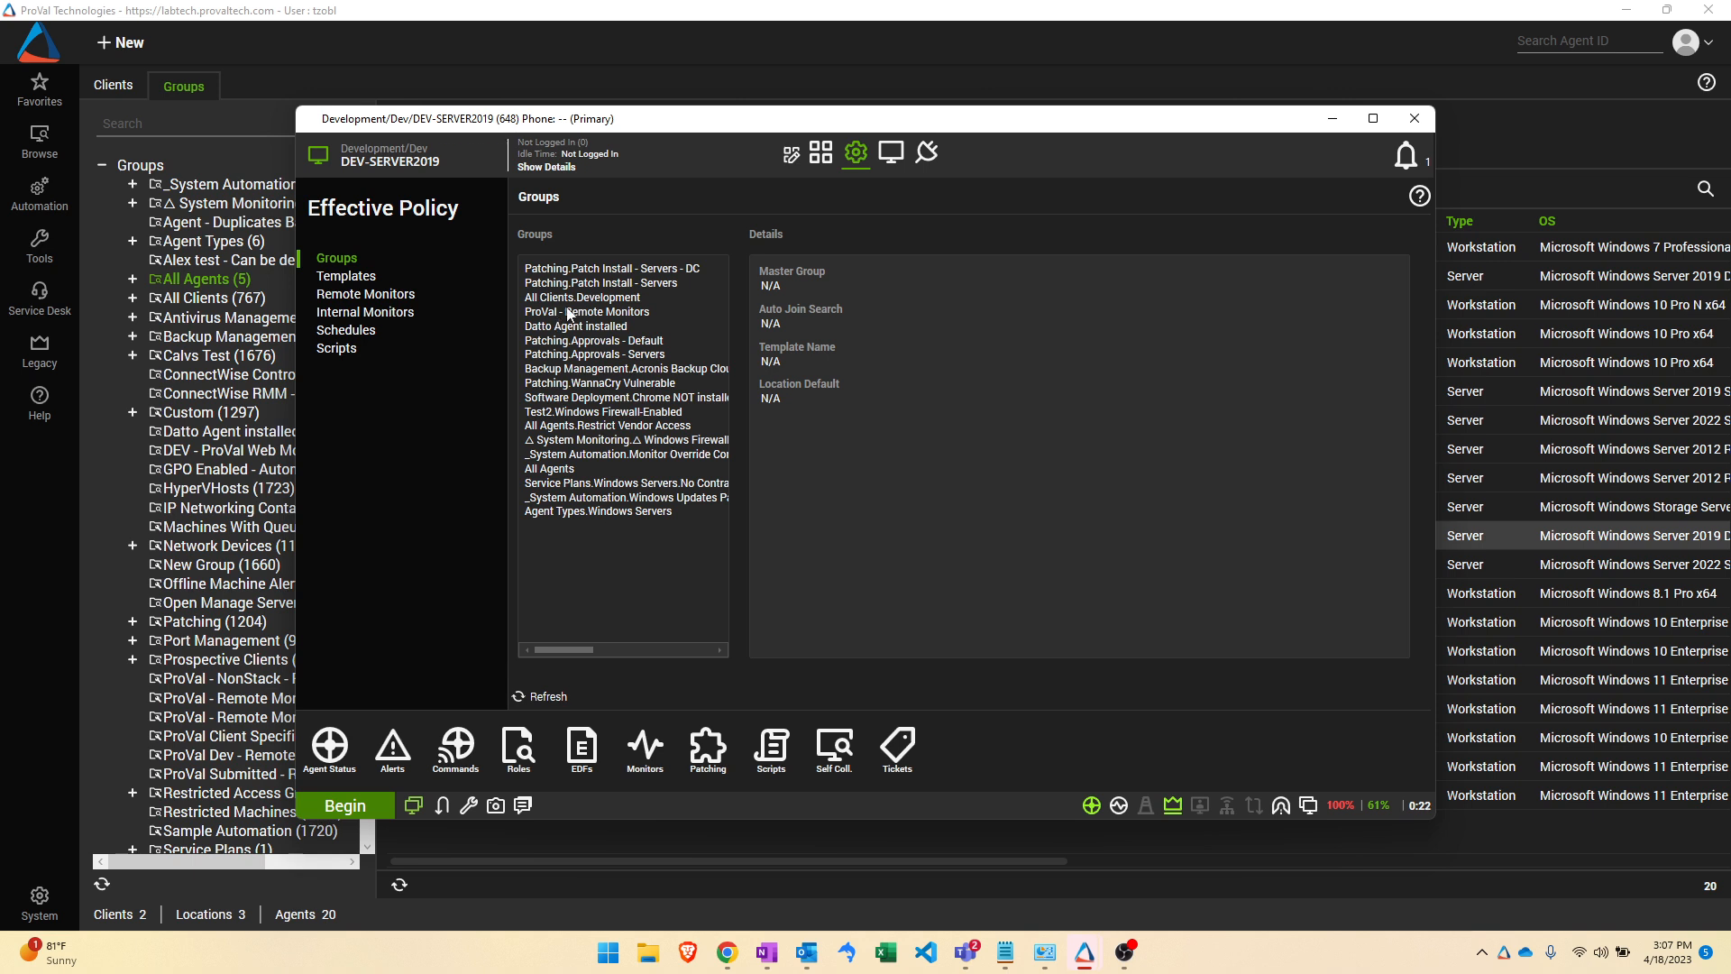
Step: Review the Patching groups' details, ending on Agent Types.Windows Servers applying the Servers template
left_click(612, 268)
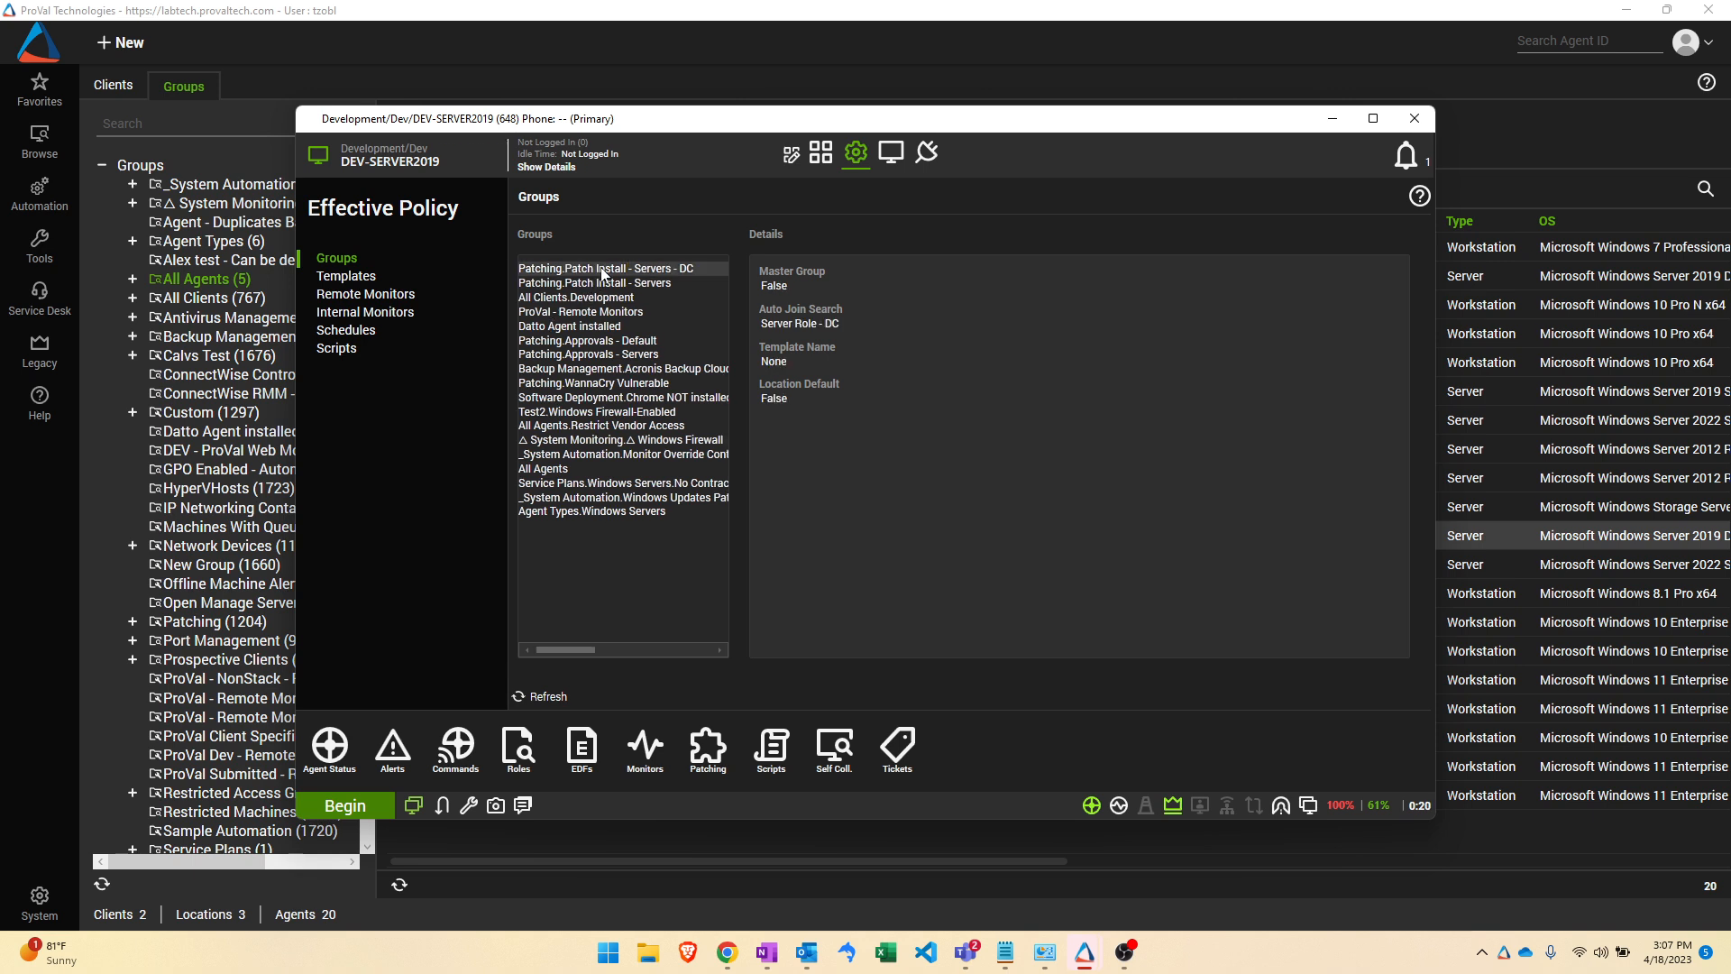
left_click(595, 284)
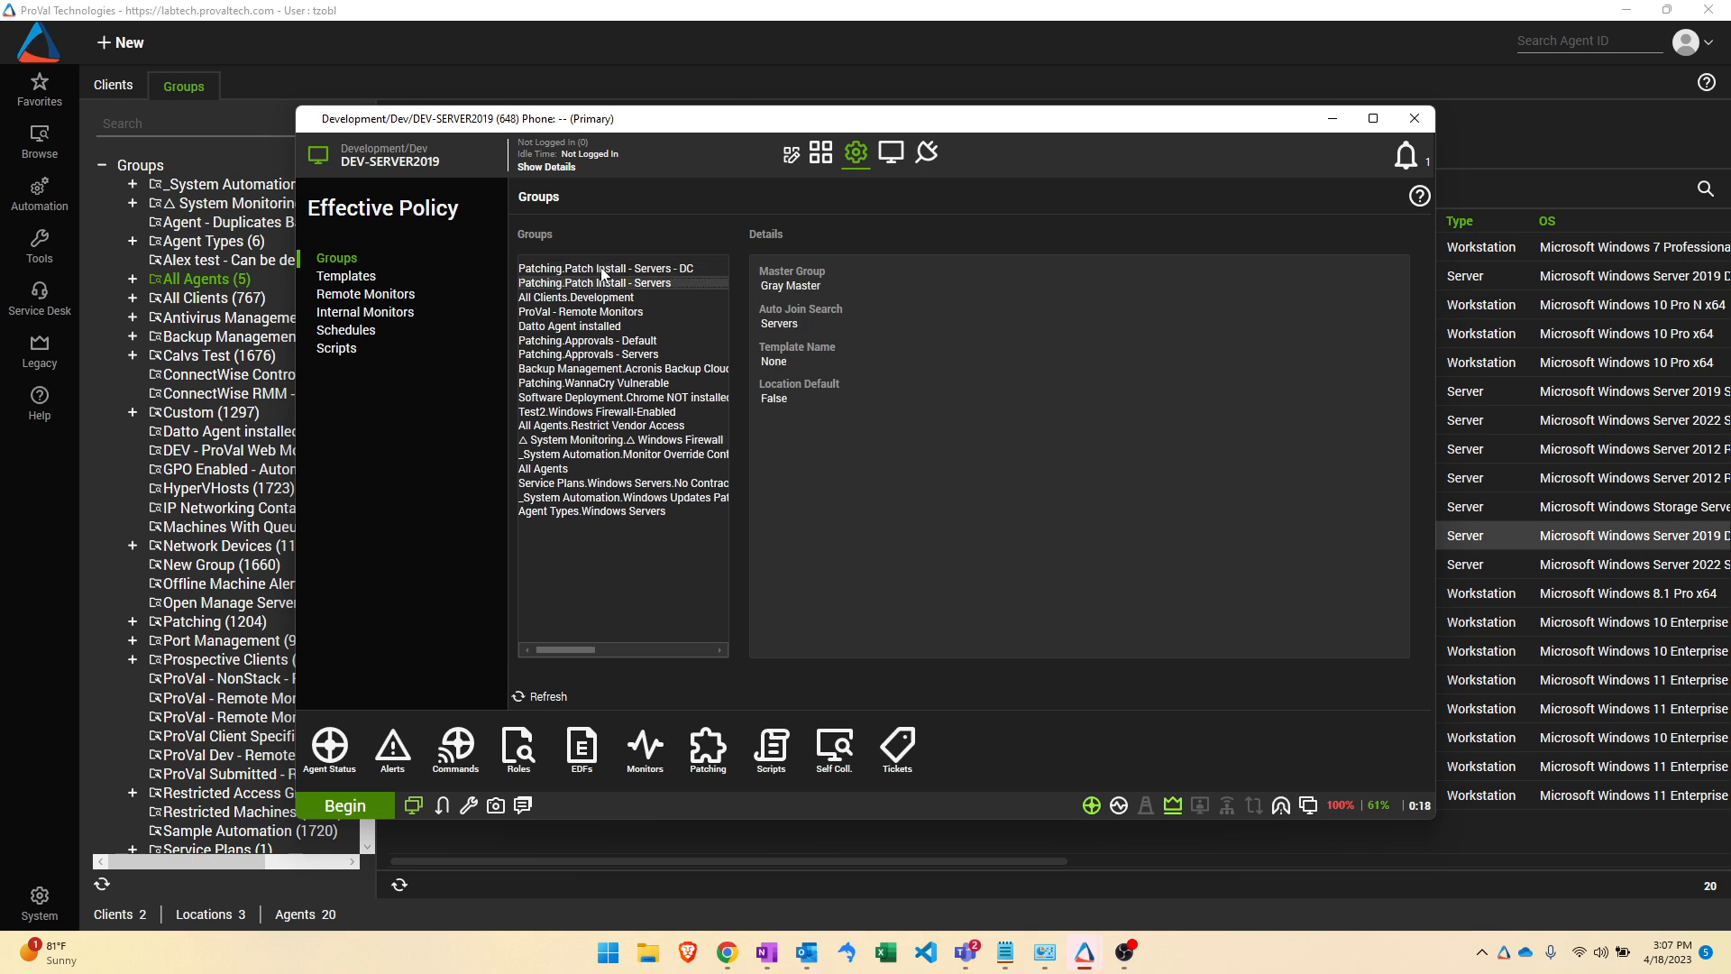
left_click(588, 341)
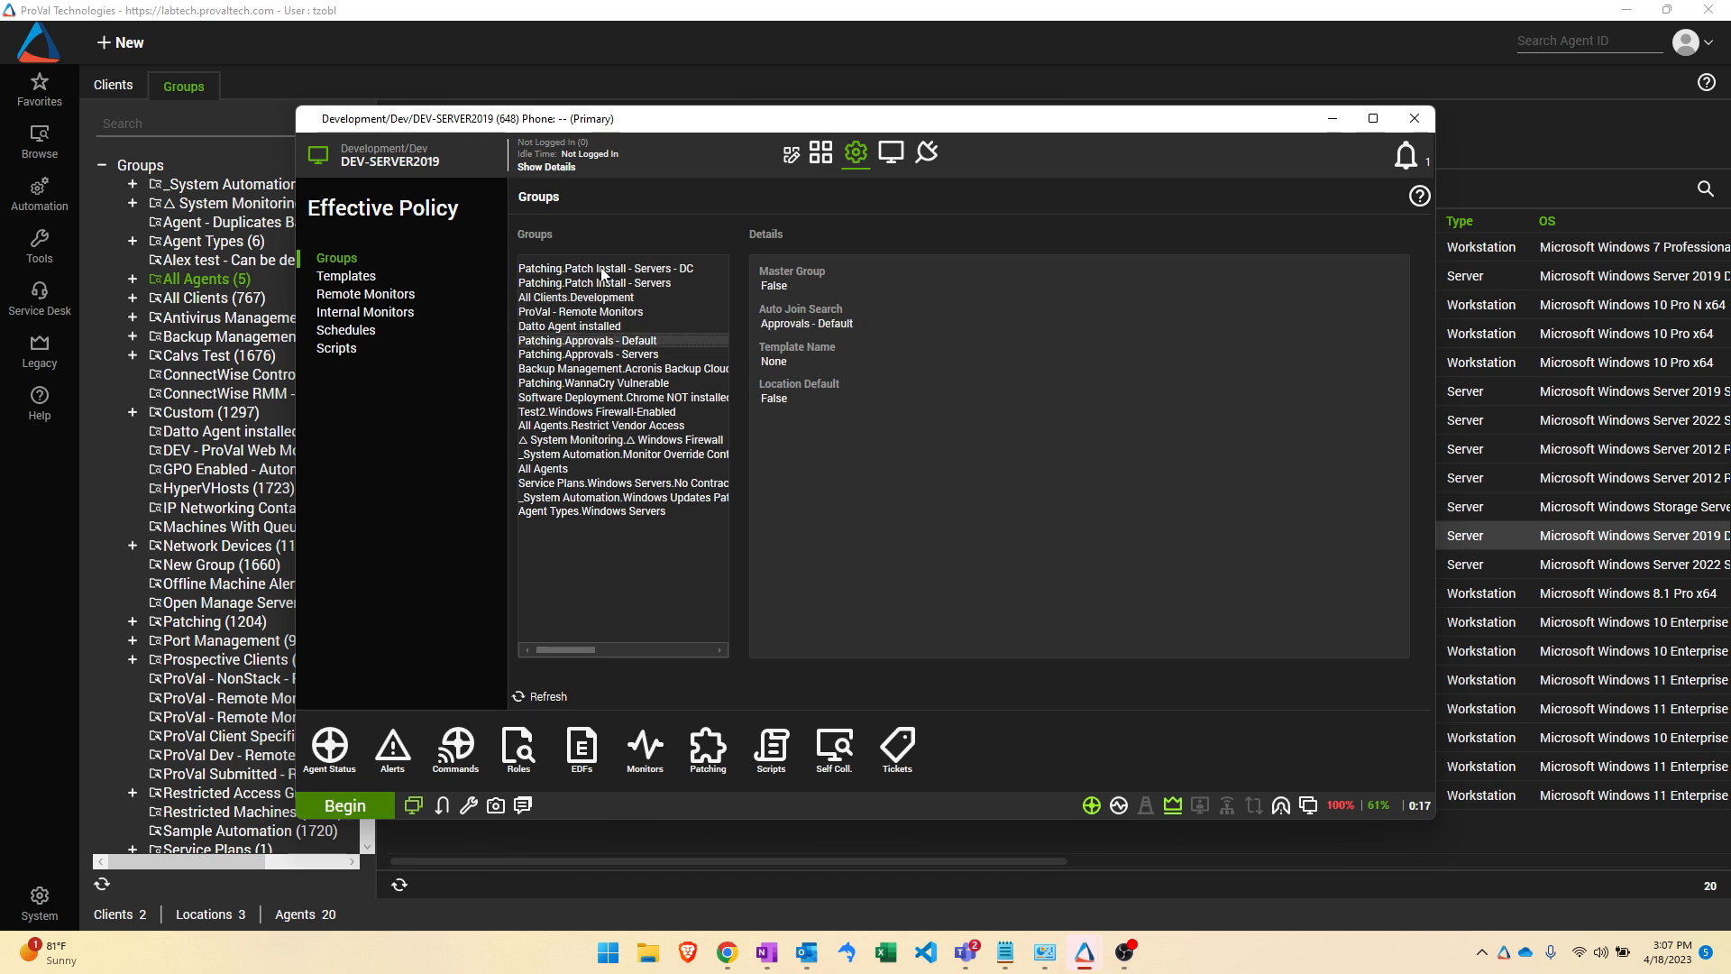
left_click(592, 382)
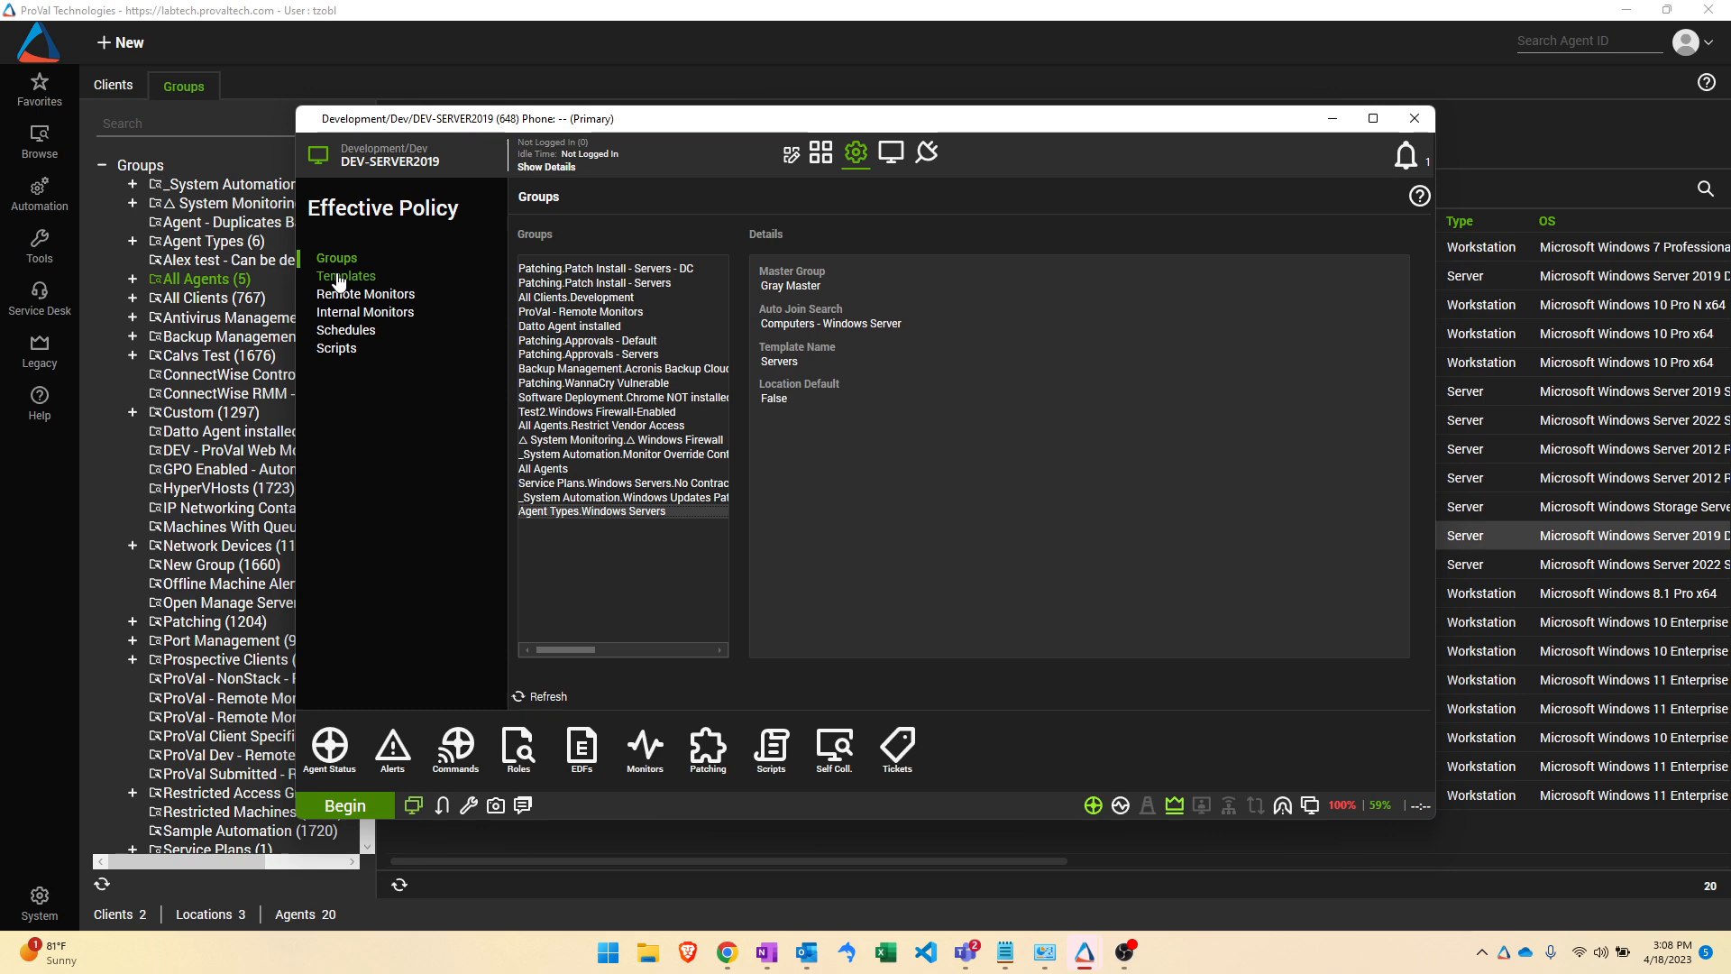
Step: List DEV-SERVER2019's templates: Current Computer Config, Default, Servers, Do Not Patch, No Contract, Branding Test Template
left_click(346, 274)
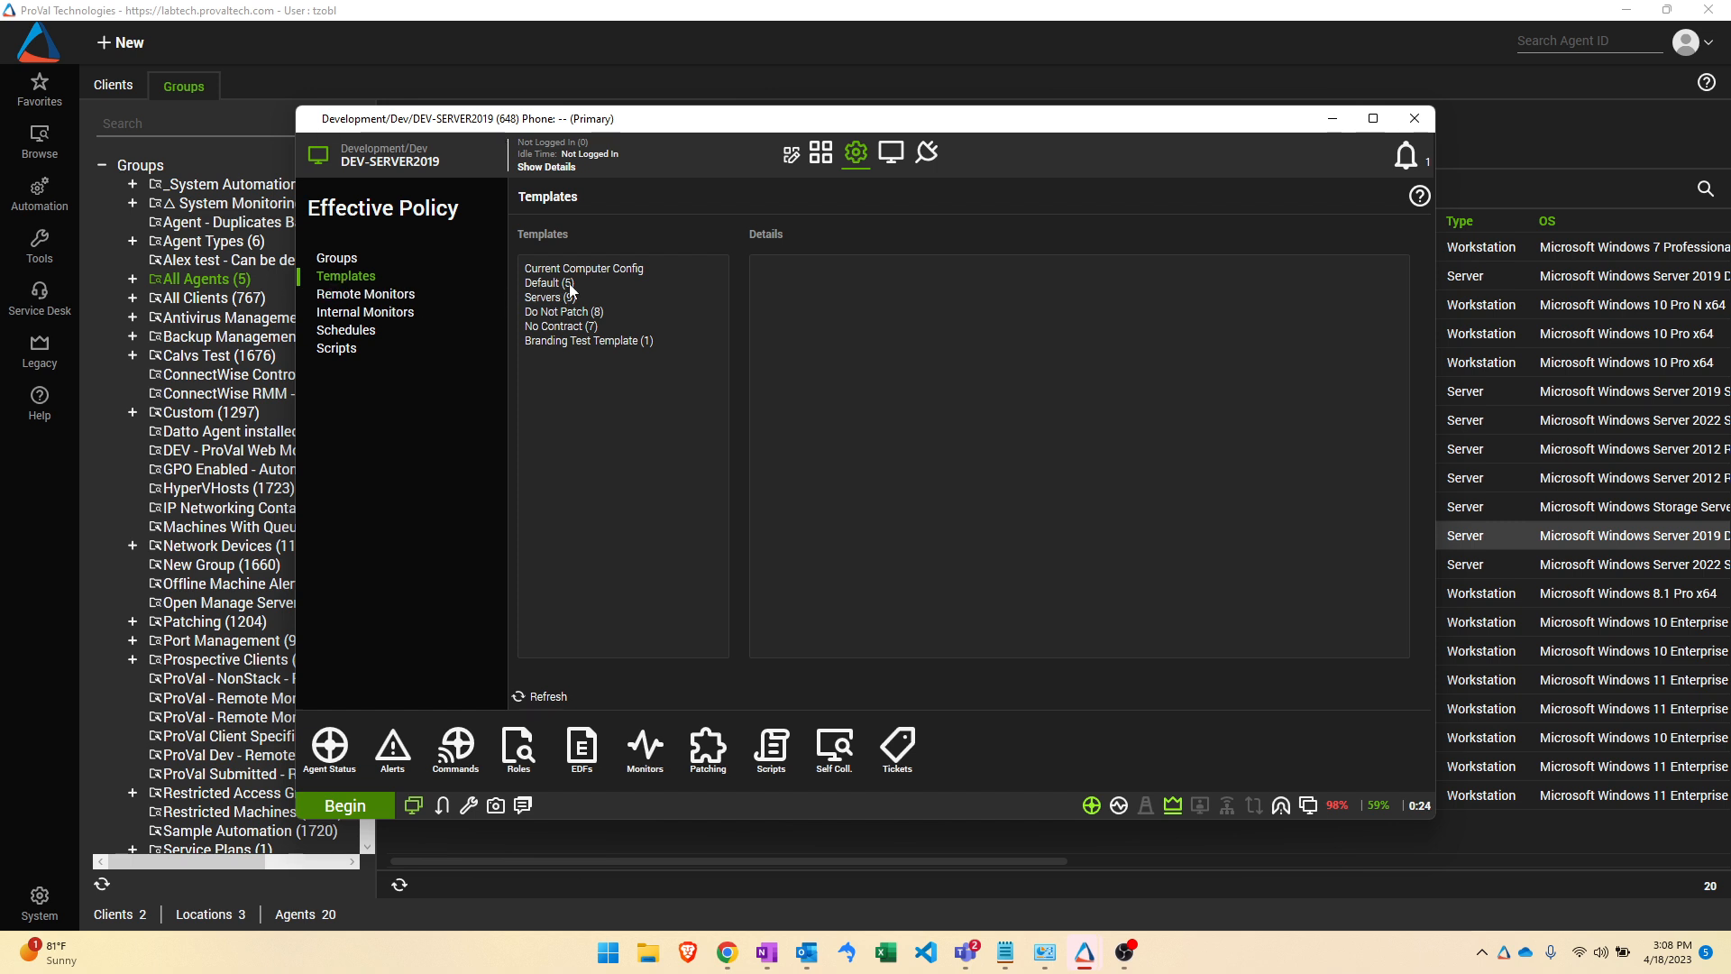
mouse_move(582, 351)
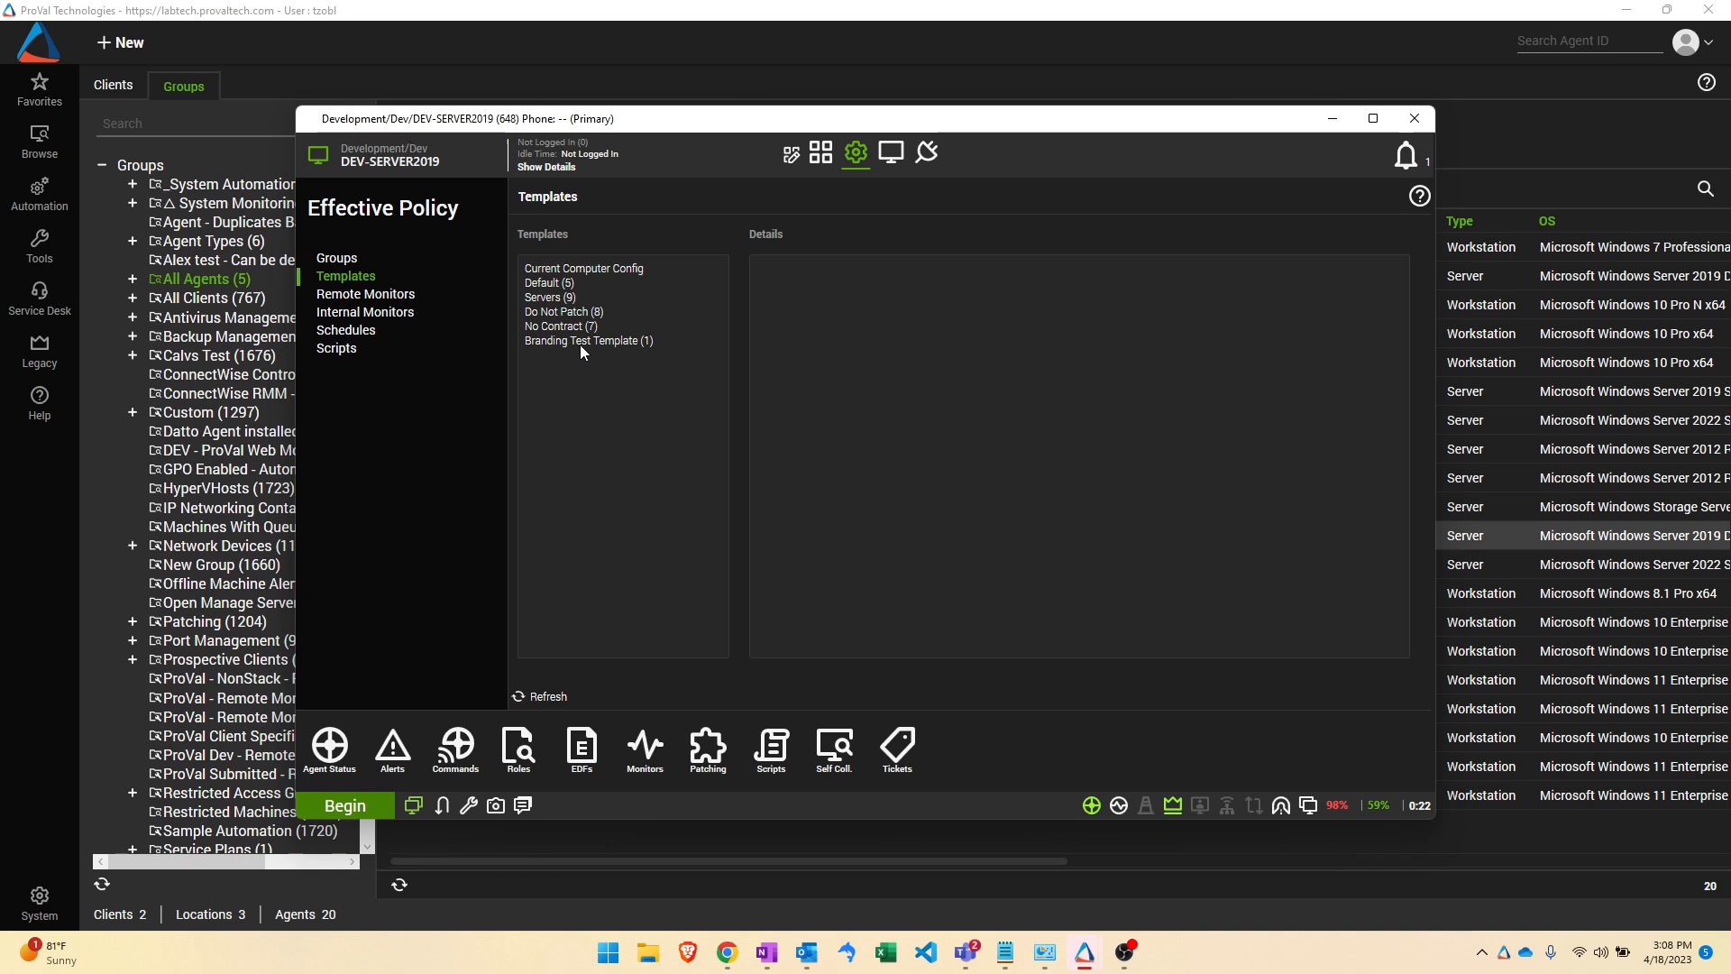
mouse_move(651, 353)
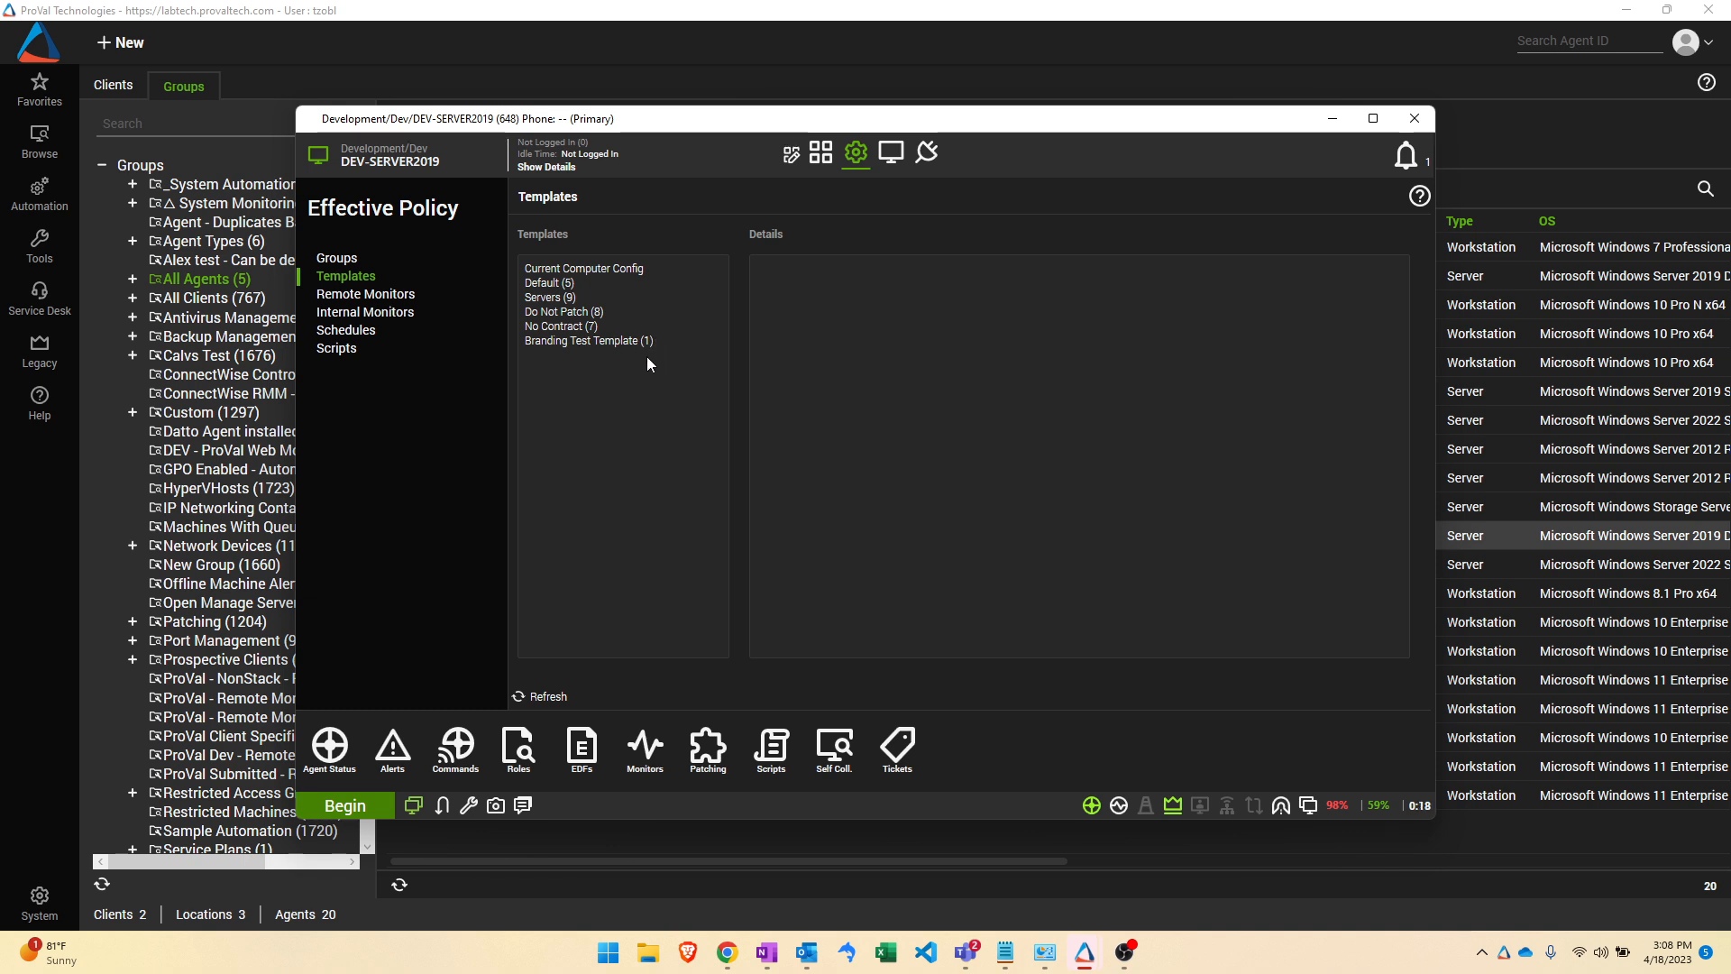
mouse_move(617, 285)
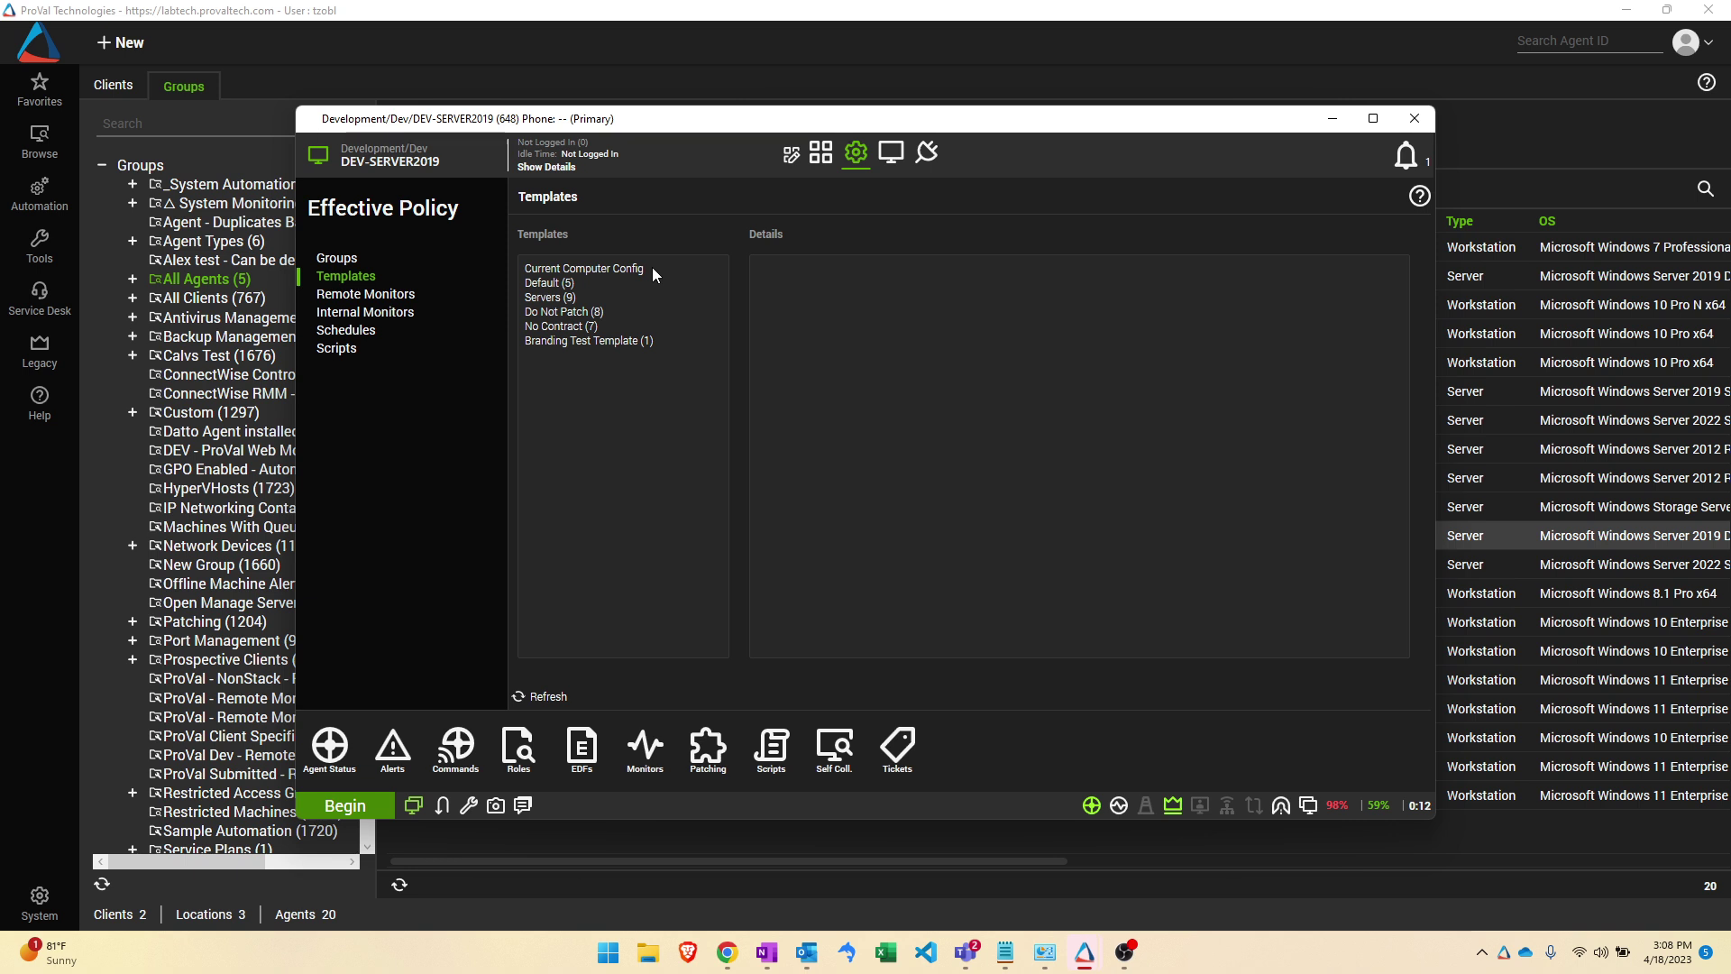
Step: Review Current Computer Config details: agent settings, schedules, folders and cache, branding
left_click(582, 269)
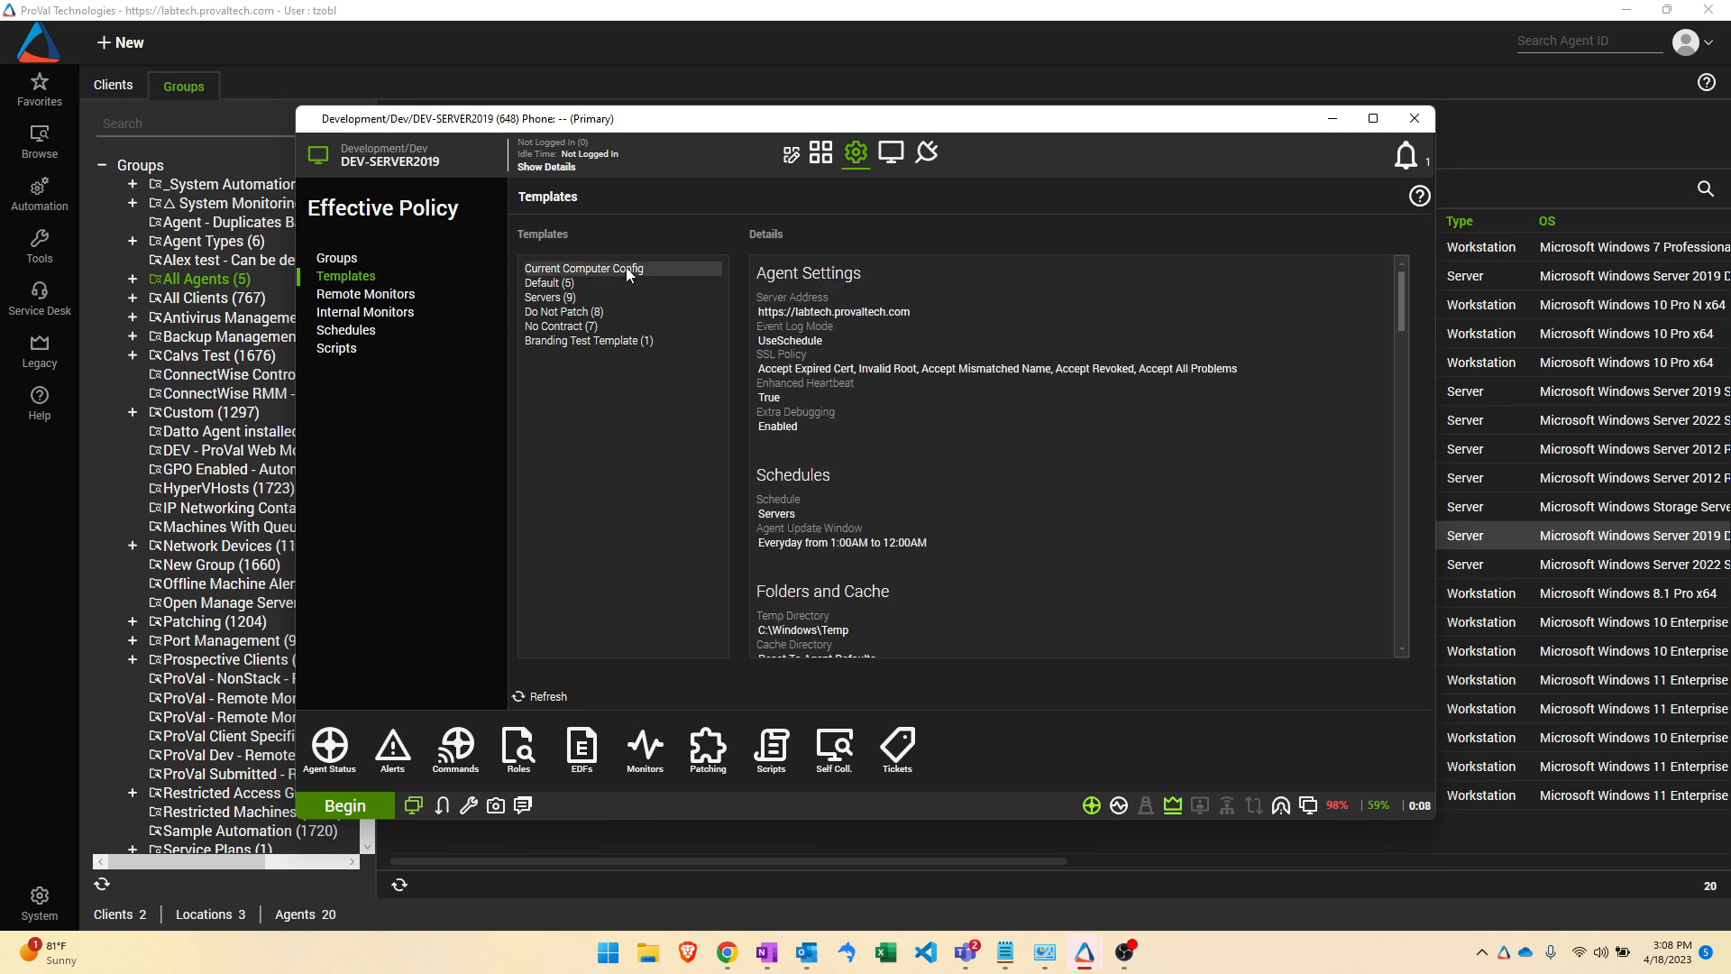
mouse_move(868, 498)
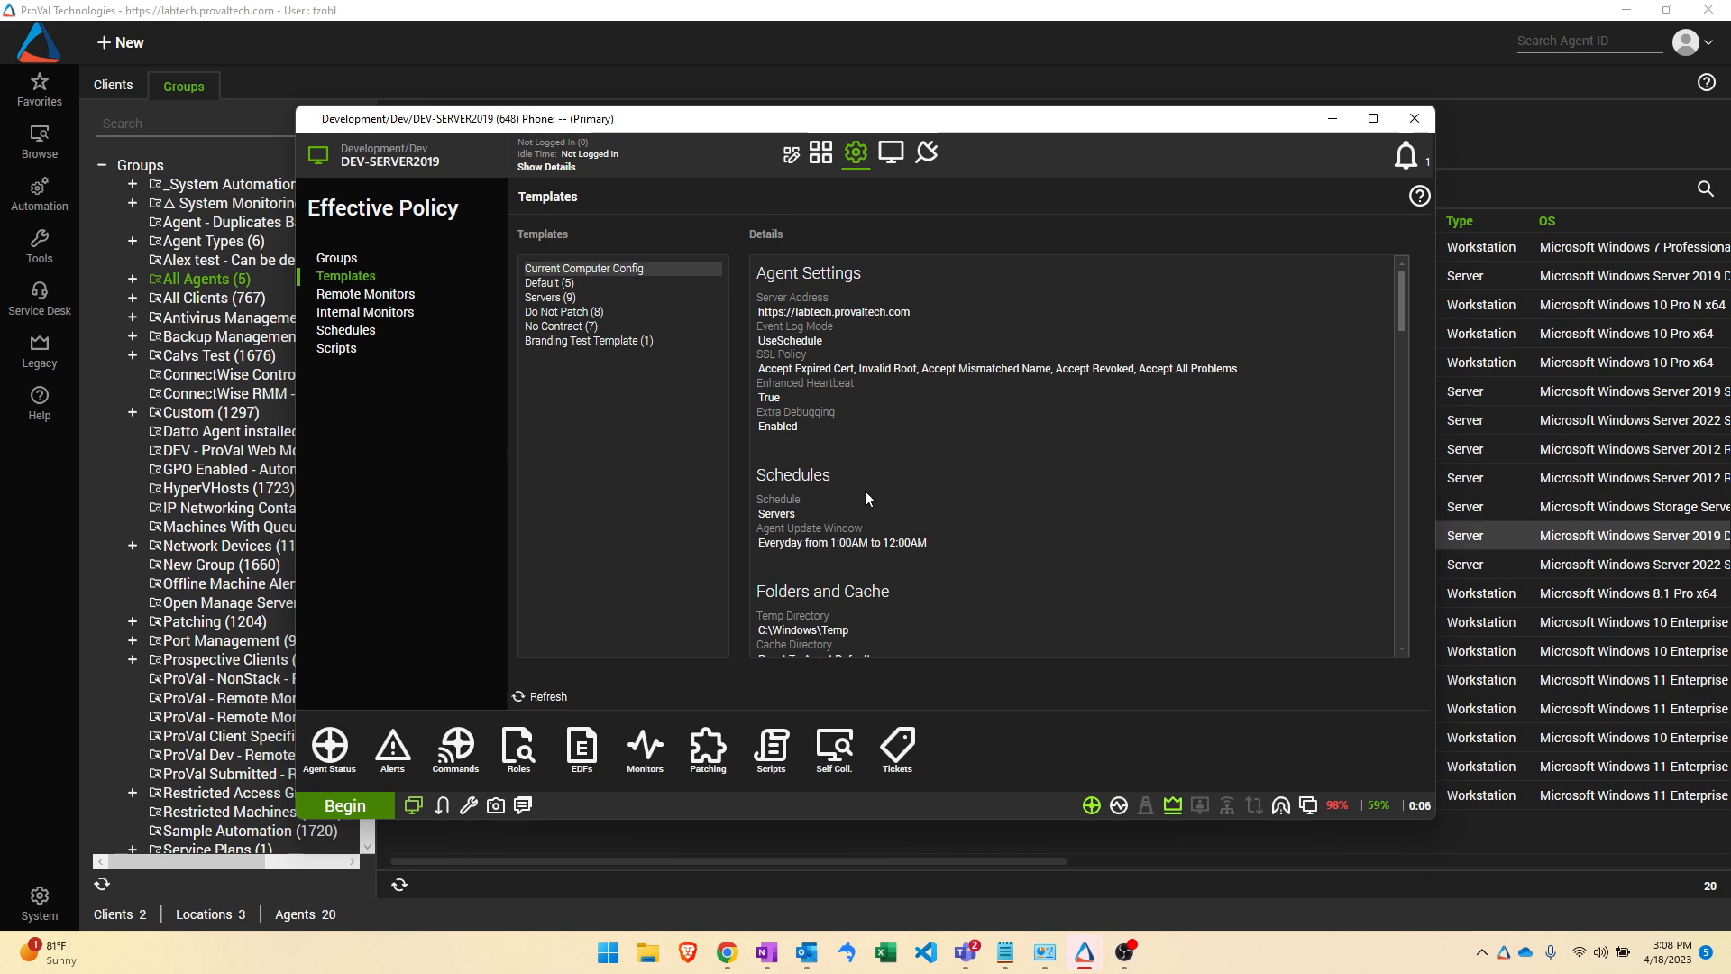
mouse_move(952, 418)
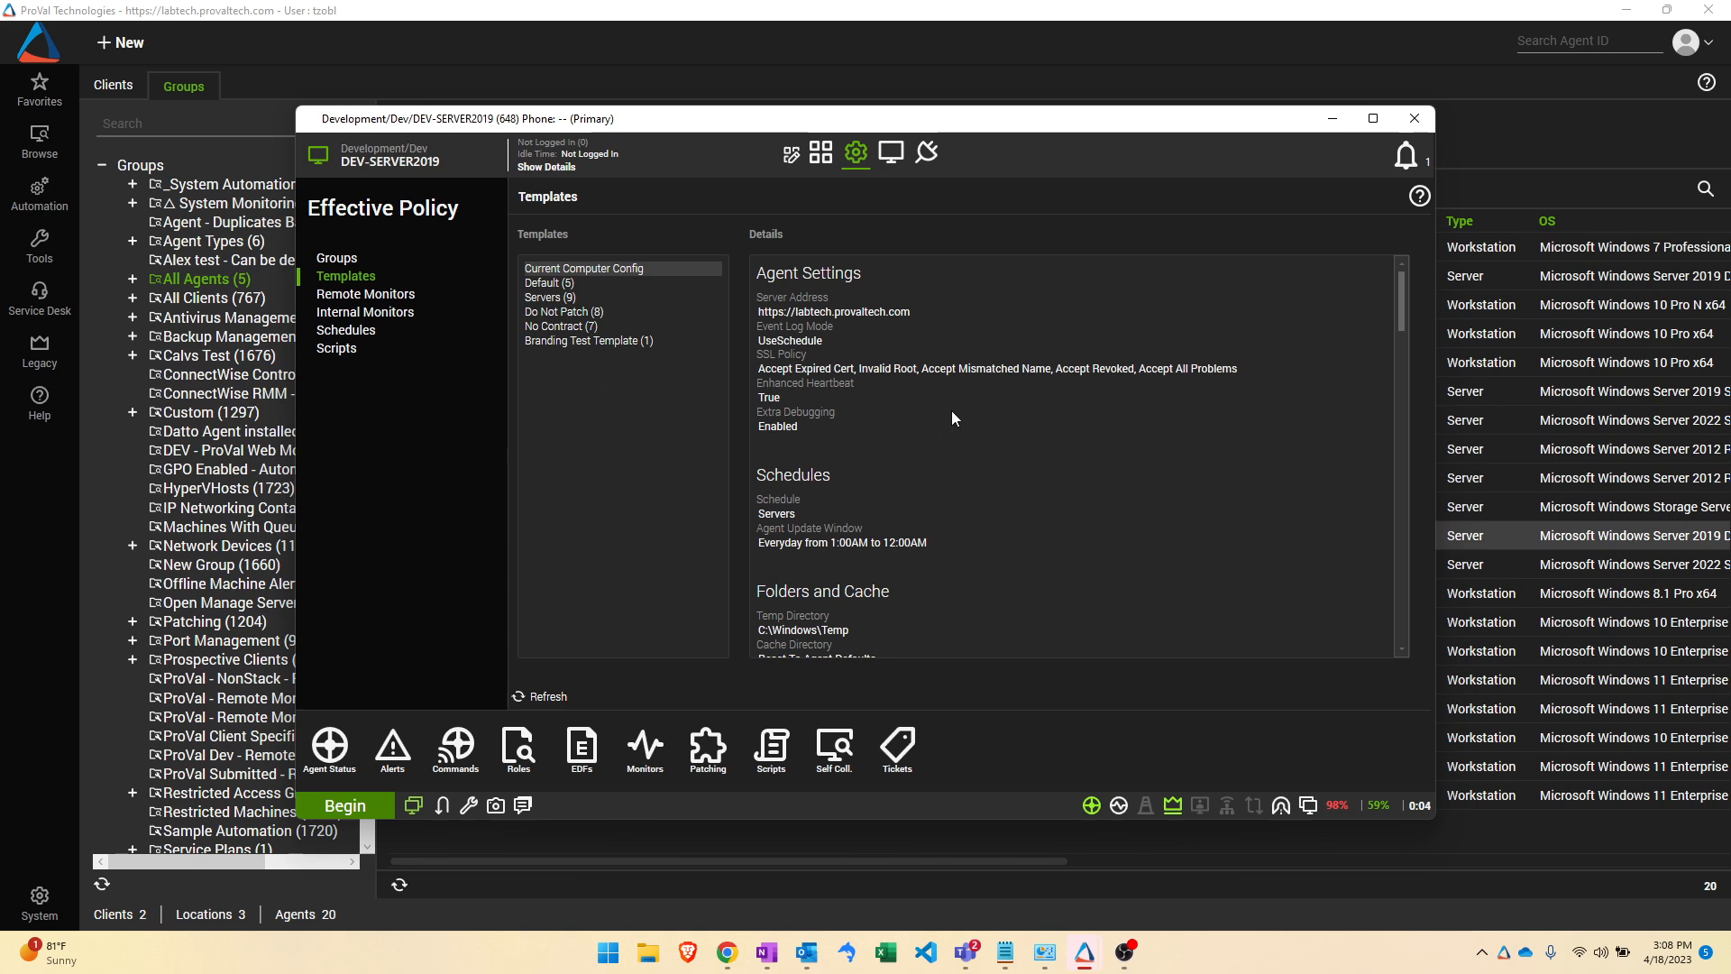
mouse_move(981, 412)
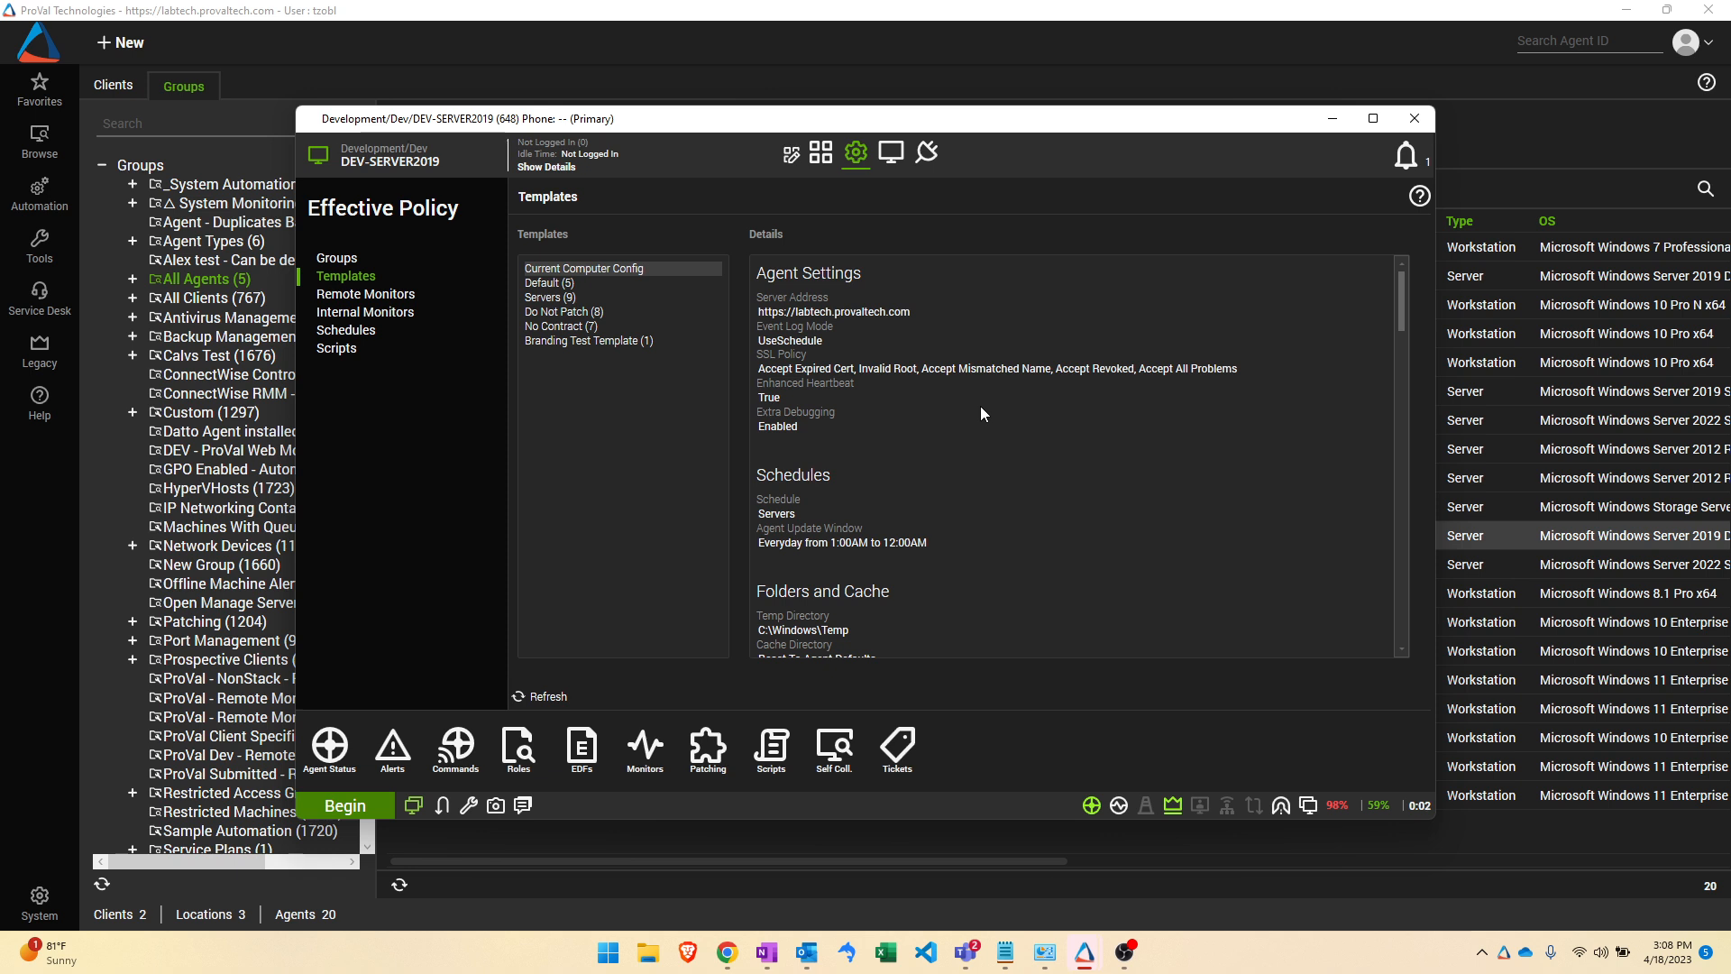
mouse_move(899, 402)
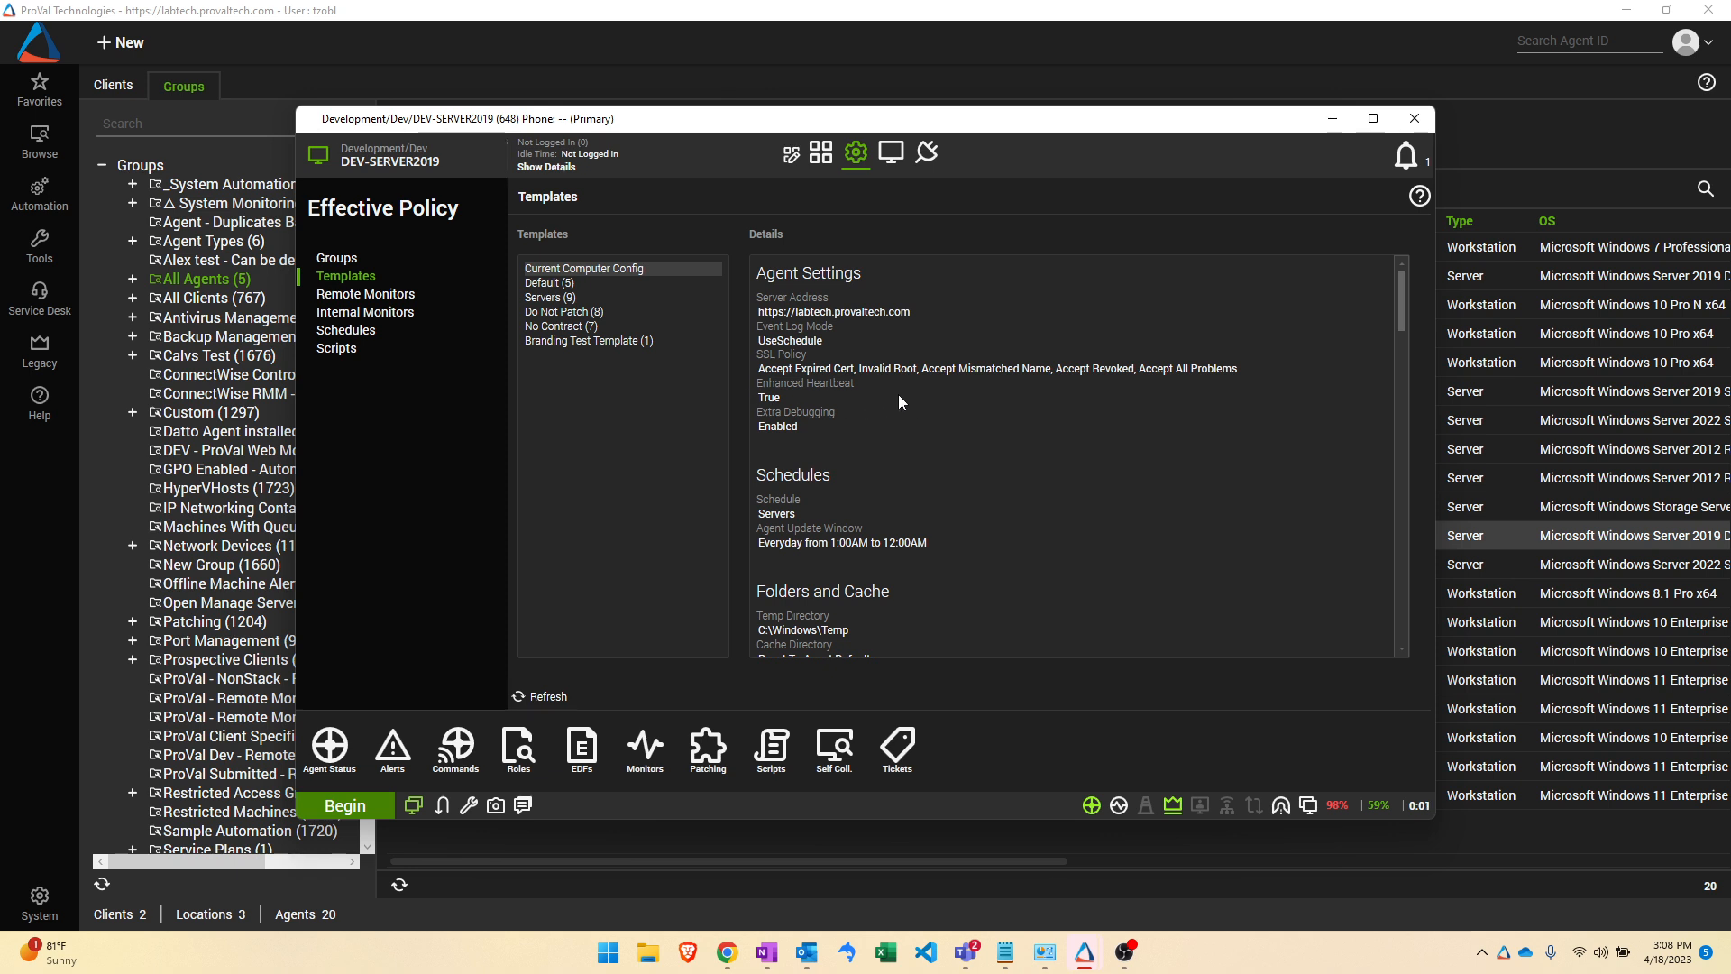
scroll("down", 3)
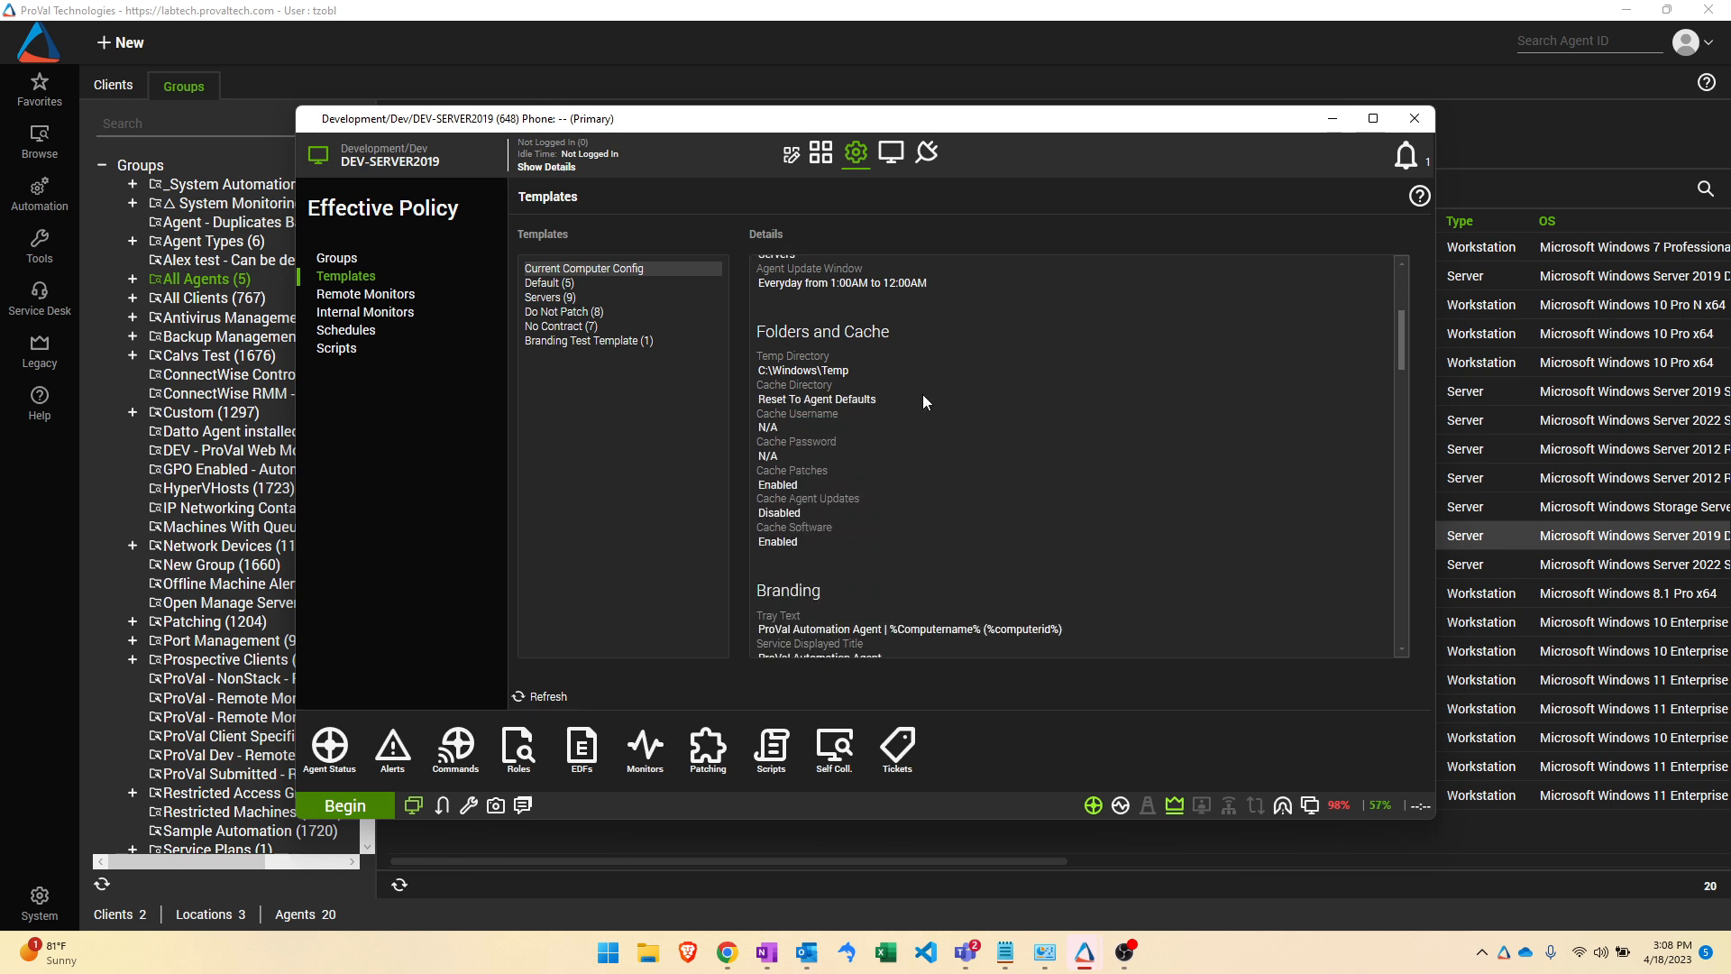
scroll("down", 3)
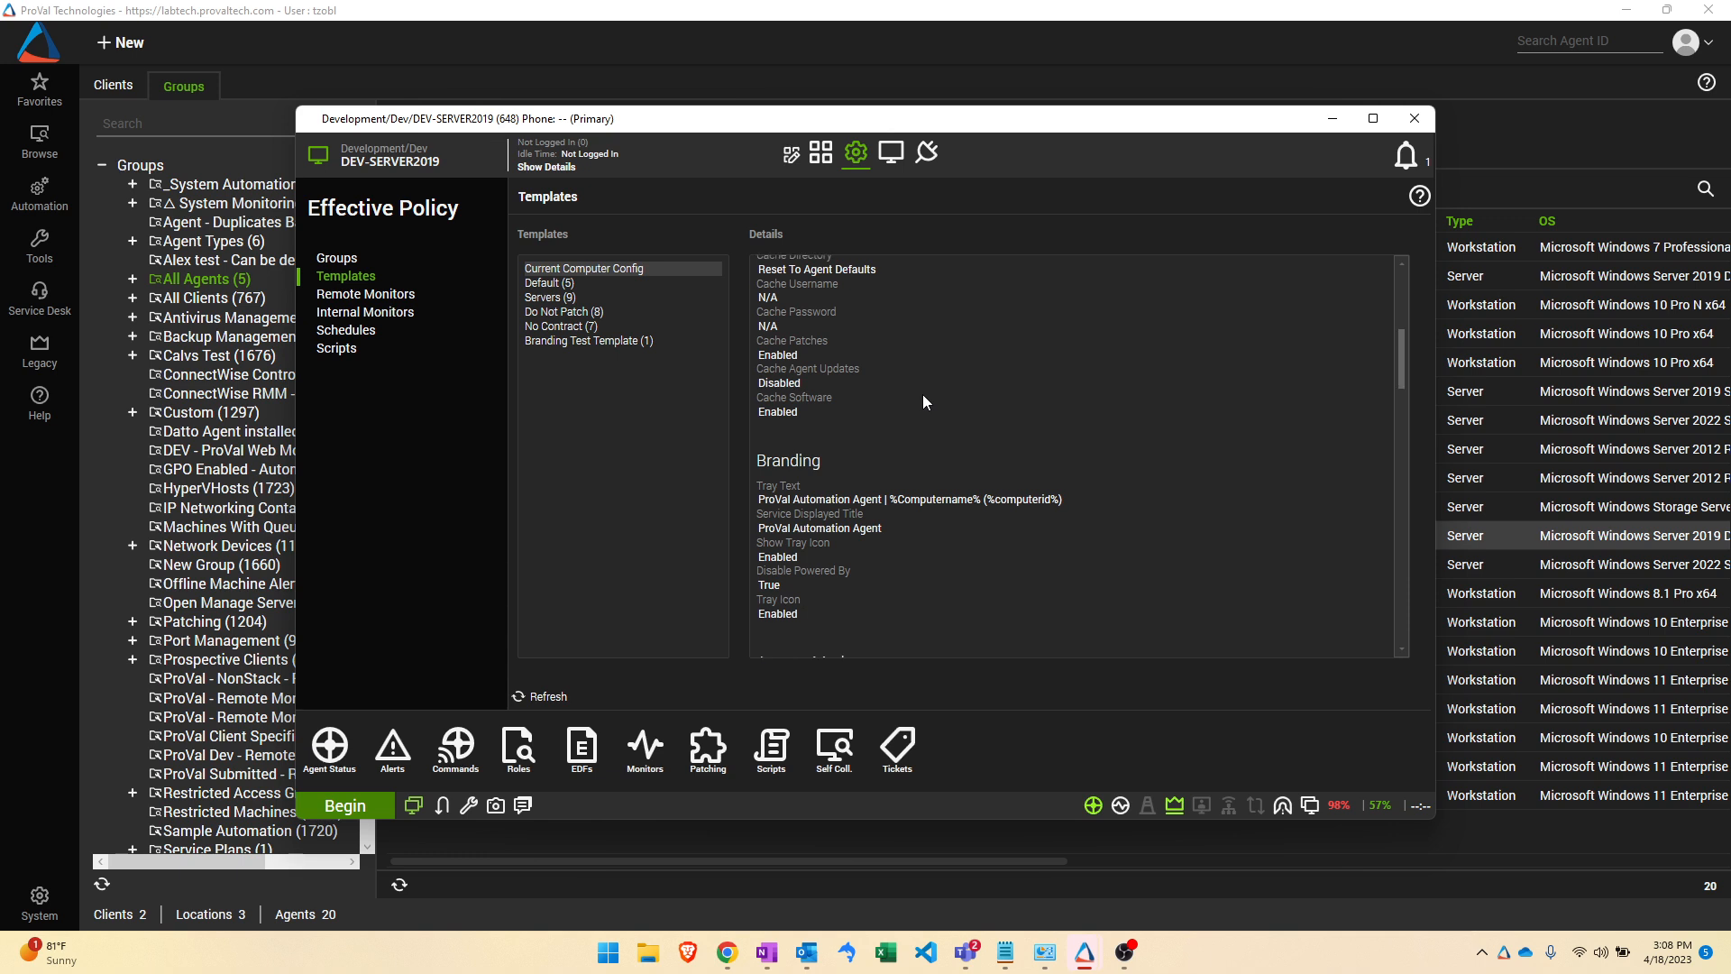
mouse_move(994, 479)
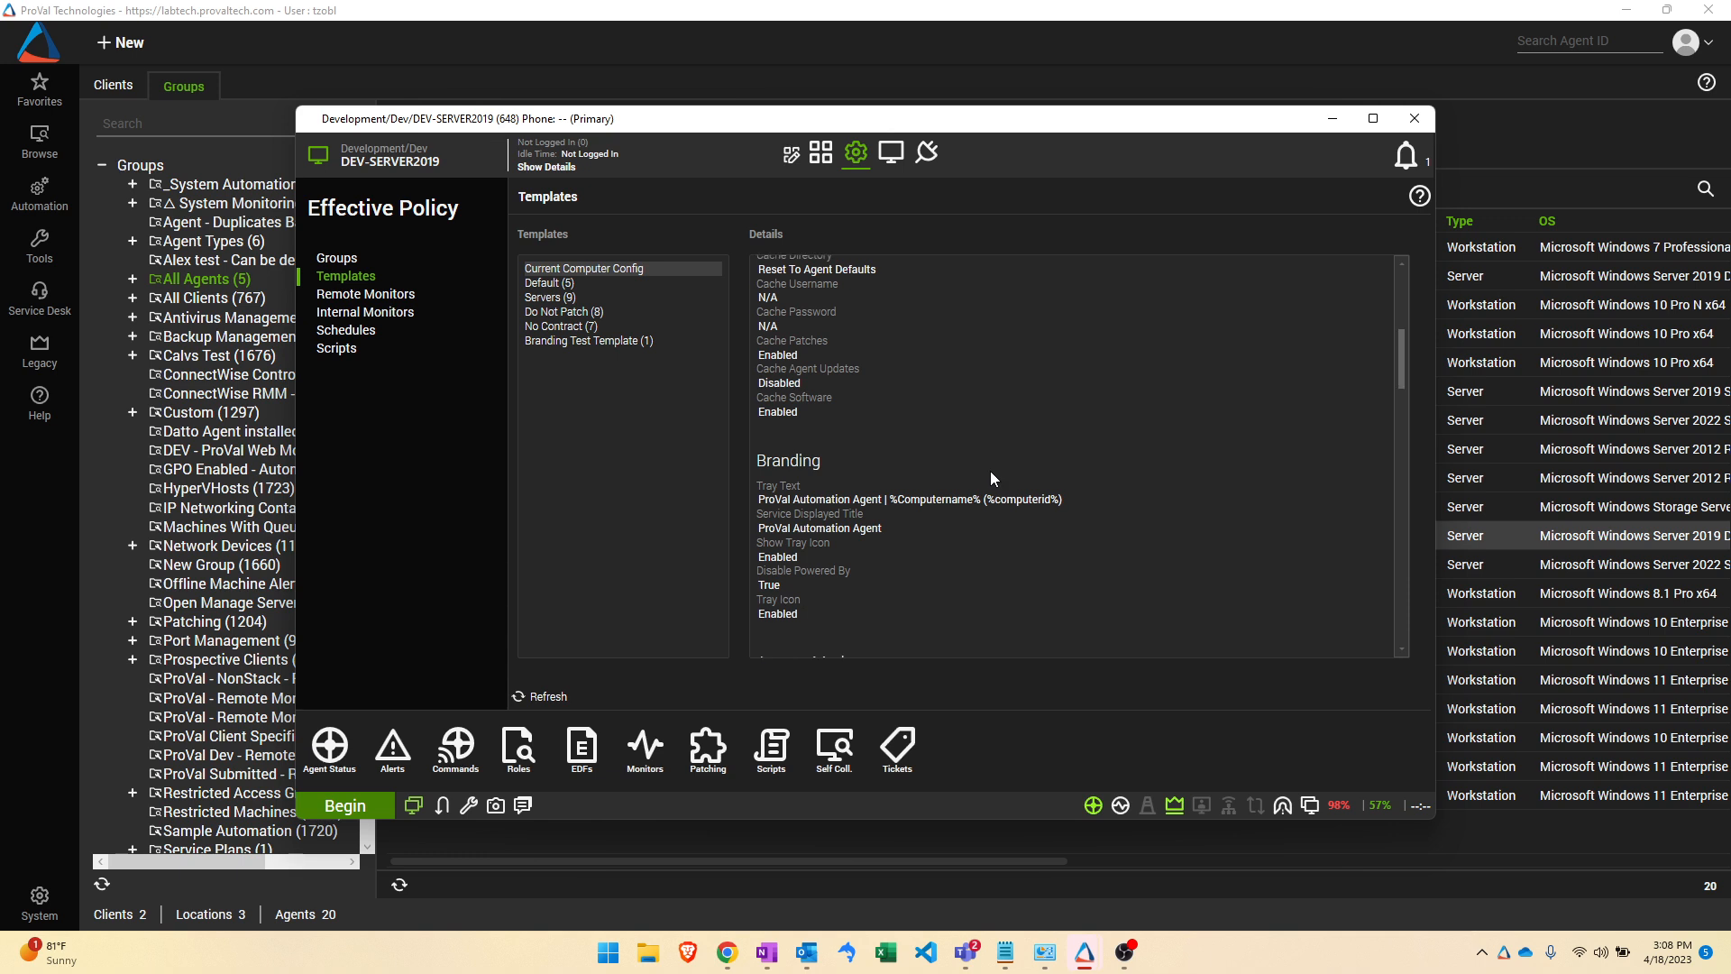
scroll("up", 3)
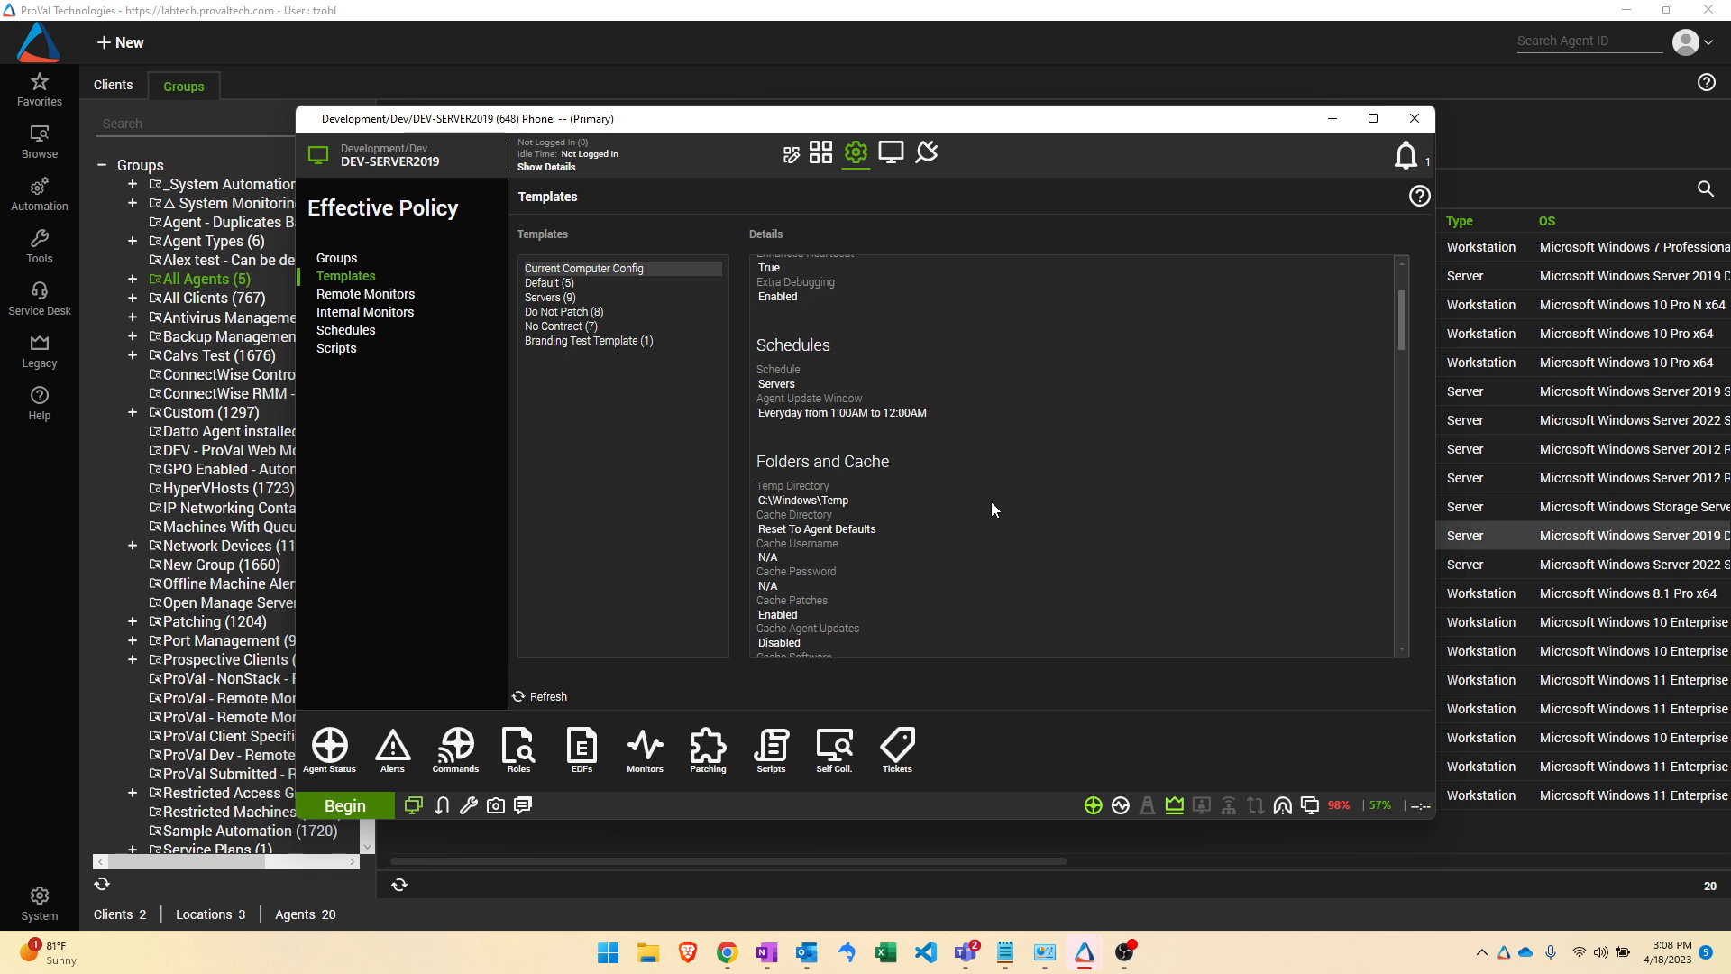
scroll("up", 3)
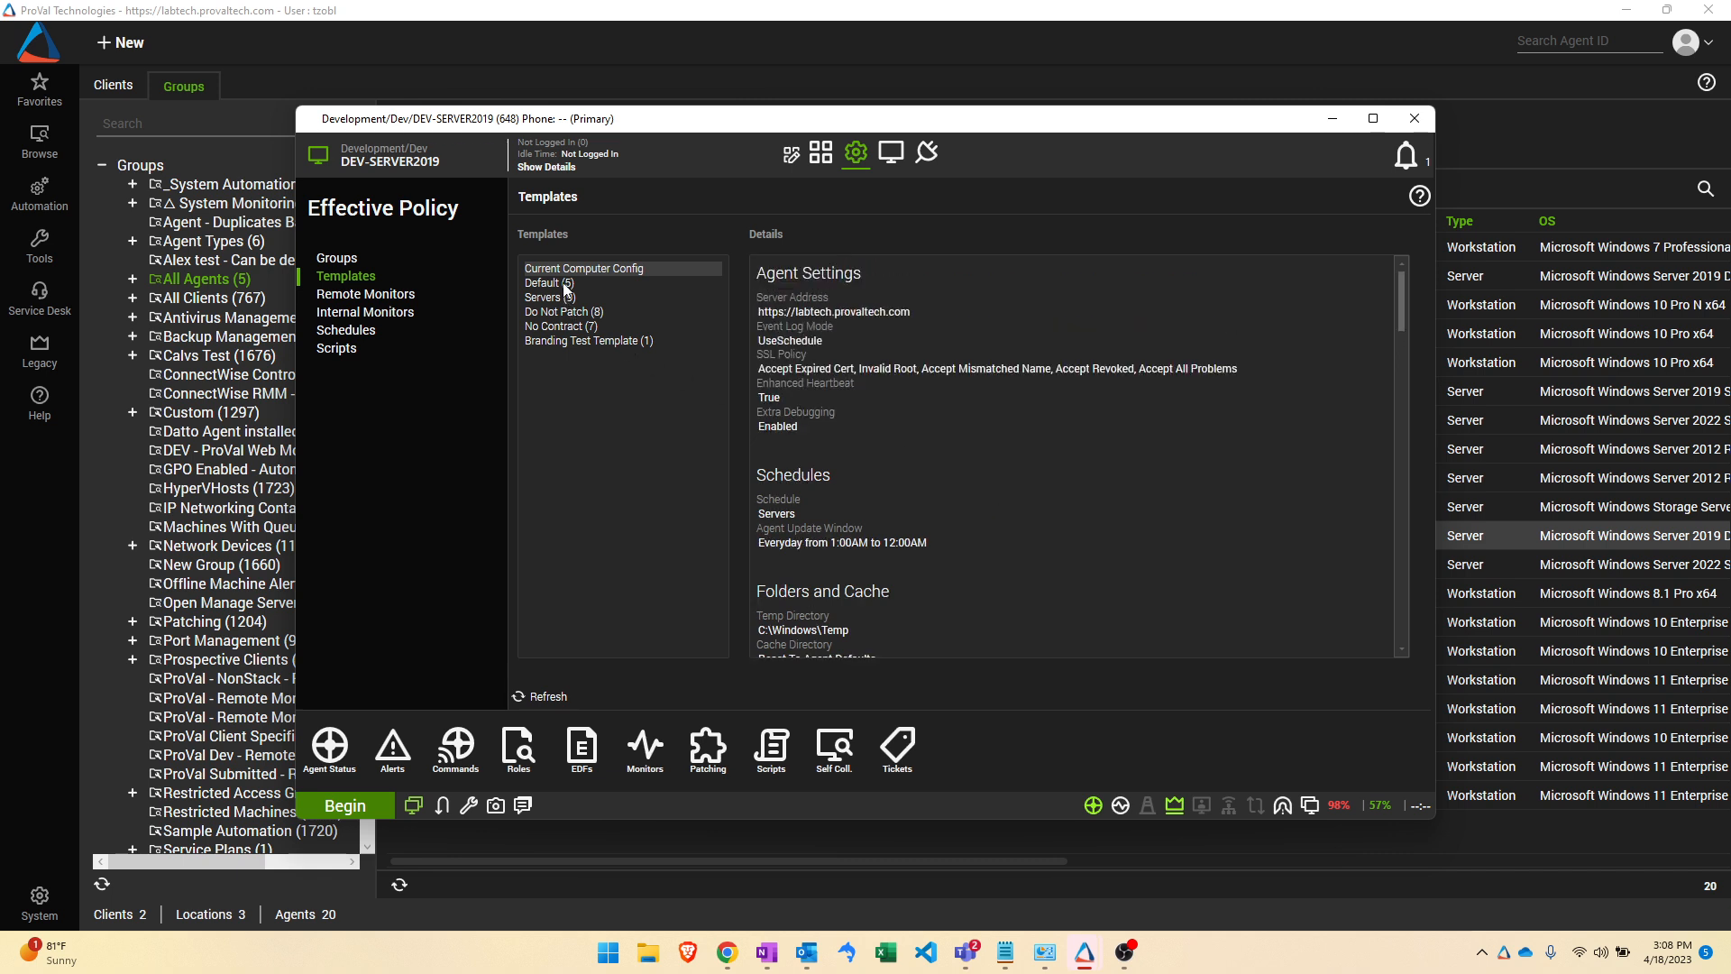
Step: Inspect the Default, Servers, Do Not Patch, No Contract and Branding Test Template settings in turn
left_click(543, 283)
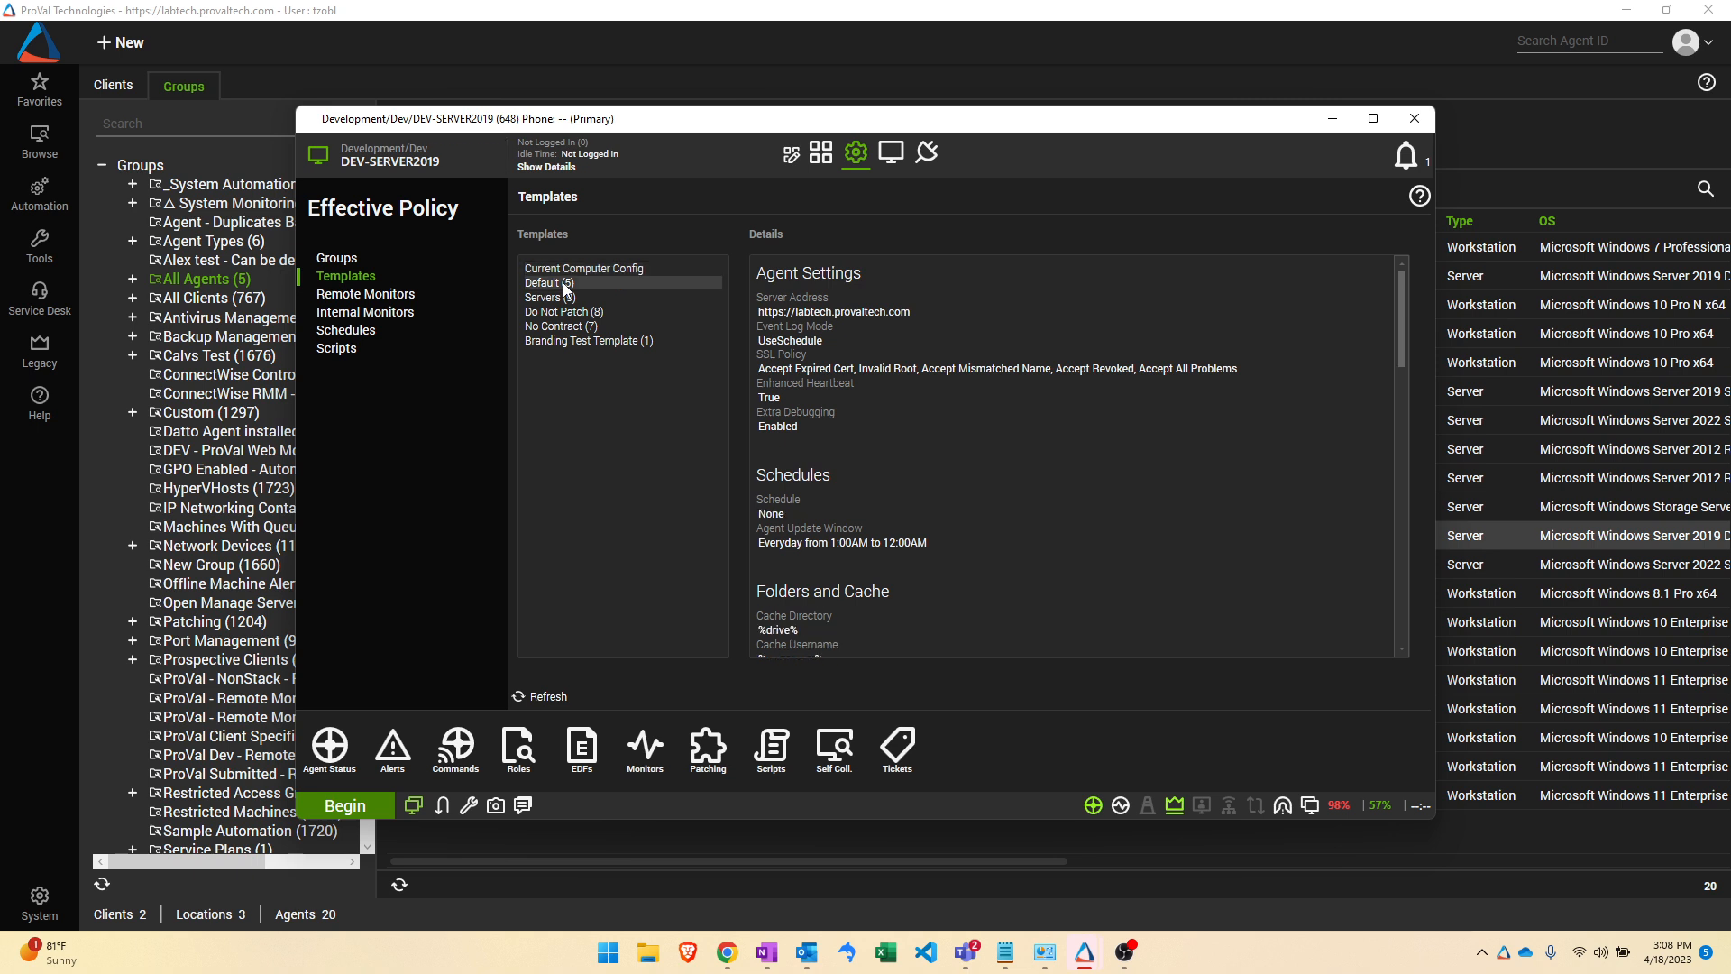
mouse_move(592, 307)
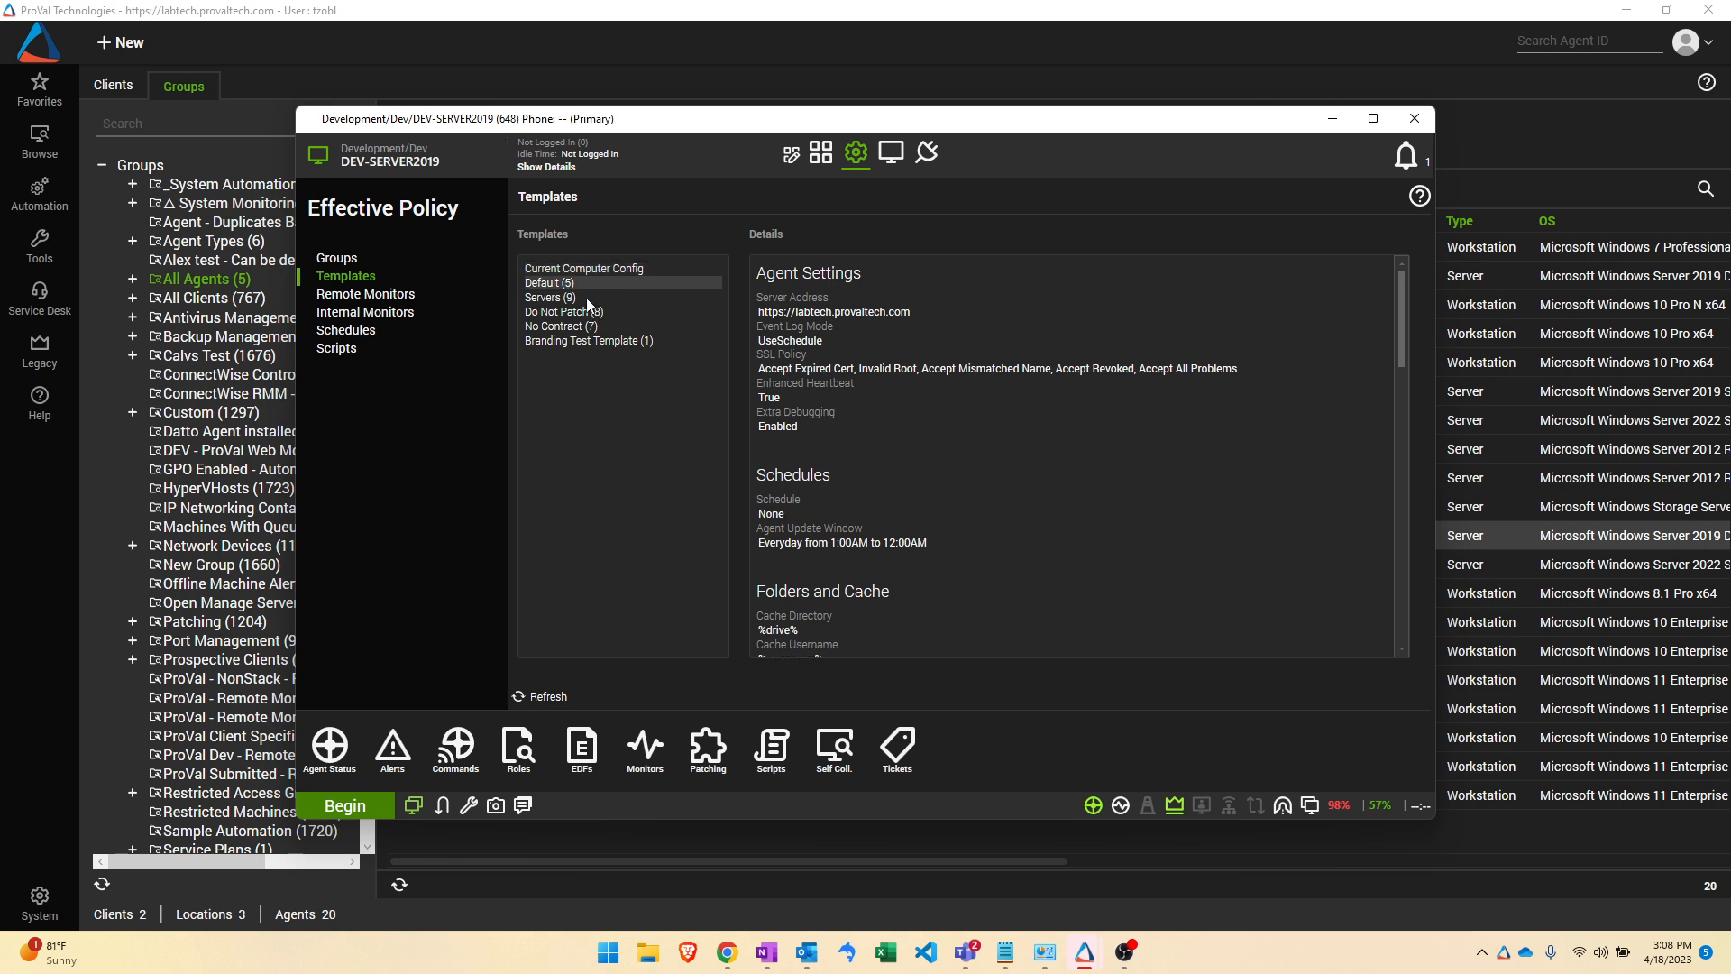
left_click(550, 298)
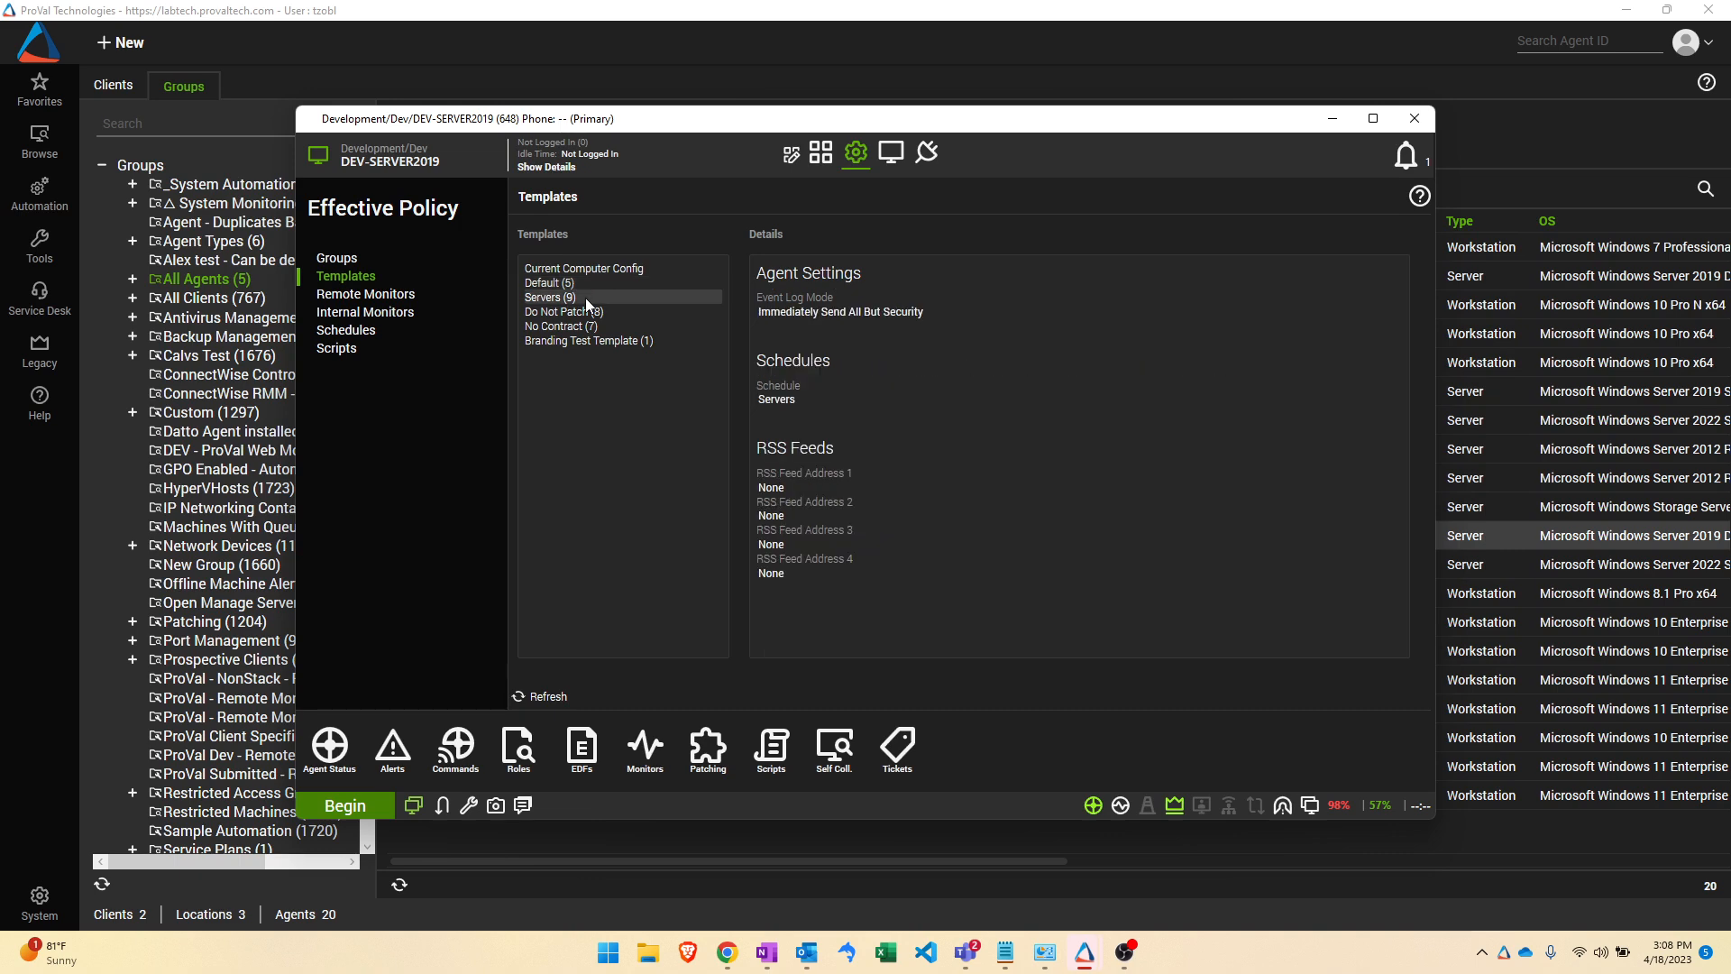
left_click(564, 312)
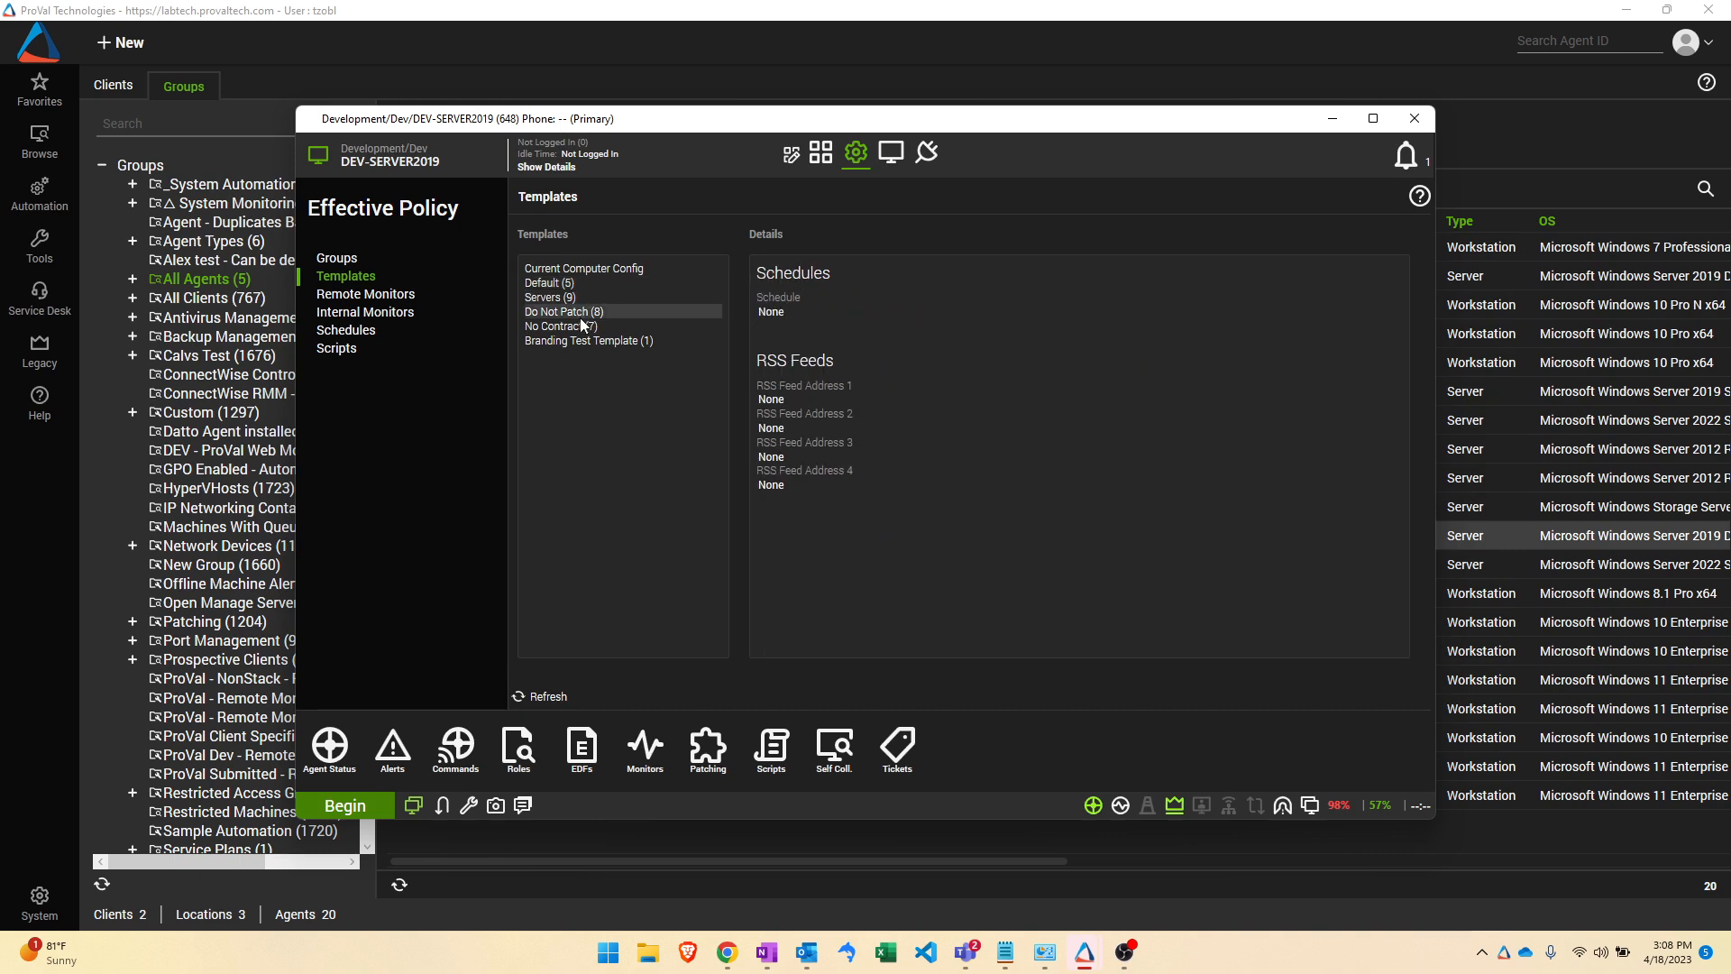
left_click(559, 327)
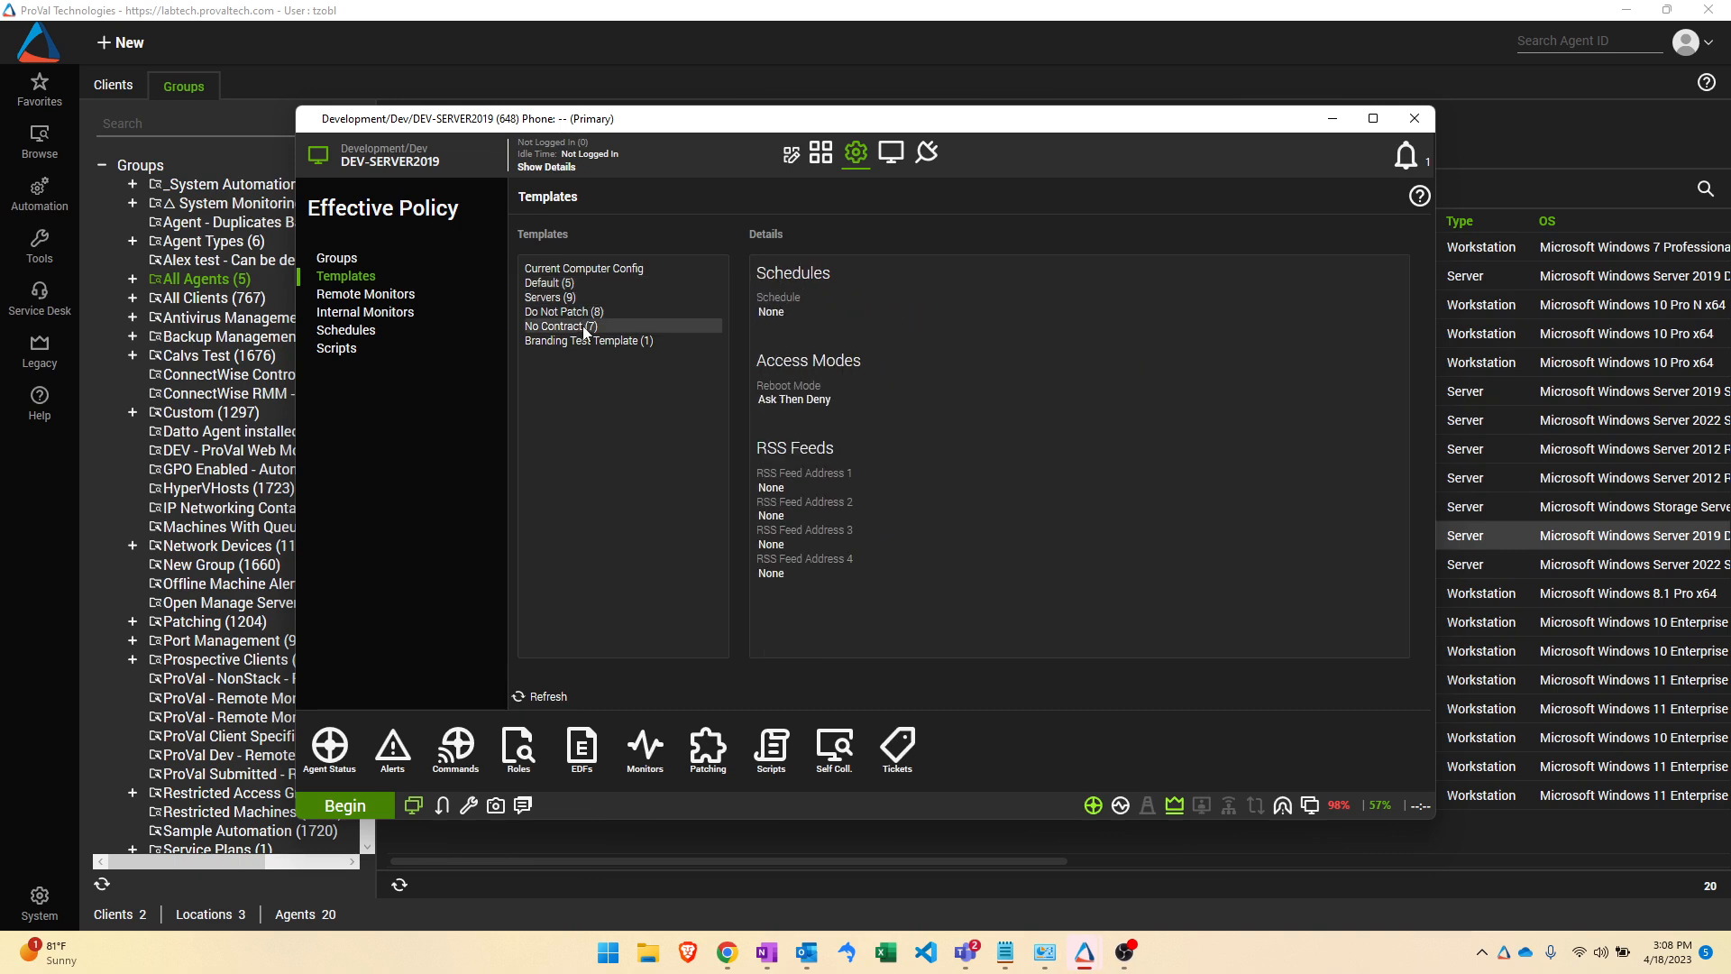
left_click(588, 341)
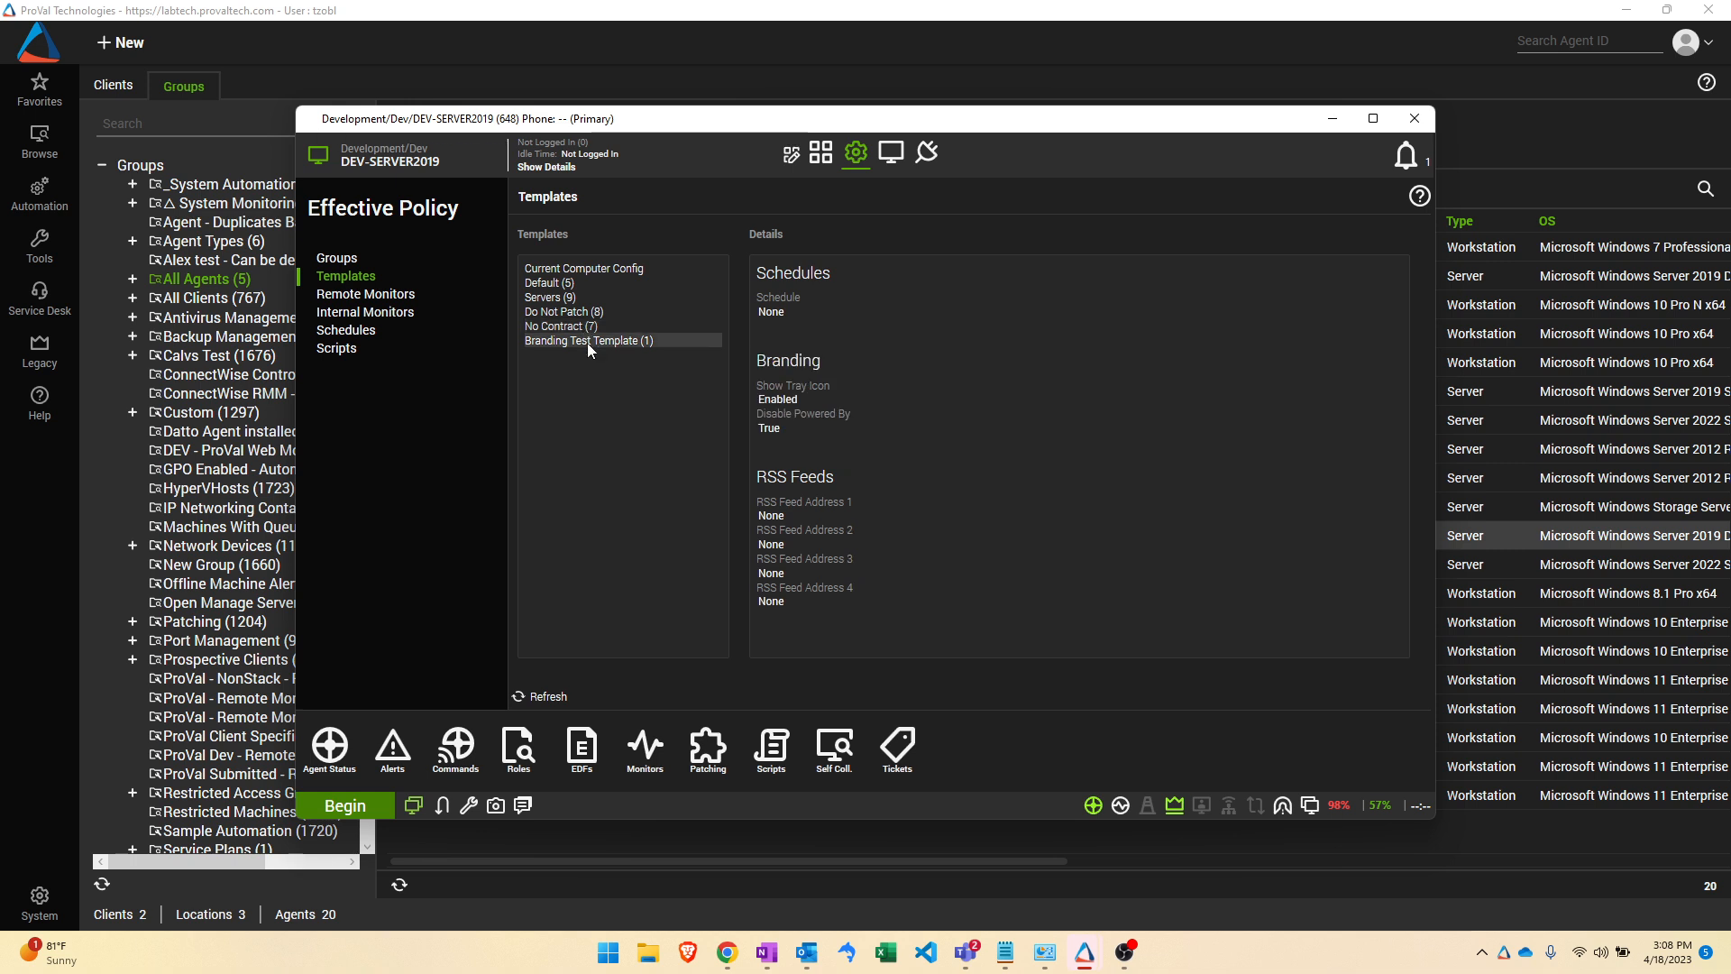
mouse_move(961, 613)
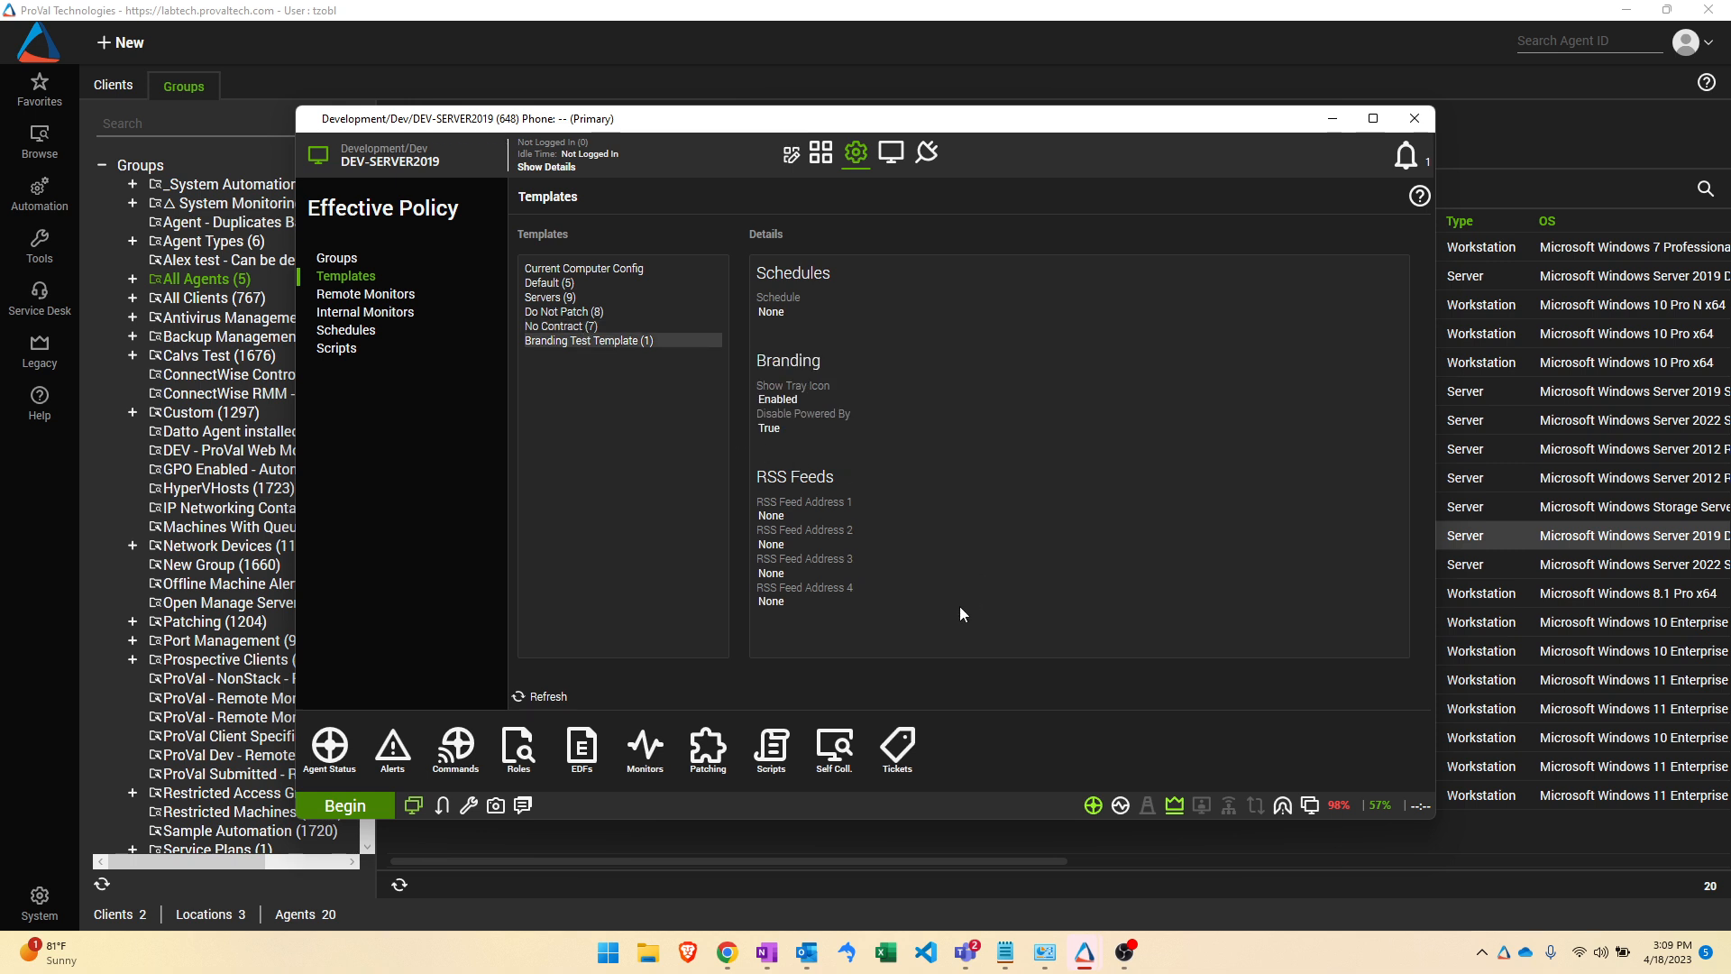
mouse_move(741, 476)
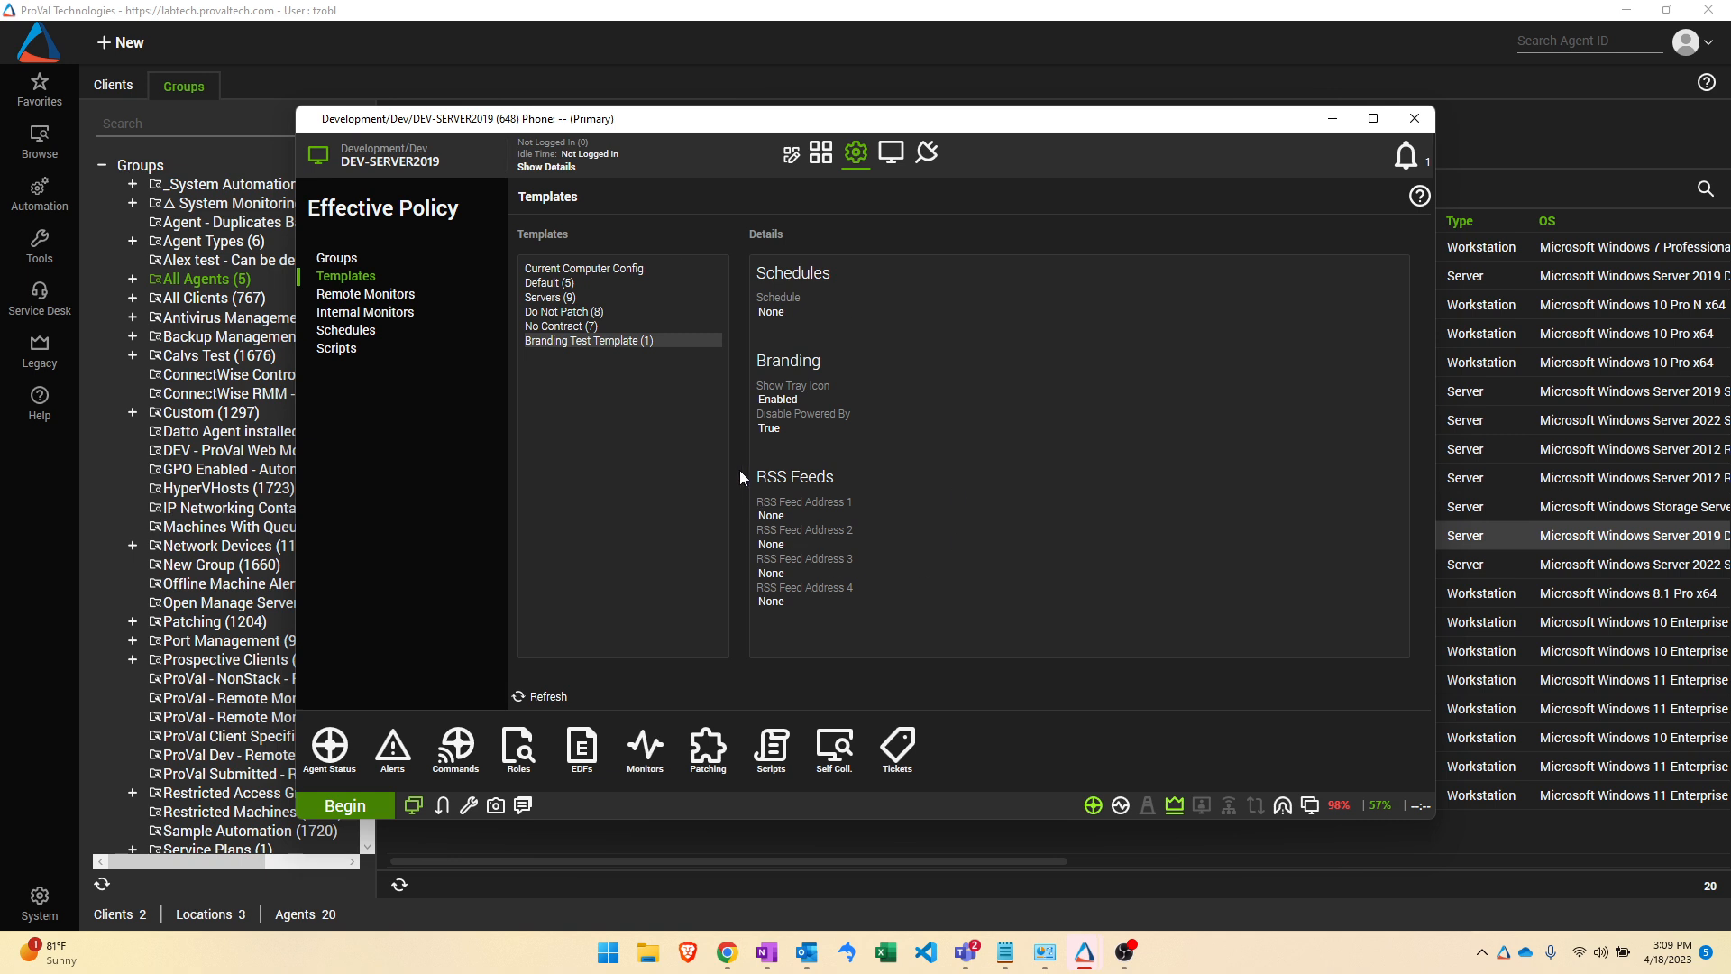
mouse_move(701, 423)
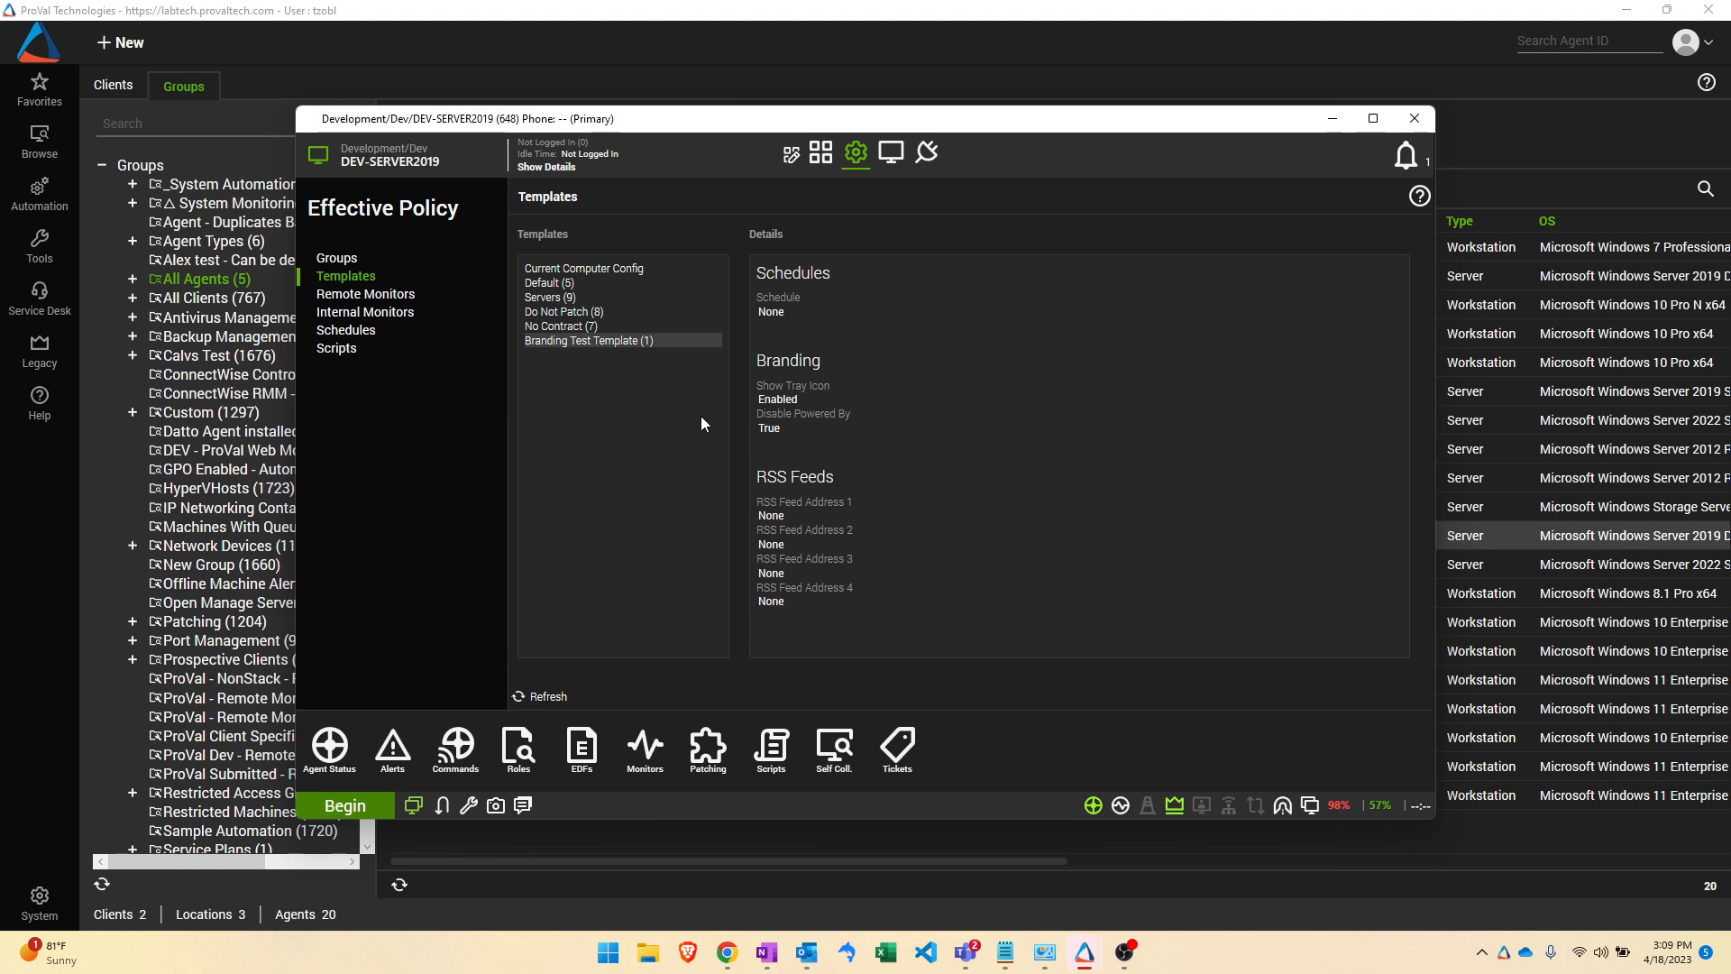
mouse_move(646, 444)
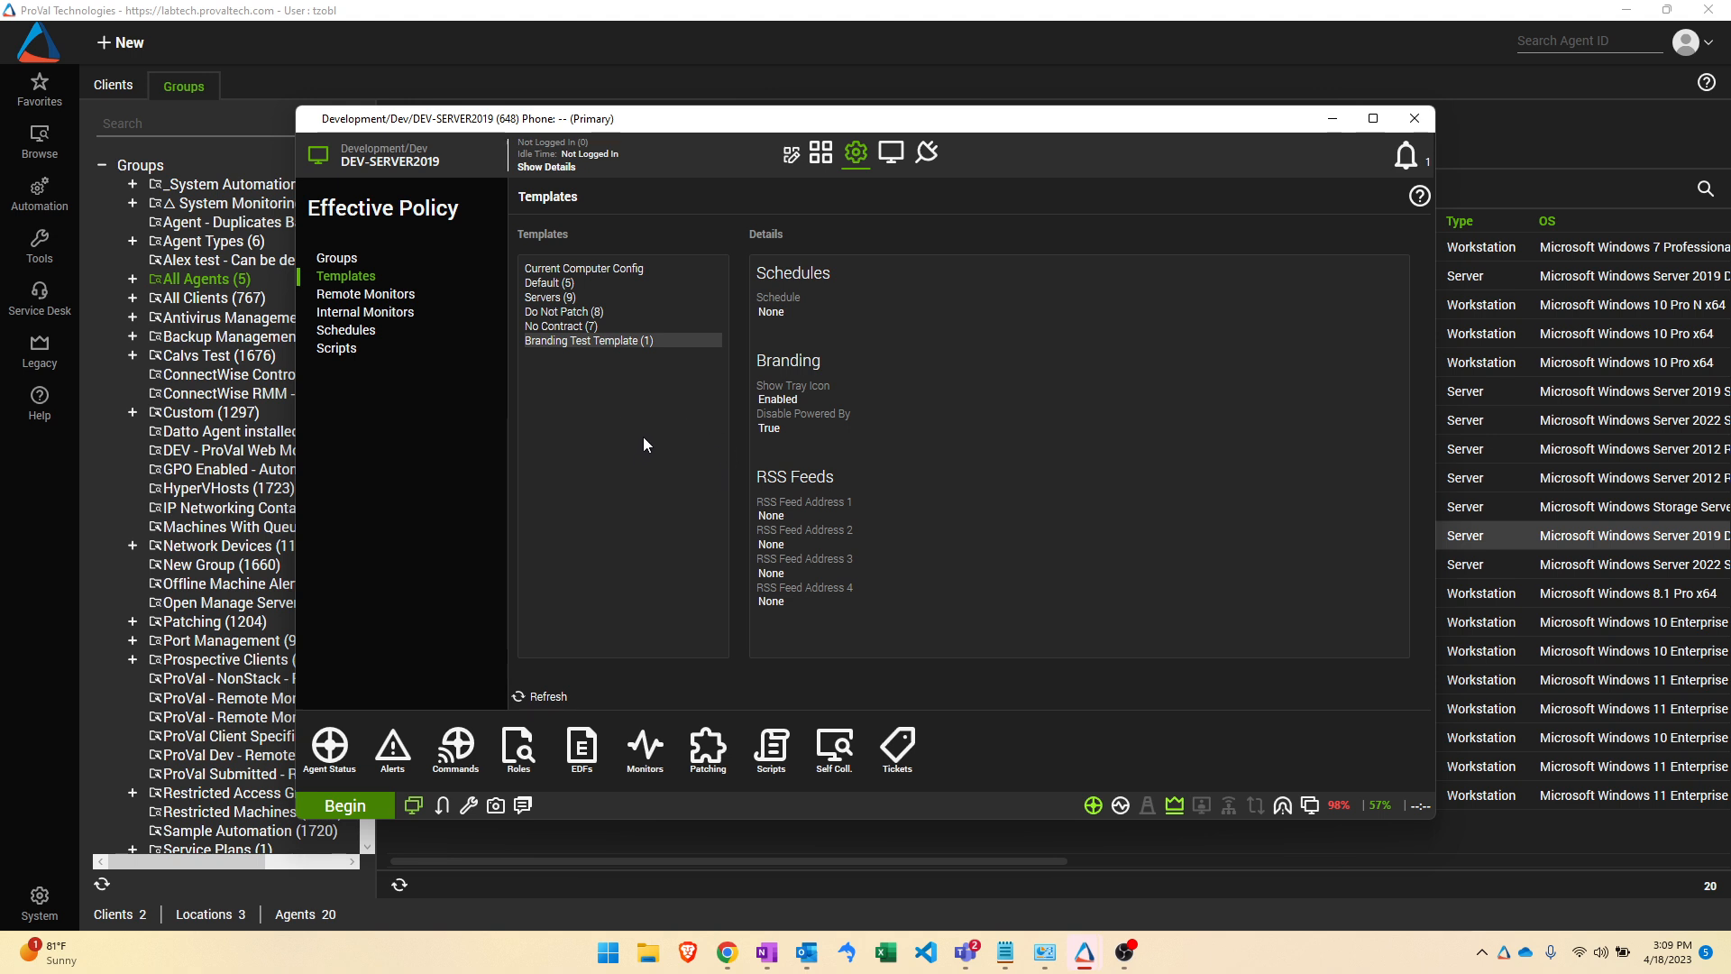